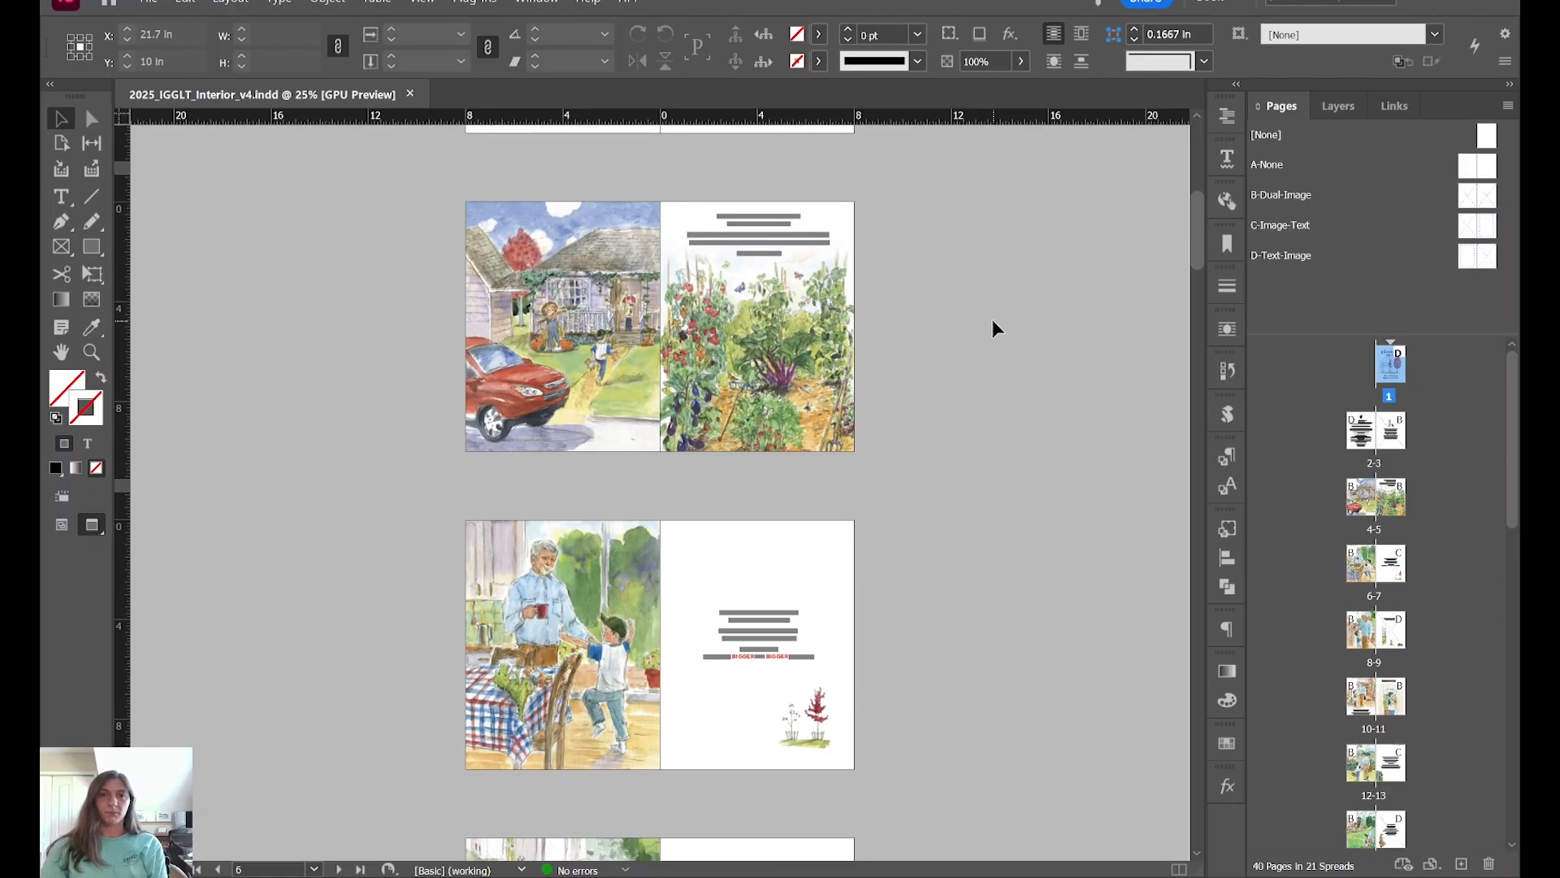
Step: Scroll the document back to the cover on page 1
scroll("down", 3)
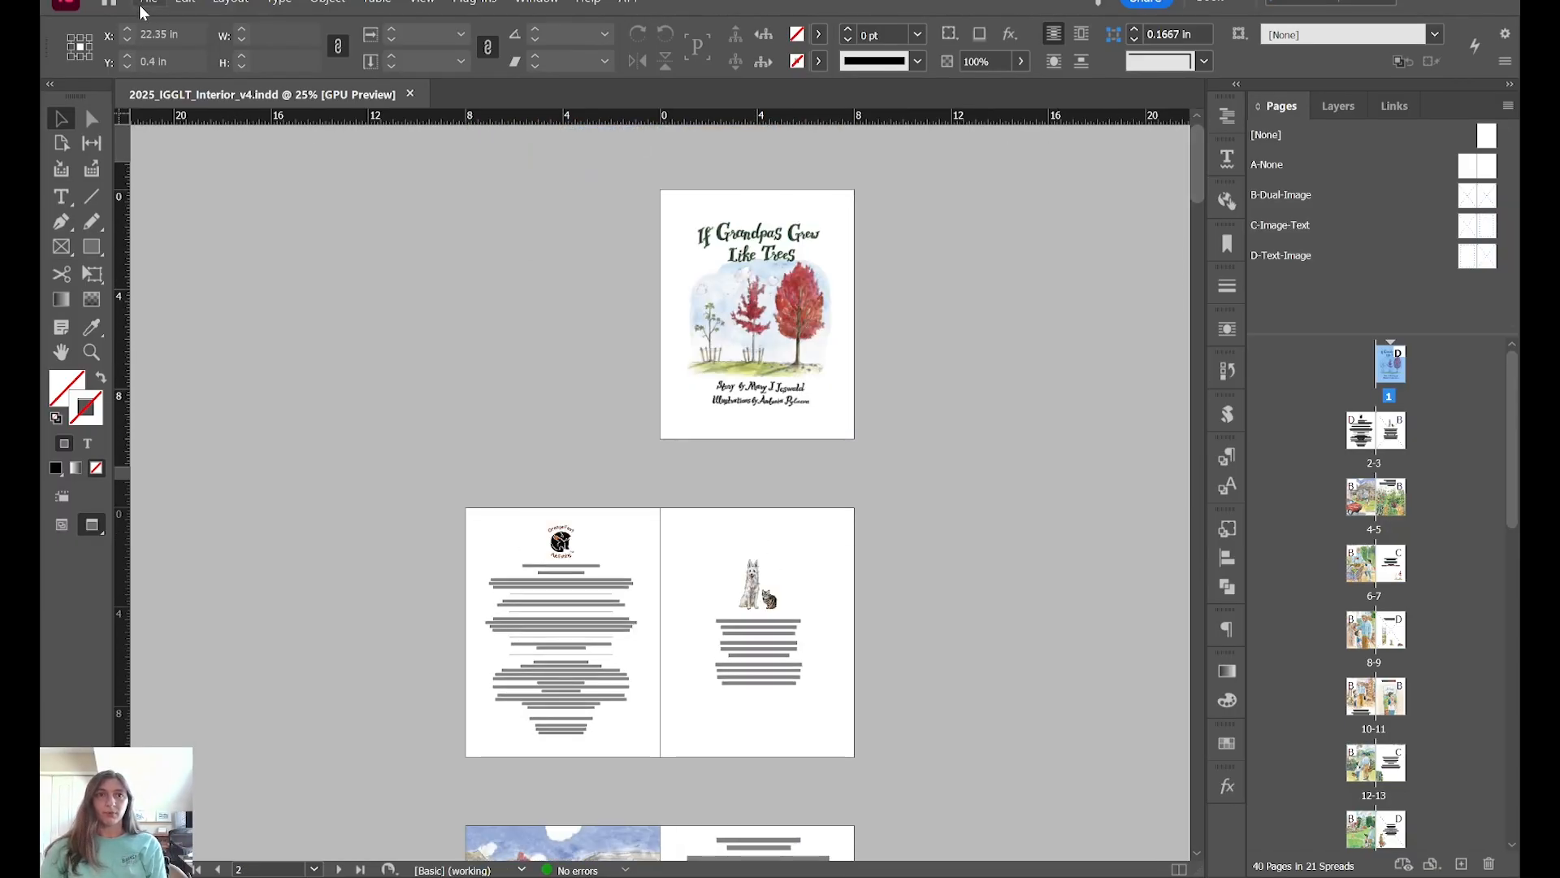
Step: Set up an EPUB (Fixed Layout) export named 2025_IGGLT_Interior_v4.epub in the Interior folder
left_click(148, 1)
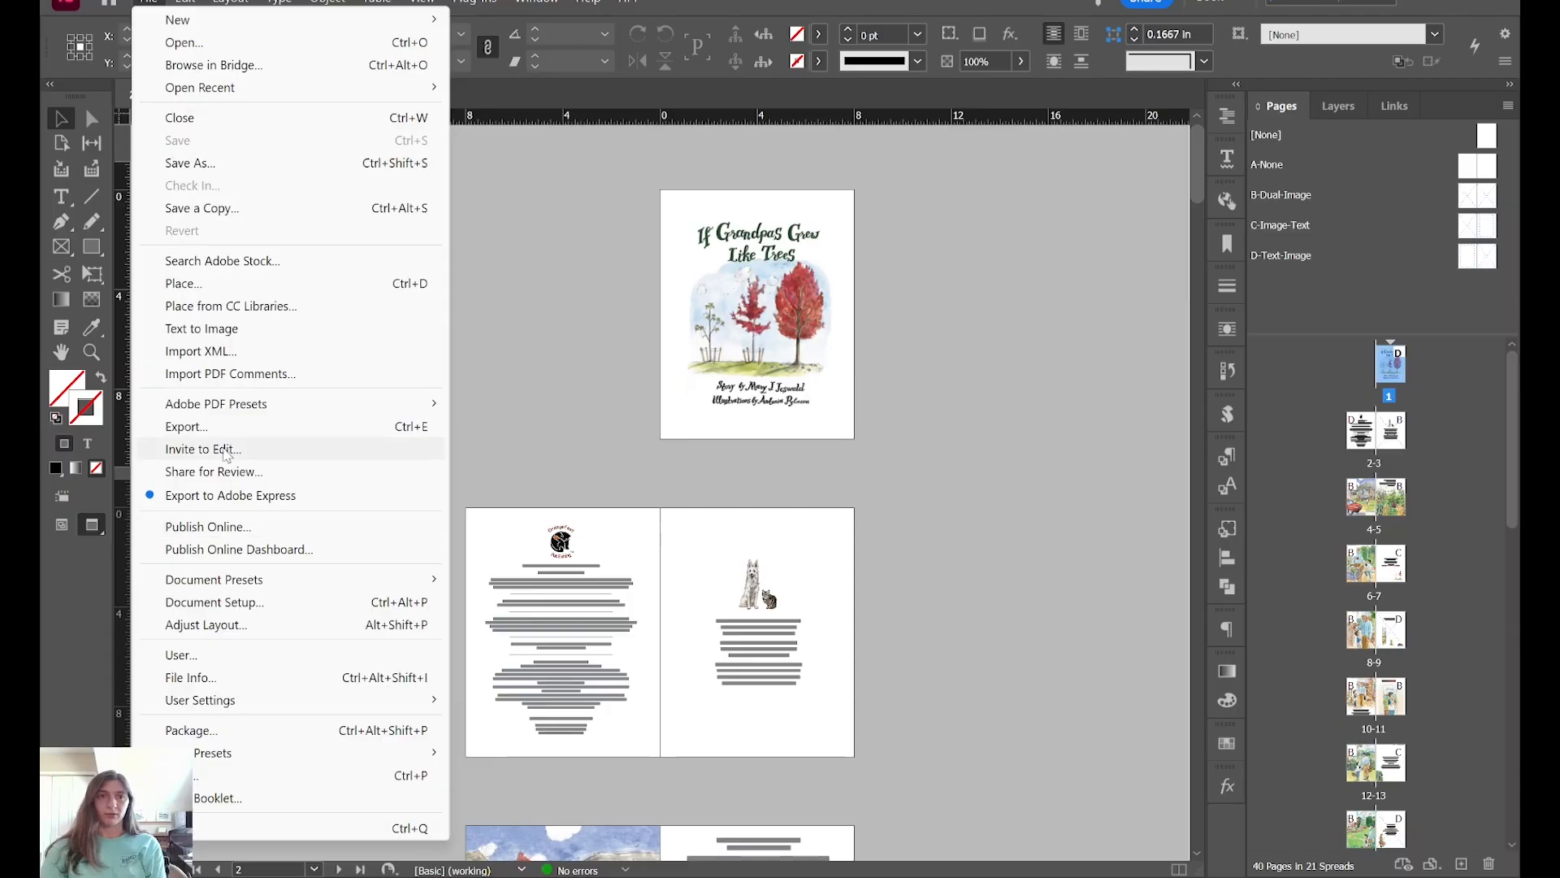
left_click(186, 426)
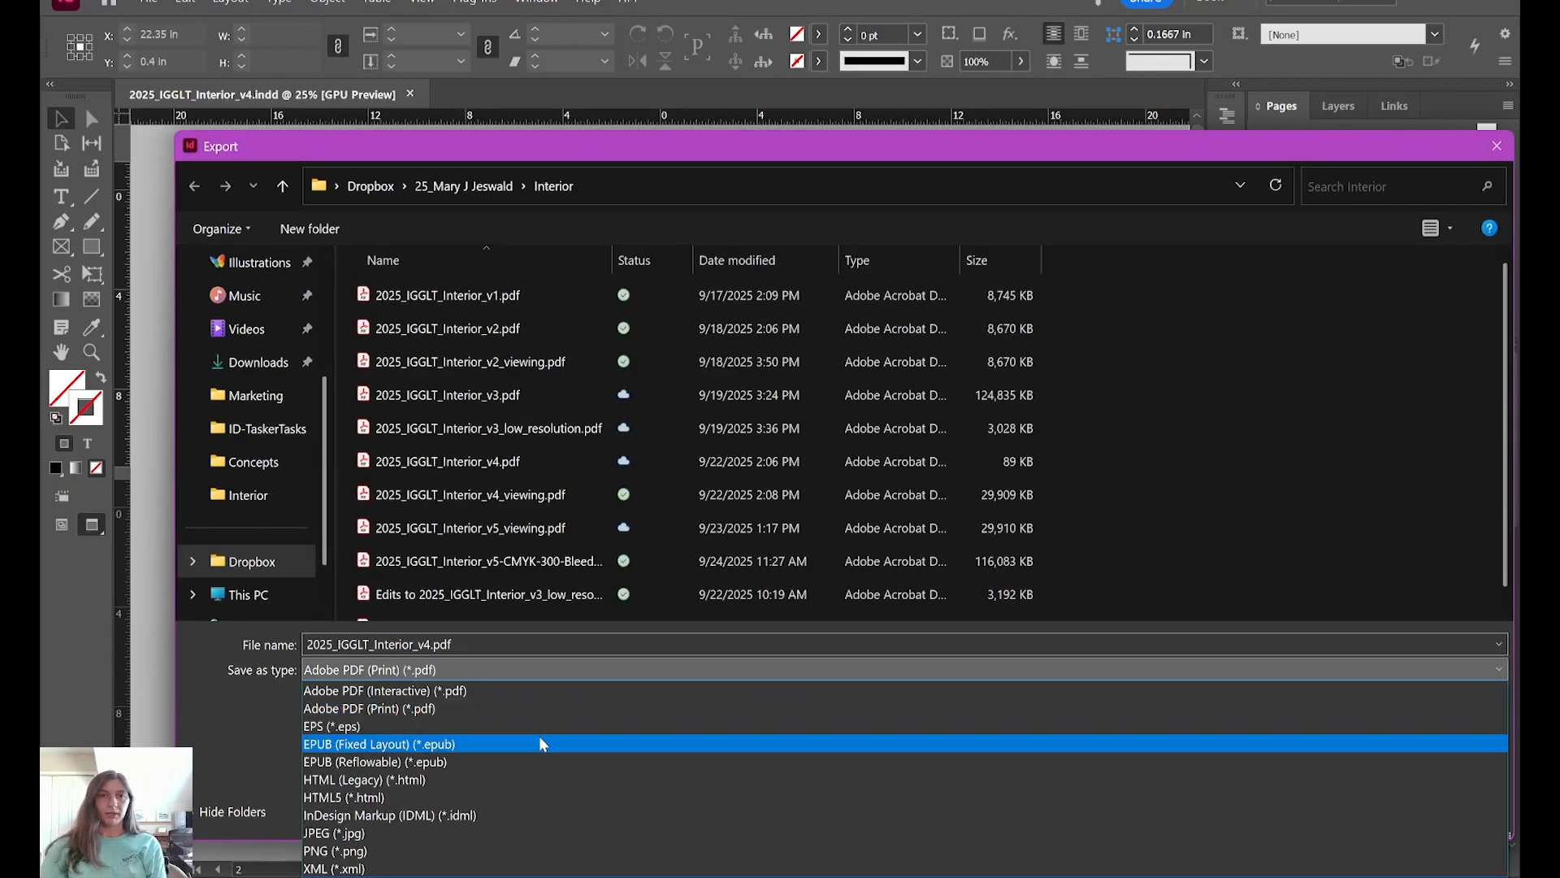
left_click(379, 744)
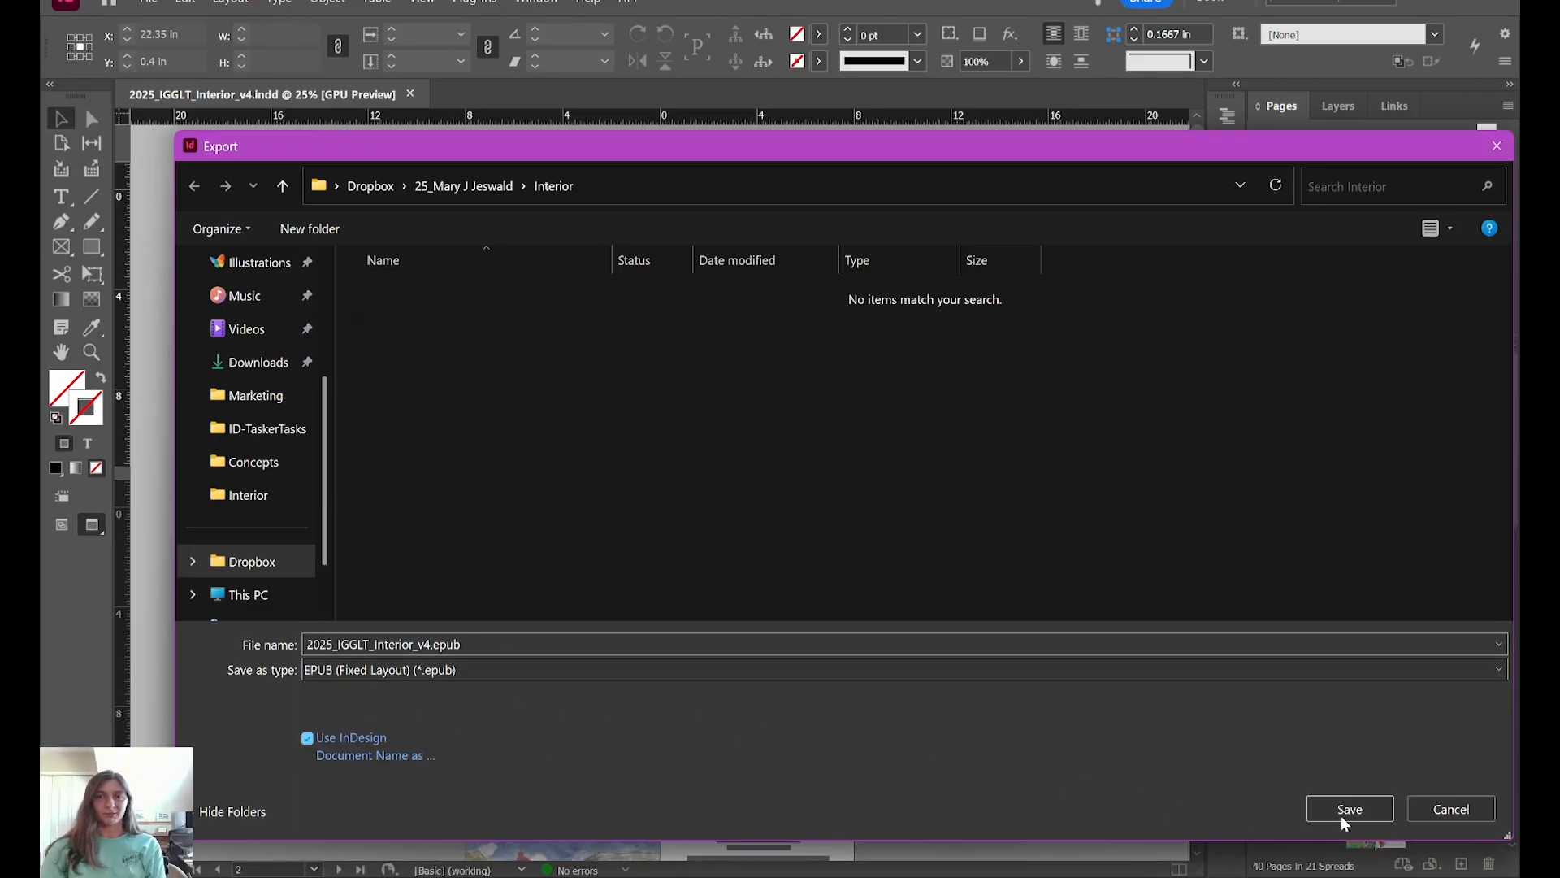
Step: Export the EPUB with a chosen cover image, multi-level TOC and synthetic spreads enabled
left_click(1349, 808)
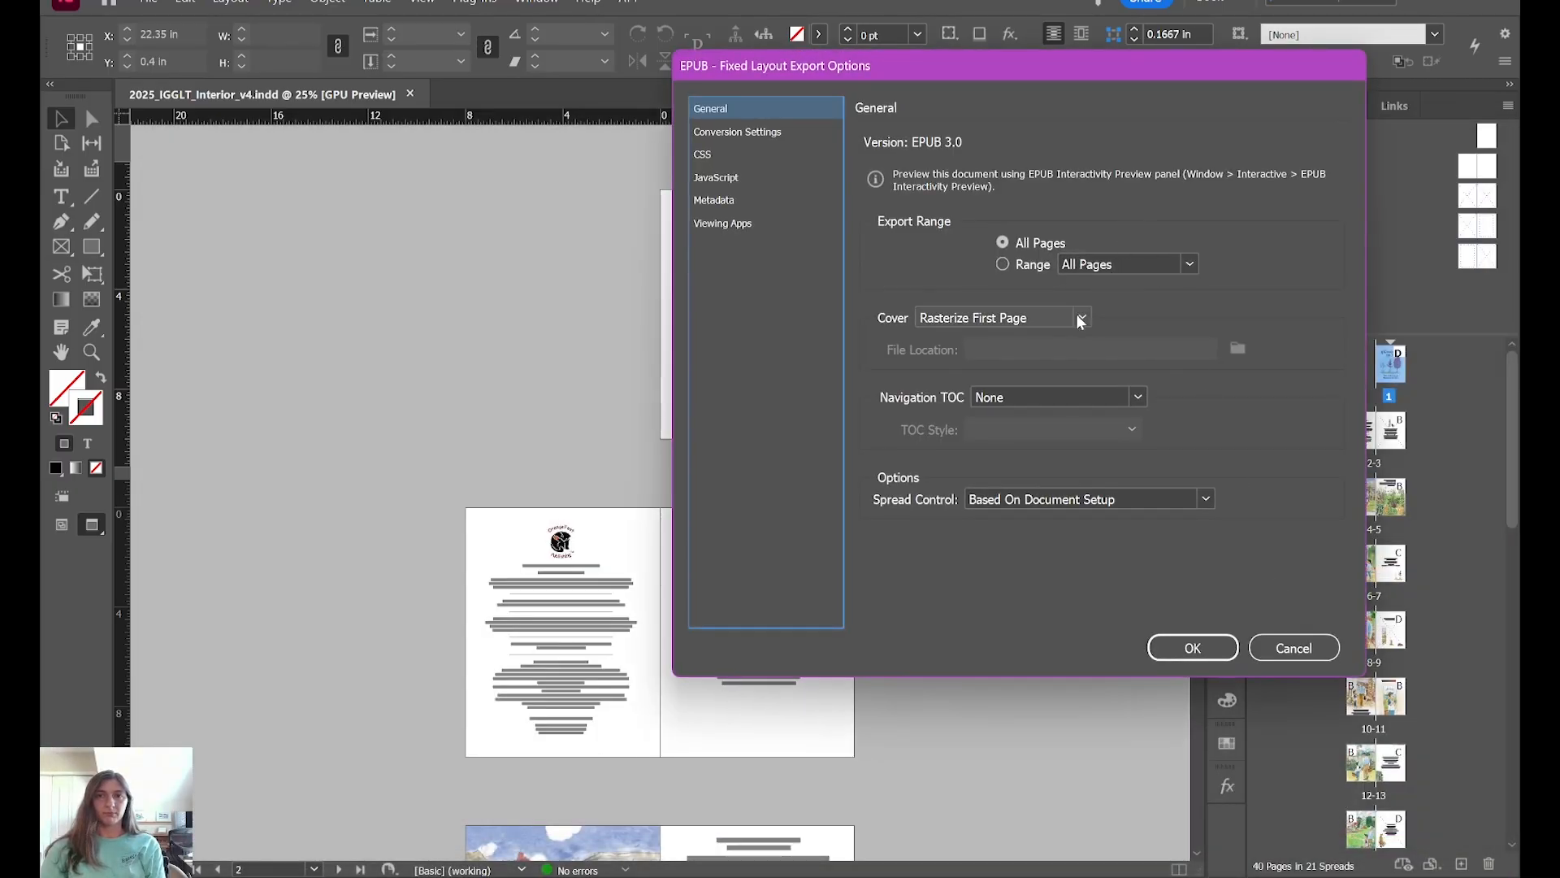
left_click(1205, 498)
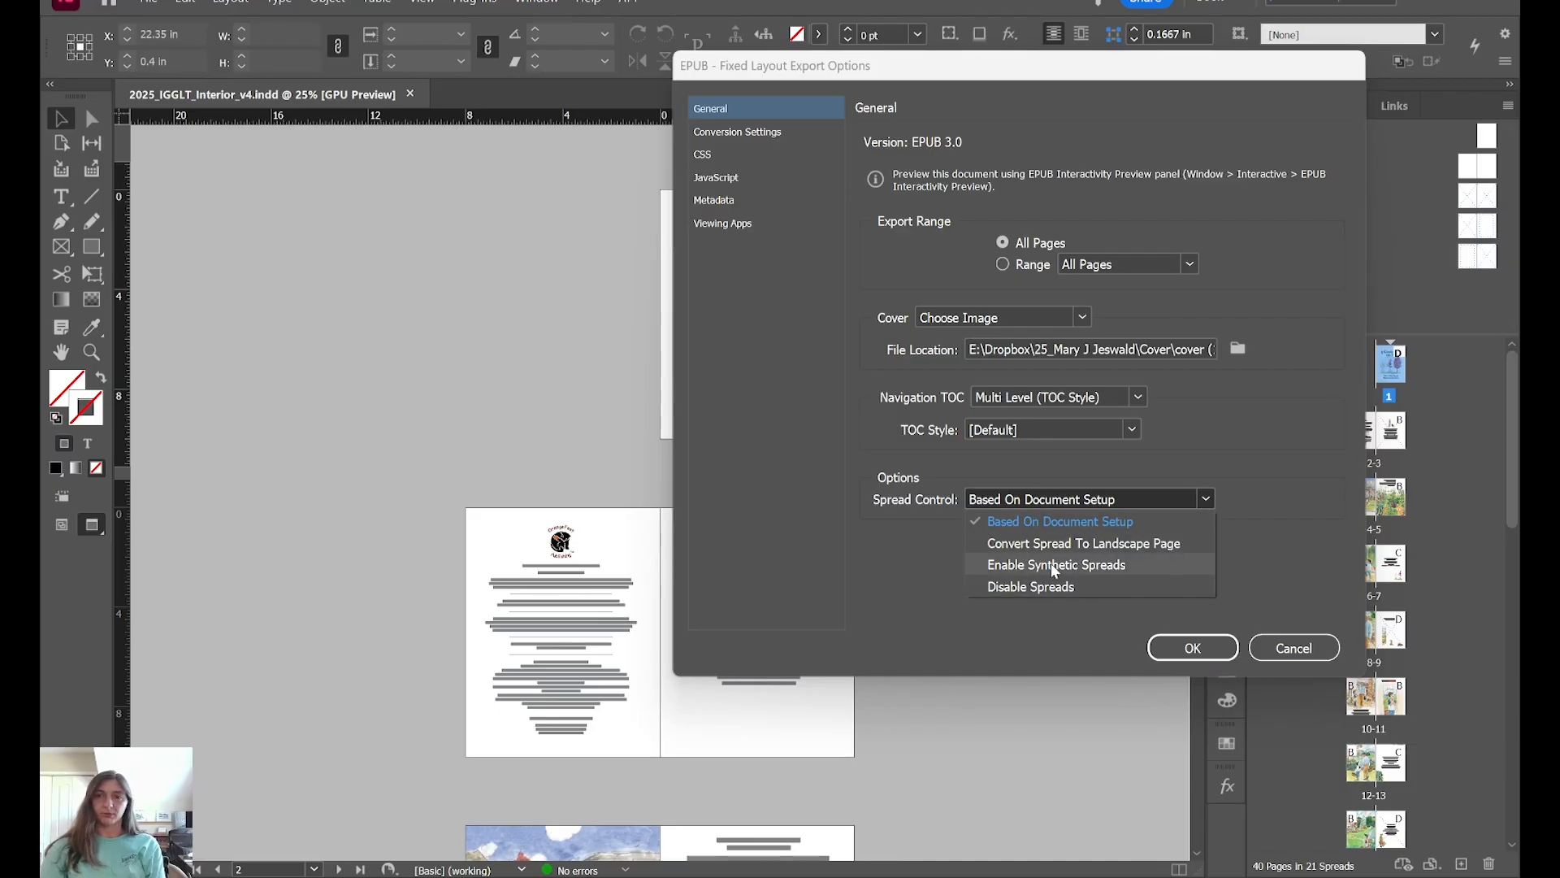
left_click(737, 131)
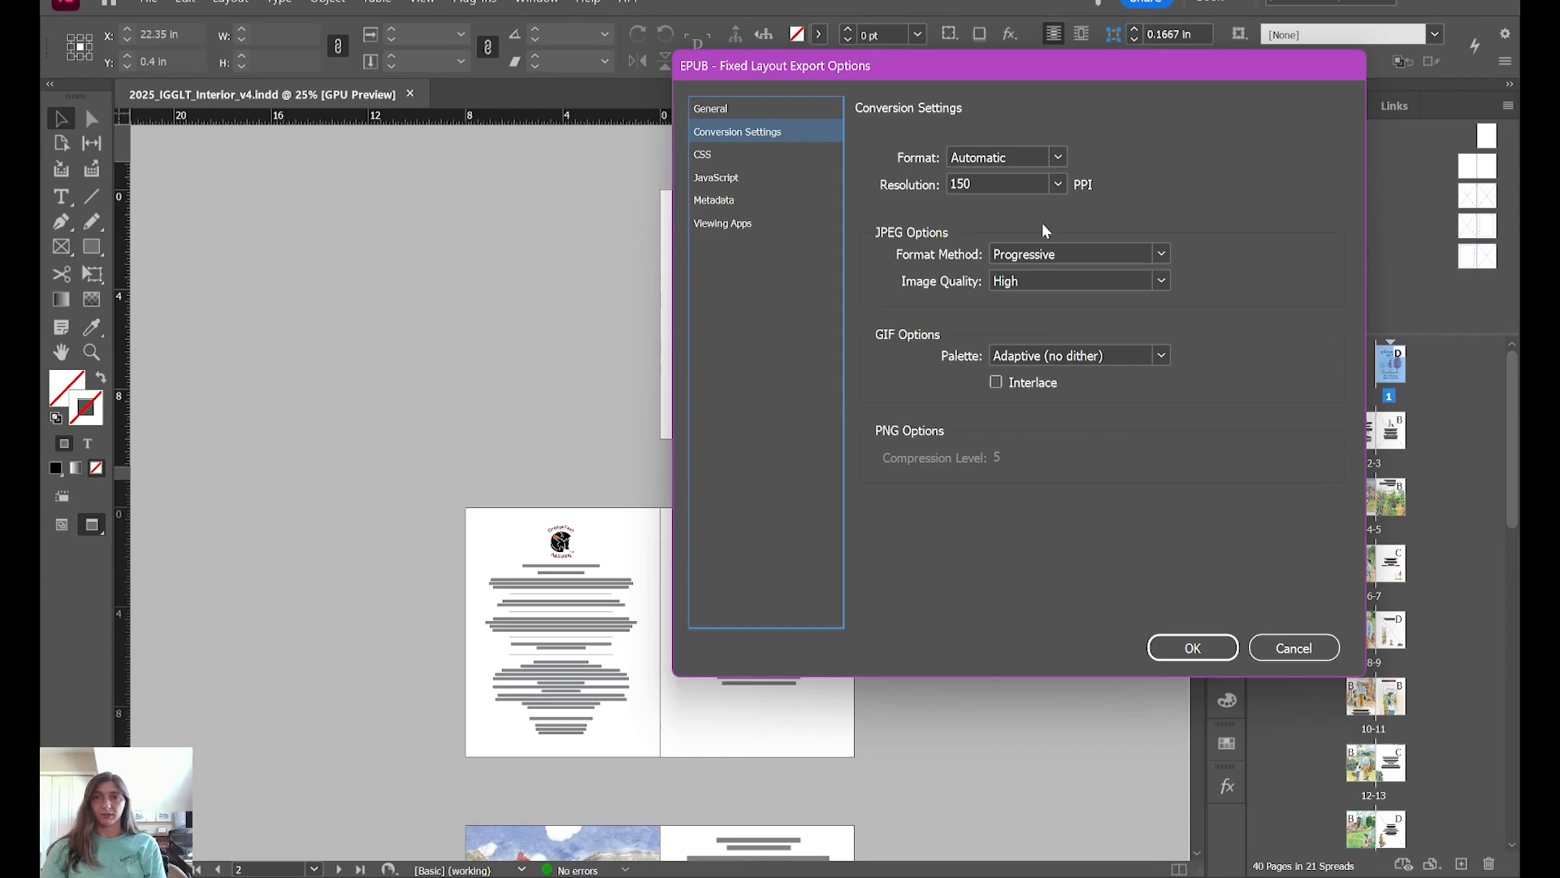
left_click(702, 154)
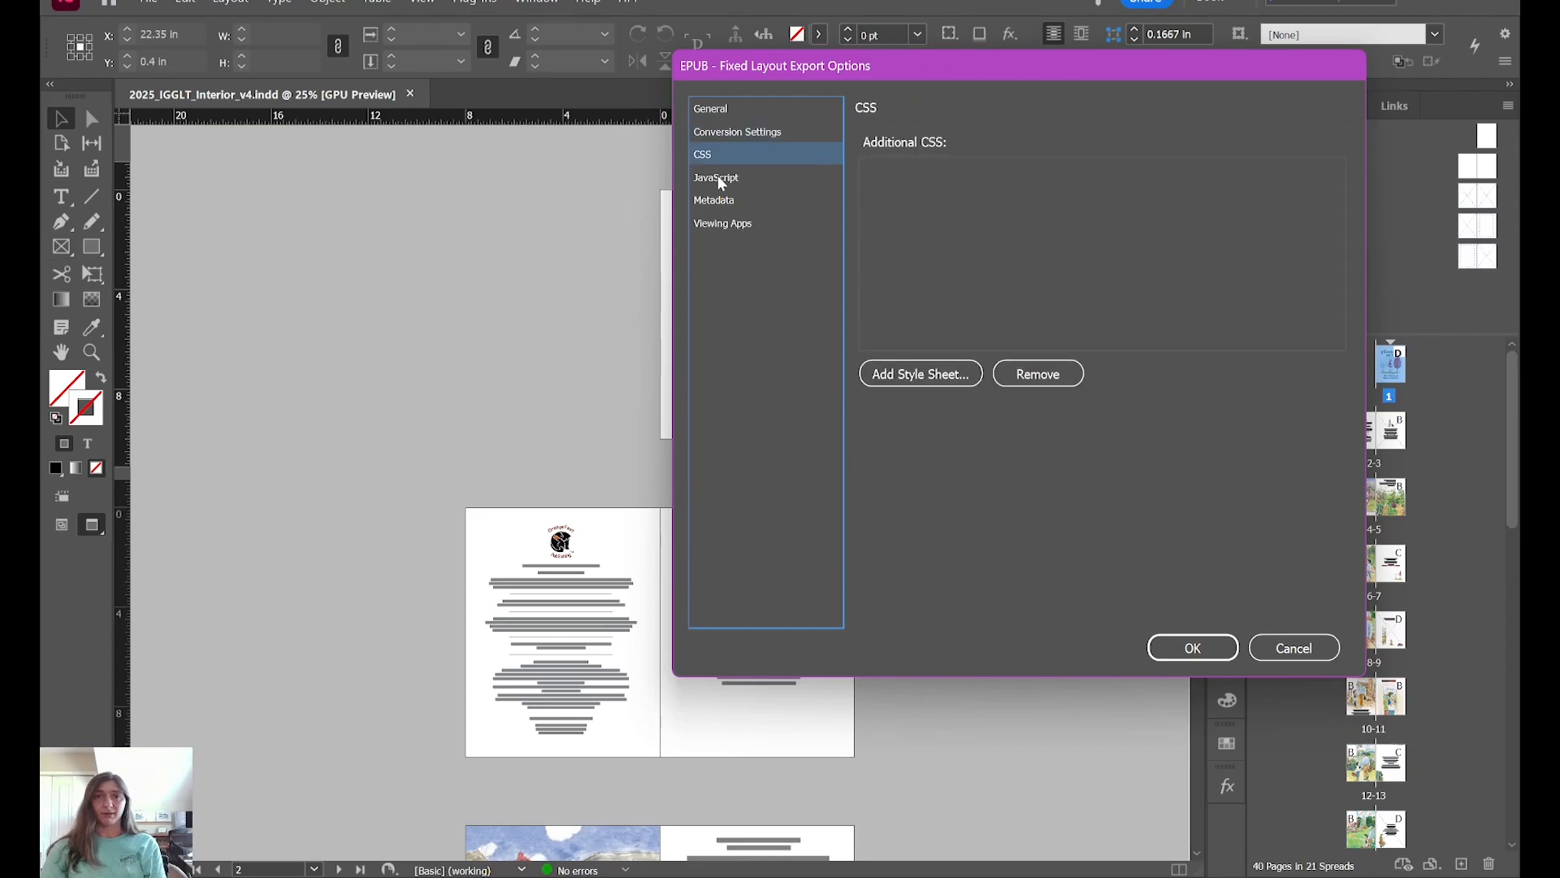
left_click(722, 222)
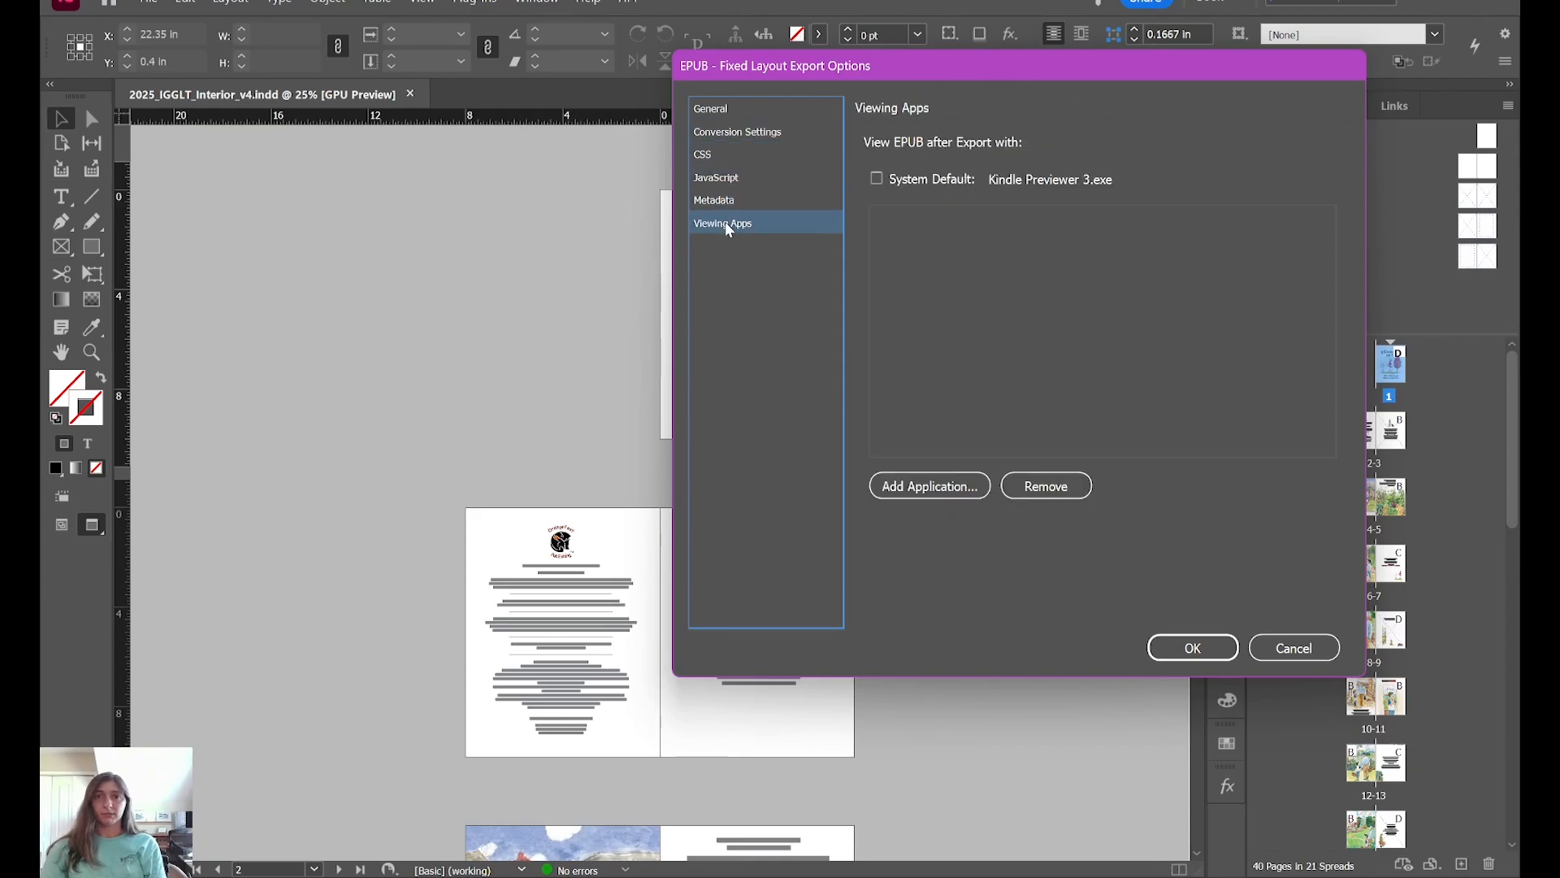
left_click(710, 108)
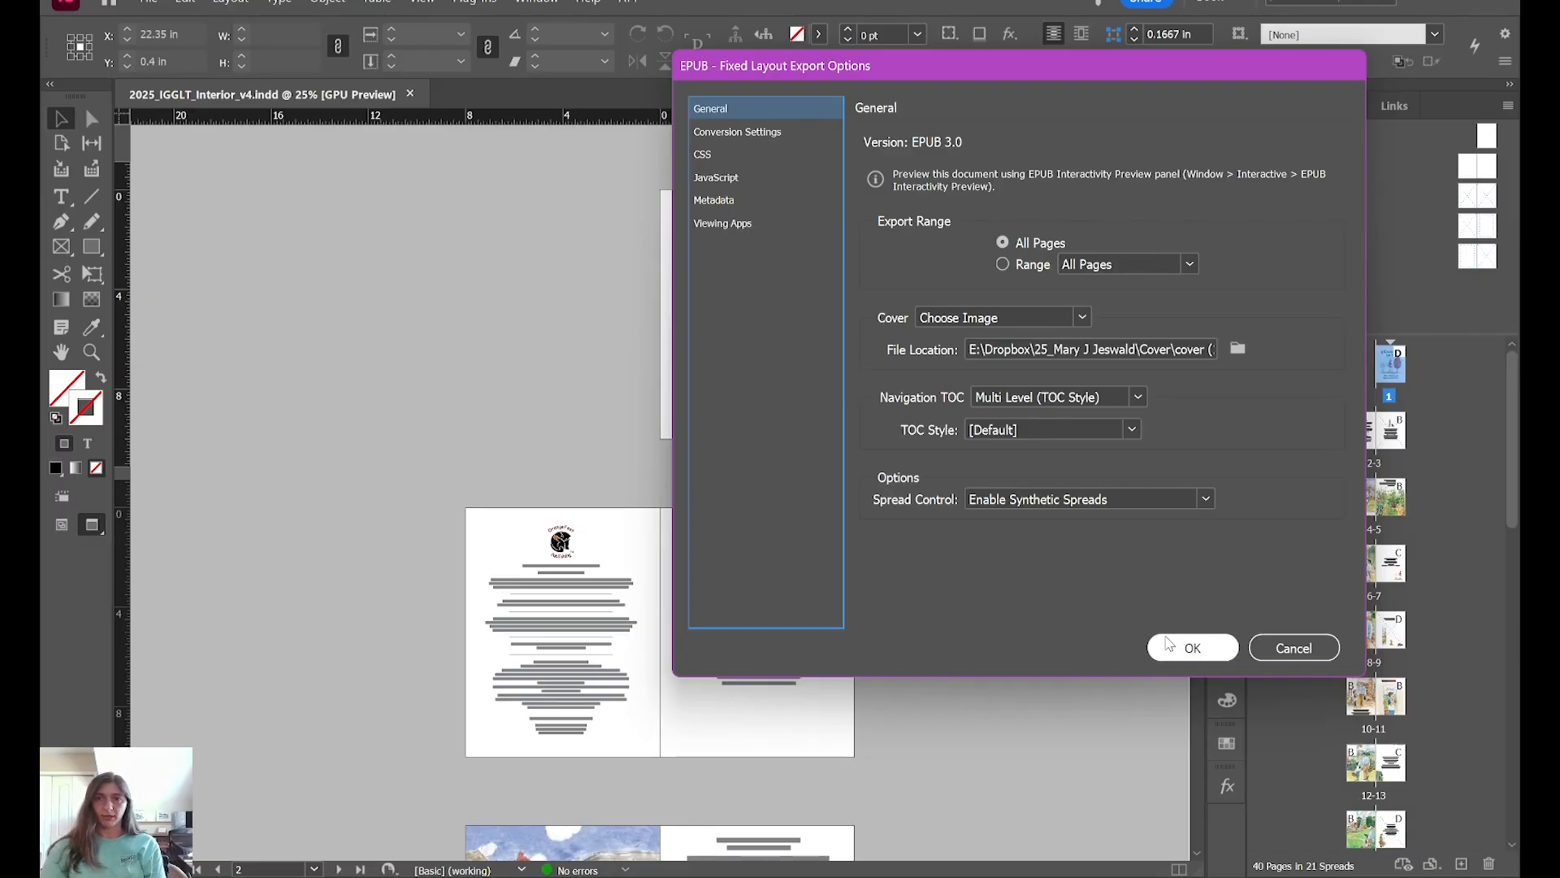
left_click(1192, 647)
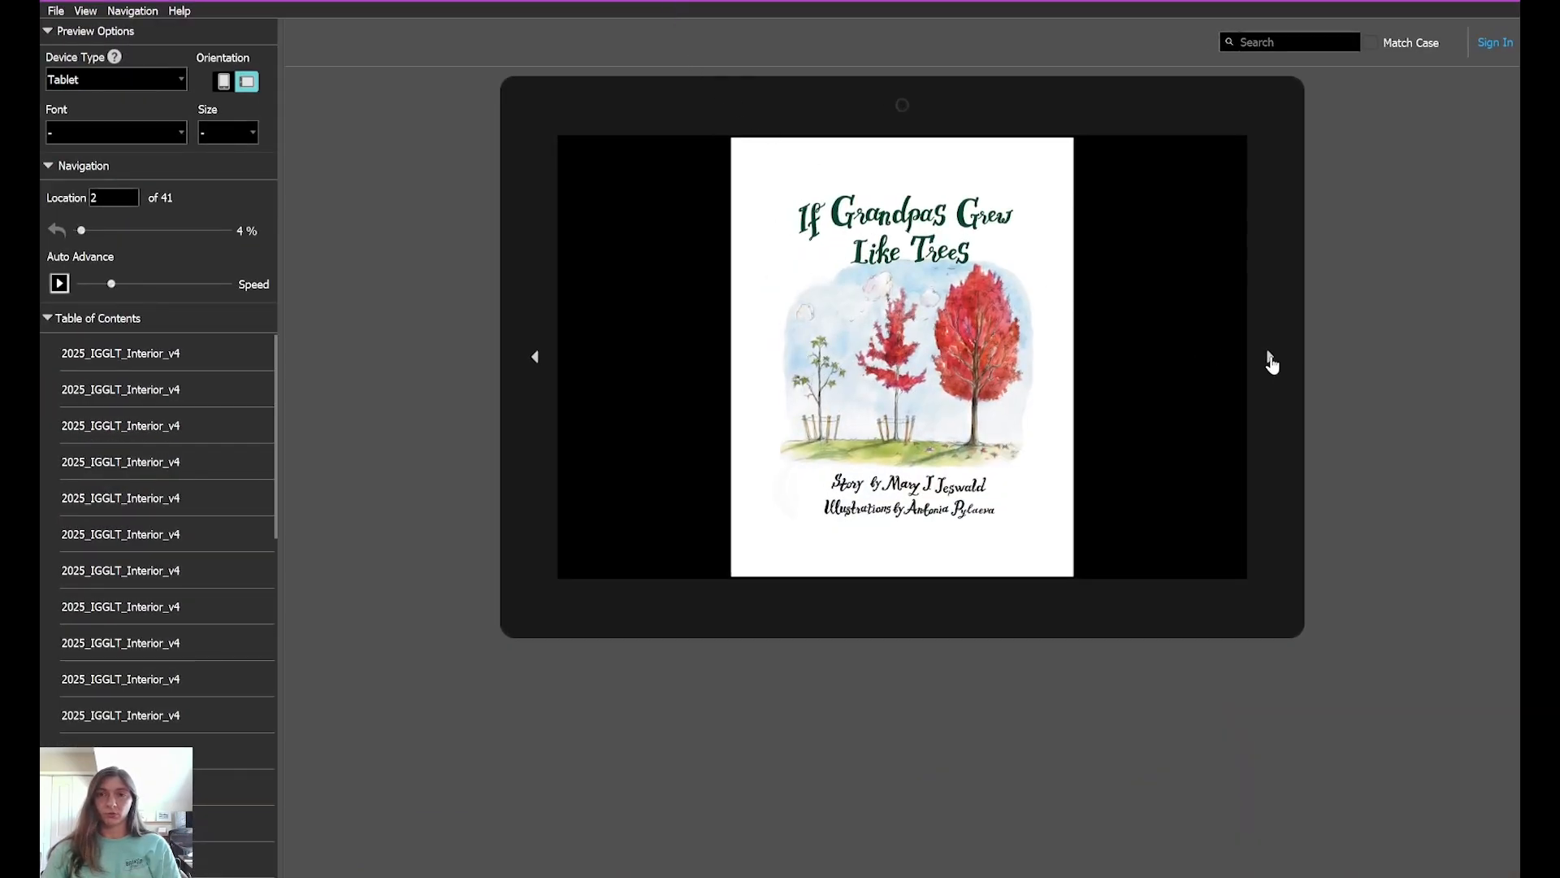
Step: Advance the preview to location 7, the kitchen spread with Grandpa and Anthony
left_click(1271, 356)
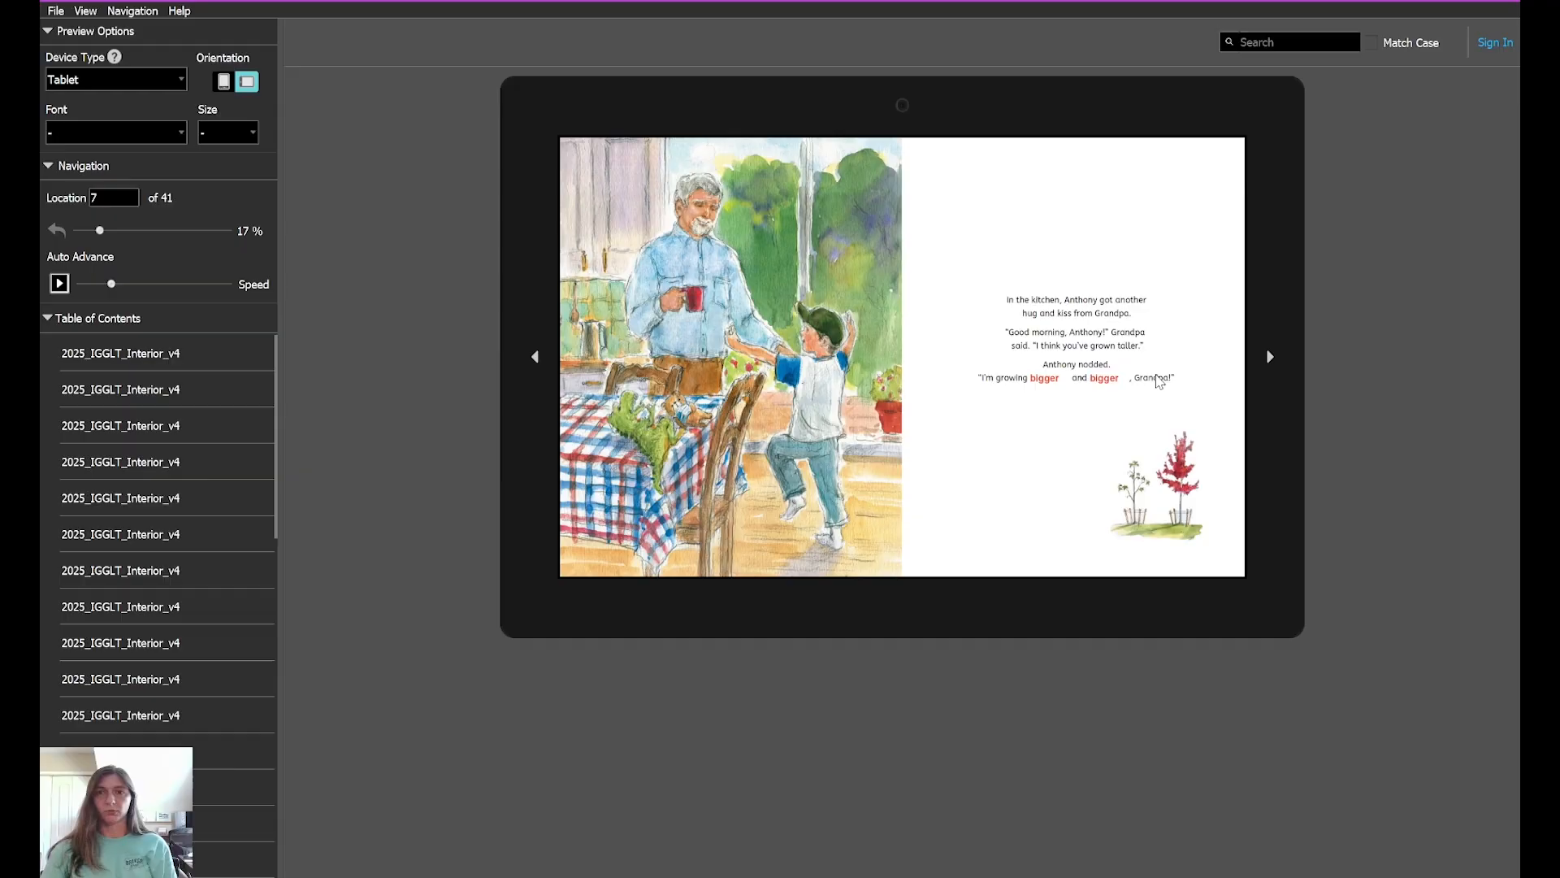
mouse_move(1123, 355)
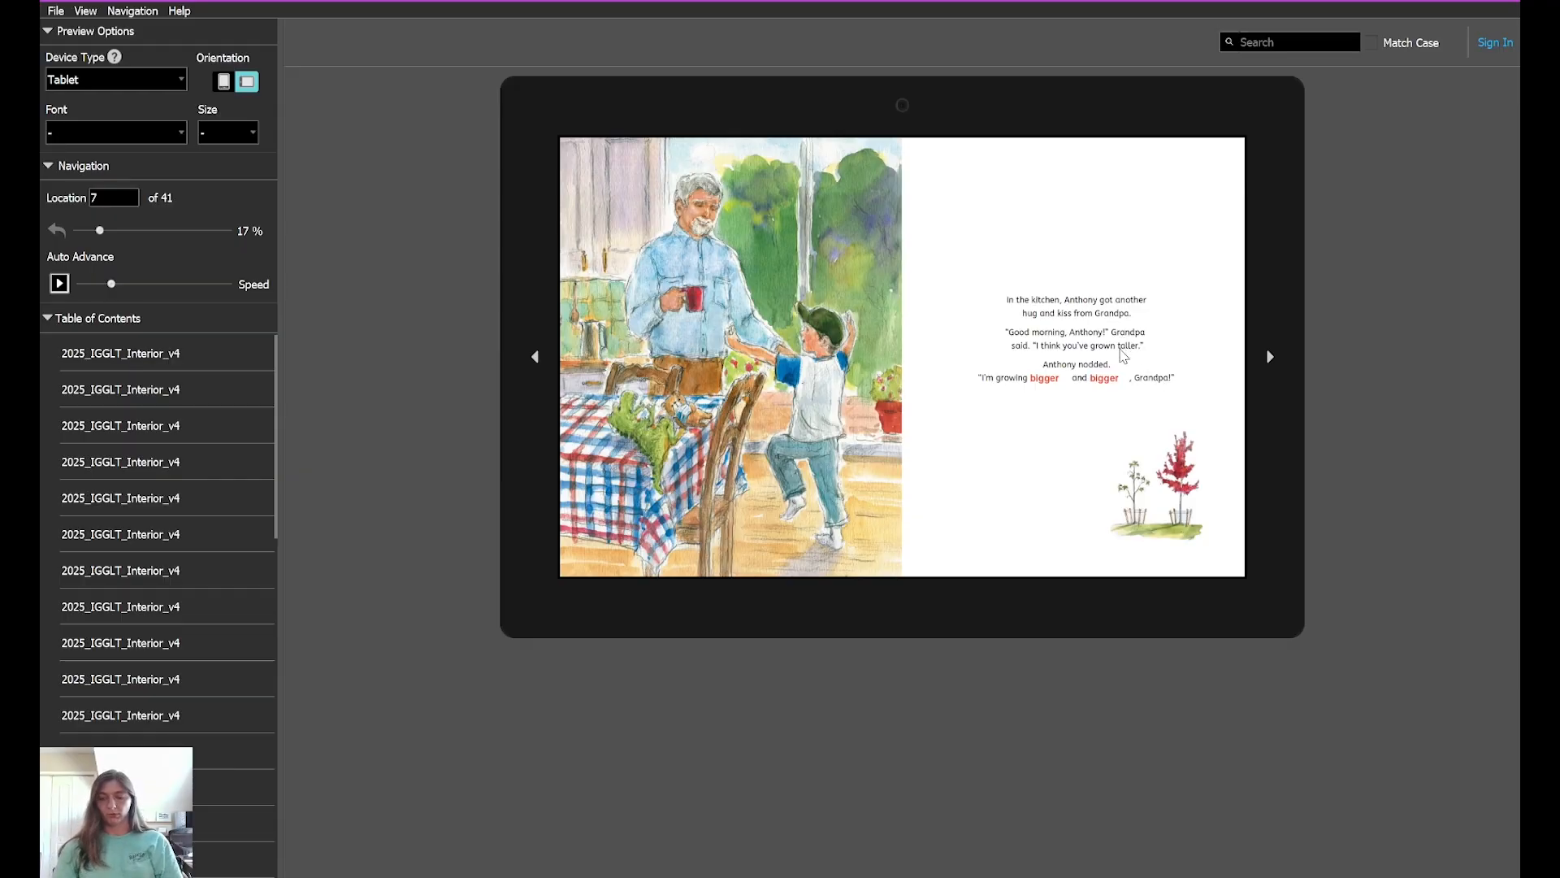
mouse_move(1095, 399)
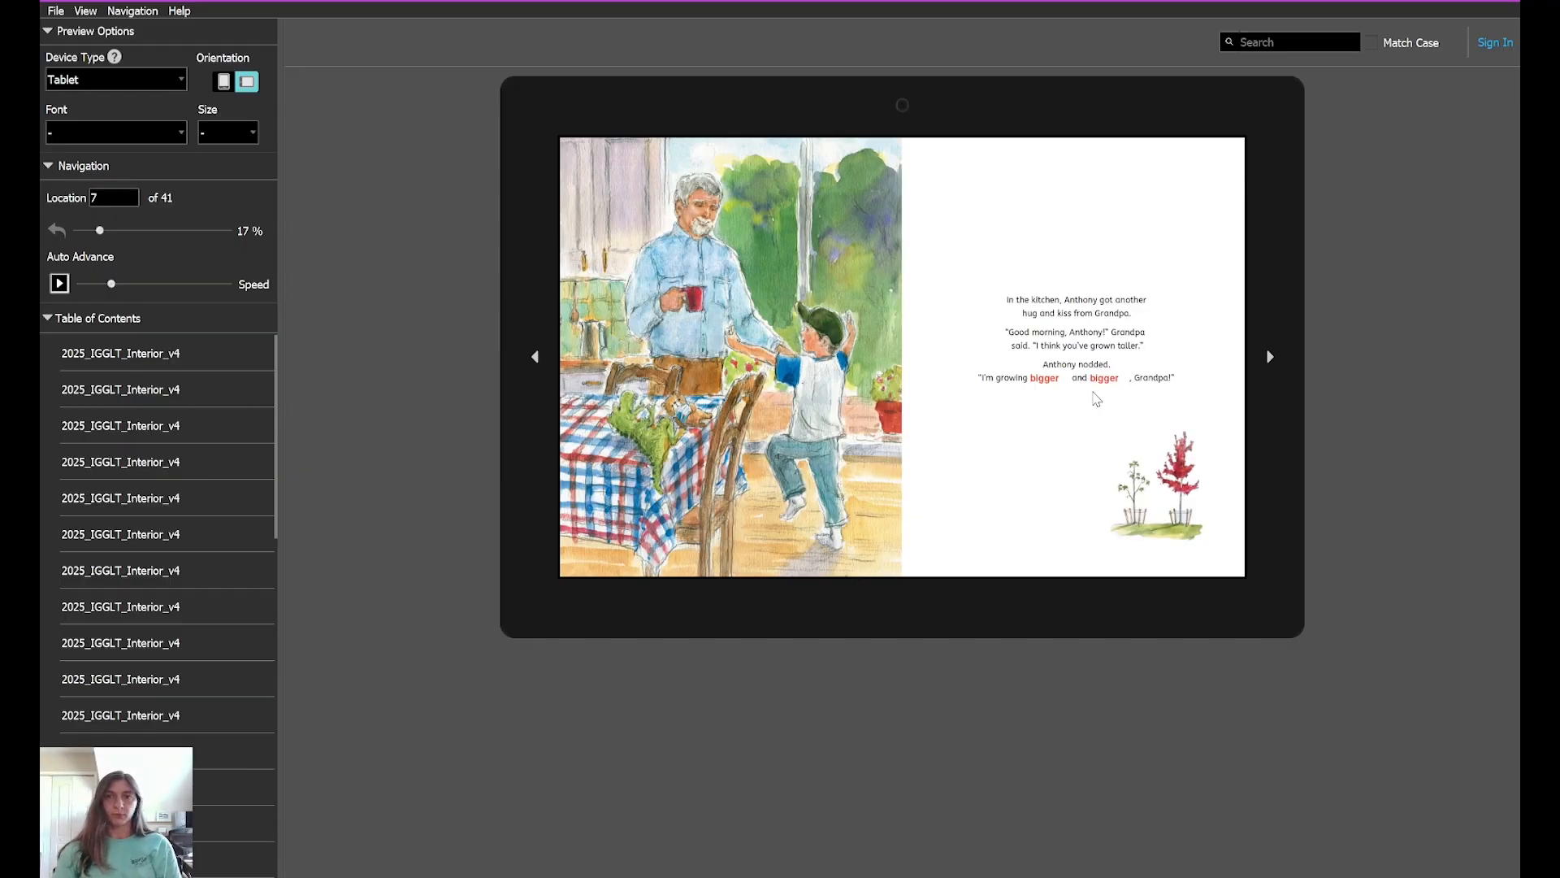
mouse_move(1001, 360)
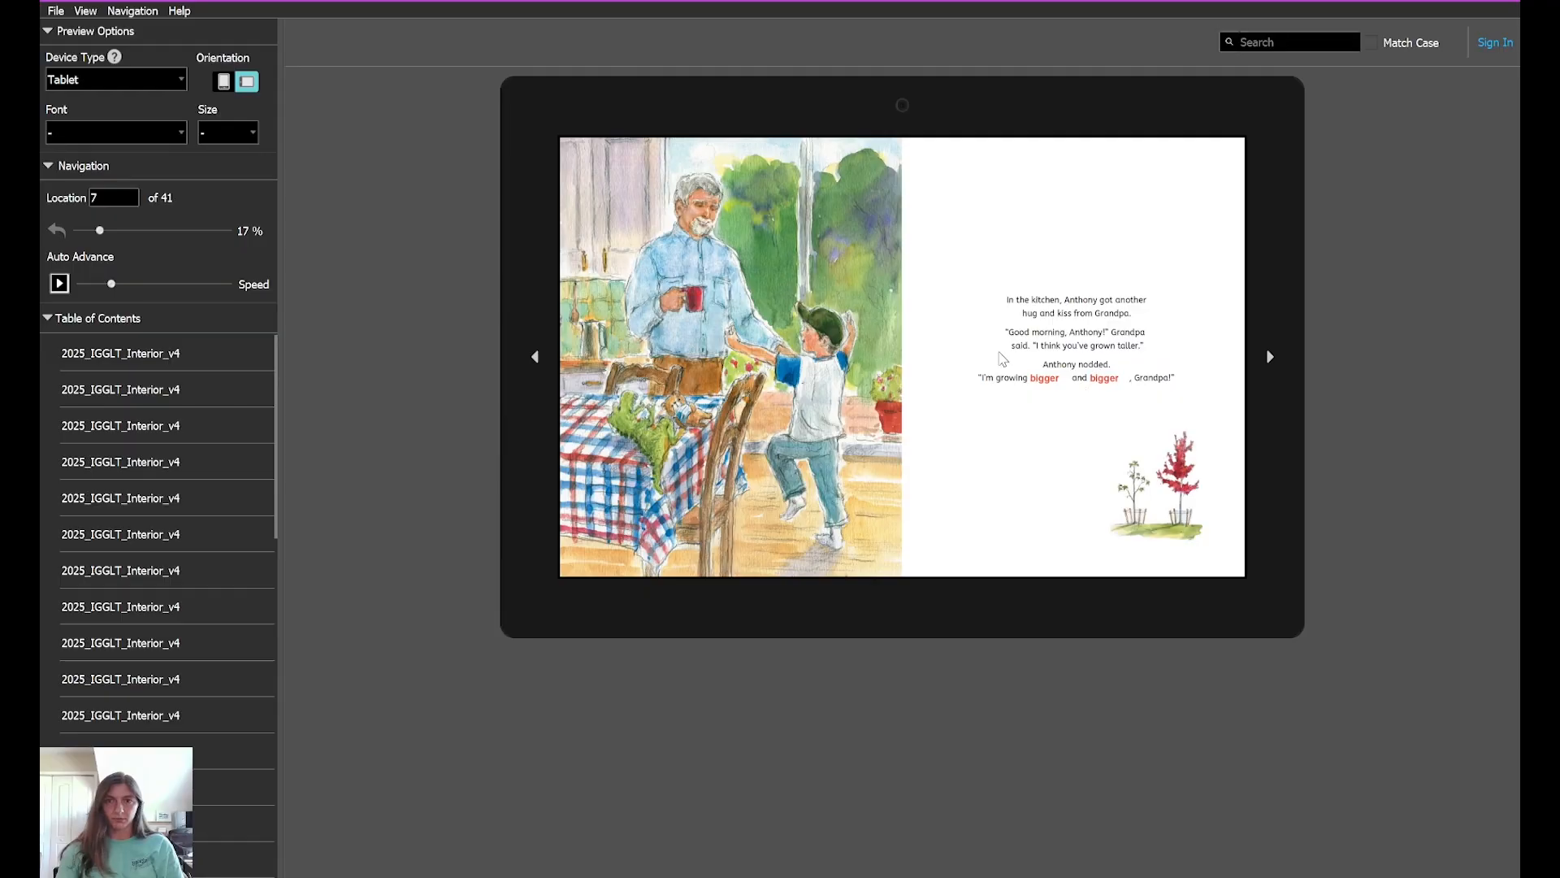
mouse_move(1107, 386)
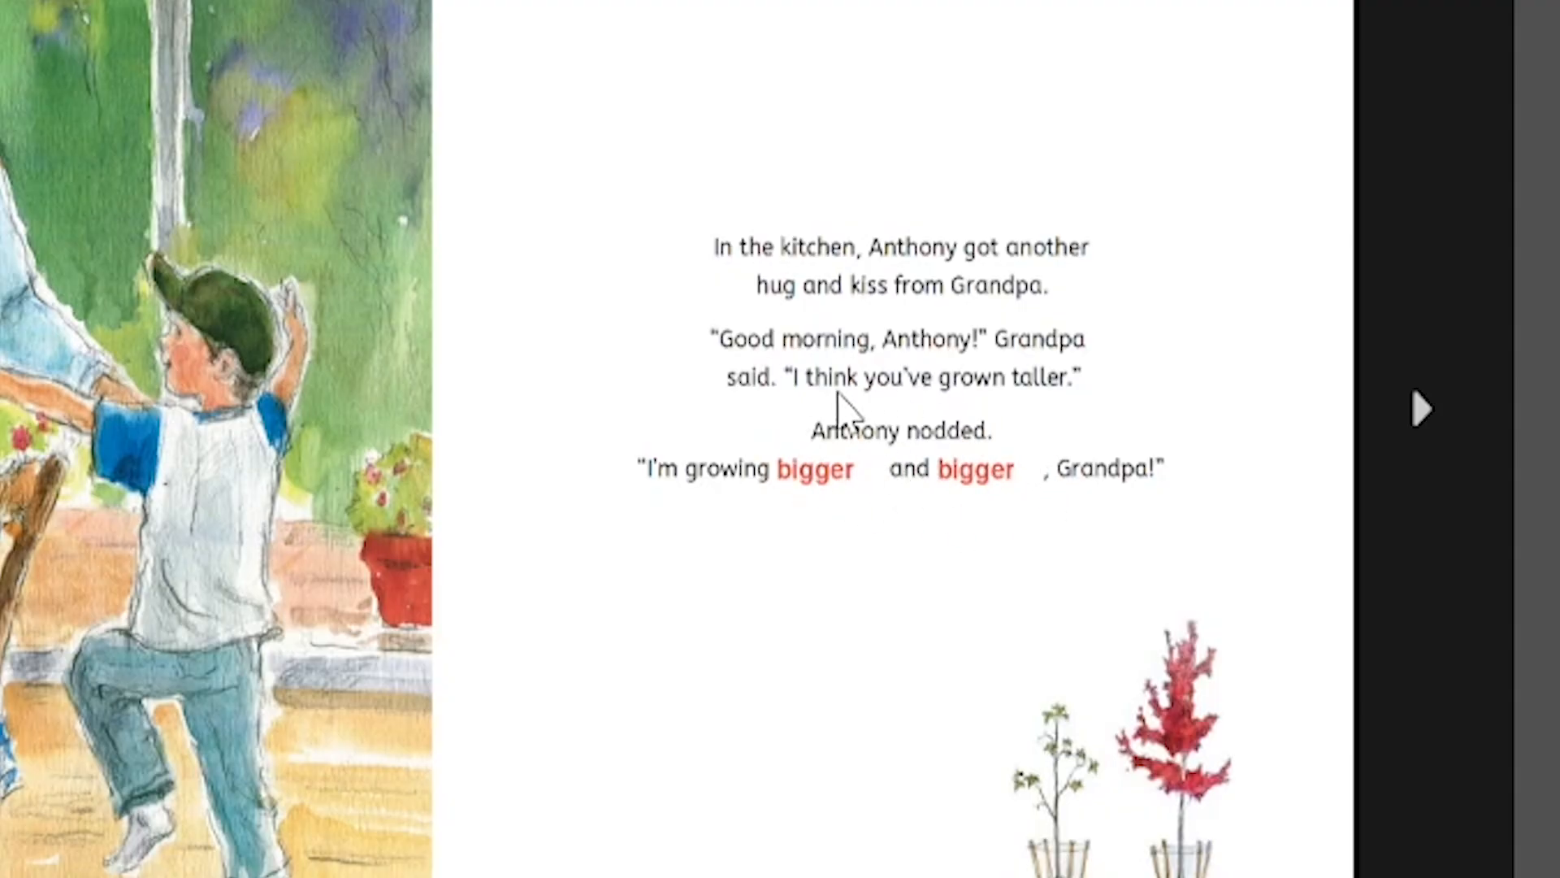
mouse_move(1013, 577)
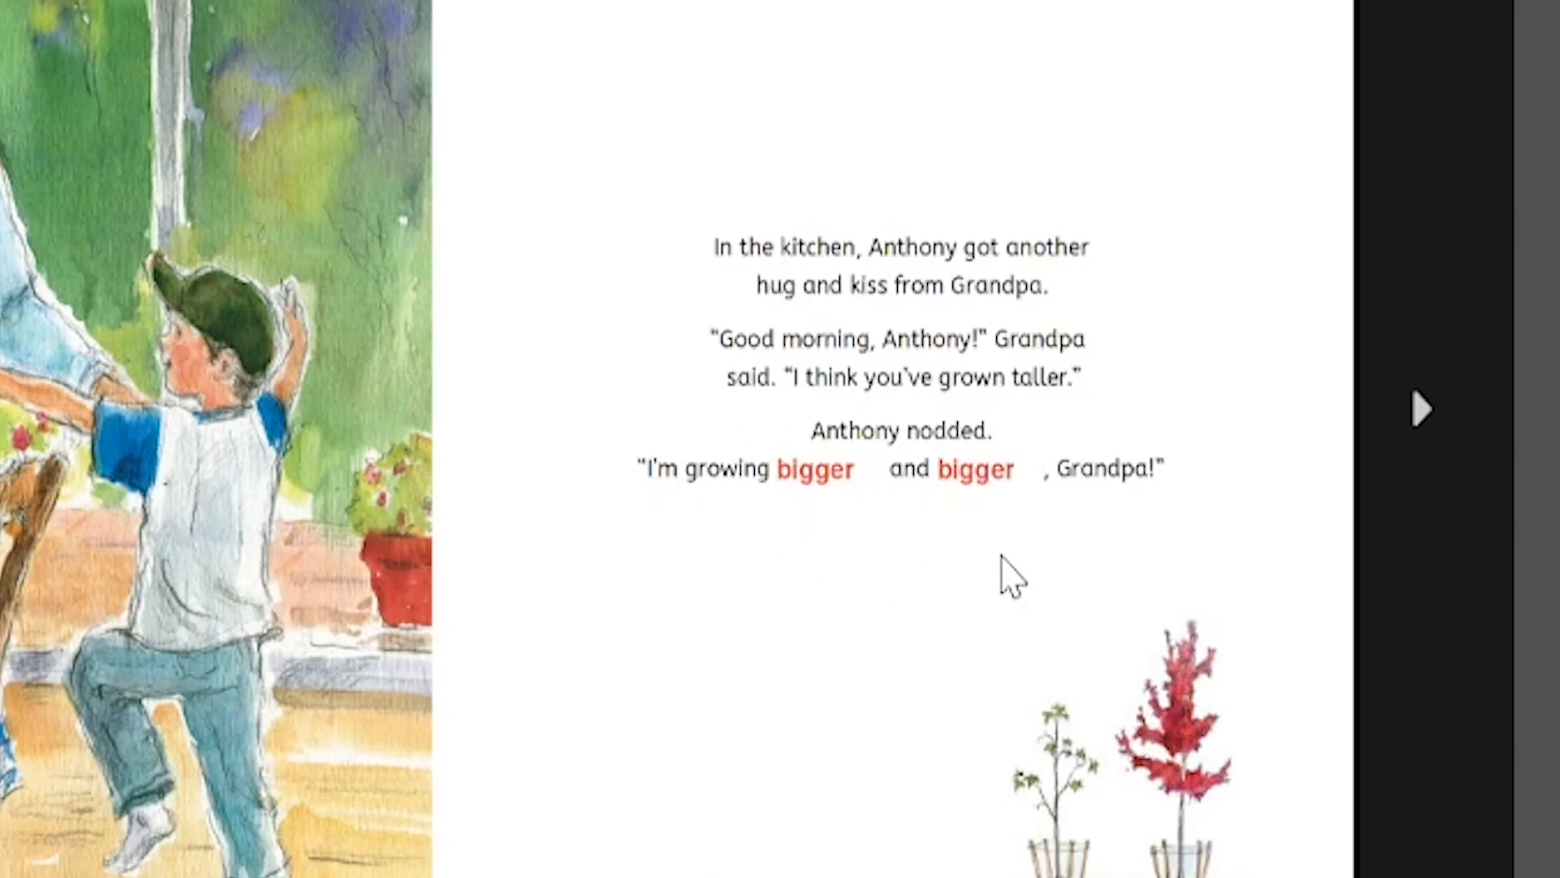
mouse_move(873, 613)
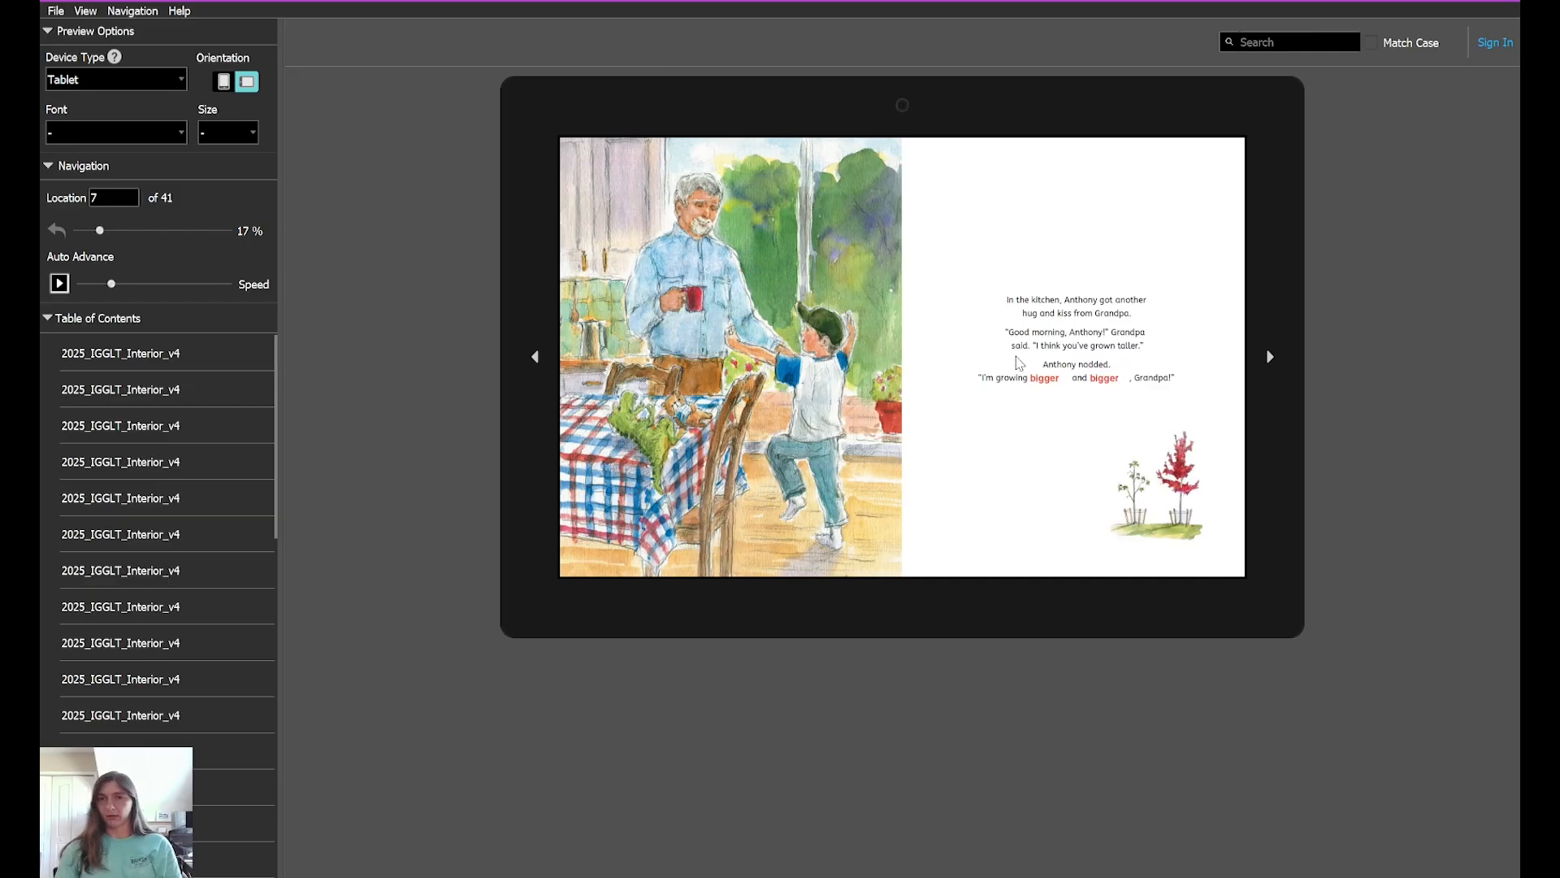
mouse_move(1206, 427)
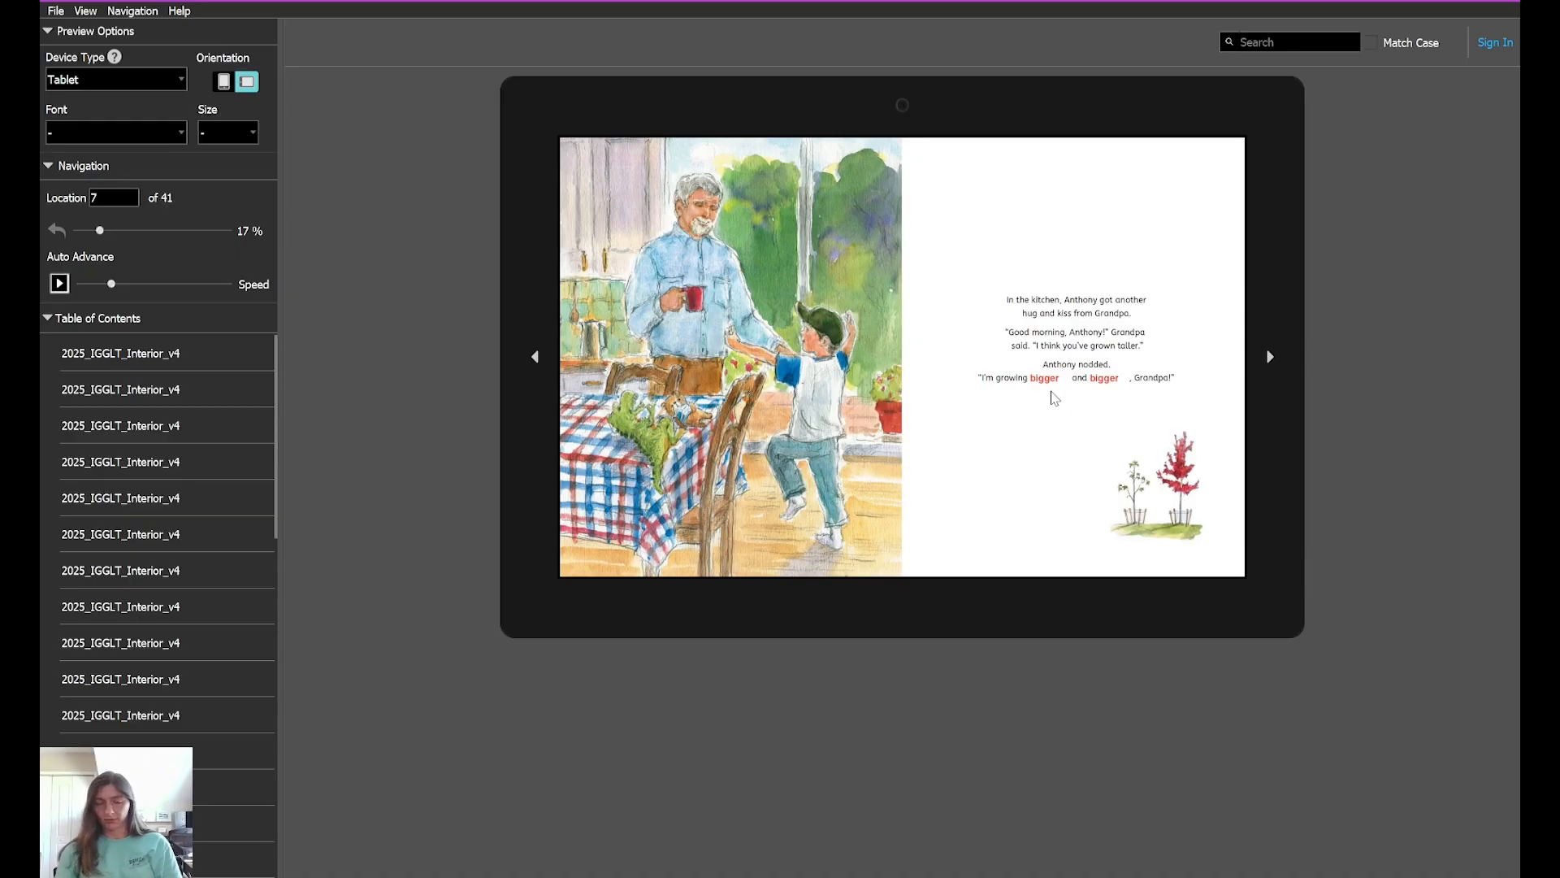
mouse_move(1258, 385)
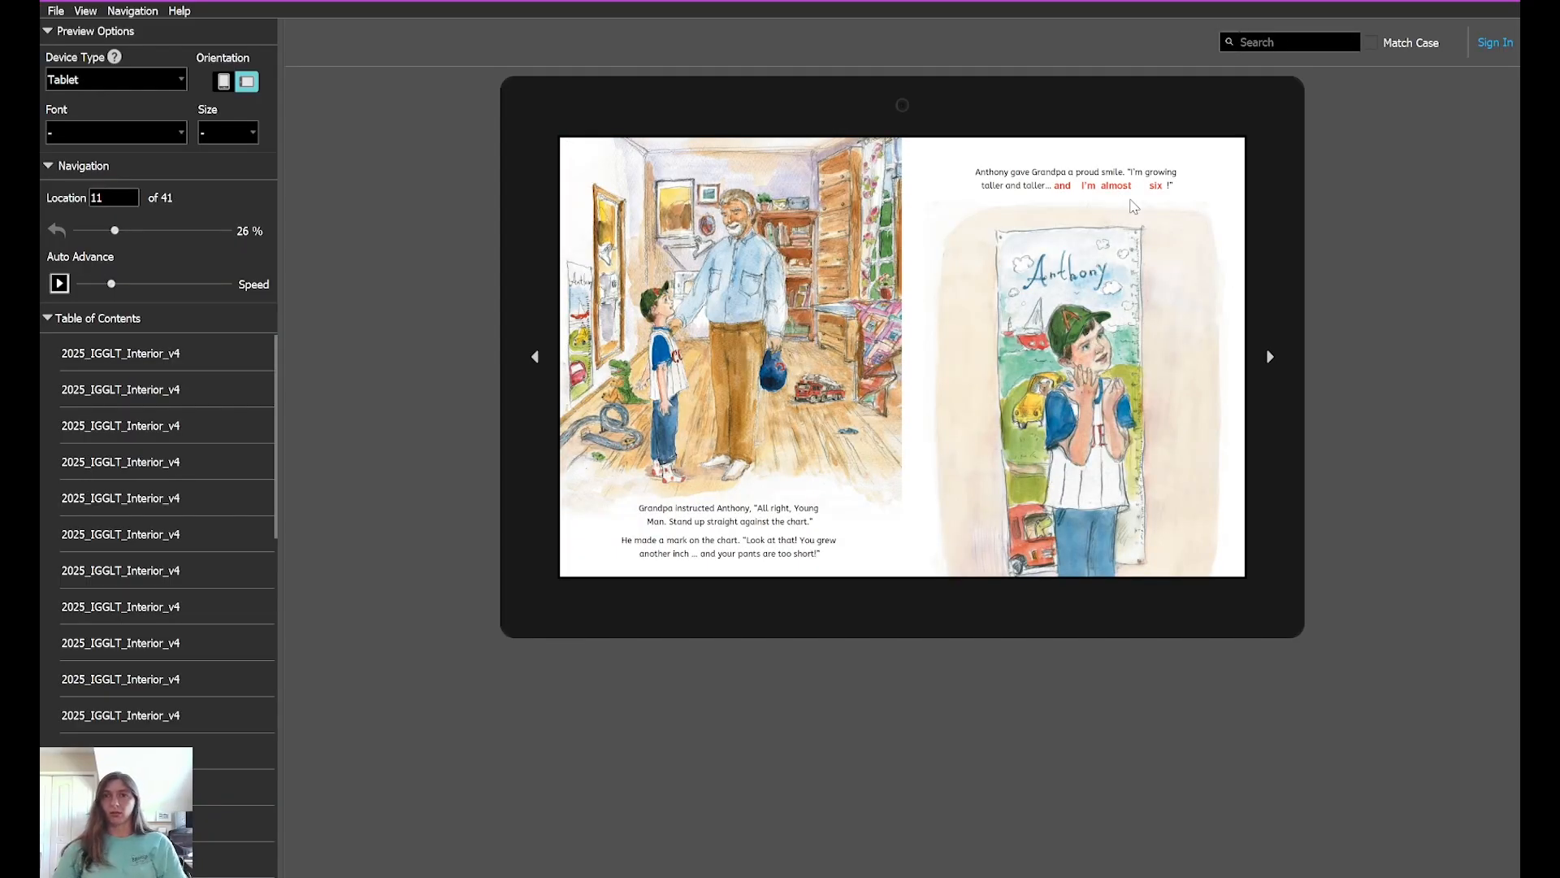
mouse_move(1269, 369)
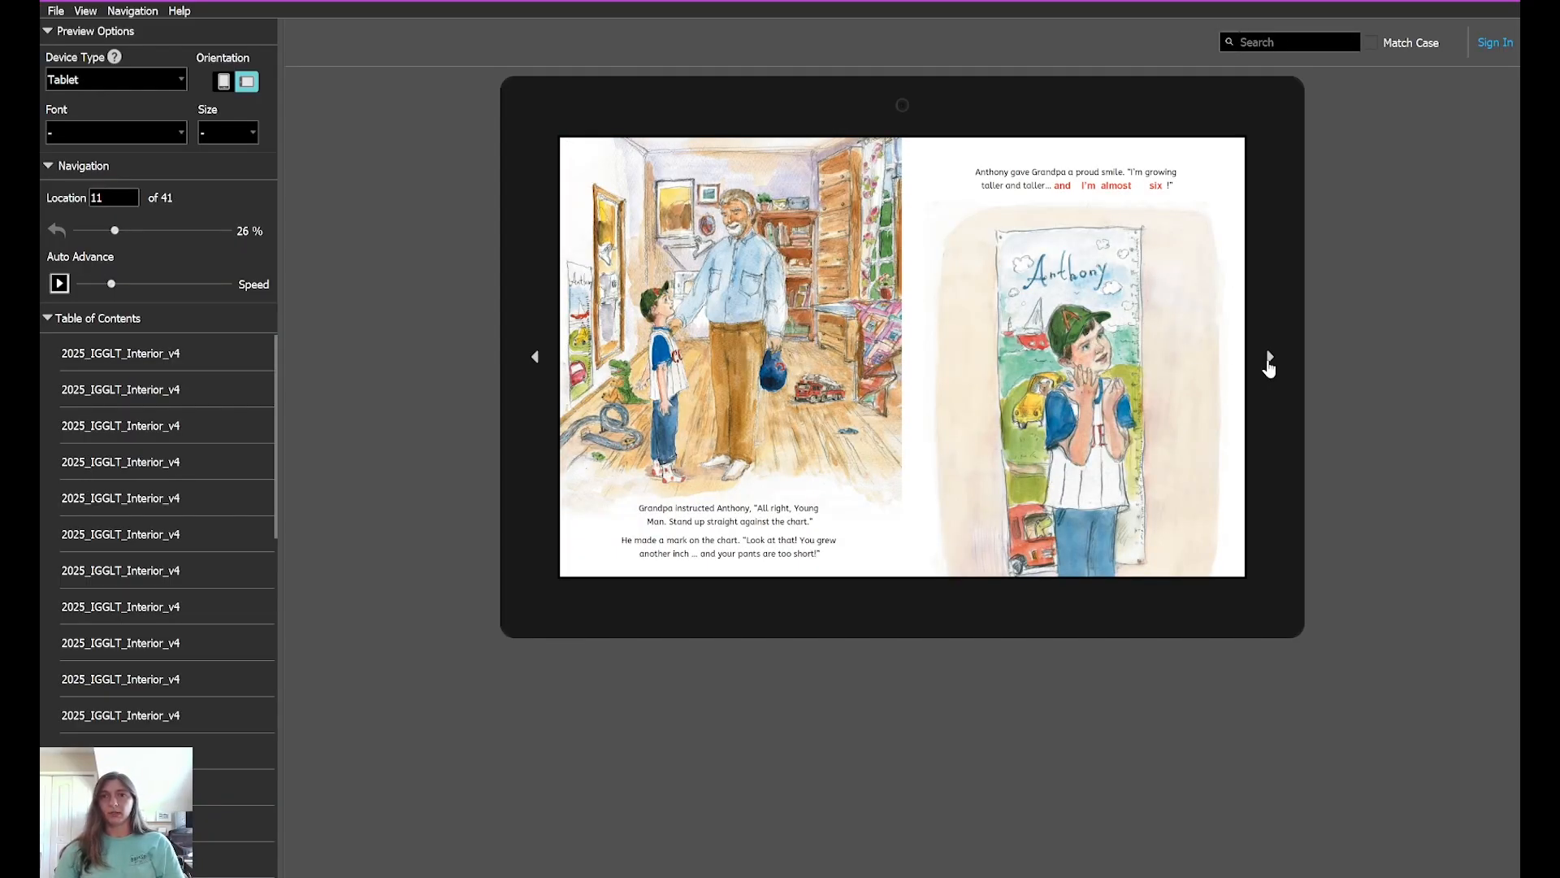
Step: Page ahead to location 37, then test a Table of Contents entry jump
left_click(1268, 363)
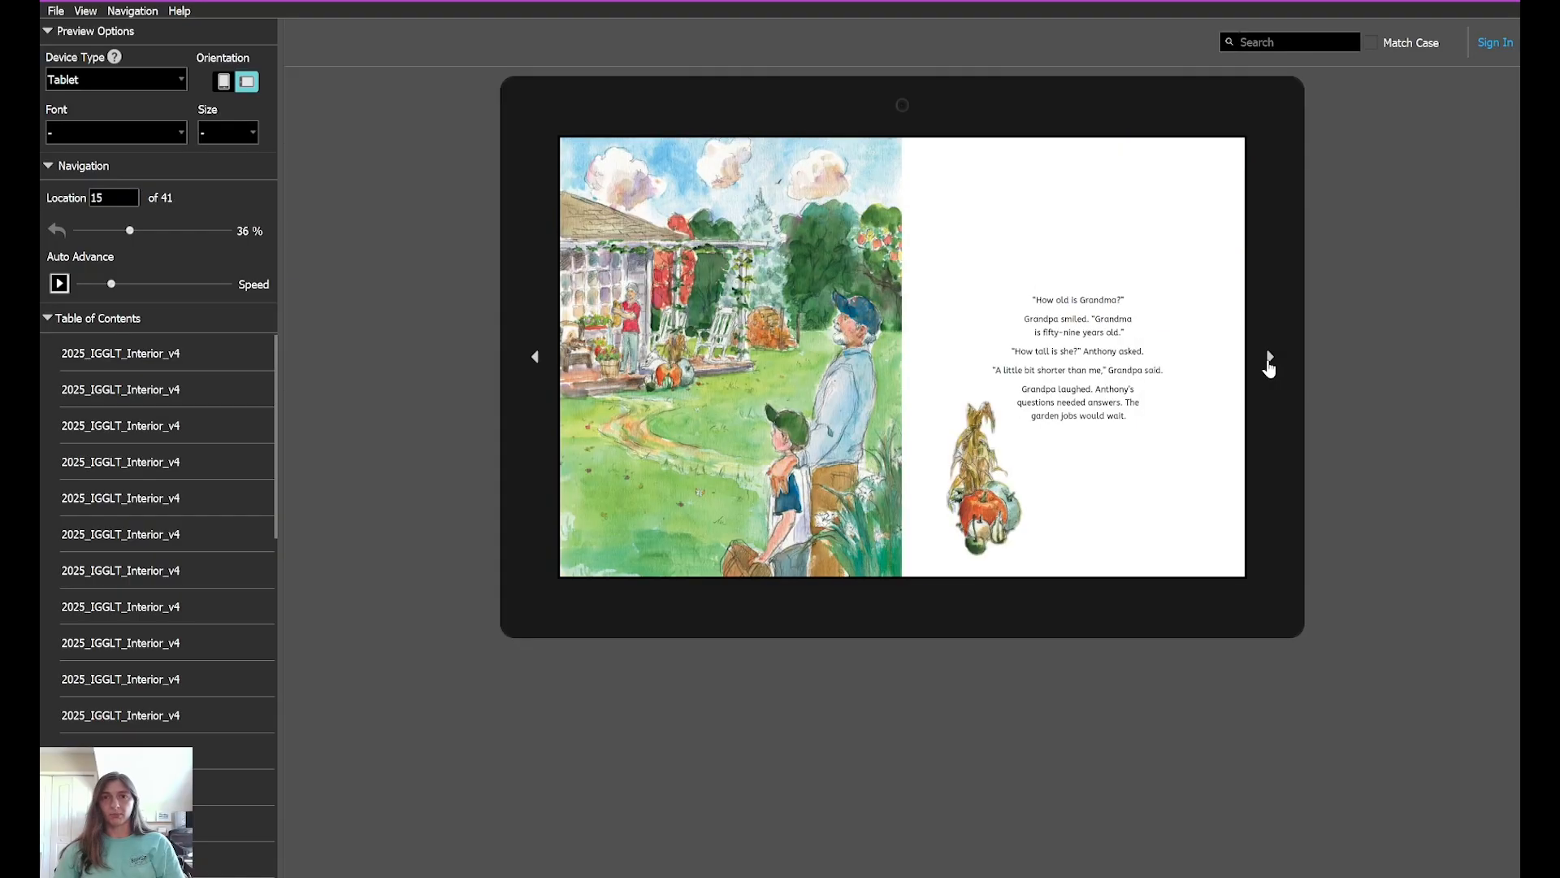
left_click(535, 356)
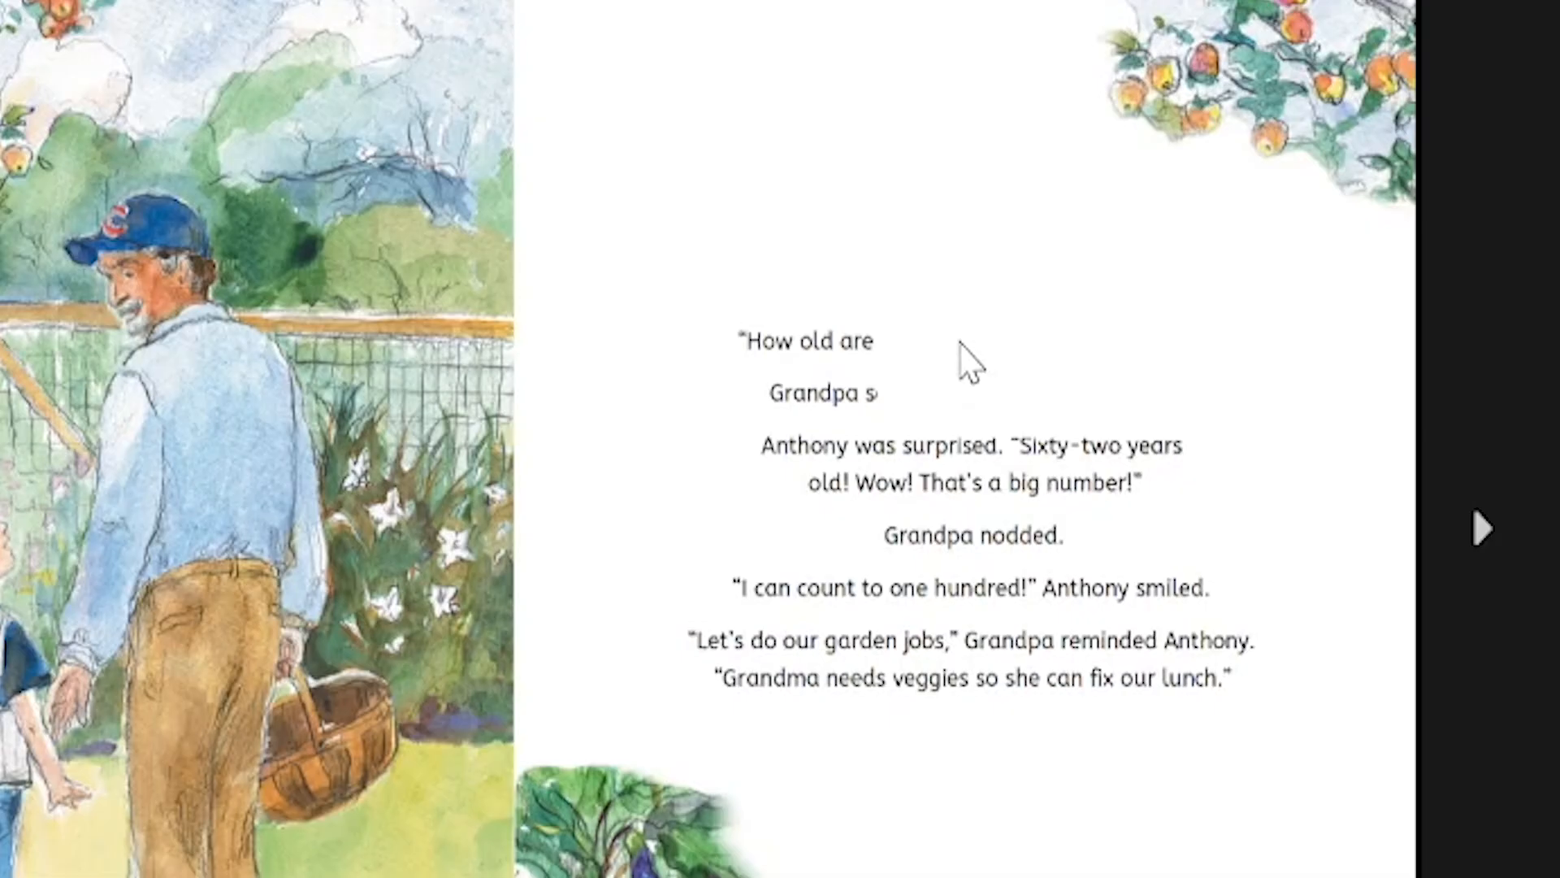
mouse_move(1144, 283)
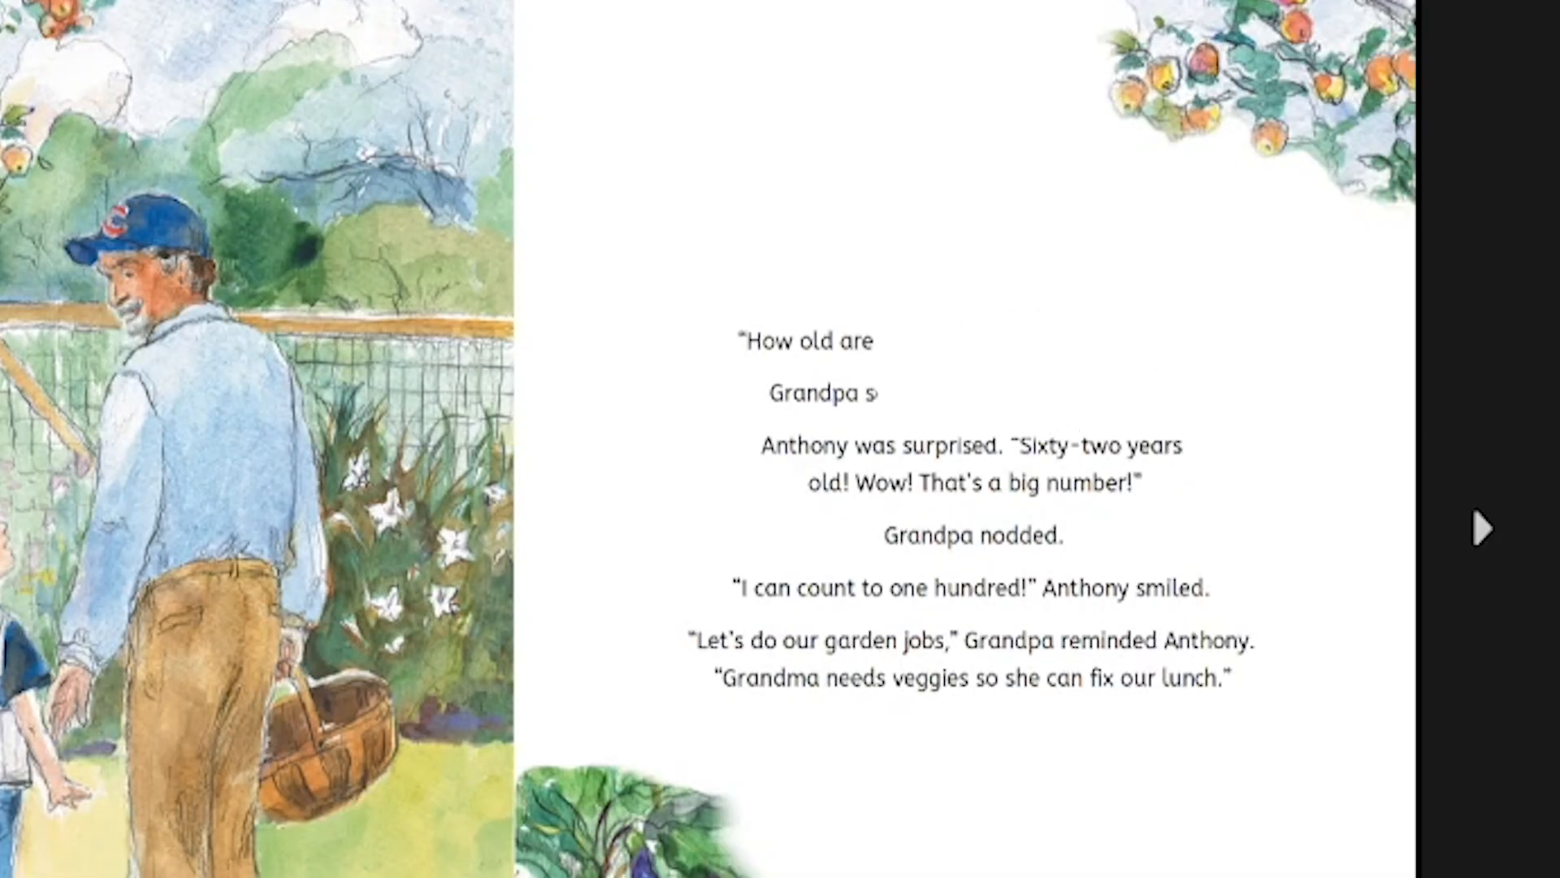
mouse_move(873, 214)
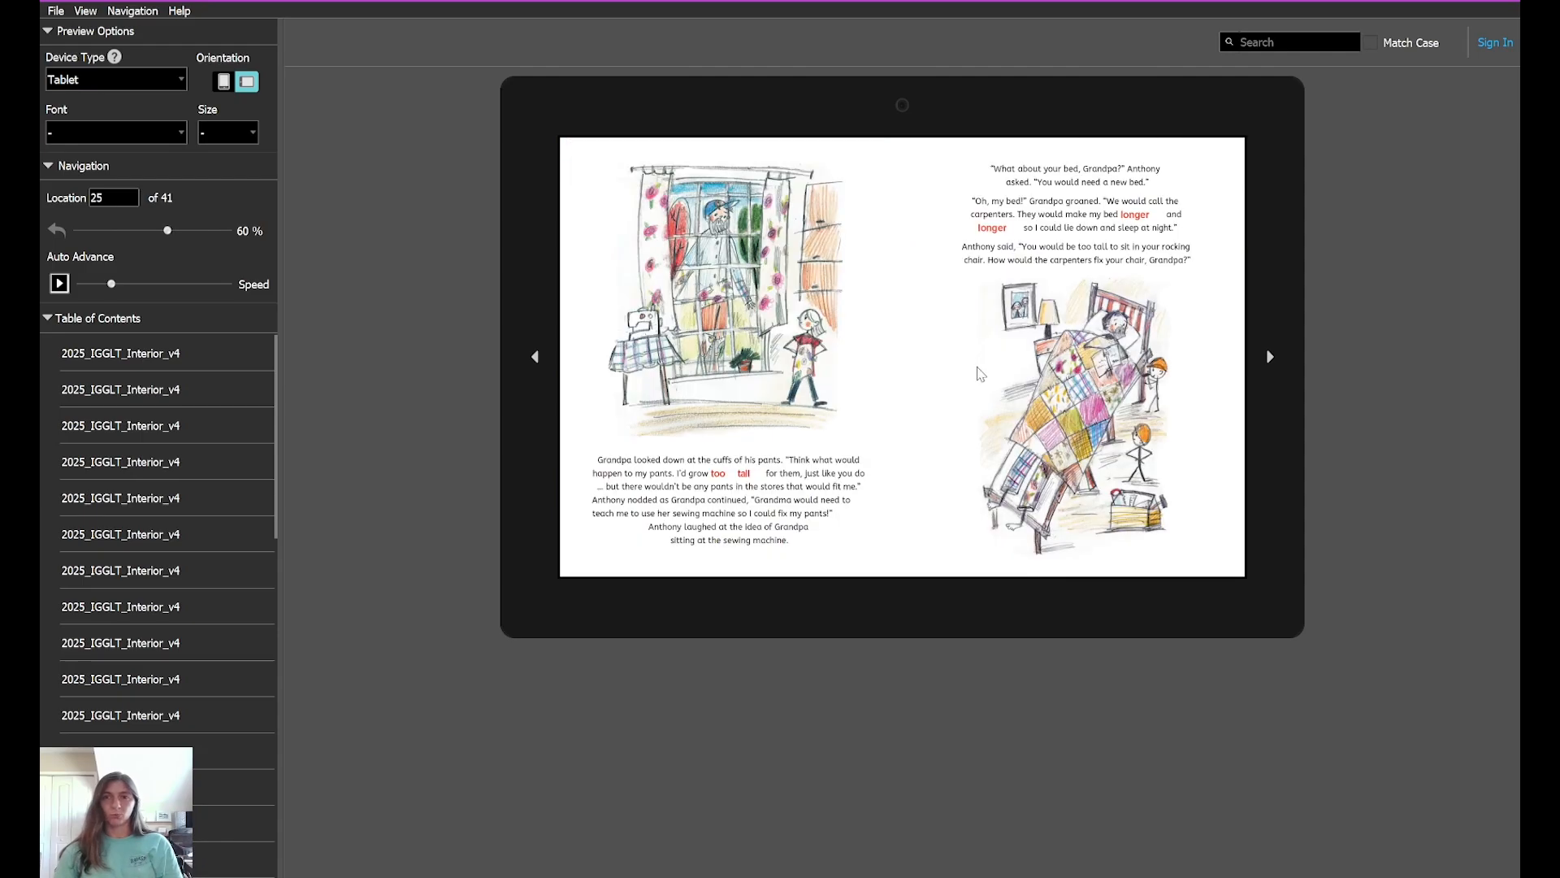
mouse_move(791, 513)
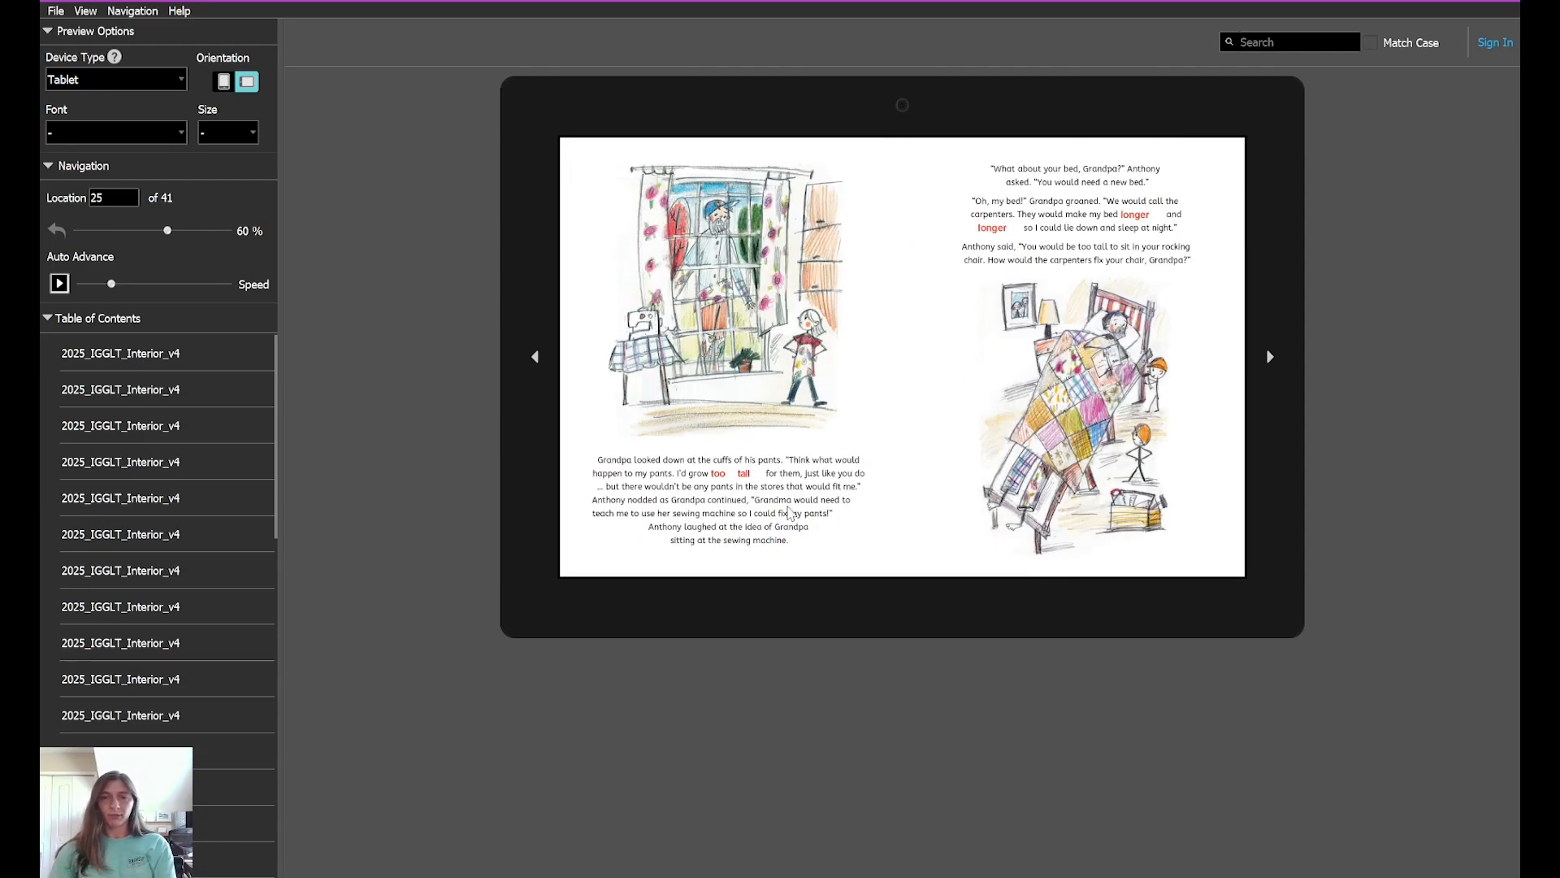
mouse_move(443, 632)
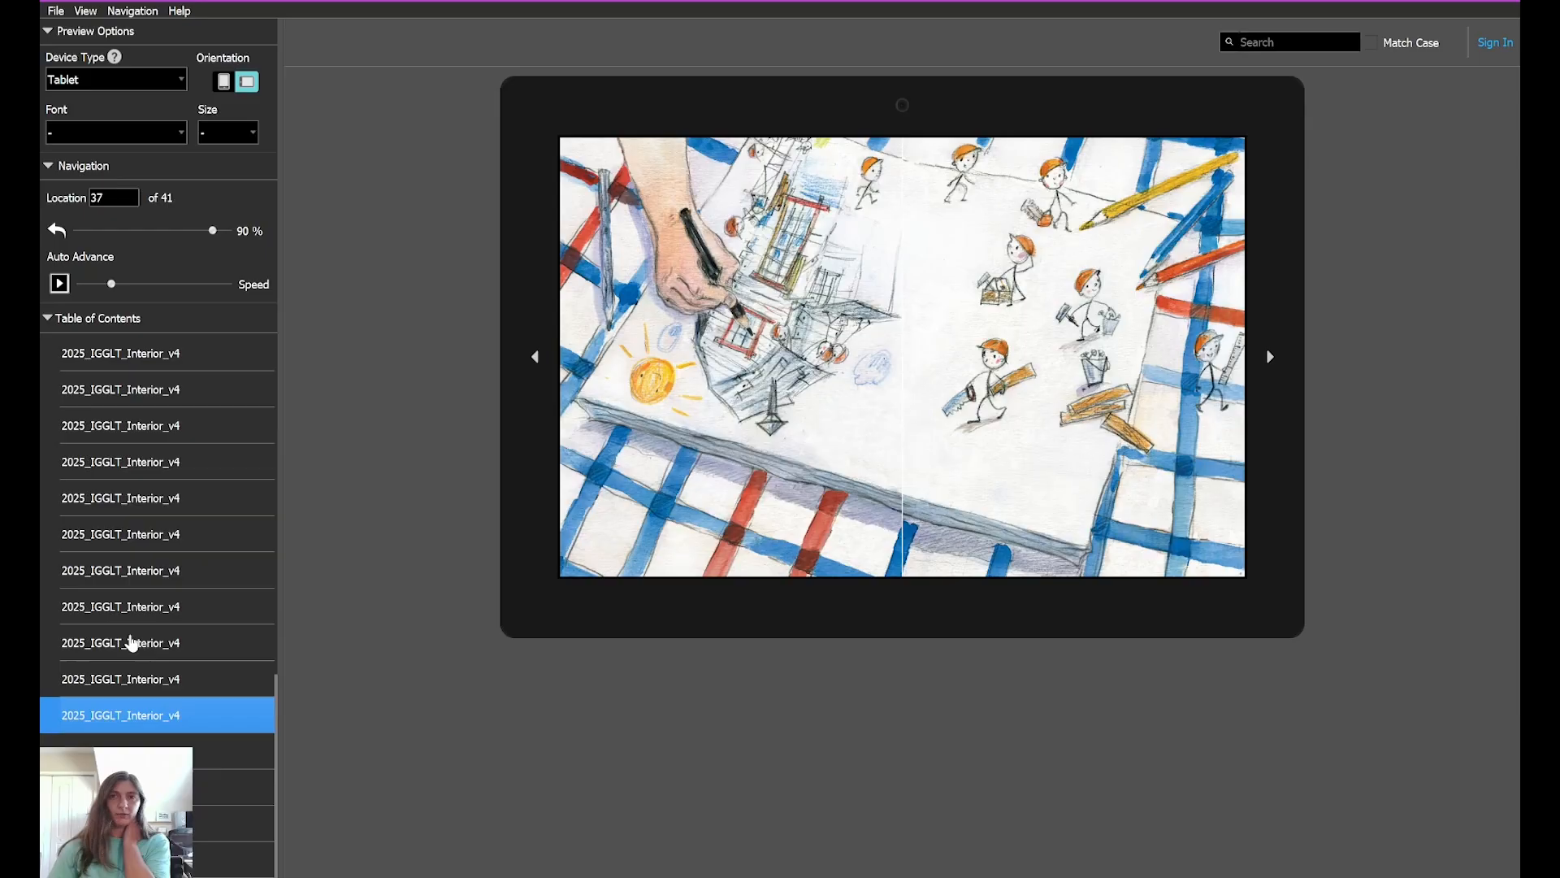
left_click(120, 642)
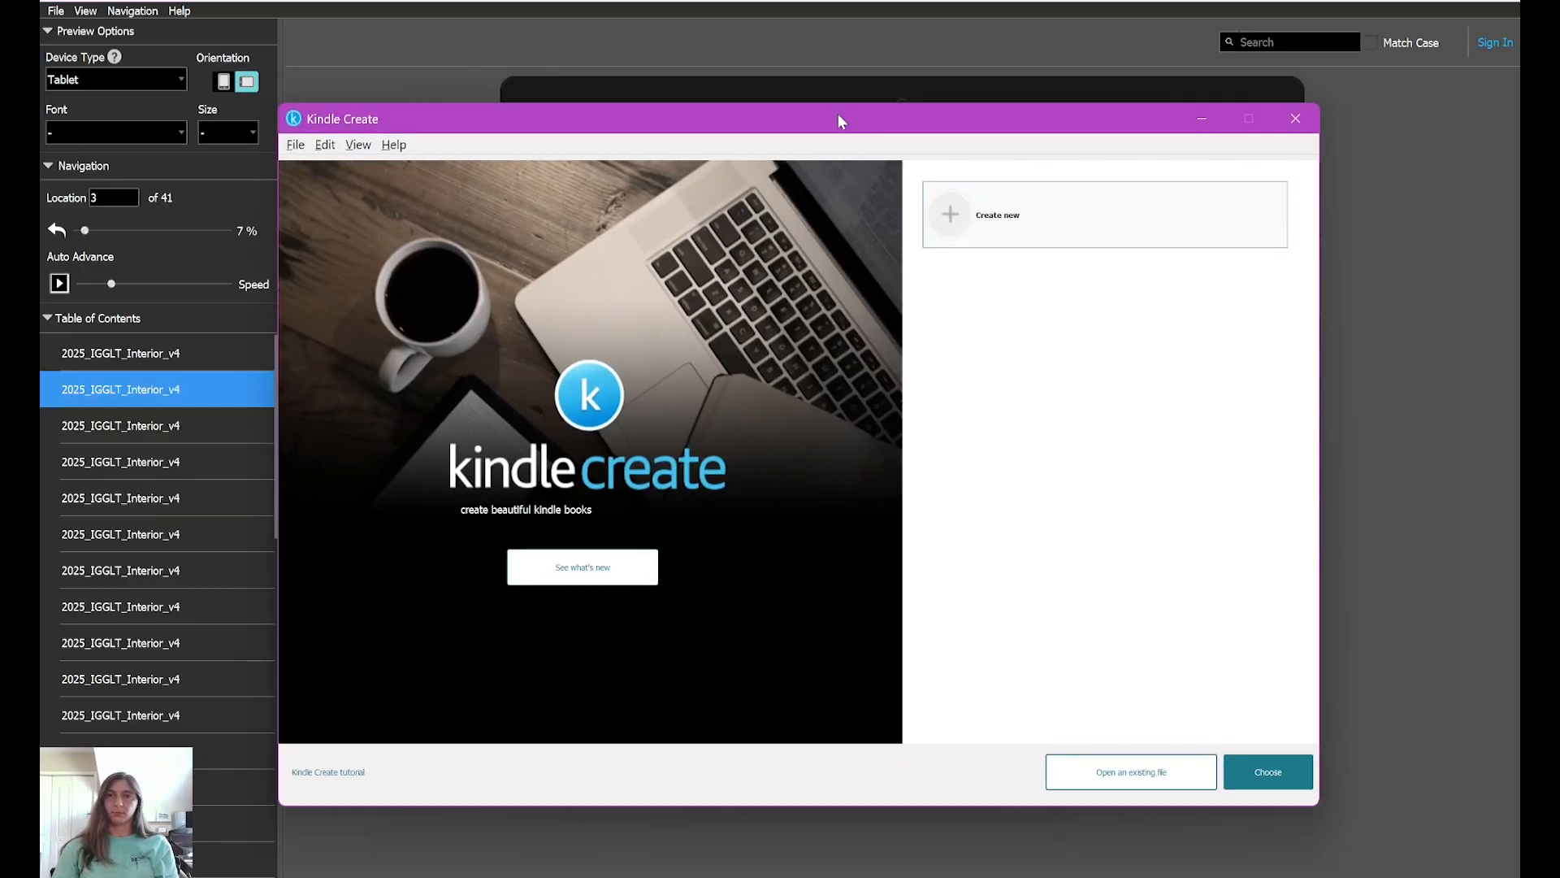
Step: Drag the Kindle Create start screen window into position
left_click_drag(841, 119, 836, 97)
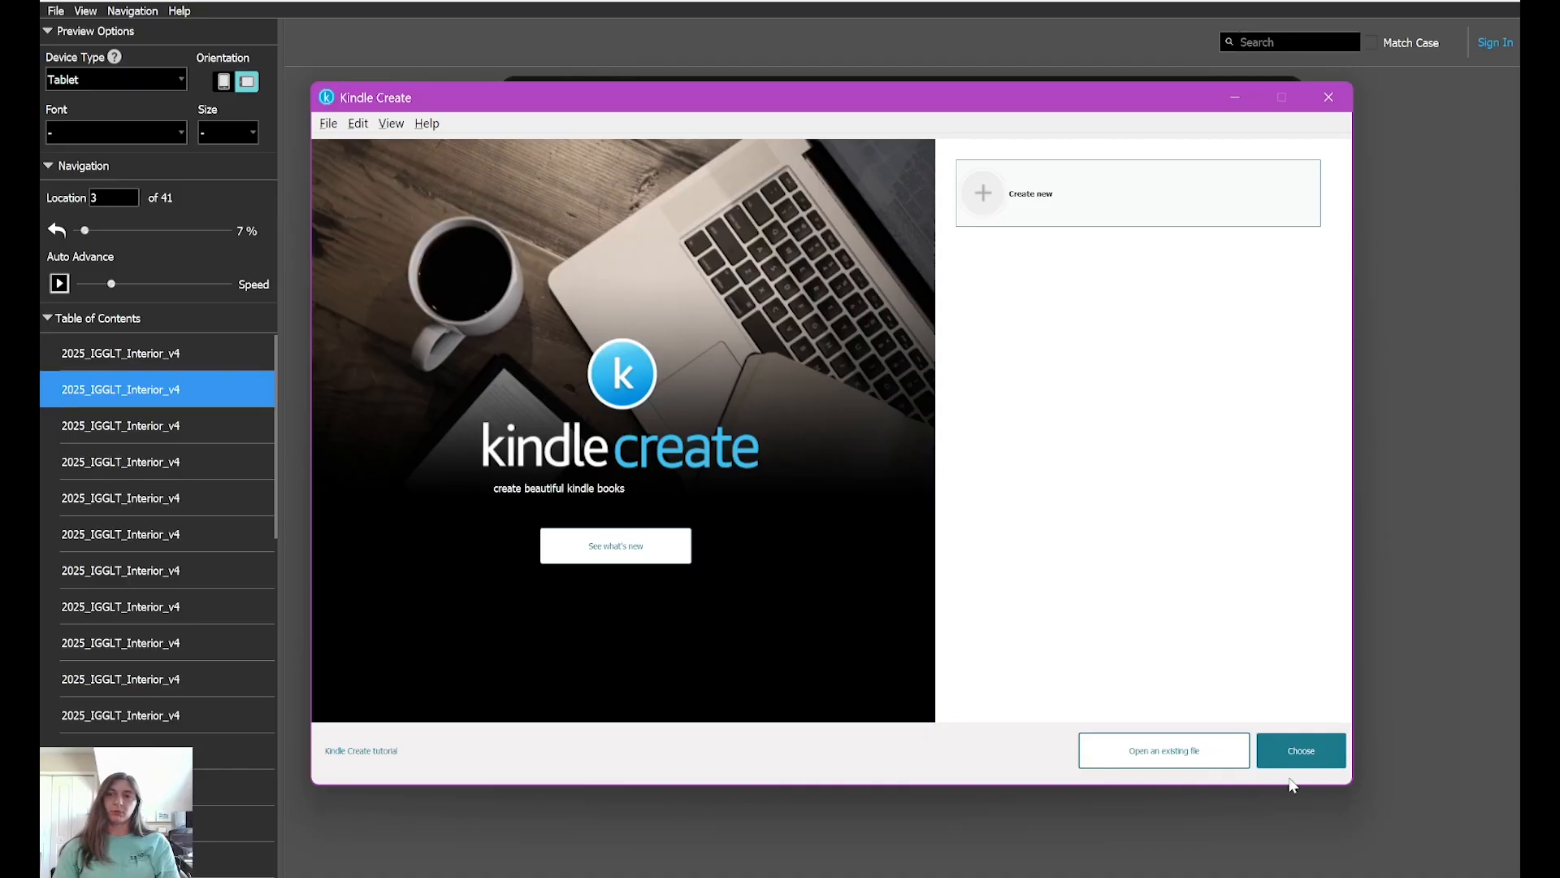
Step: Start a new book and compare the Kids and Print Replica format descriptions
left_click(1300, 750)
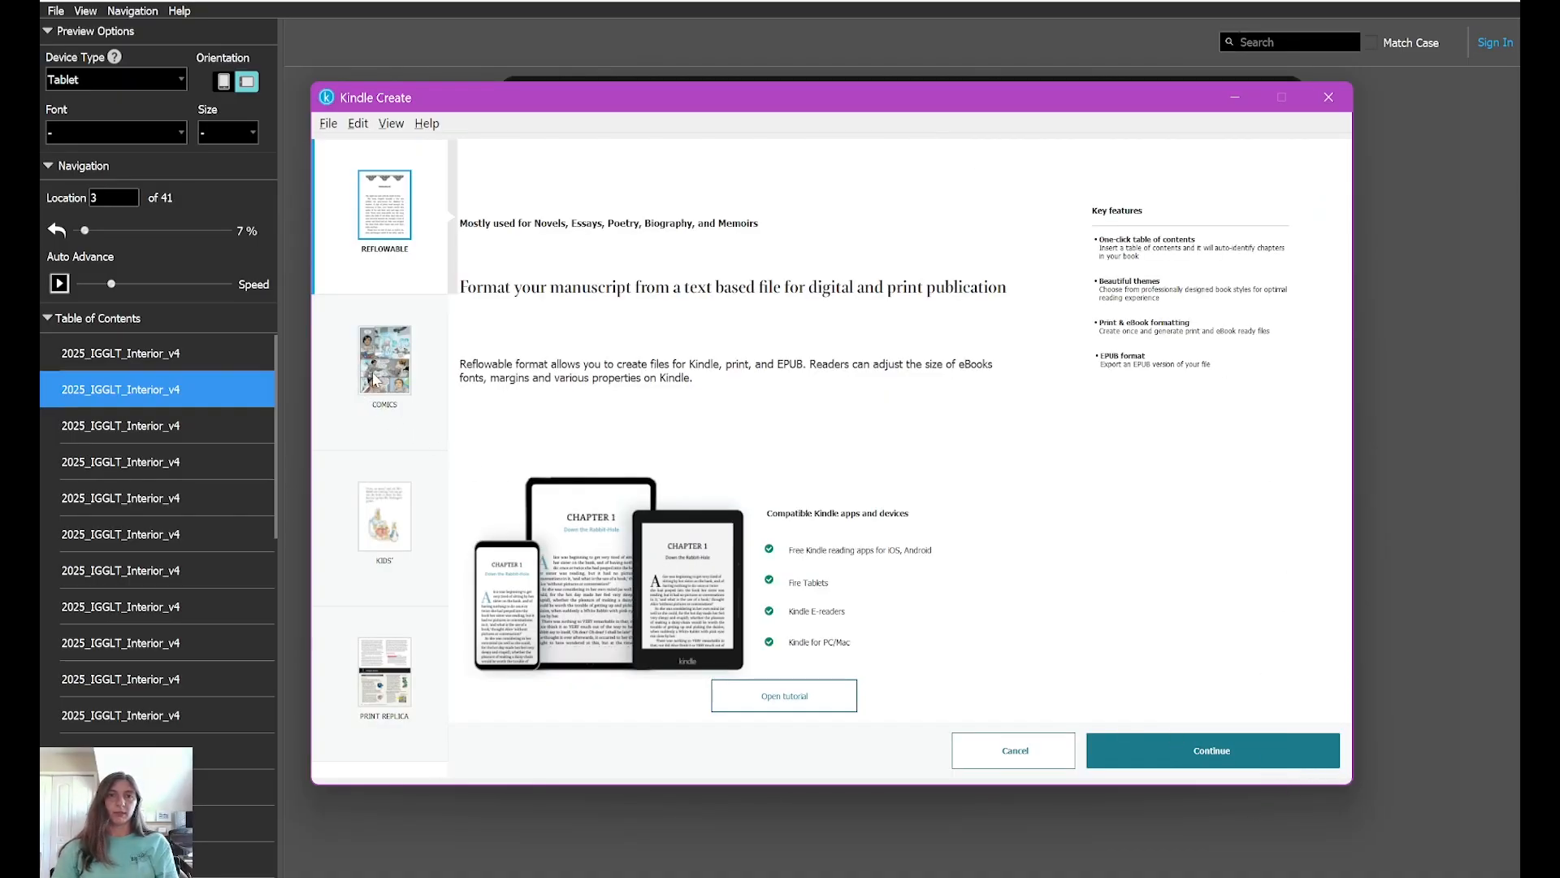
mouse_move(391, 591)
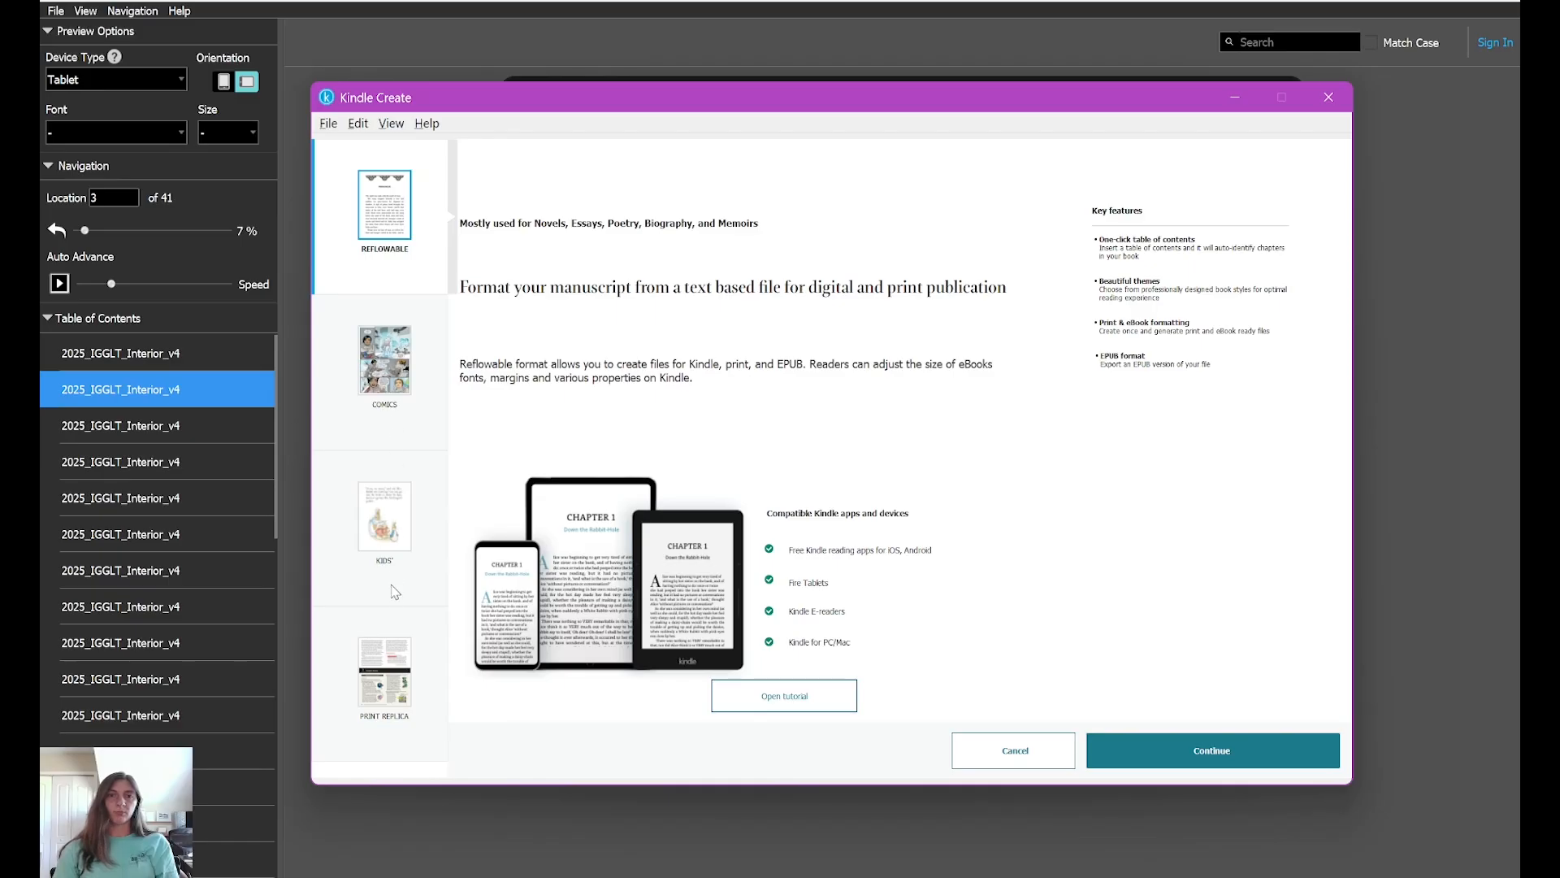
mouse_move(371, 469)
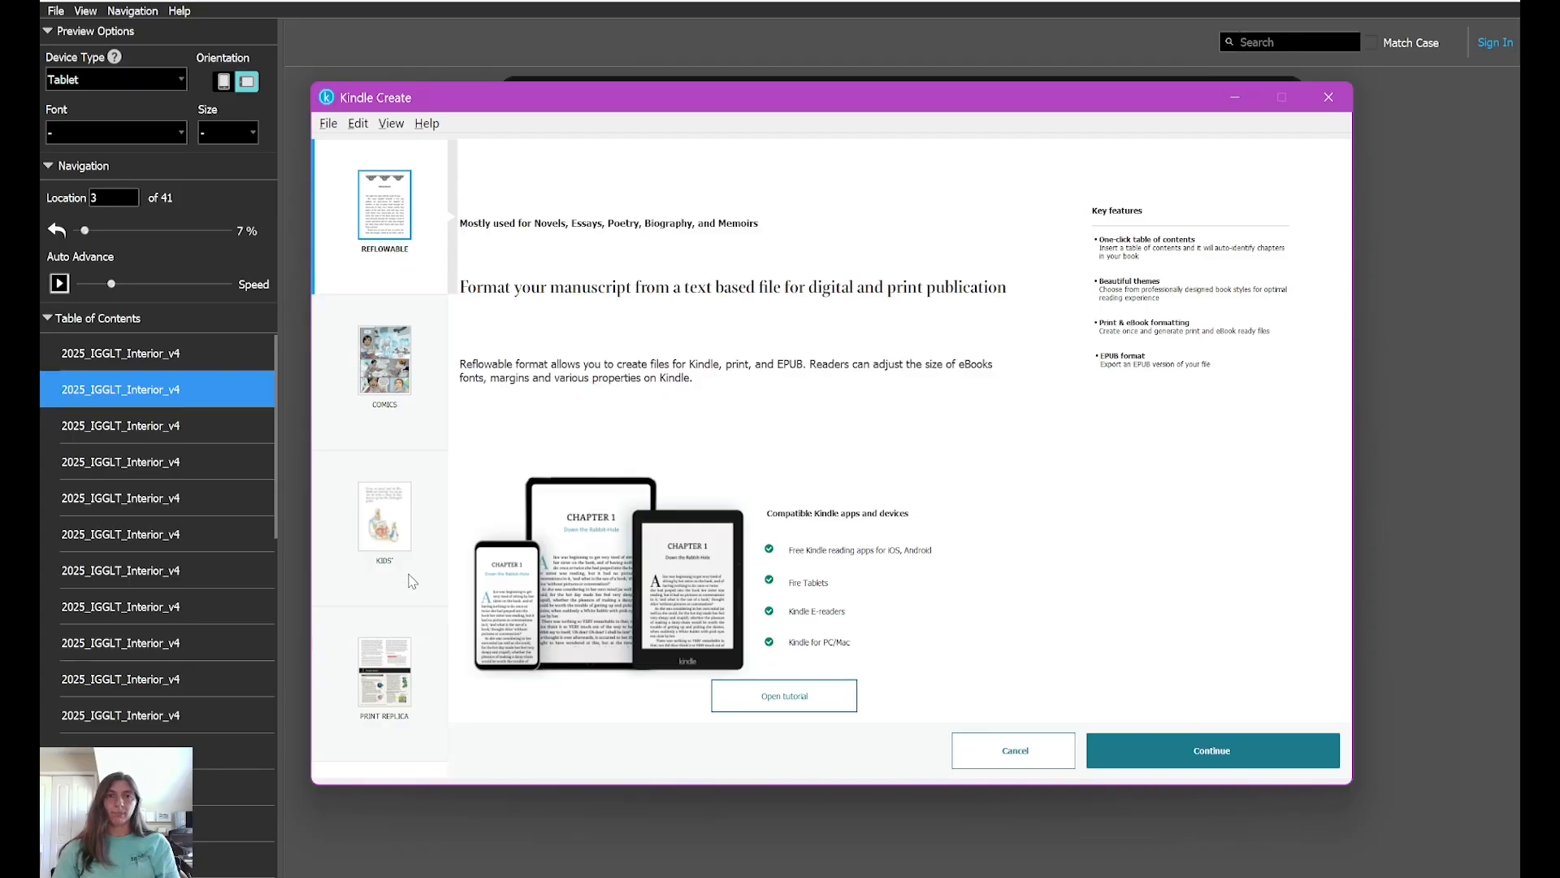
mouse_move(380, 615)
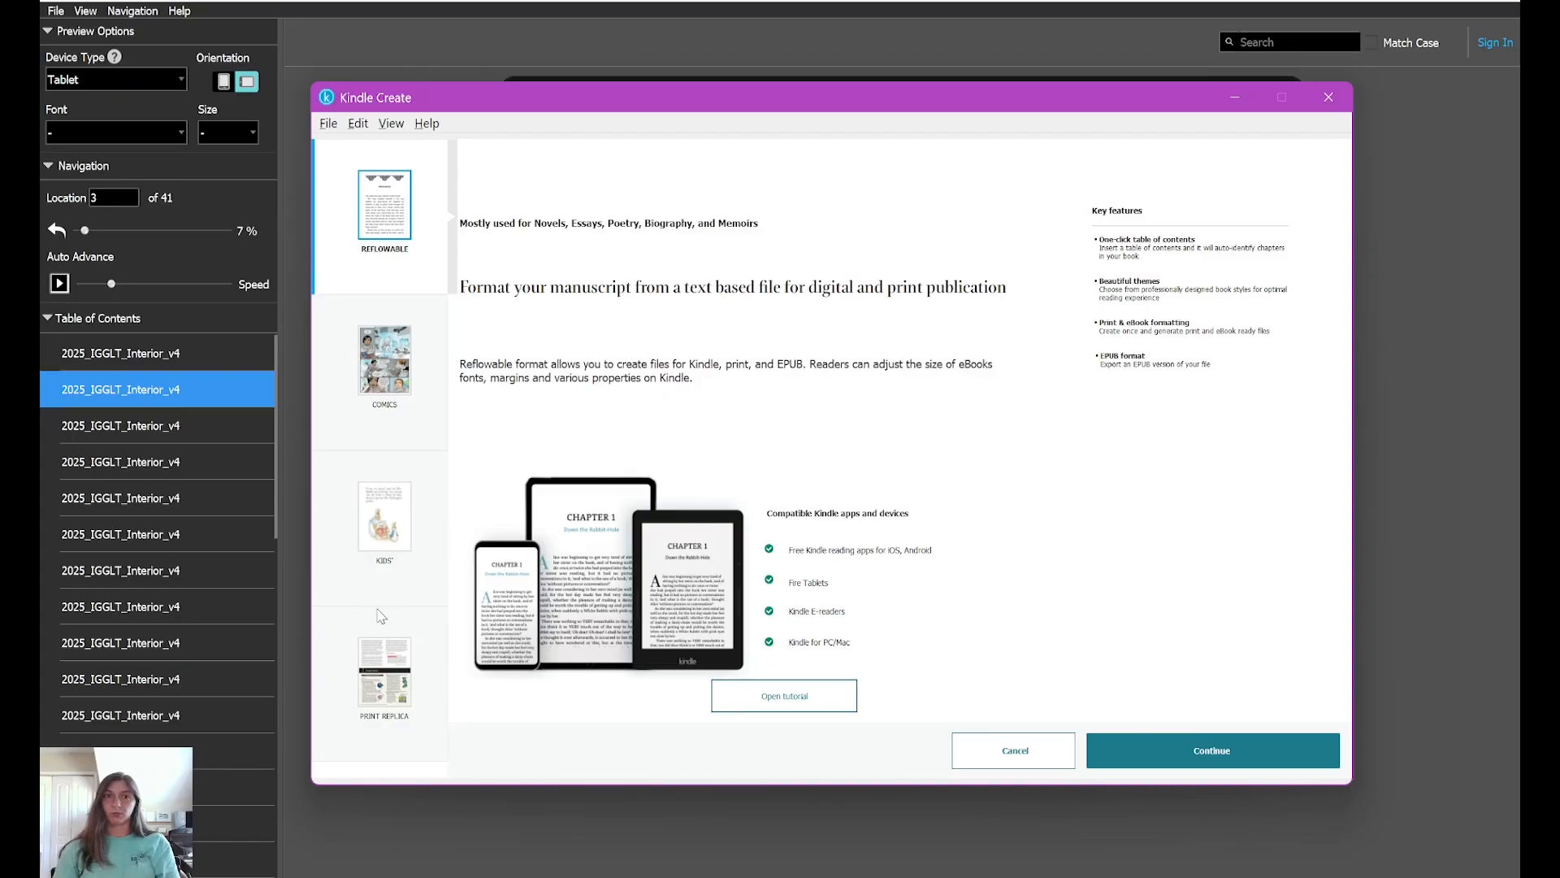
left_click(385, 517)
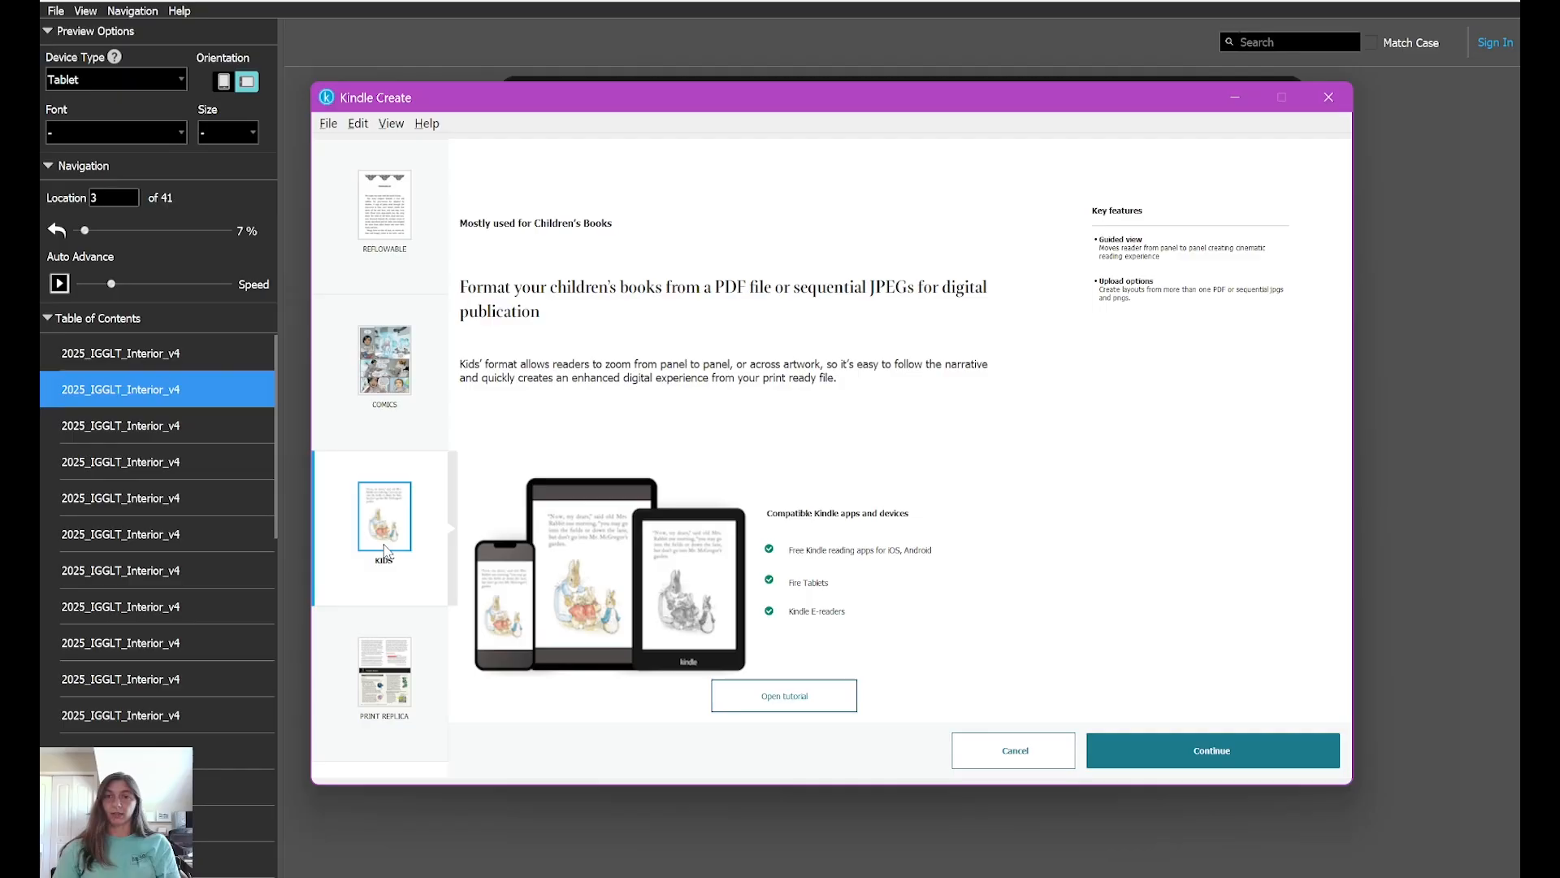
mouse_move(447, 704)
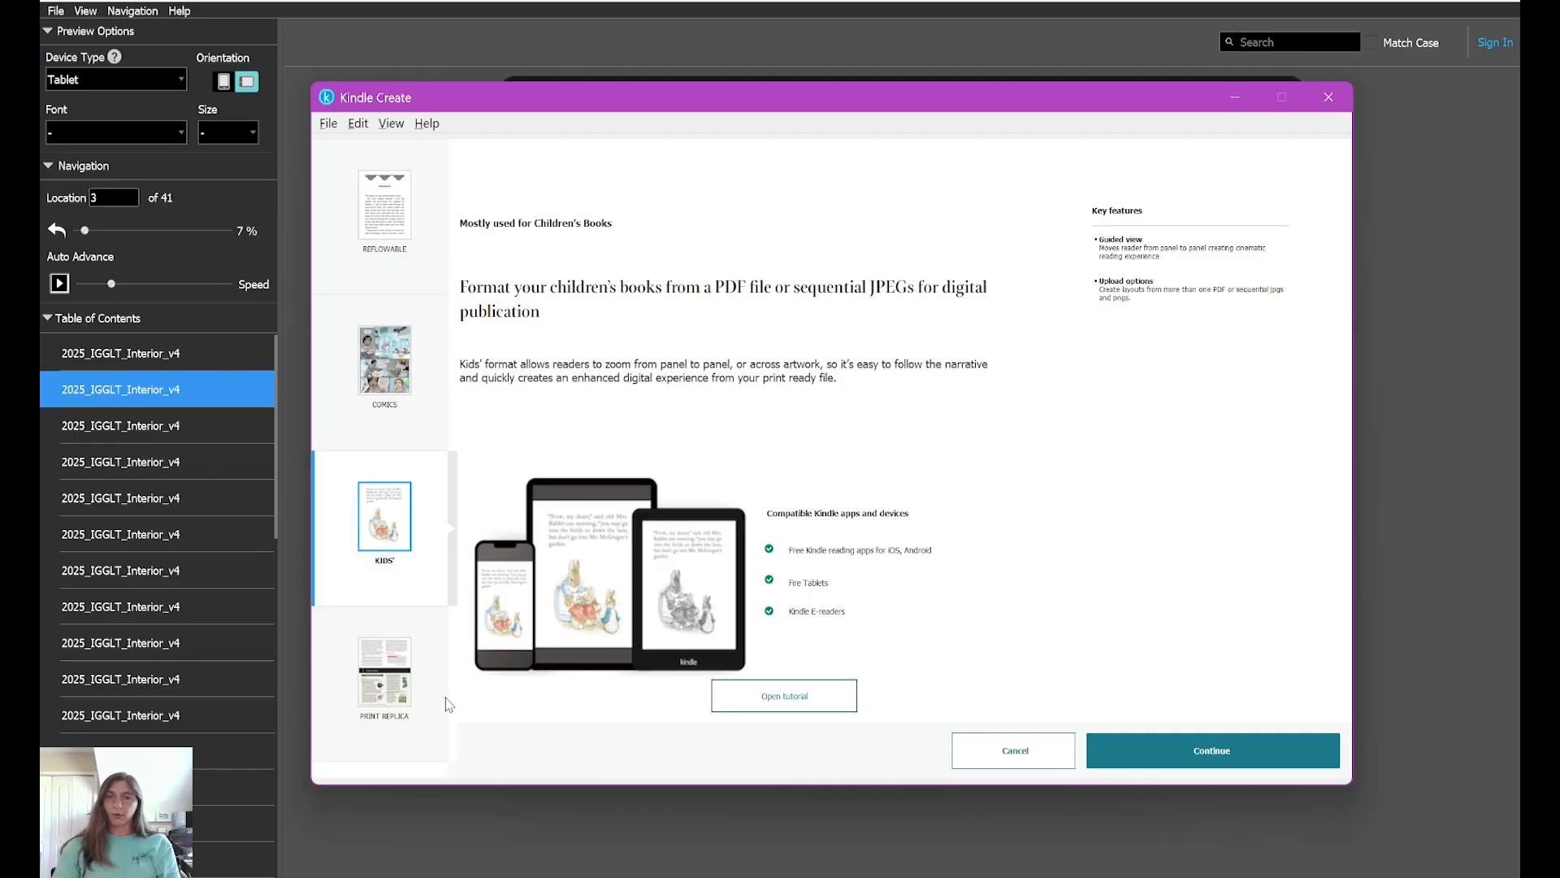
mouse_move(460, 697)
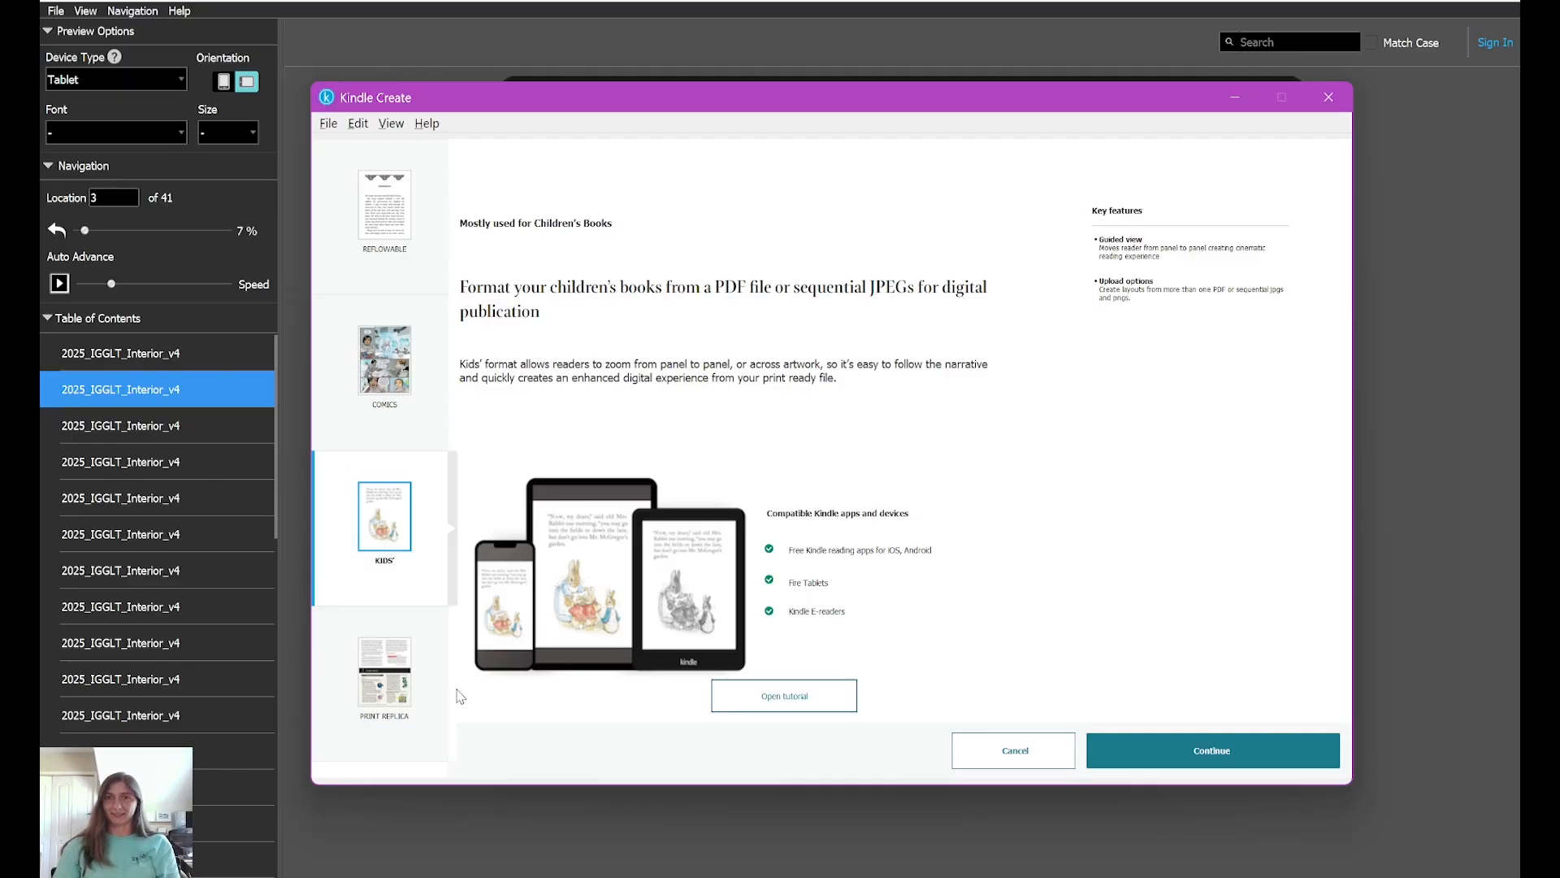
left_click(384, 677)
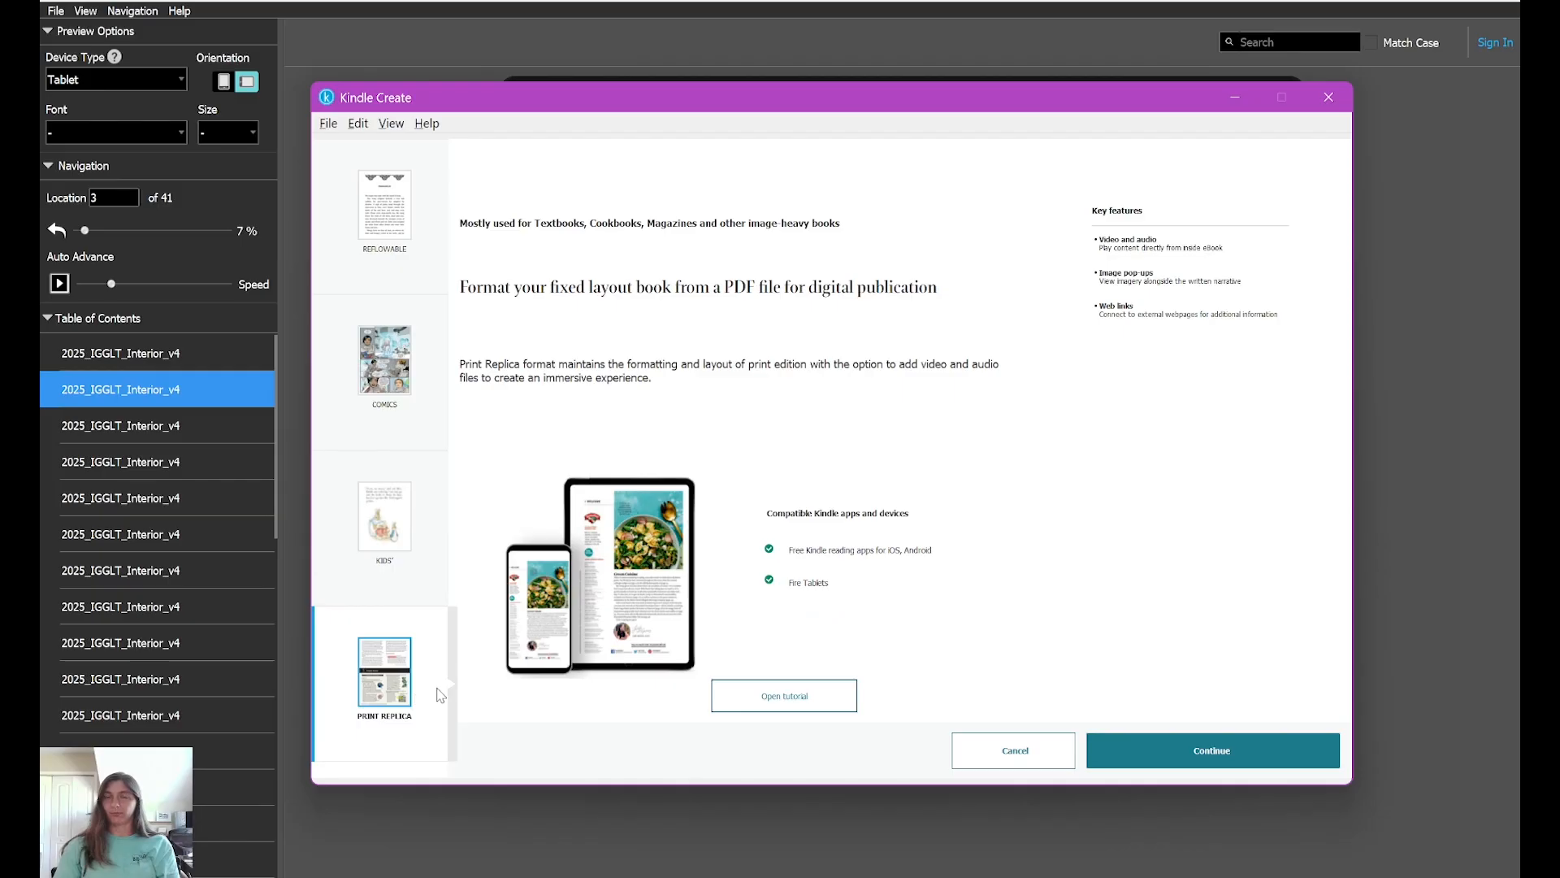
mouse_move(665, 586)
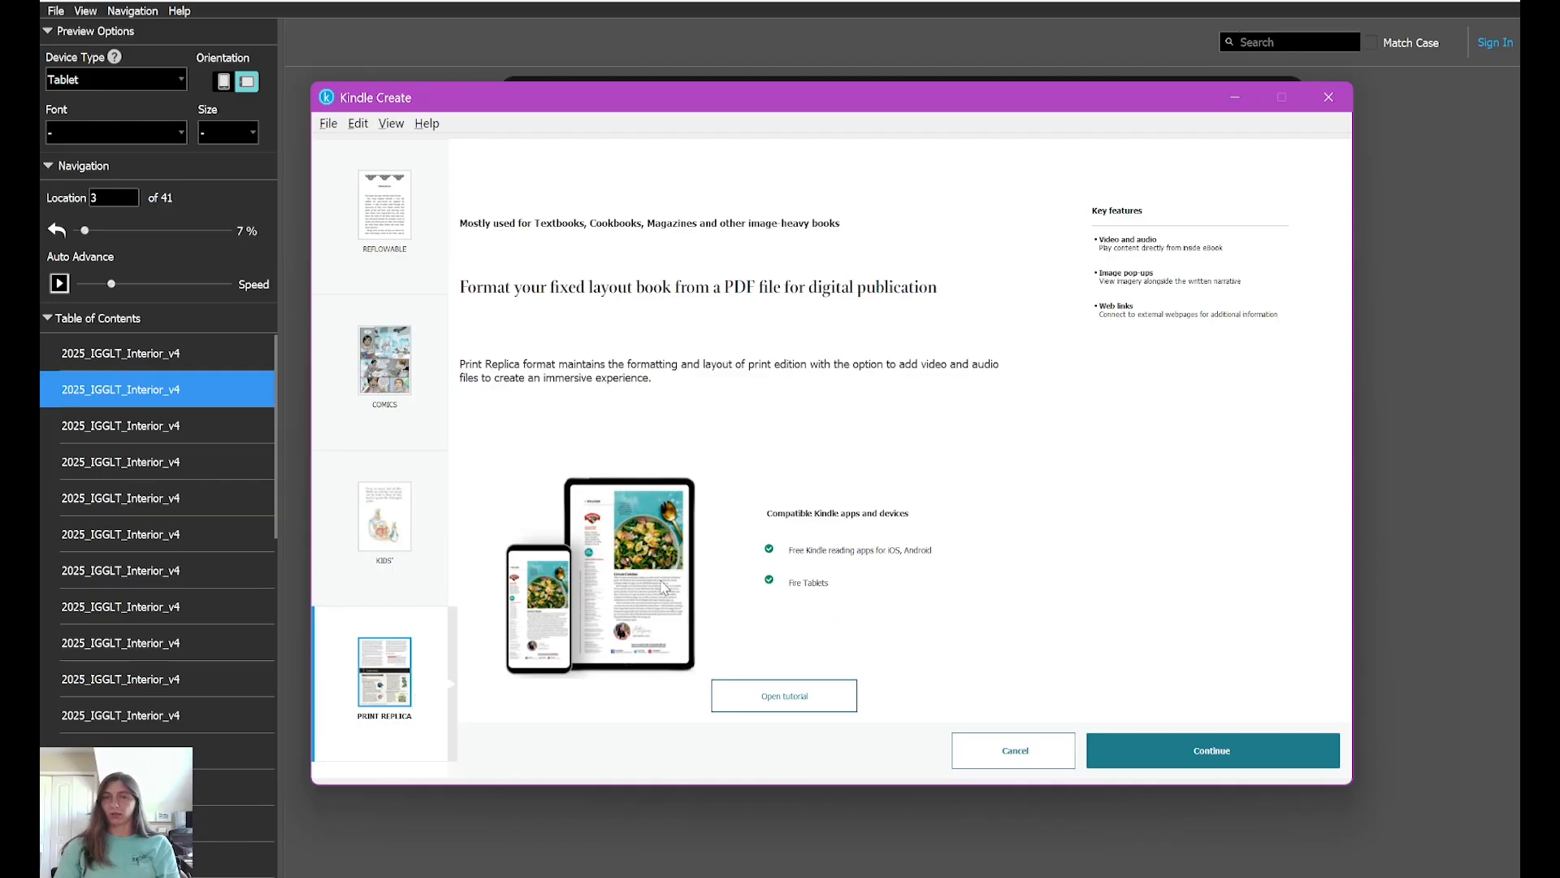
mouse_move(370, 516)
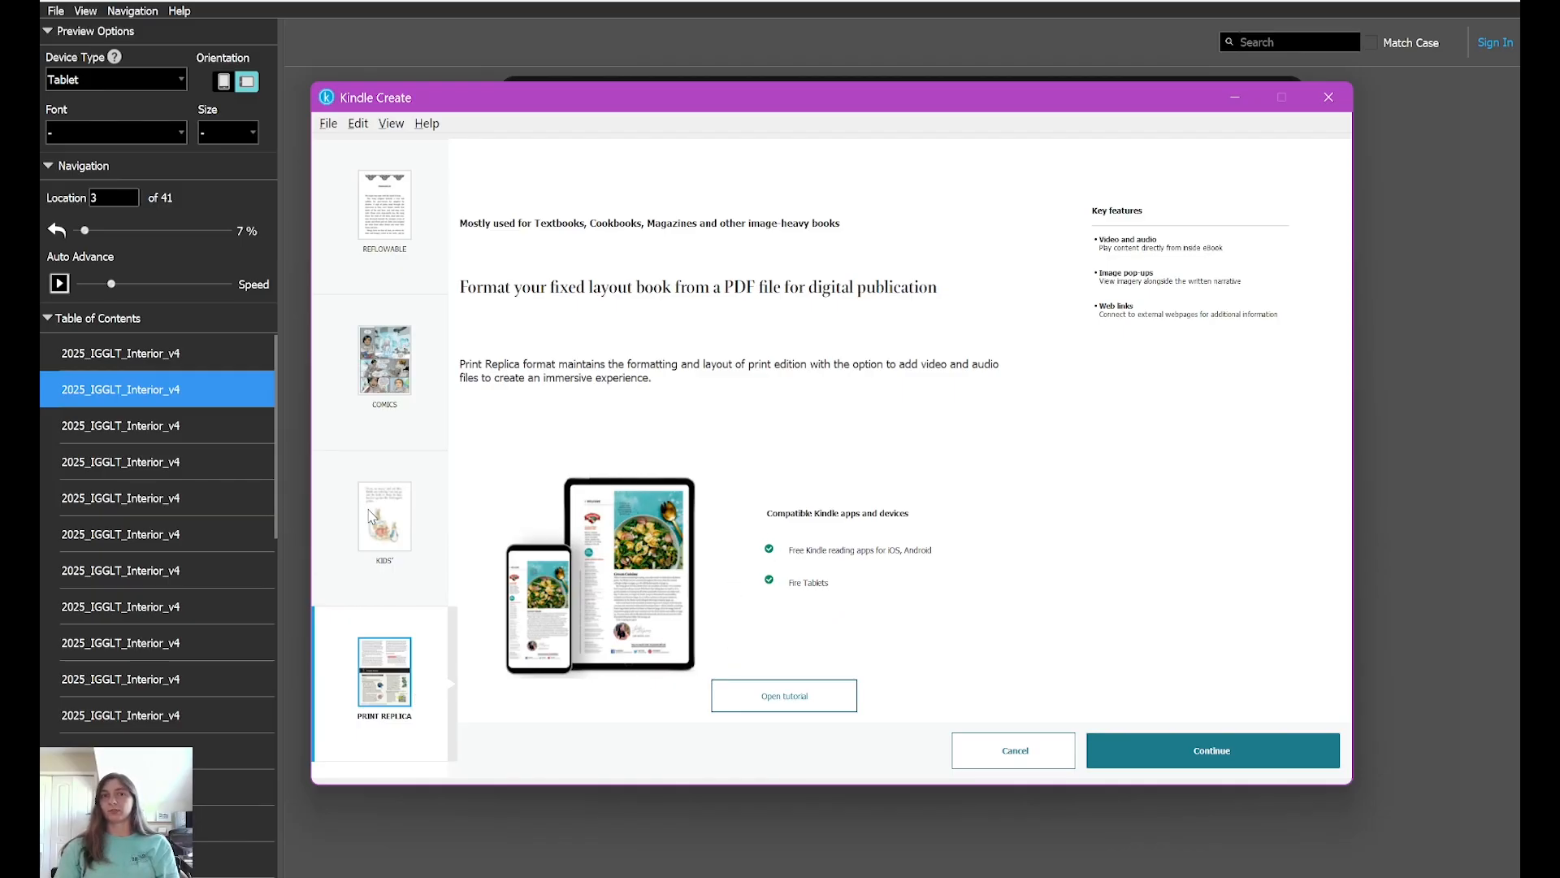
left_click(385, 516)
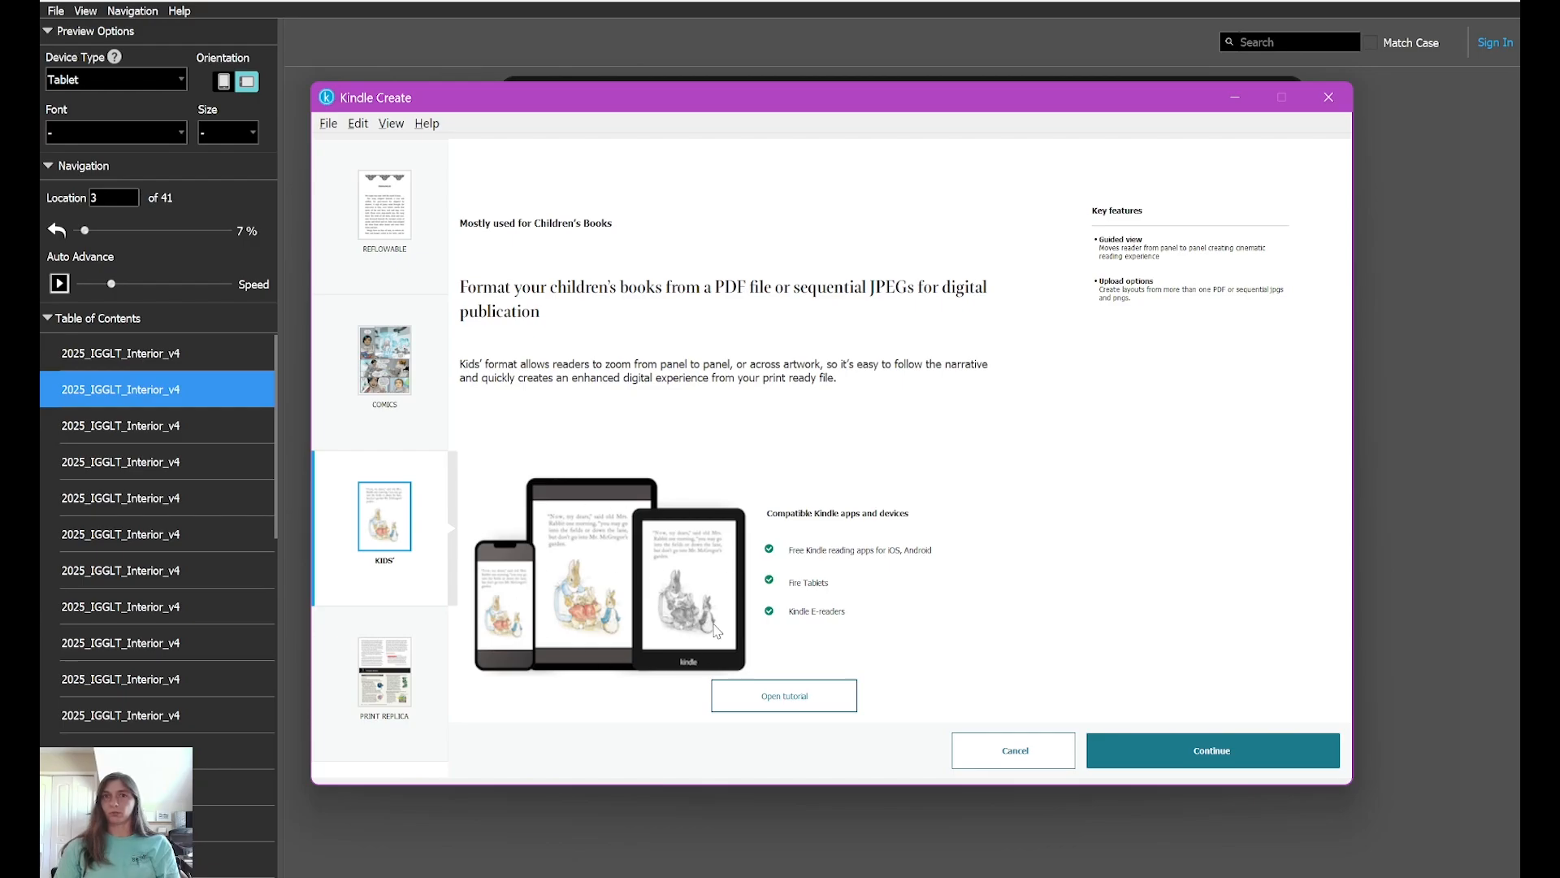
mouse_move(422, 395)
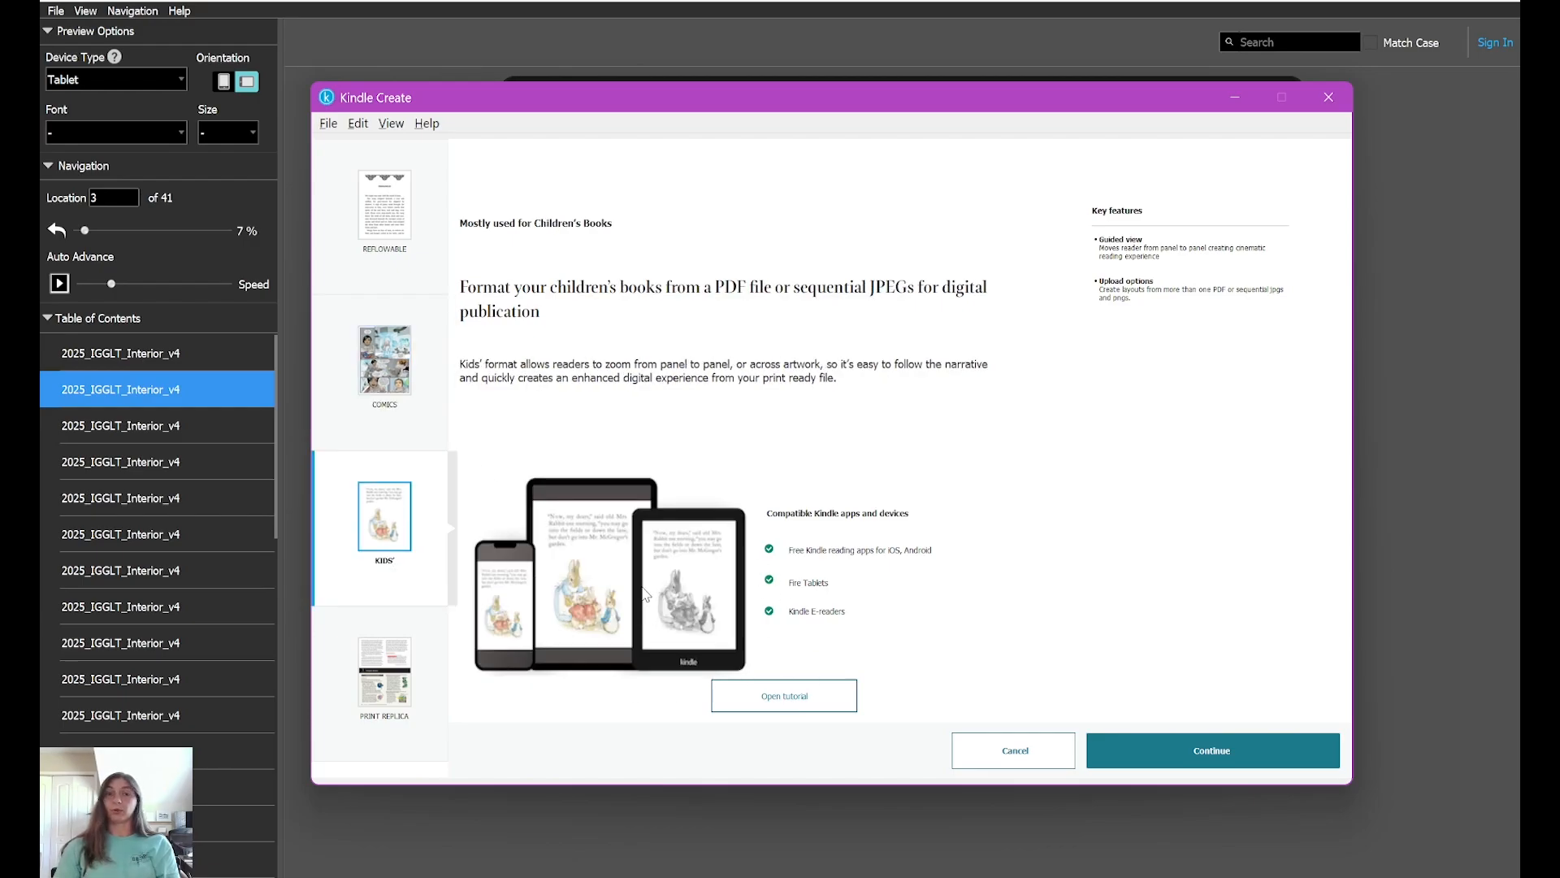
mouse_move(581, 459)
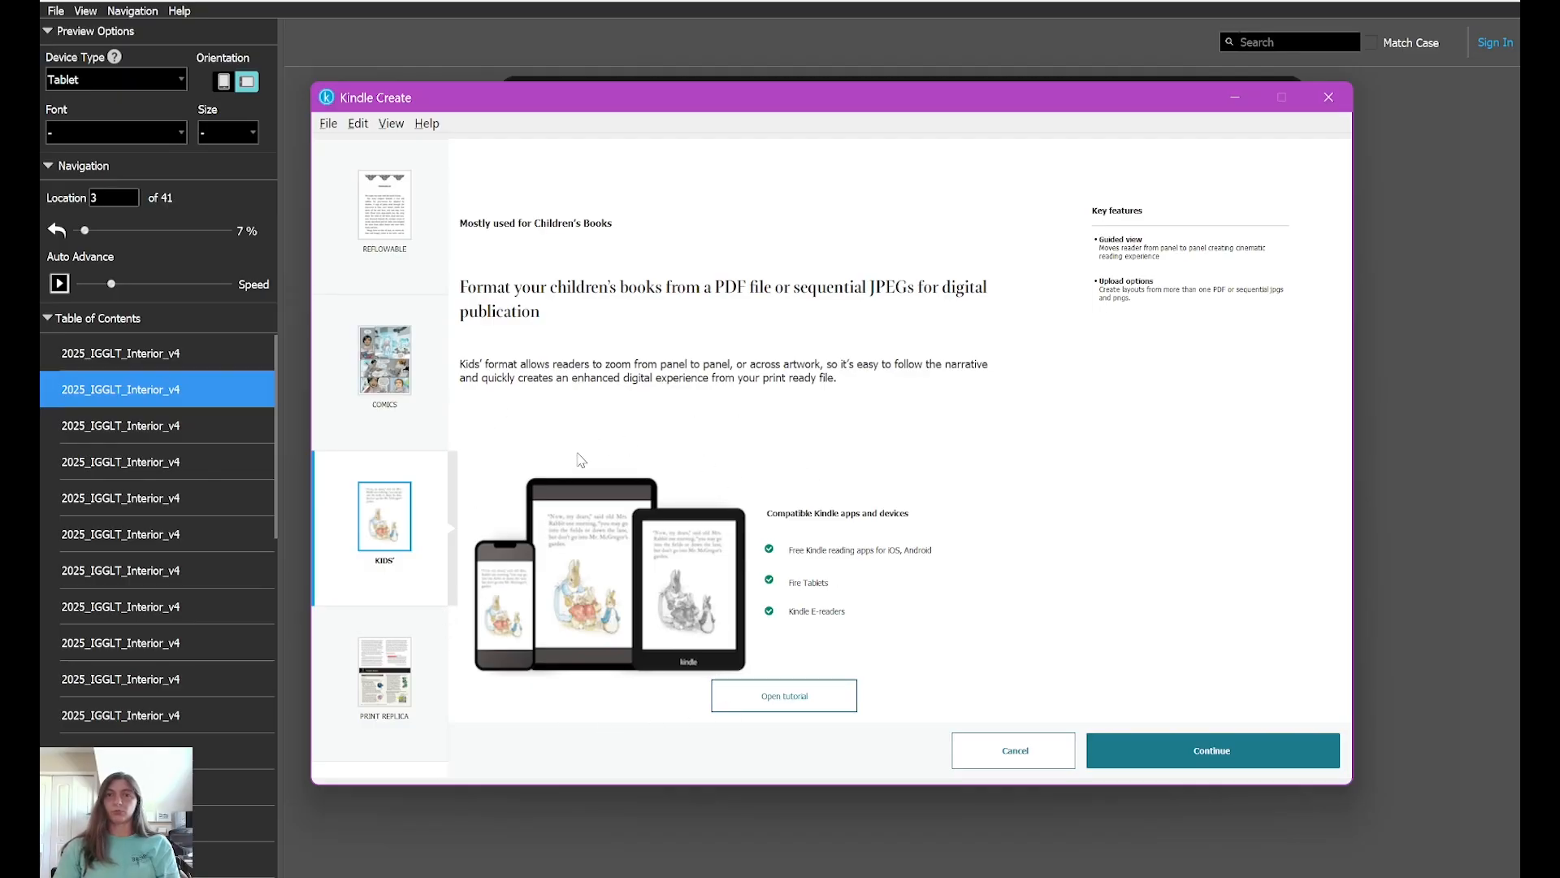
left_click(384, 672)
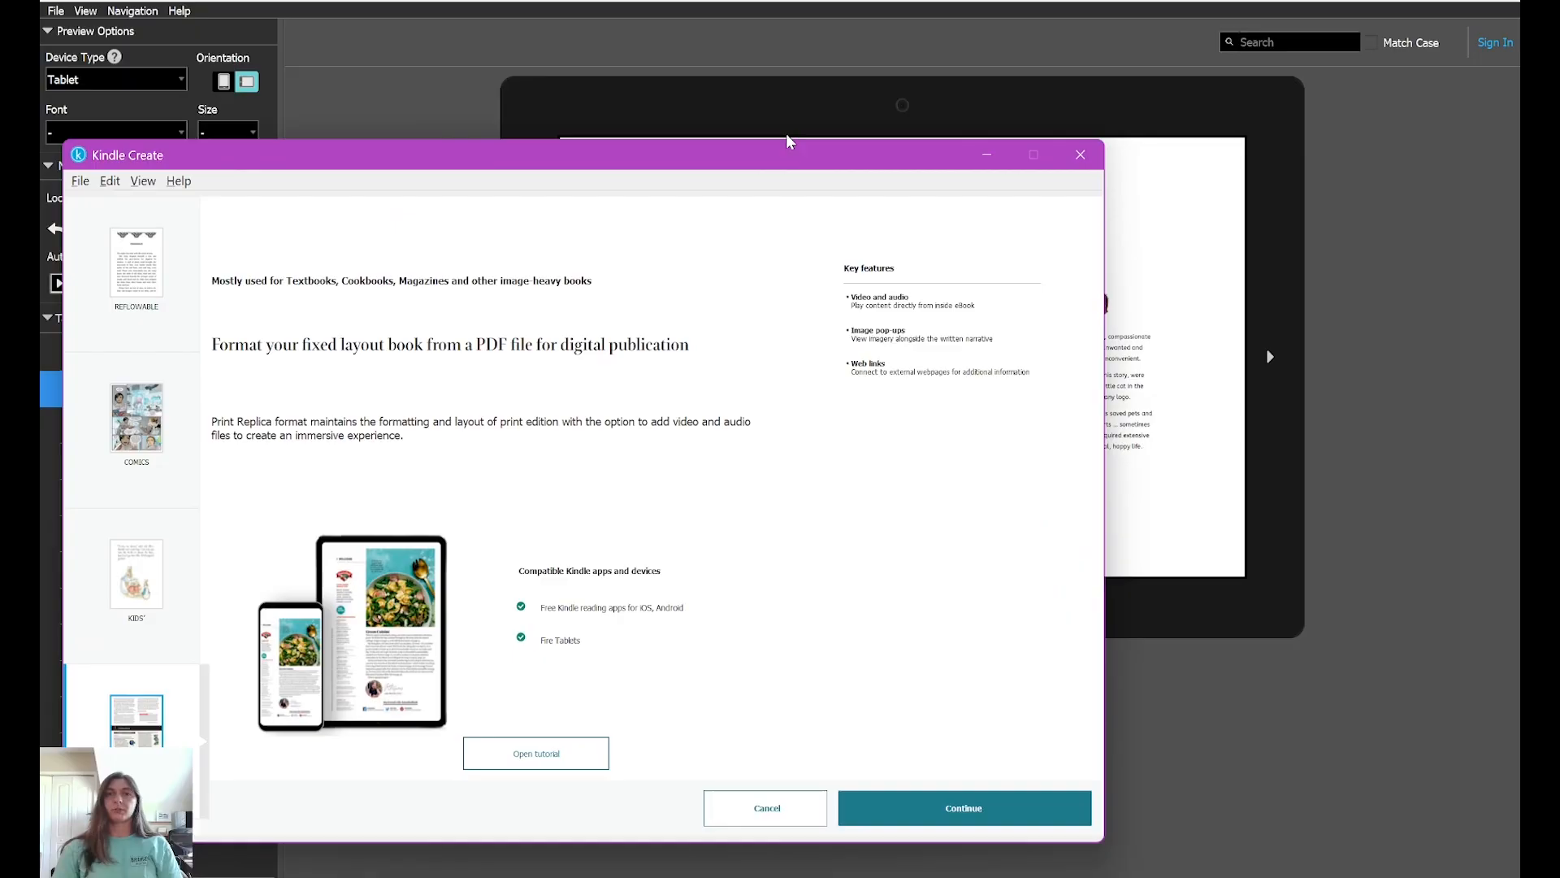
mouse_move(796, 142)
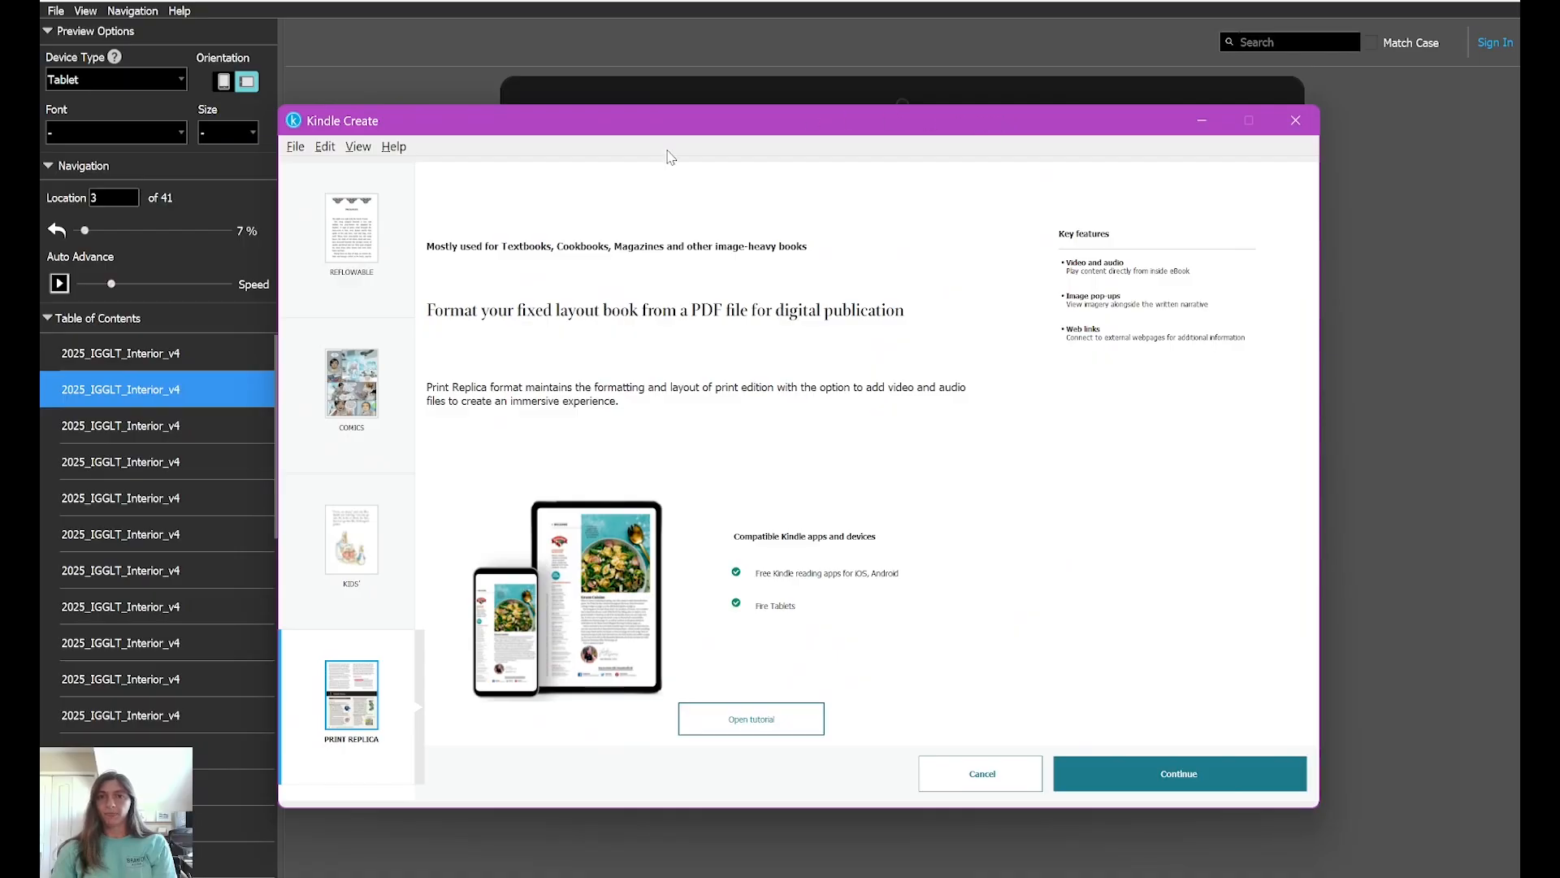
Step: Move the Kindle Create window, then minimize it to reveal the preview
left_click_drag(667, 120, 985, 167)
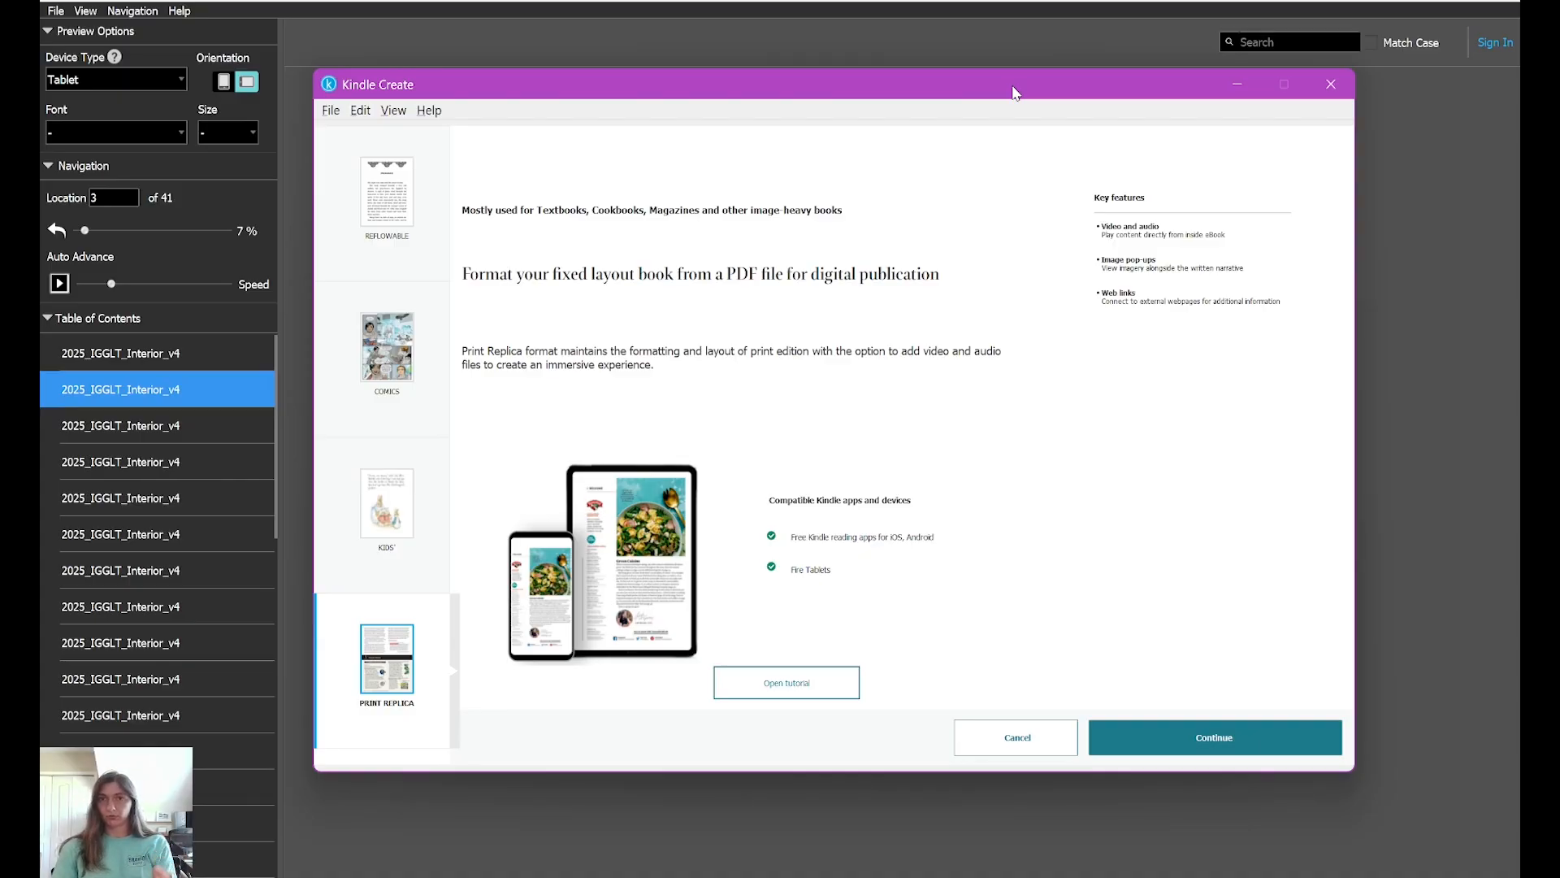
mouse_move(1030, 85)
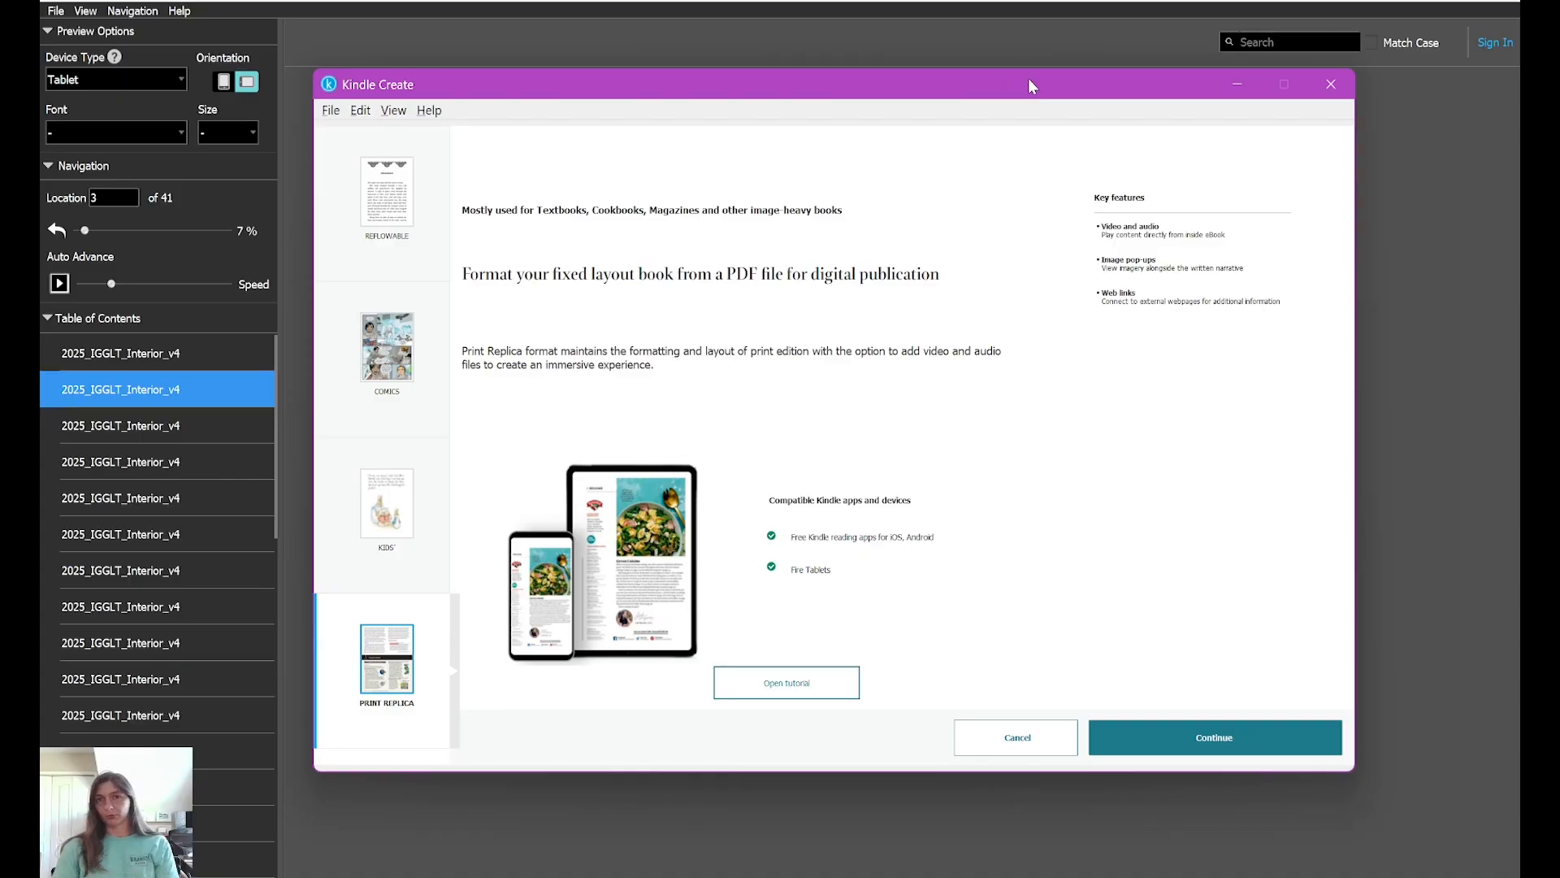
left_click_drag(1032, 86, 995, 78)
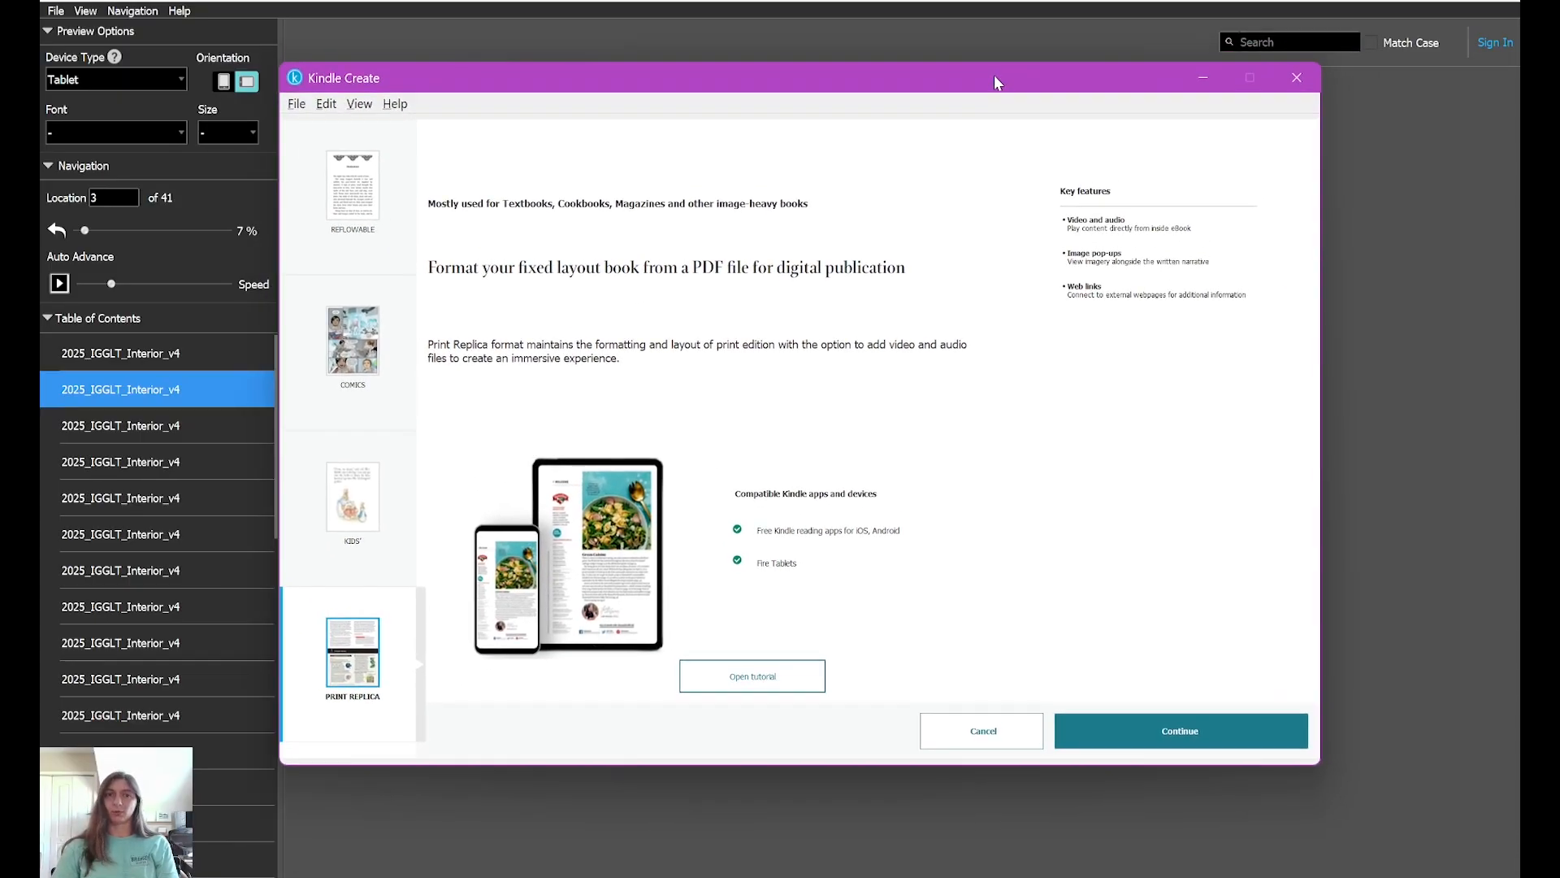
left_click(1178, 730)
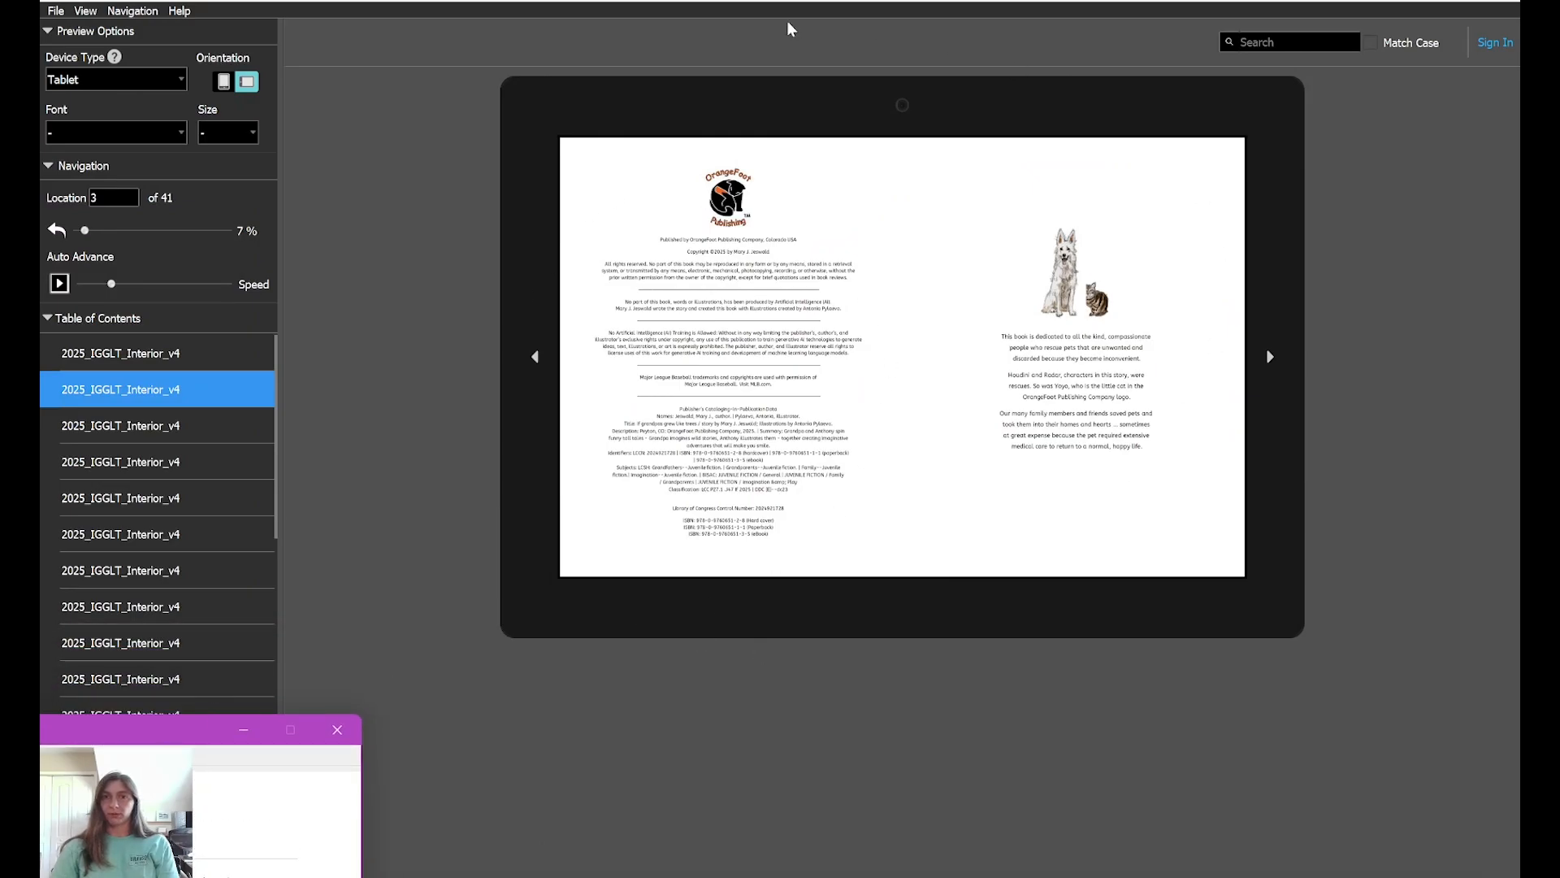
mouse_move(1229, 371)
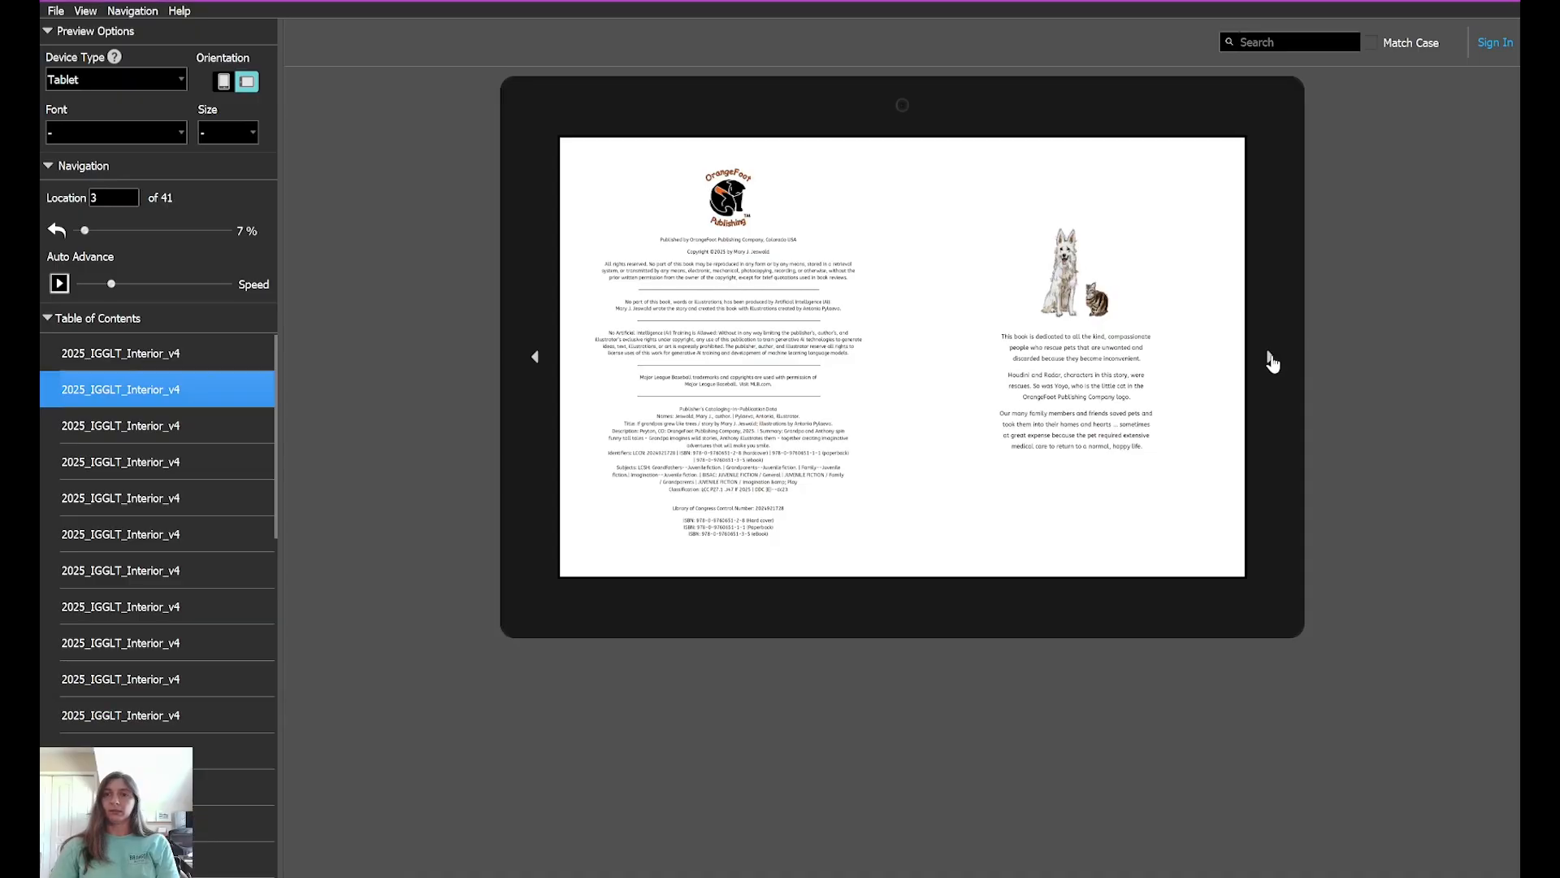
Step: Page forward to location 11, Grandpa measuring Anthony against the growth chart
left_click(1271, 356)
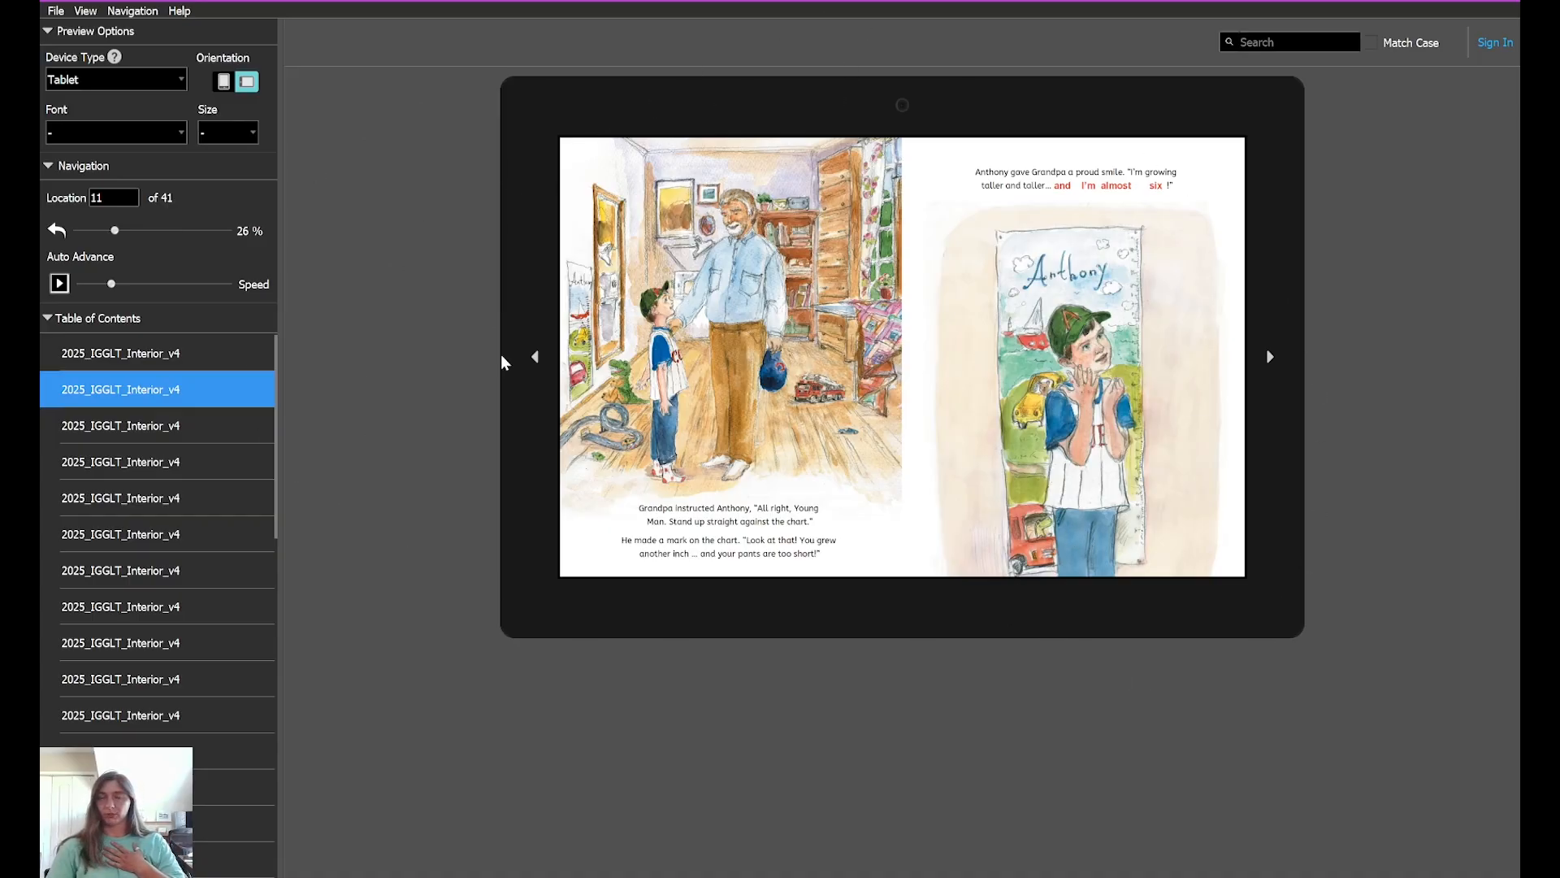
mouse_move(724, 478)
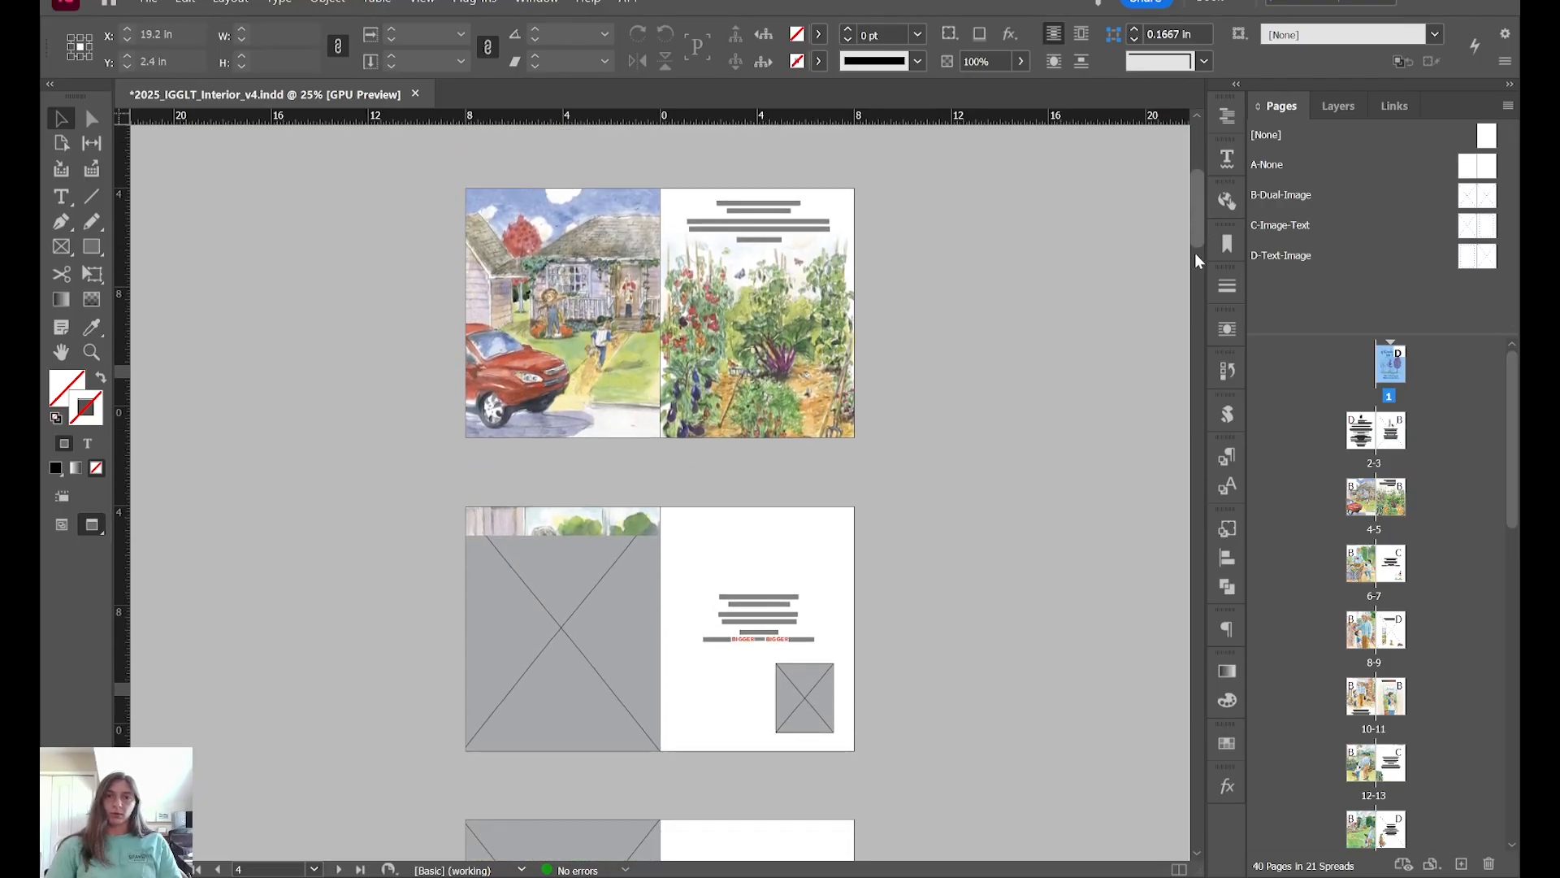
Step: Choose JPEG as the export file format
scroll("down", 3)
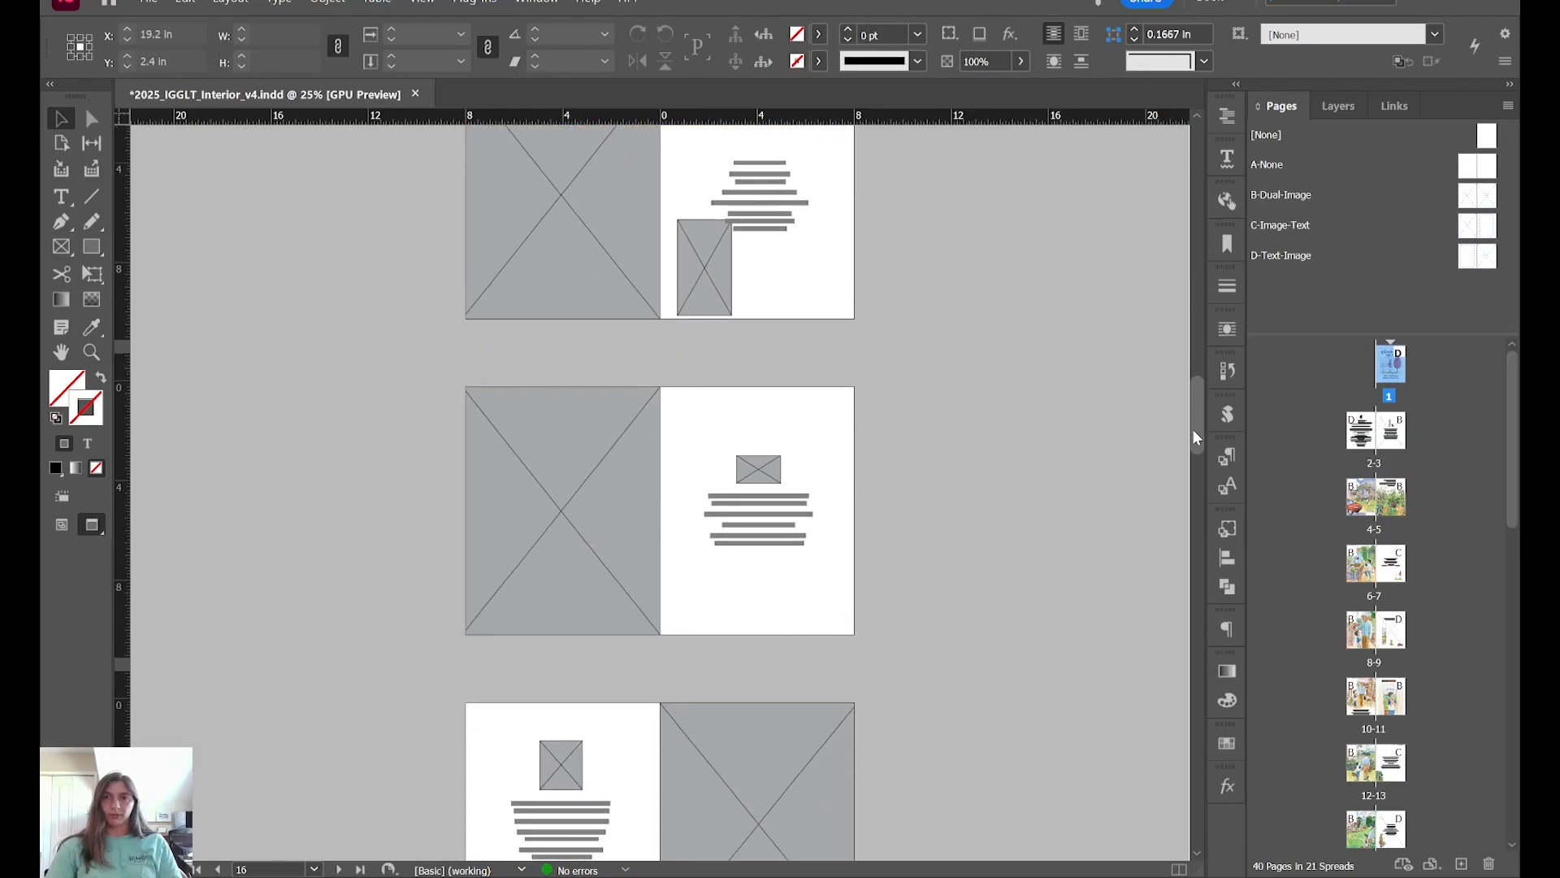
scroll("down", 3)
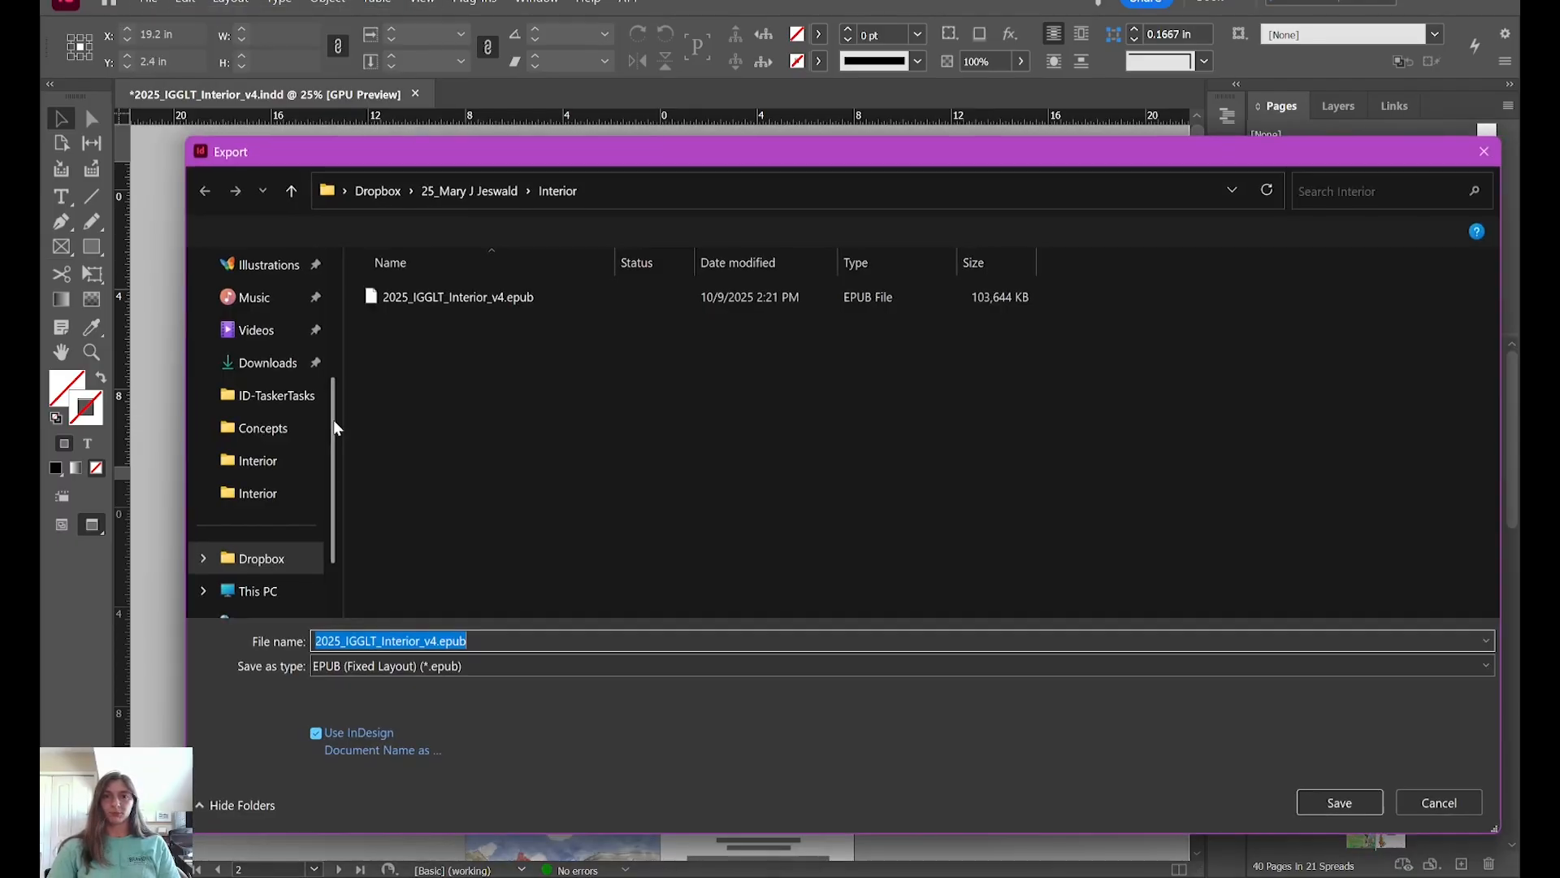
left_click(898, 665)
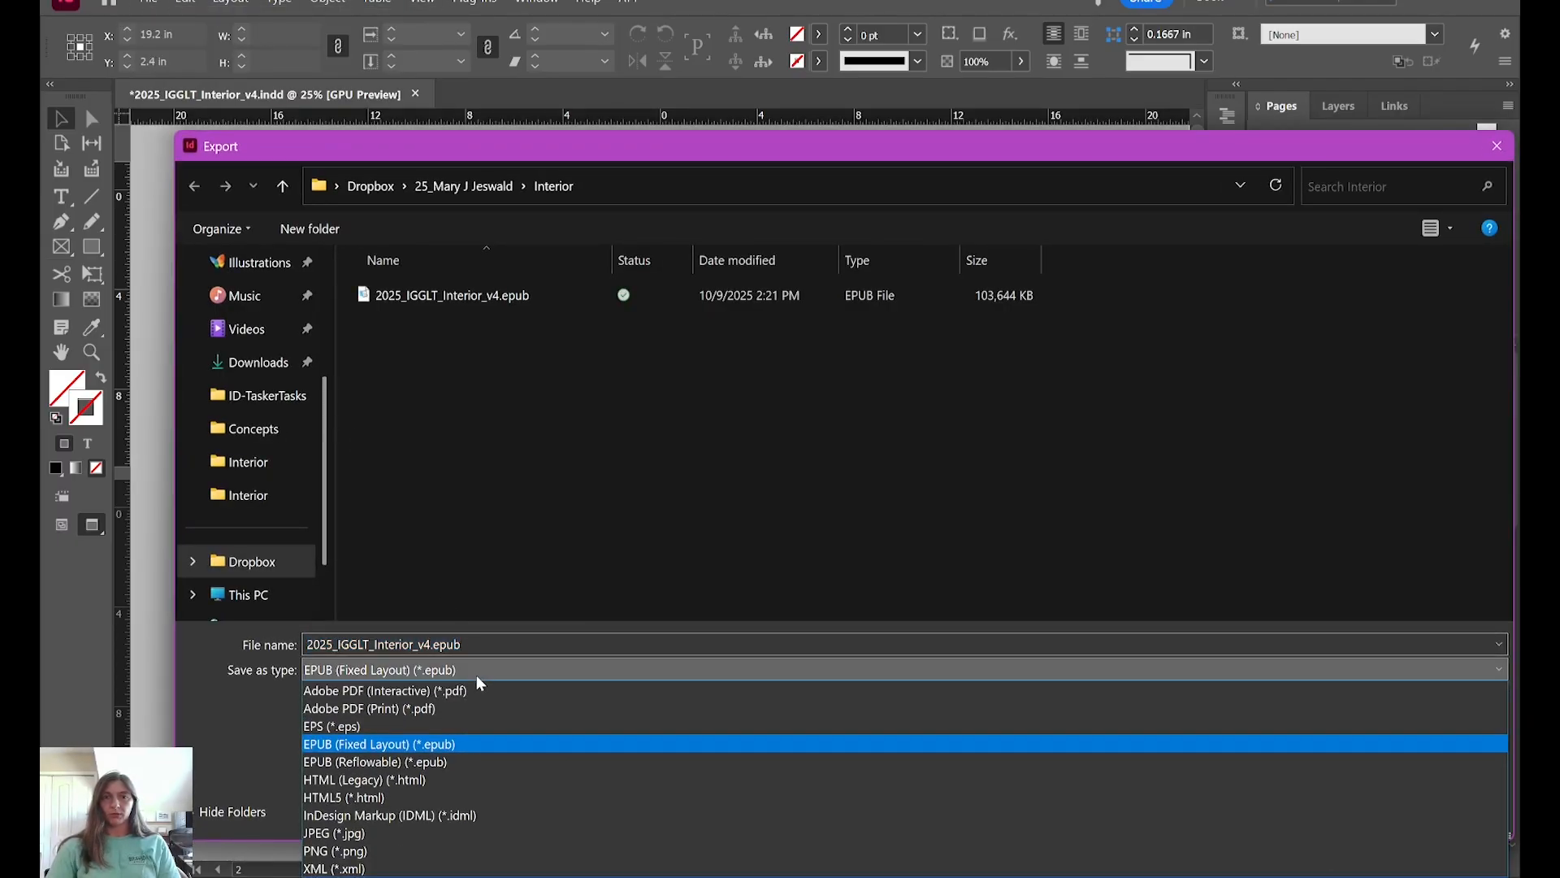
left_click(334, 833)
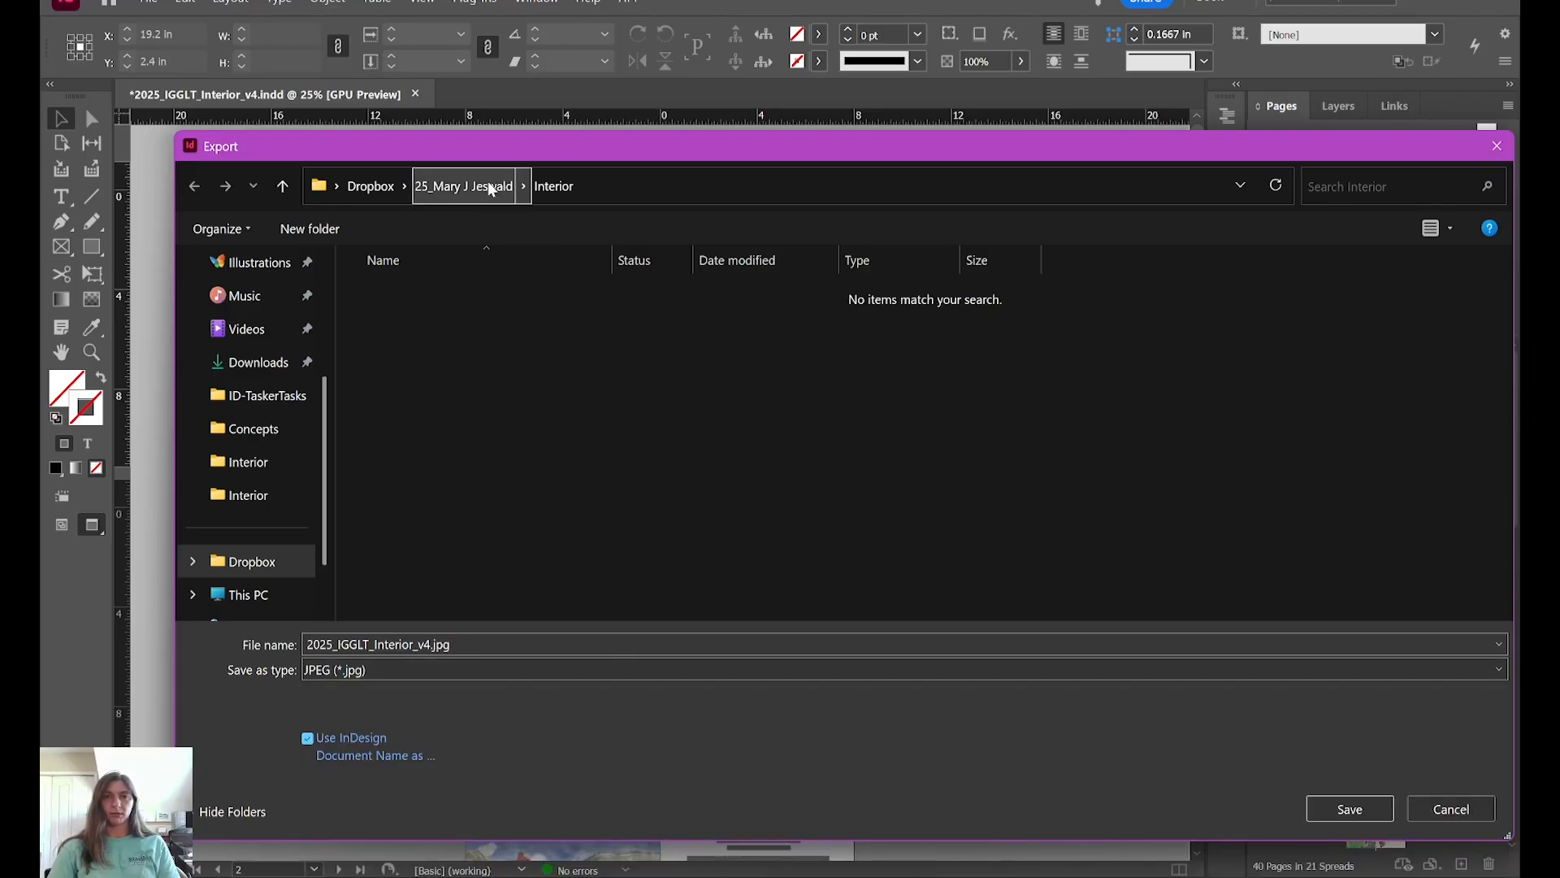
Step: Save the export as Page.jpg in a new JPG folder inside ePub Example 2
left_click(309, 229)
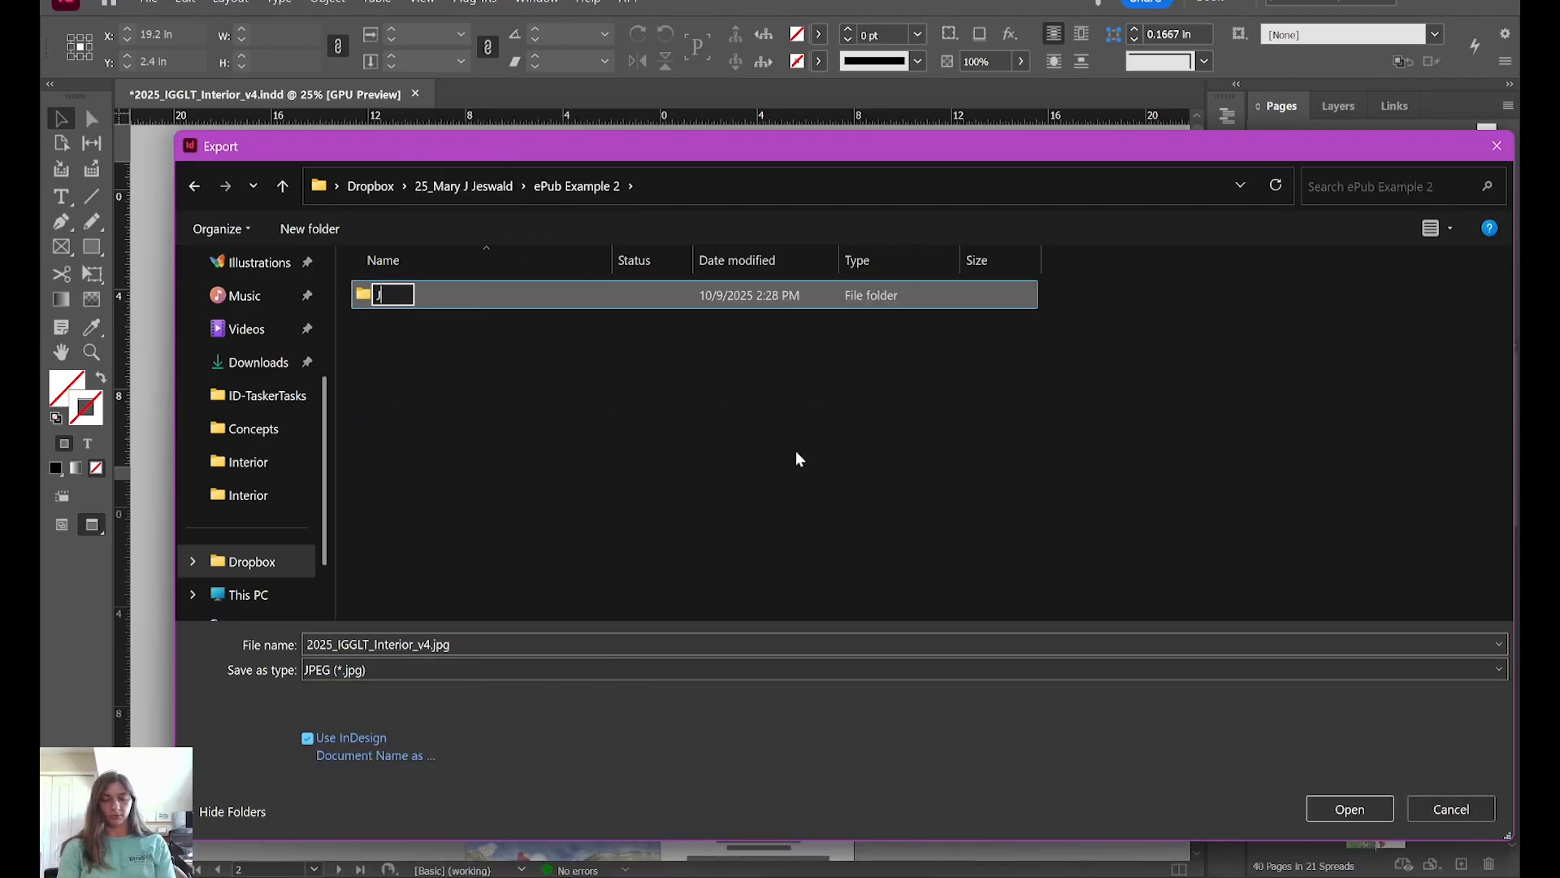
type("PG")
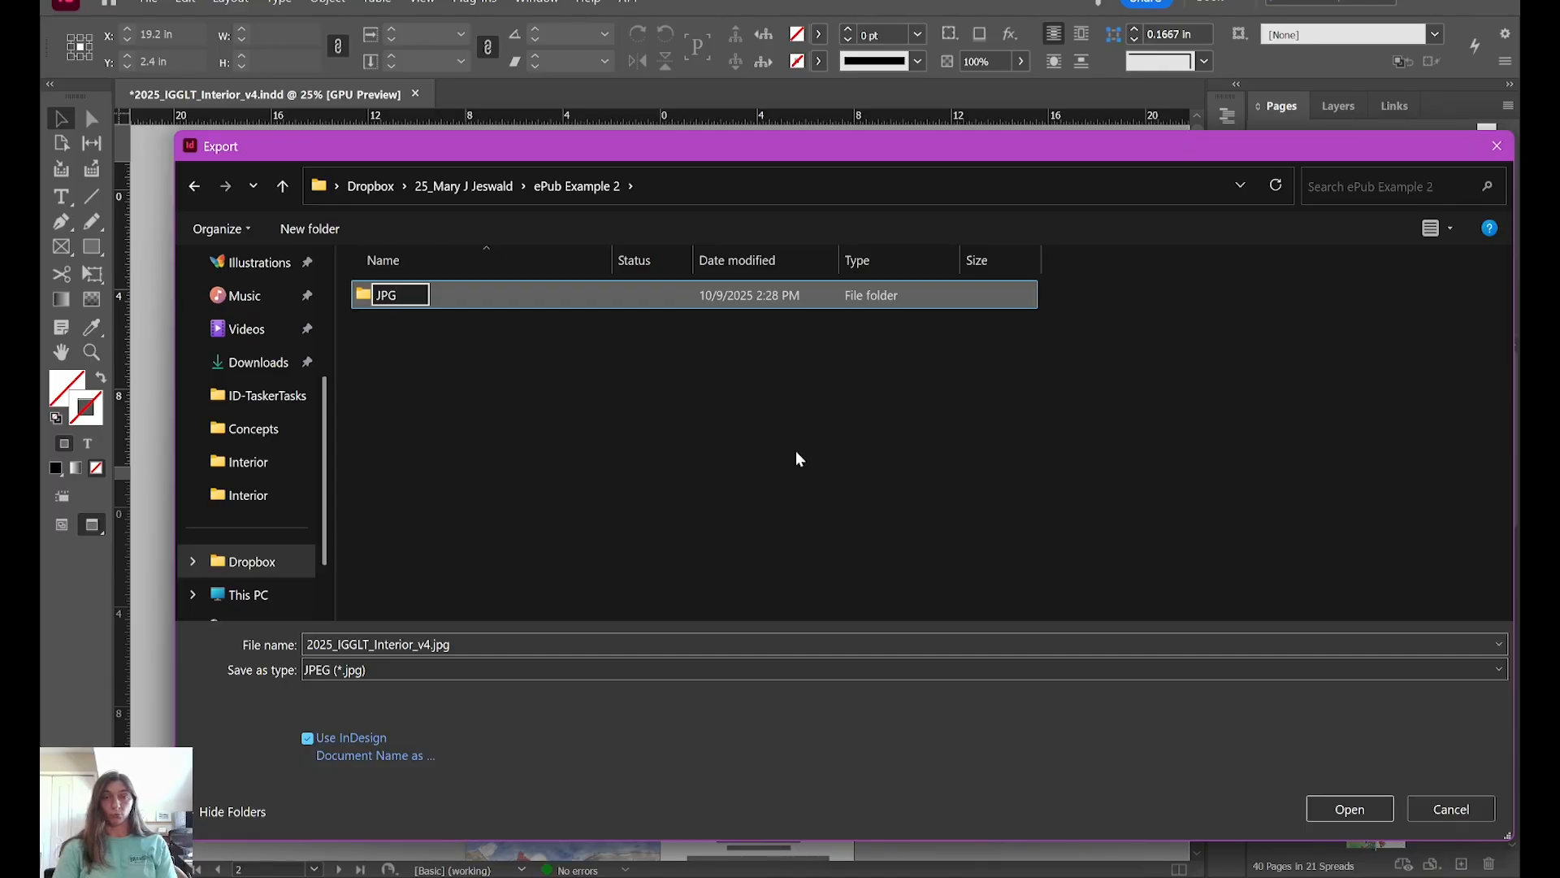
double_click(418, 643)
type("Page")
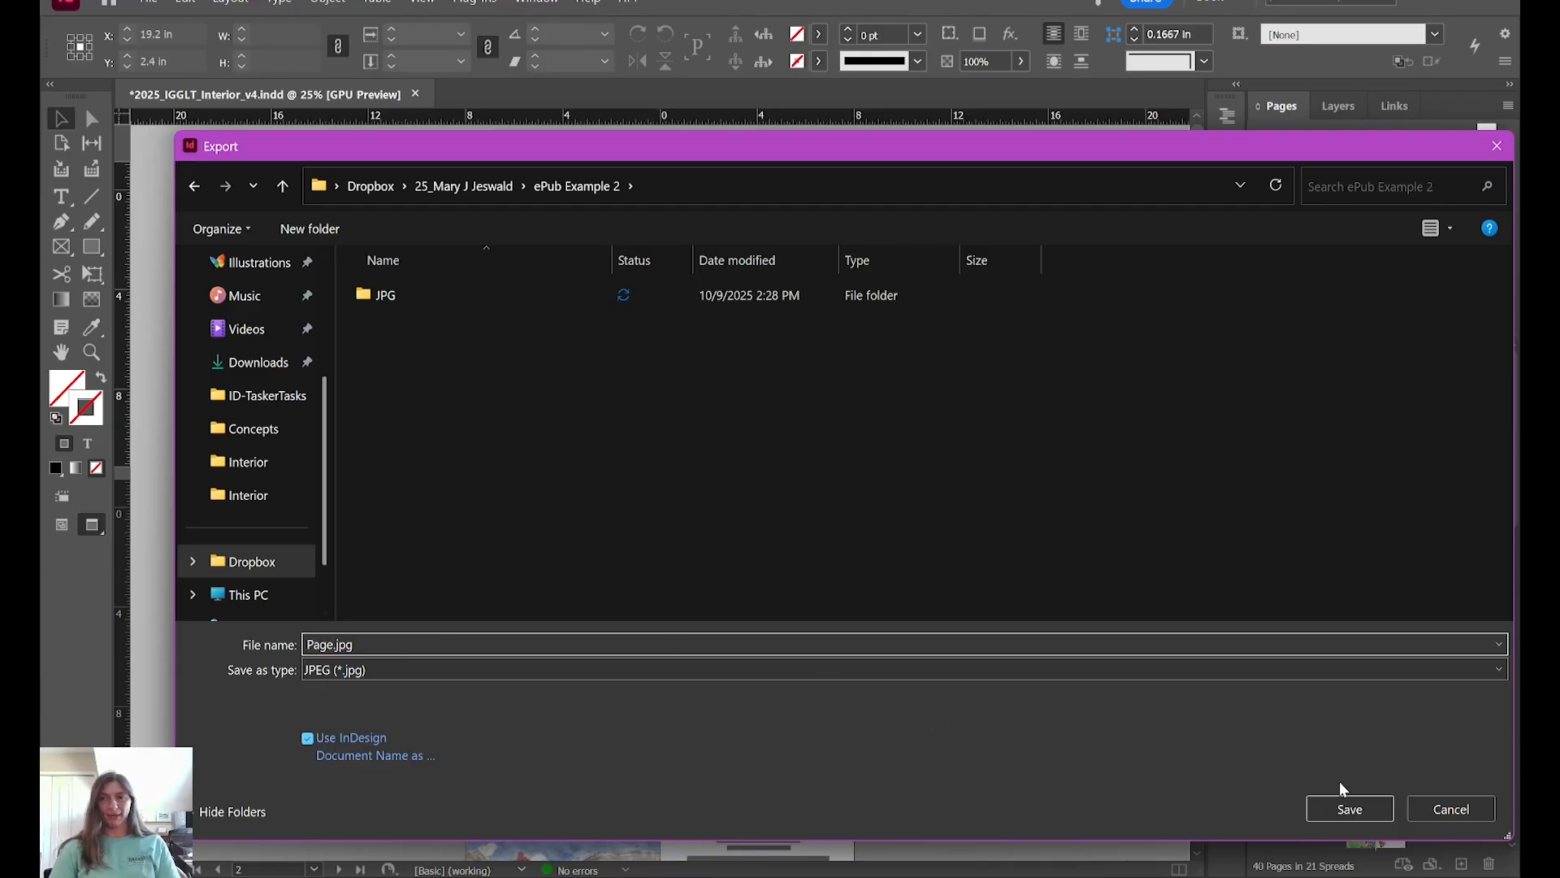
left_click(1349, 808)
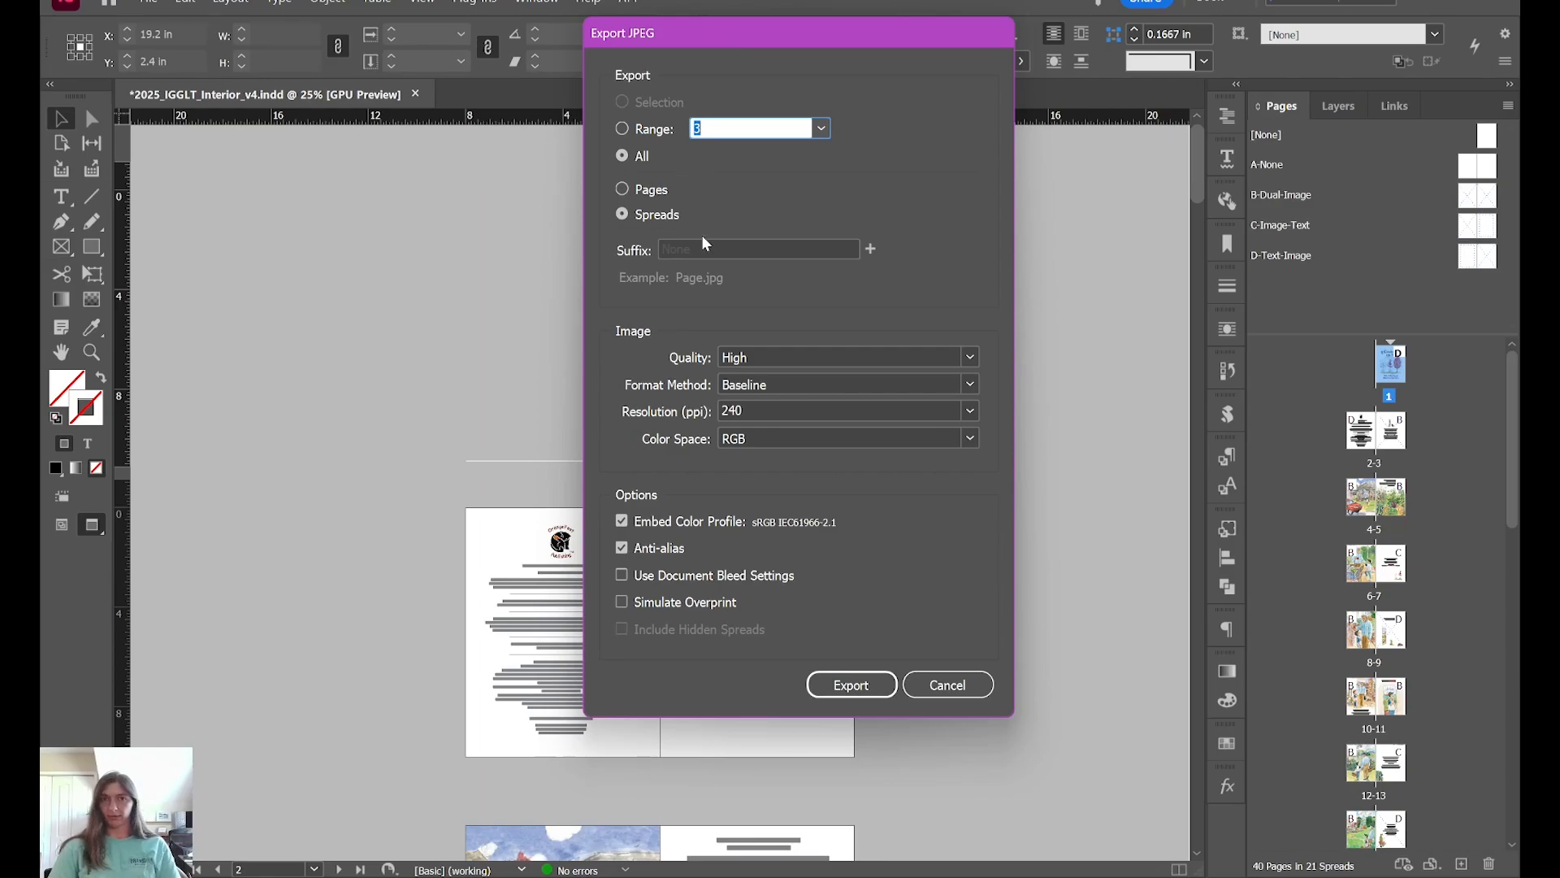
Step: Export individual pages at 240 ppi with a Page Number (^P) file-name suffix
left_click(621, 189)
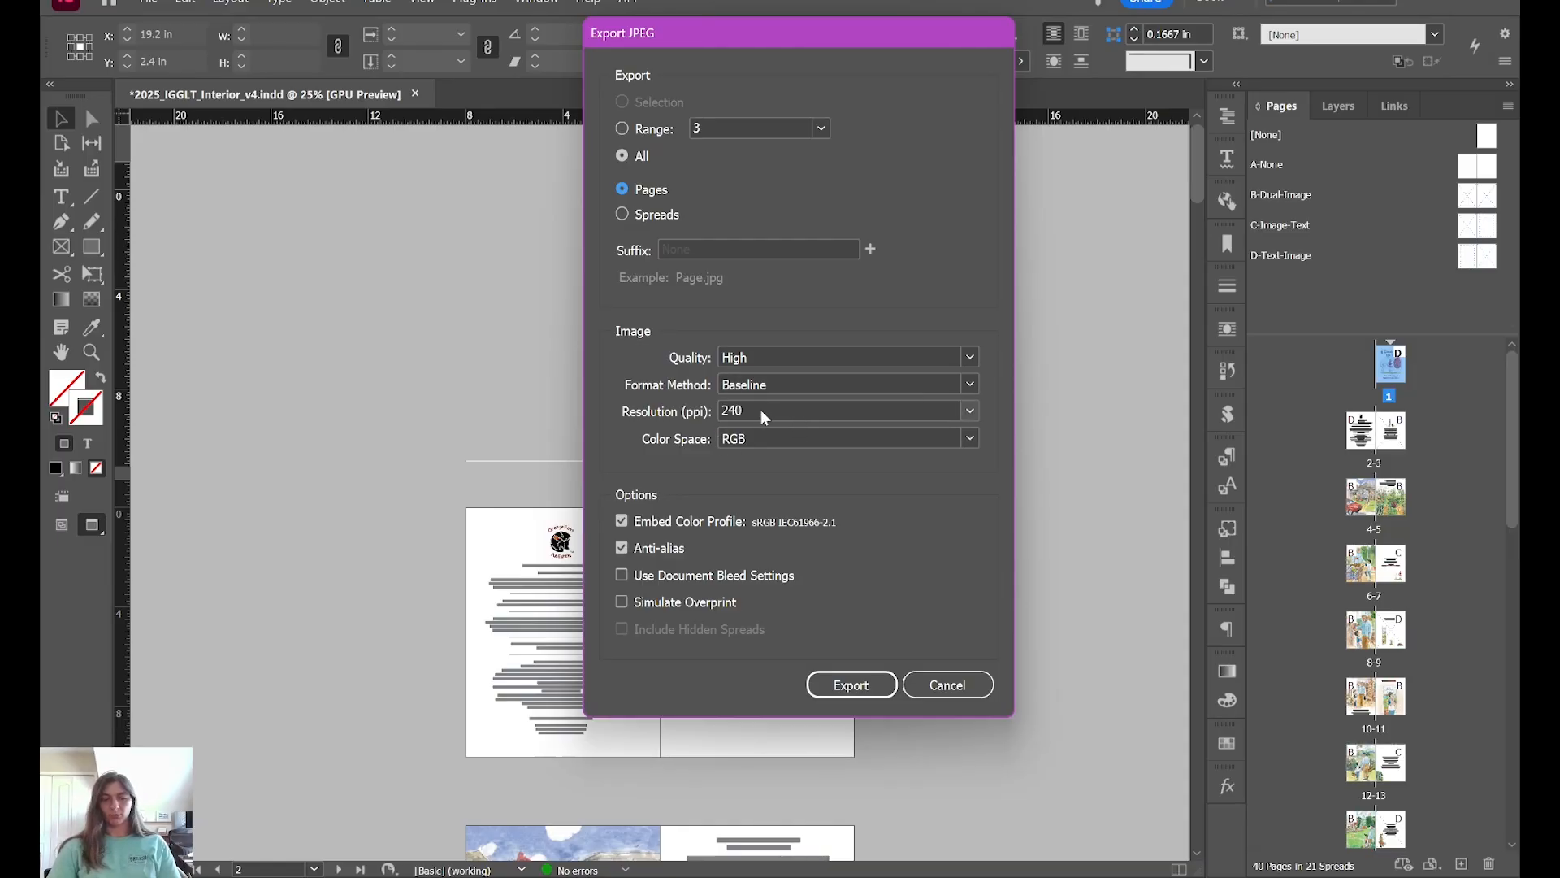
left_click(841, 410)
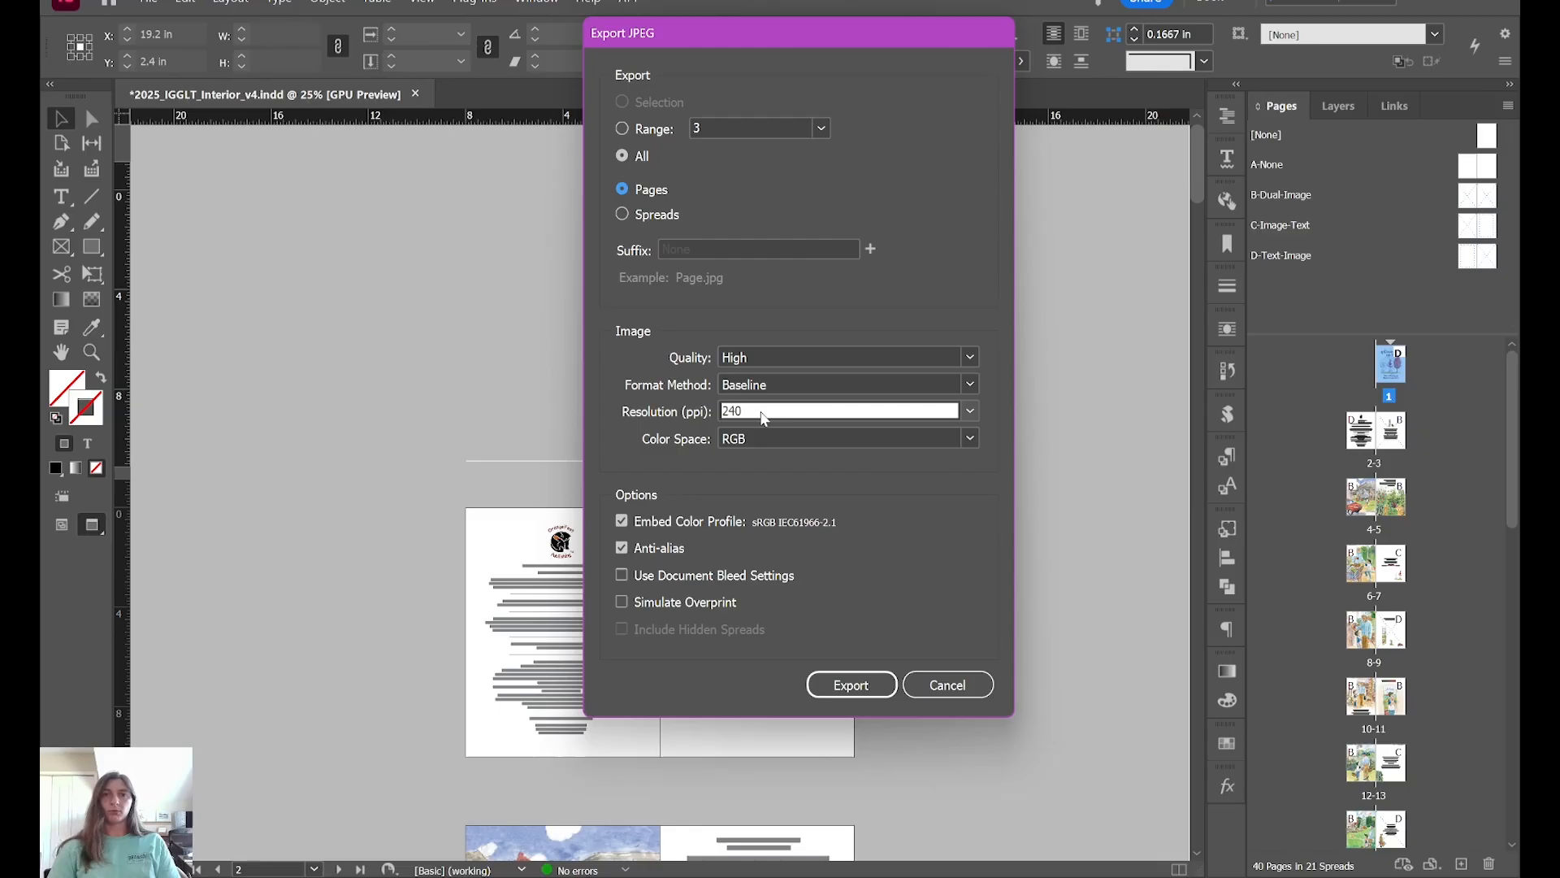
left_click(841, 409)
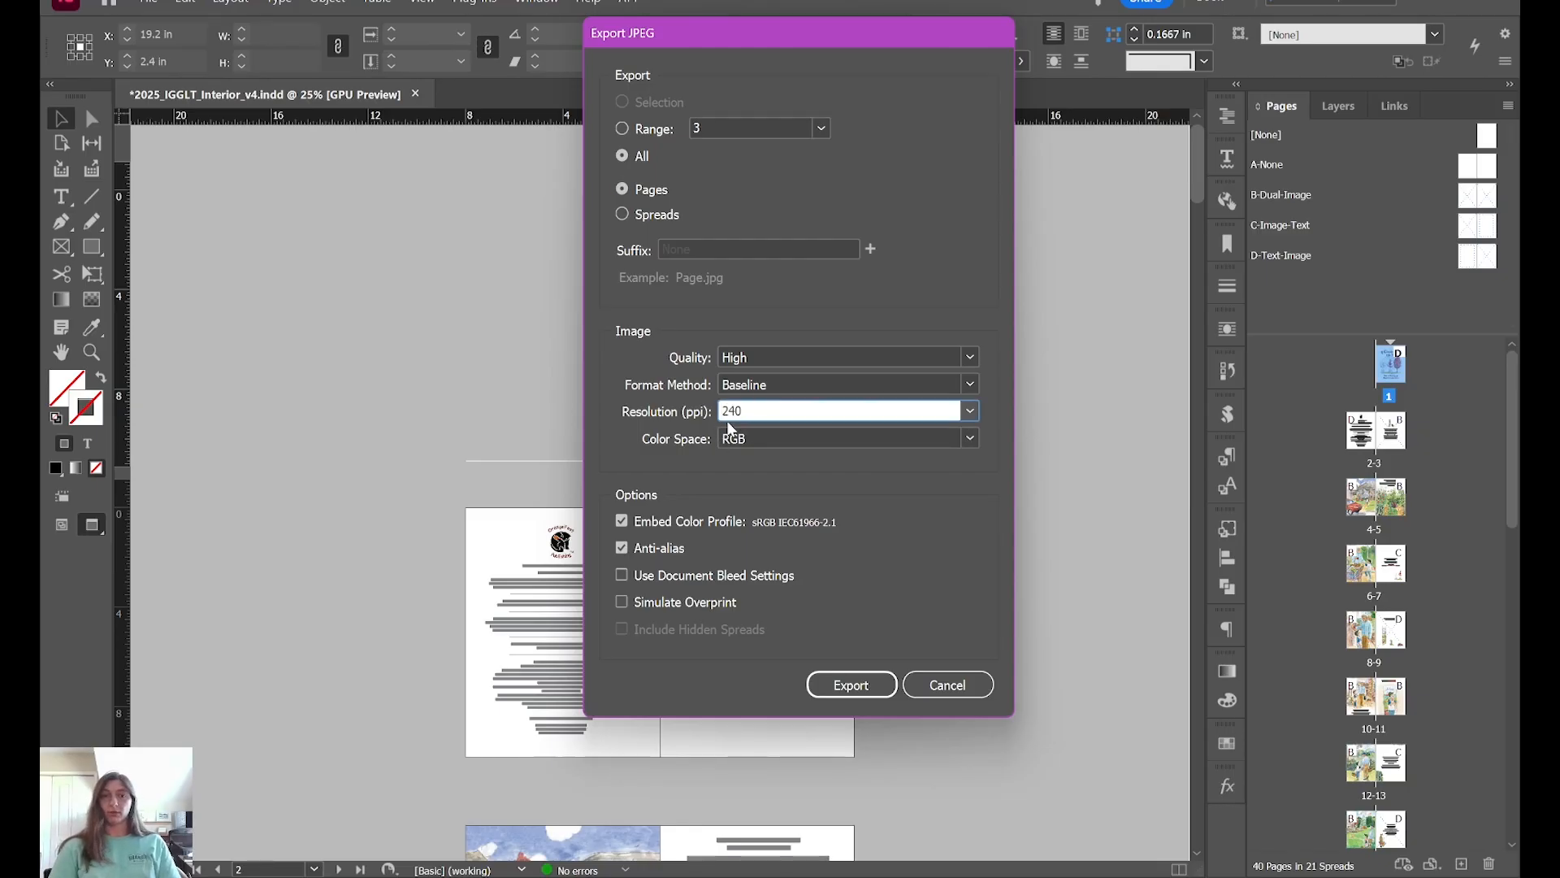
left_click(838, 410)
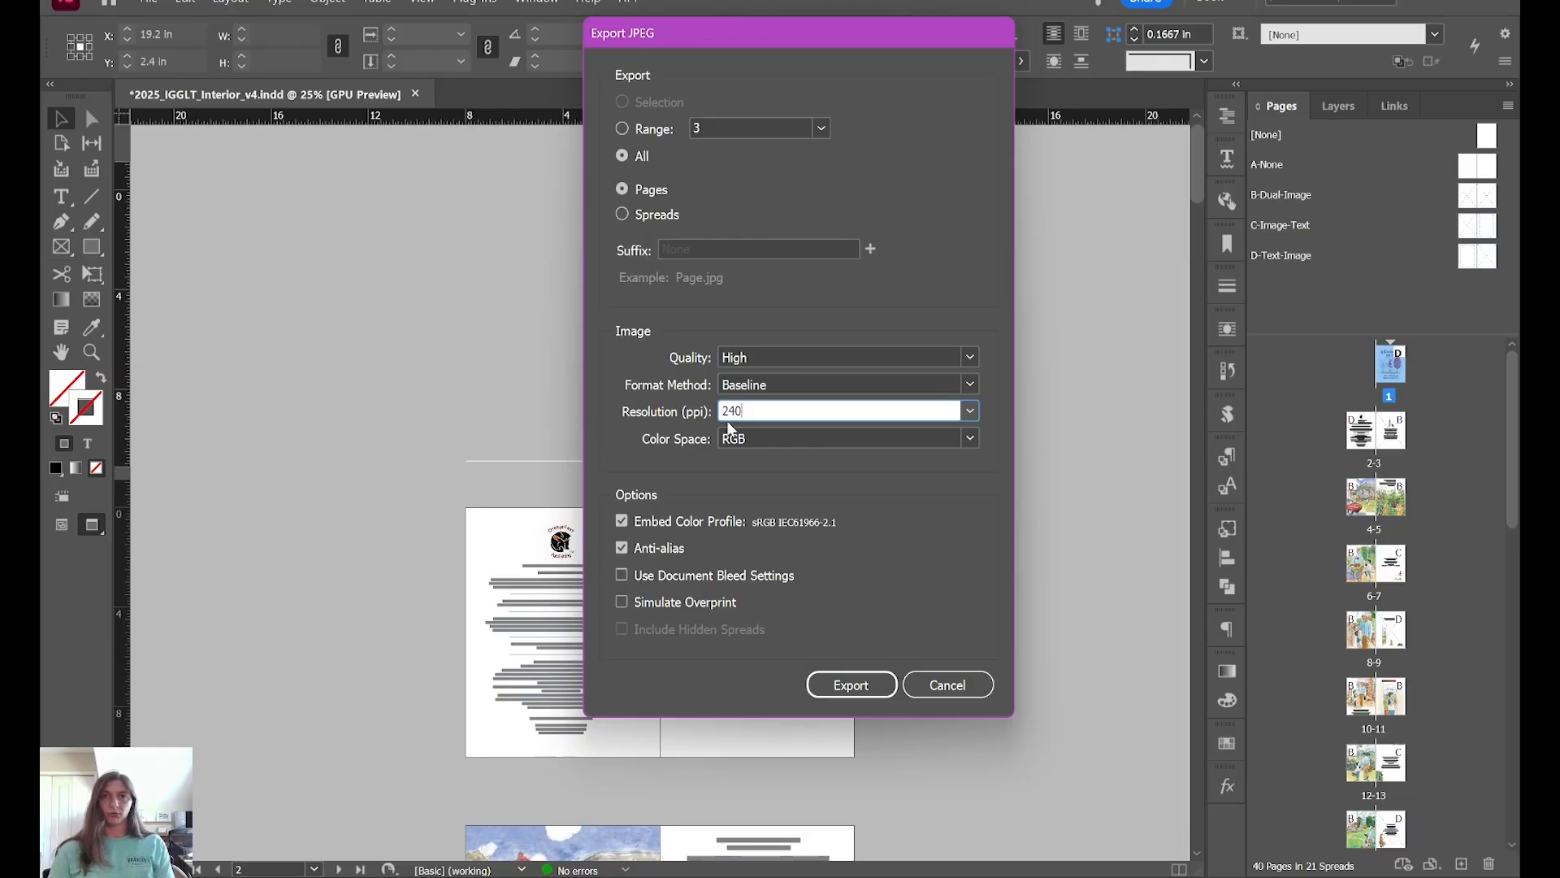
mouse_move(639, 336)
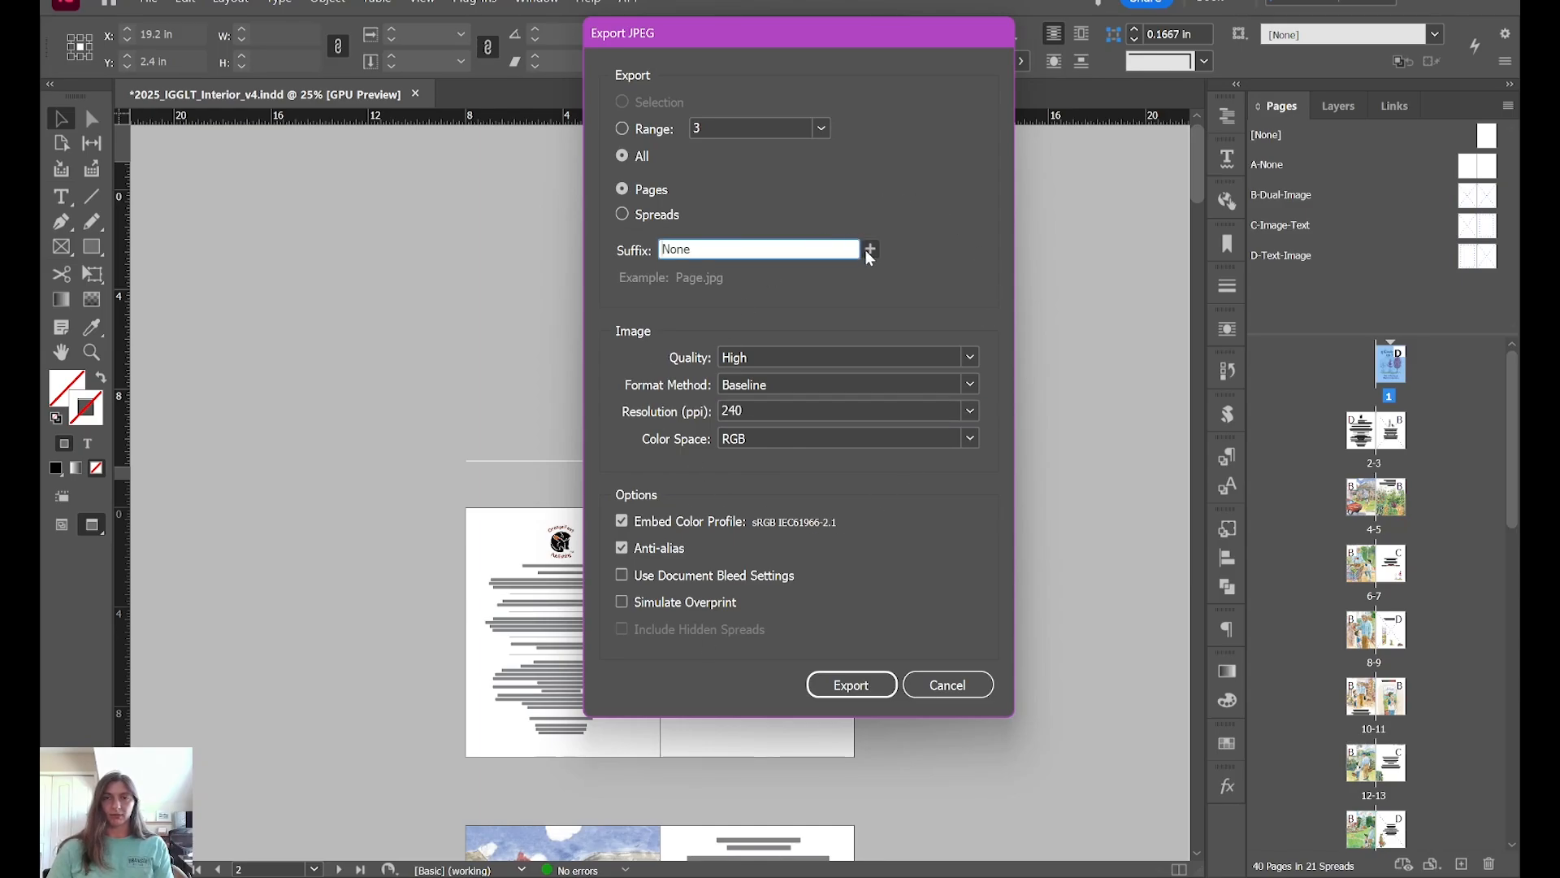
left_click(868, 250)
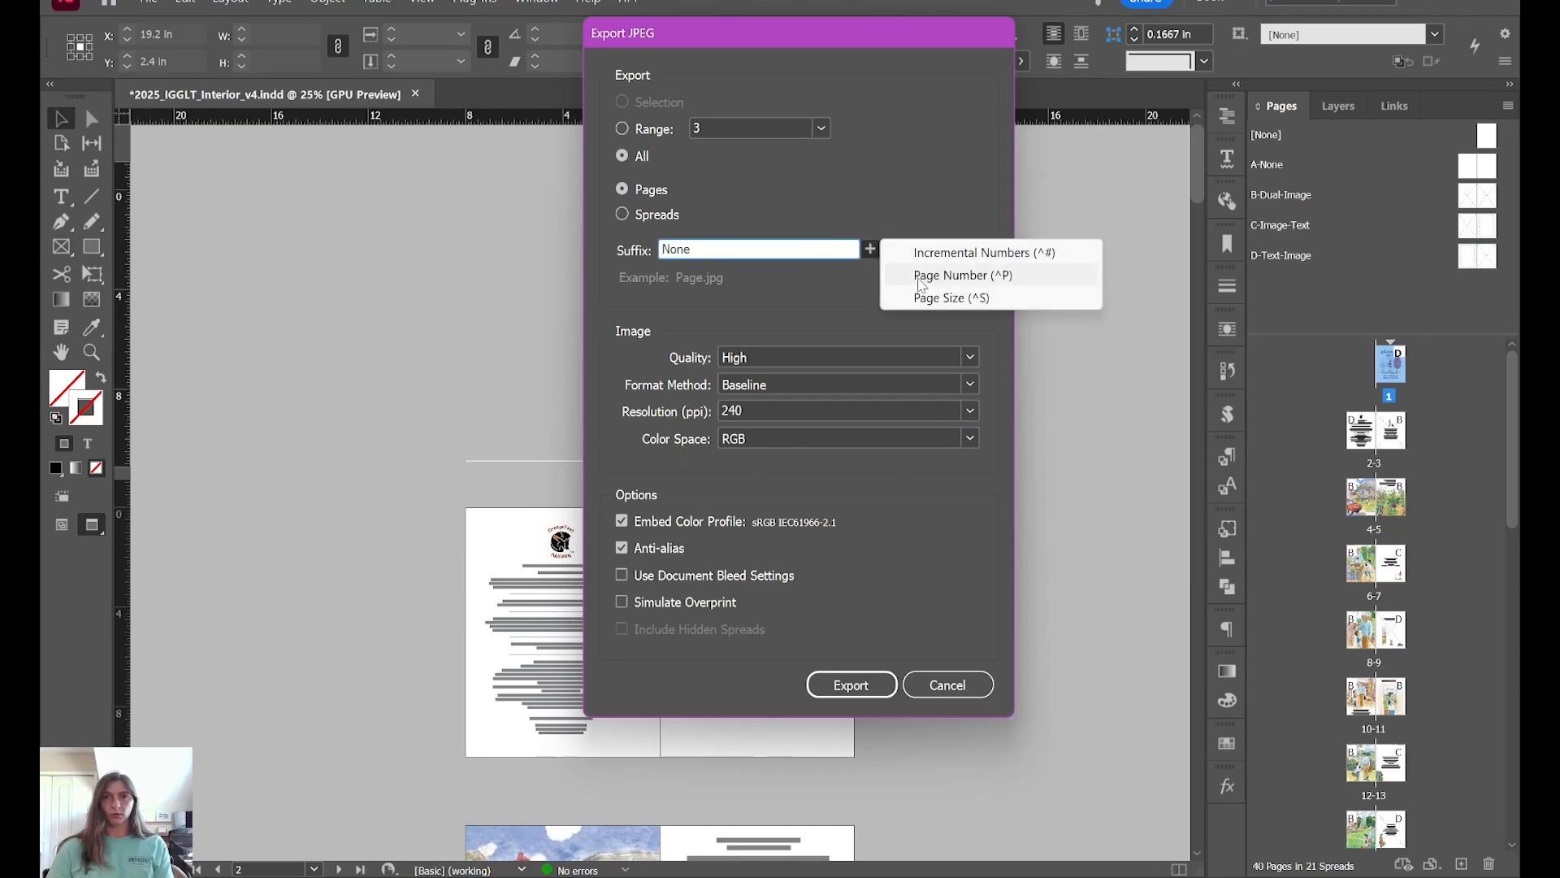
left_click(962, 275)
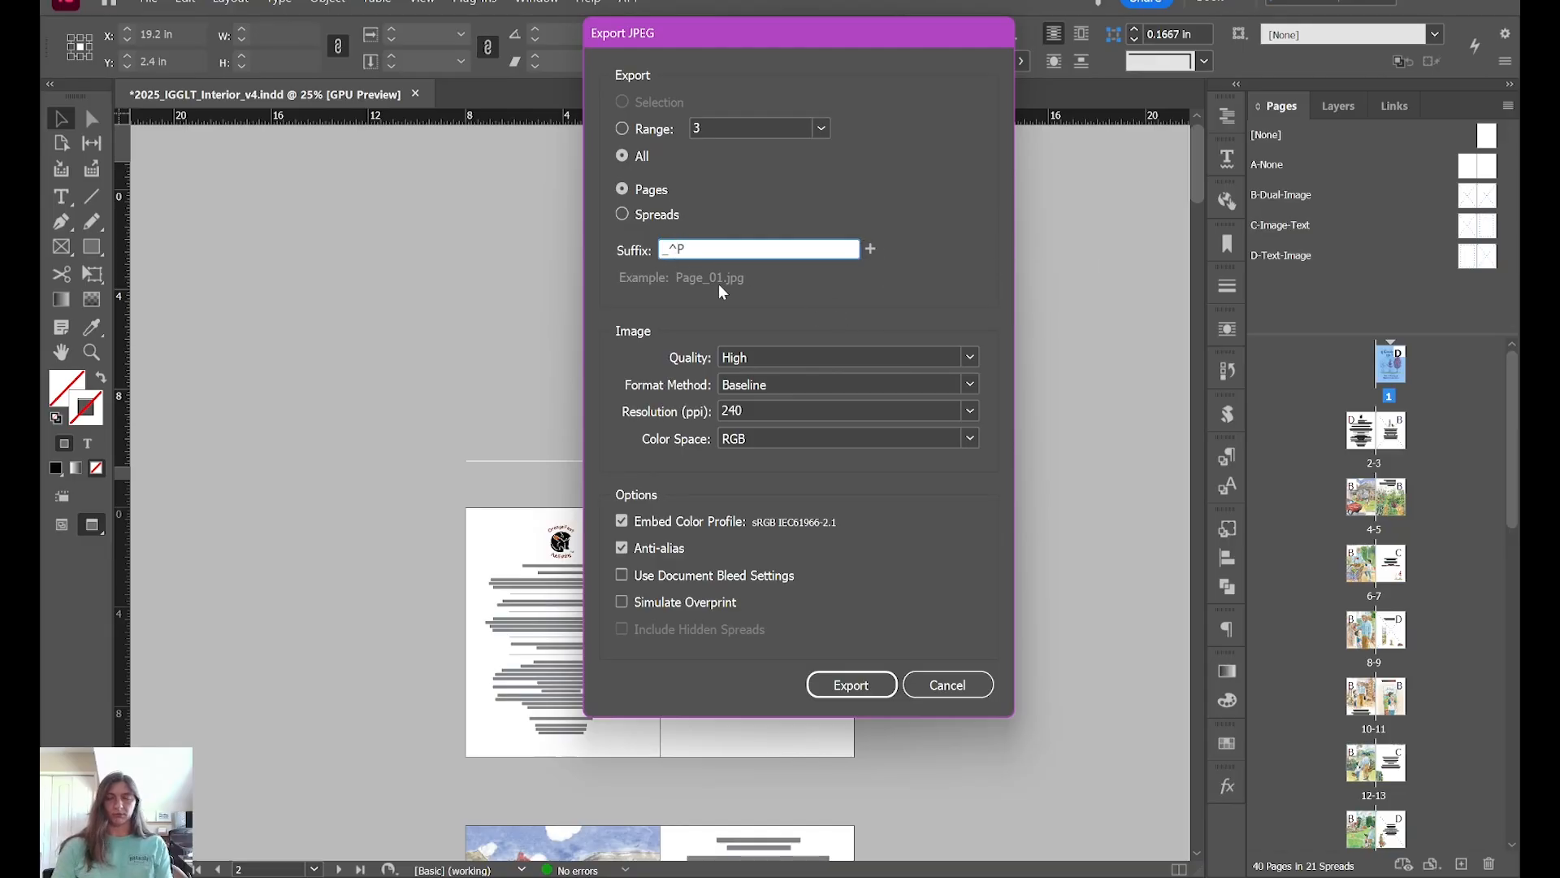
left_click(758, 249)
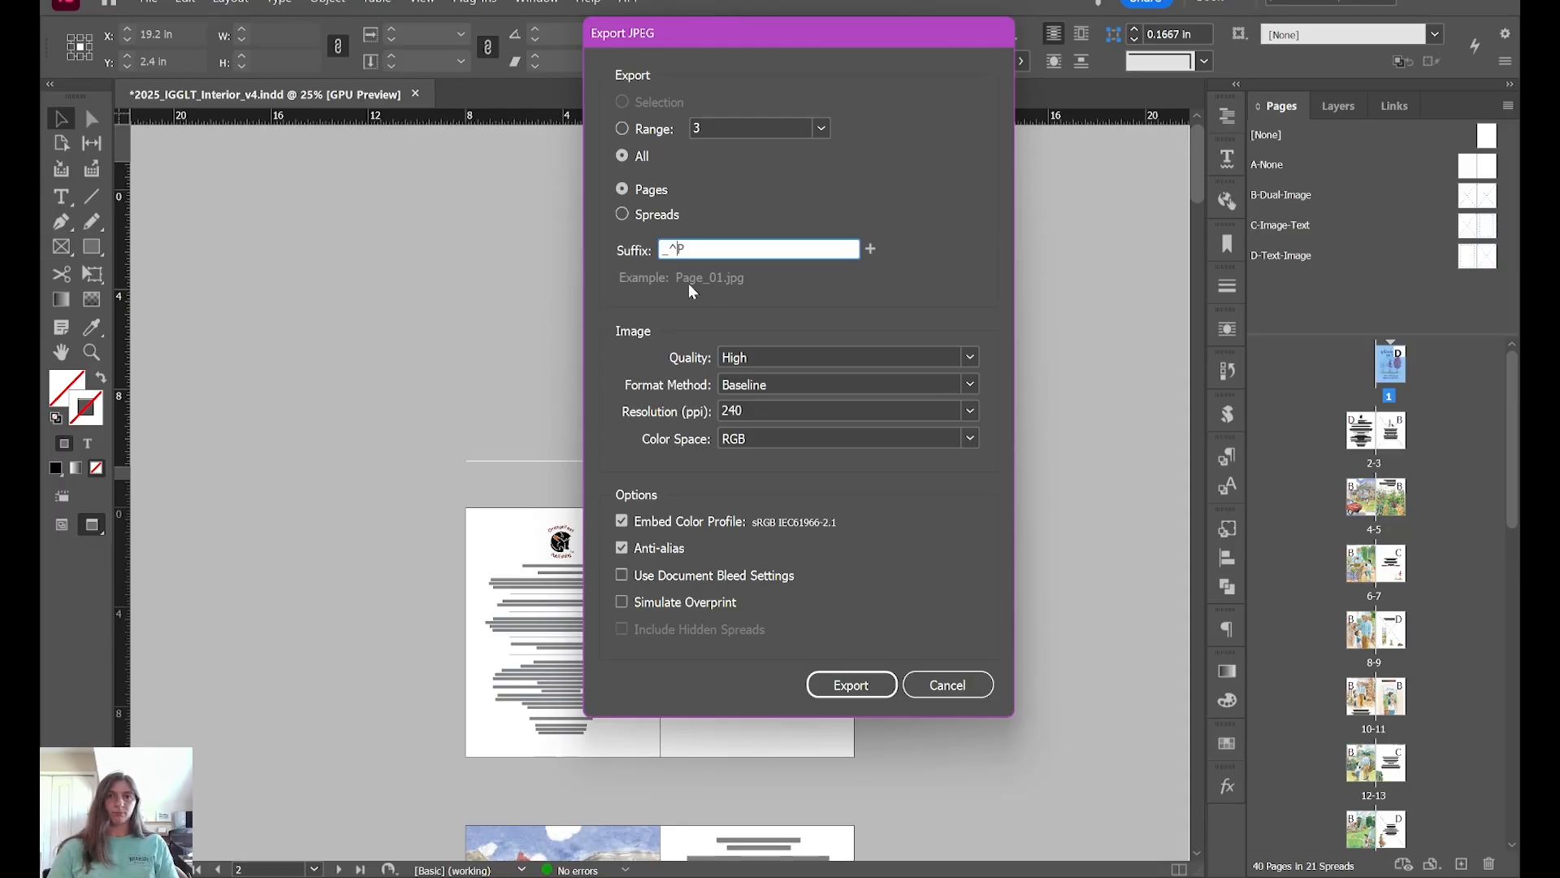
mouse_move(718, 290)
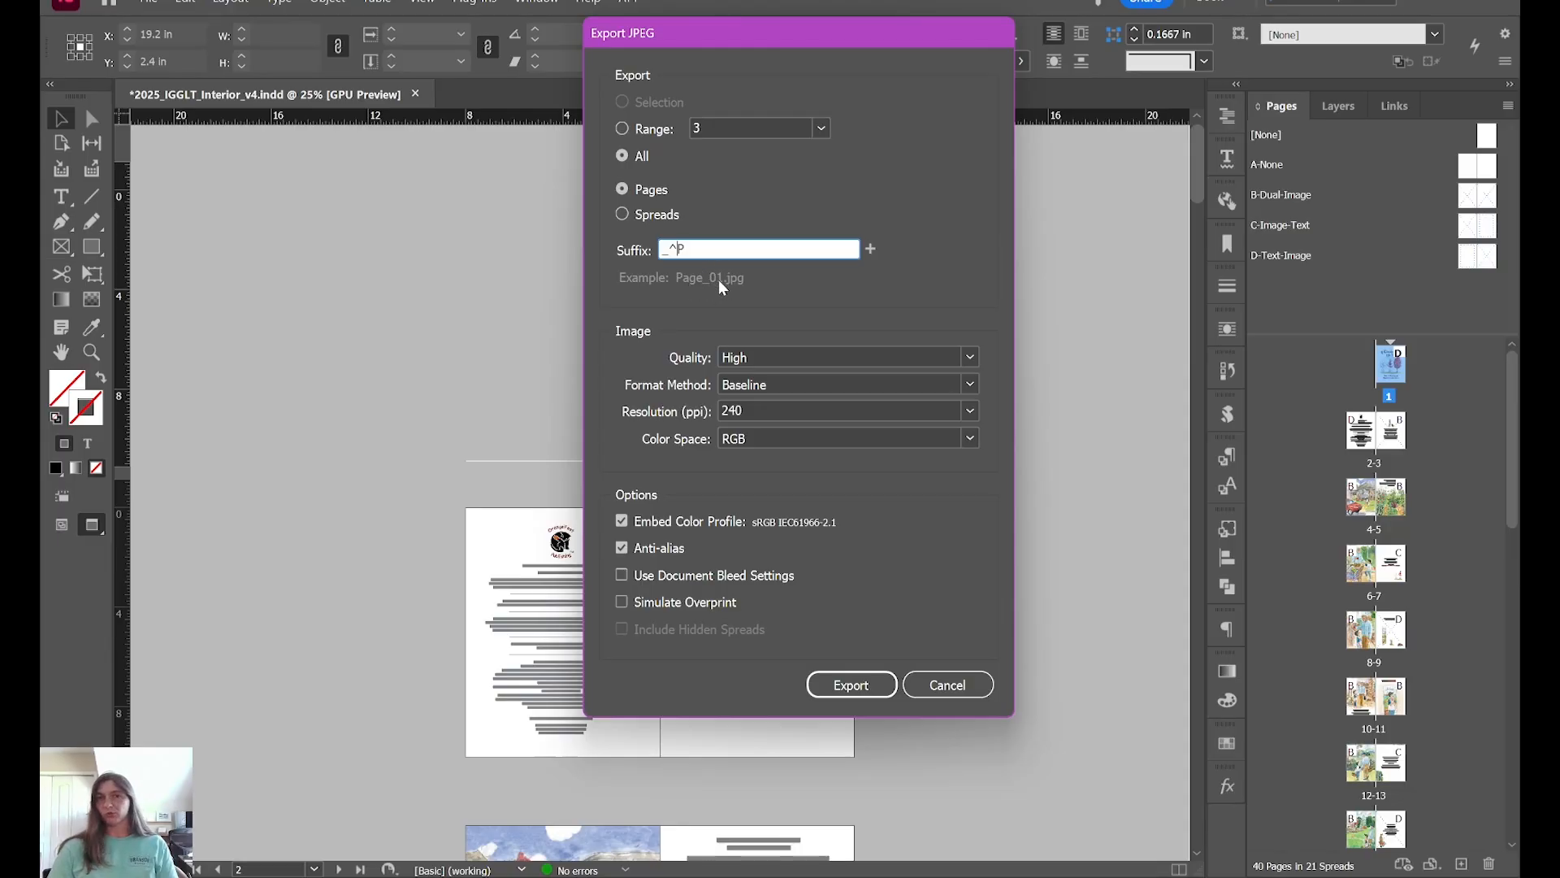
mouse_move(905, 706)
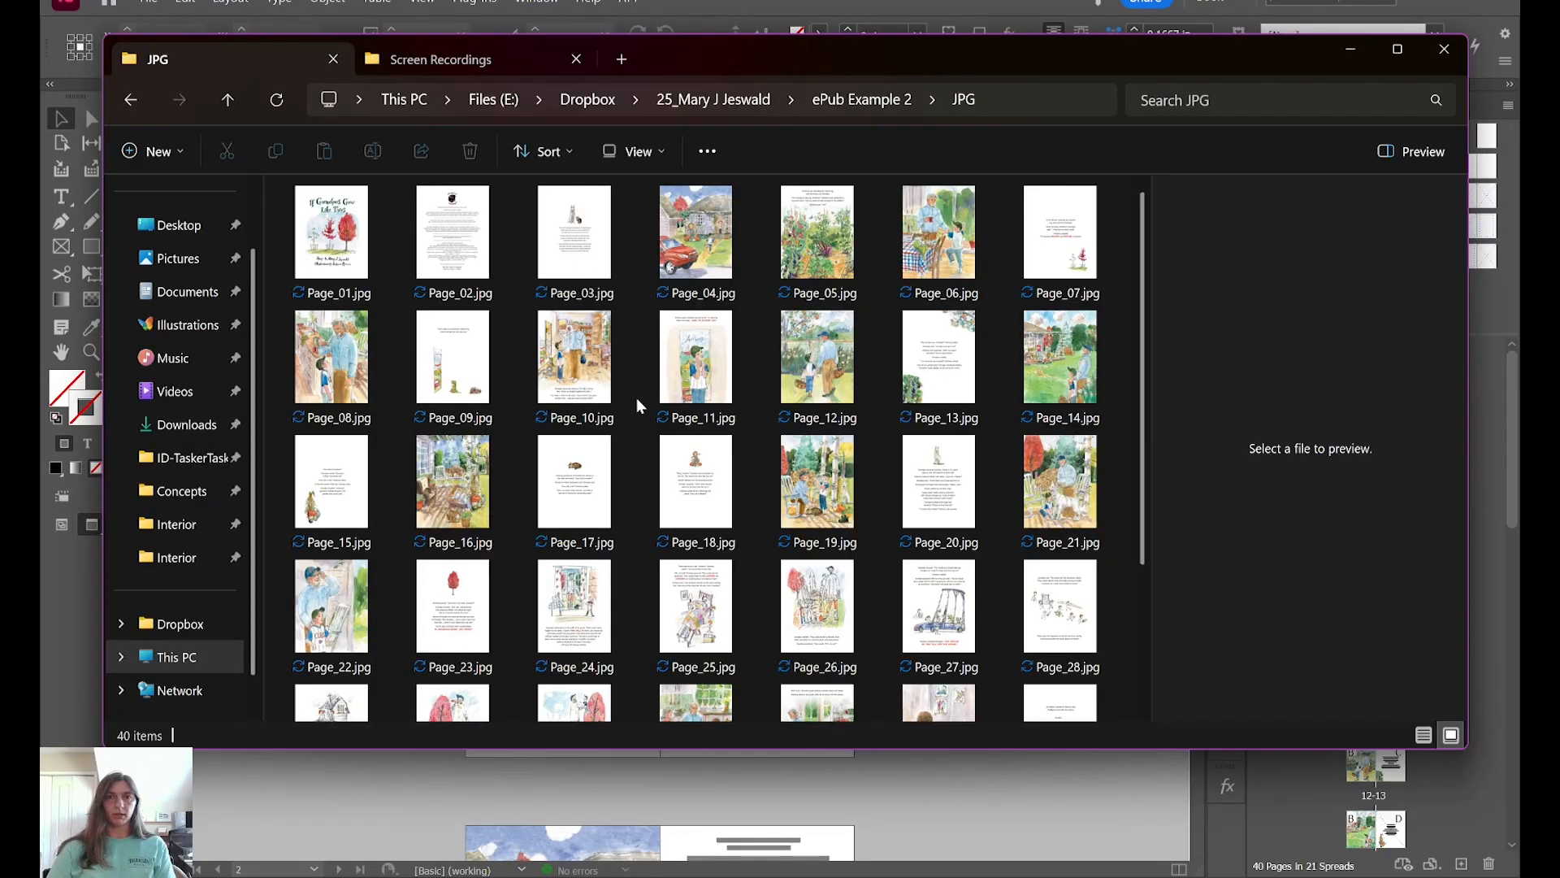
Step: Confirm the JPG folder holds the 40 page images and preview Page_07.jpg
left_click(330, 231)
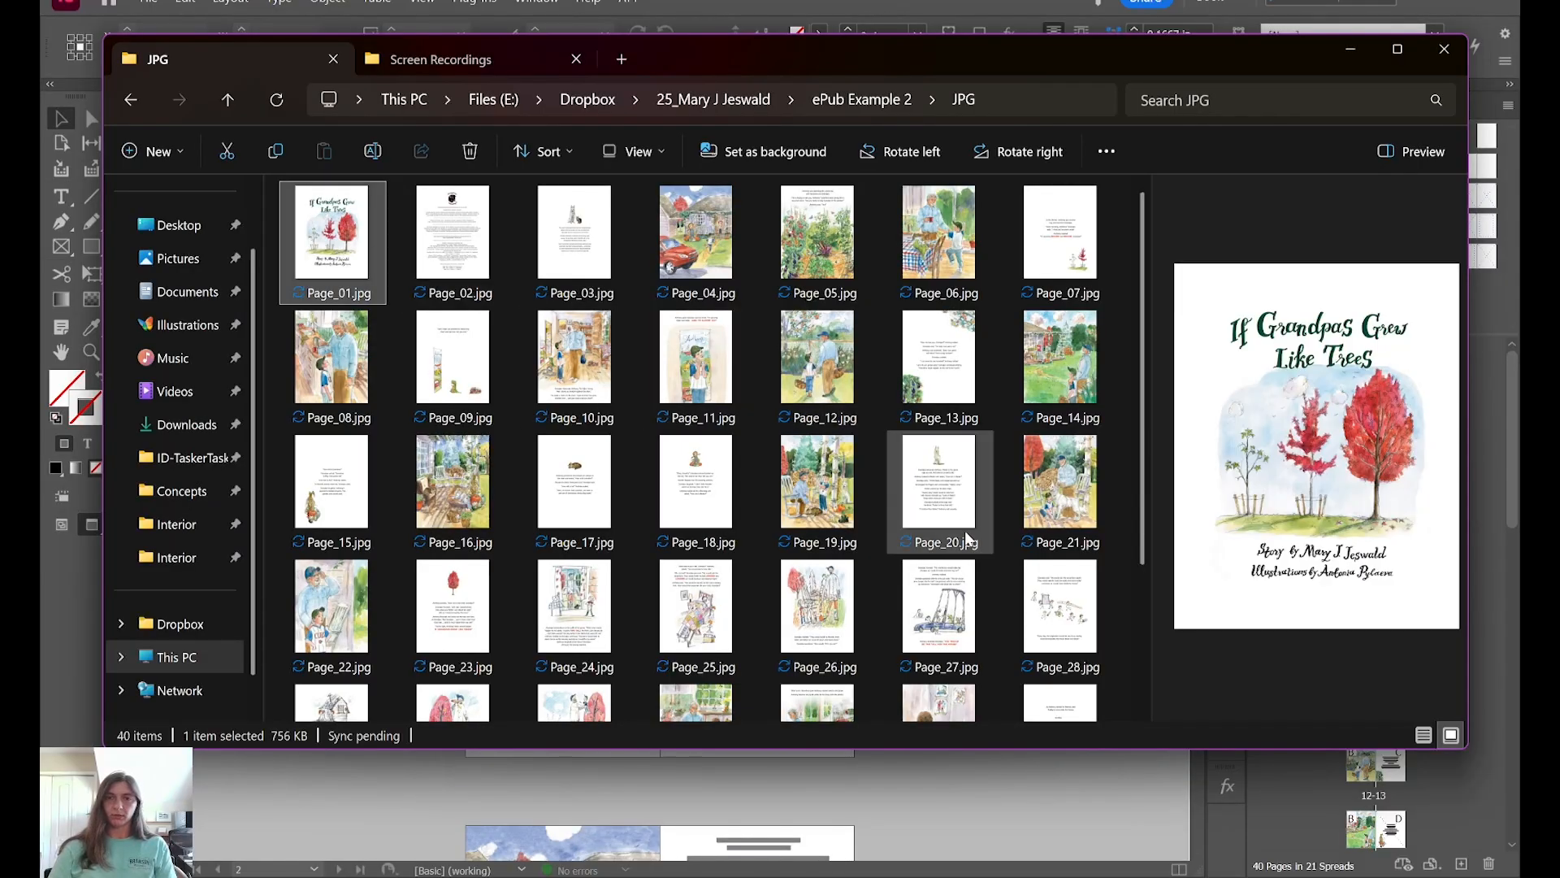
scroll("down", 3)
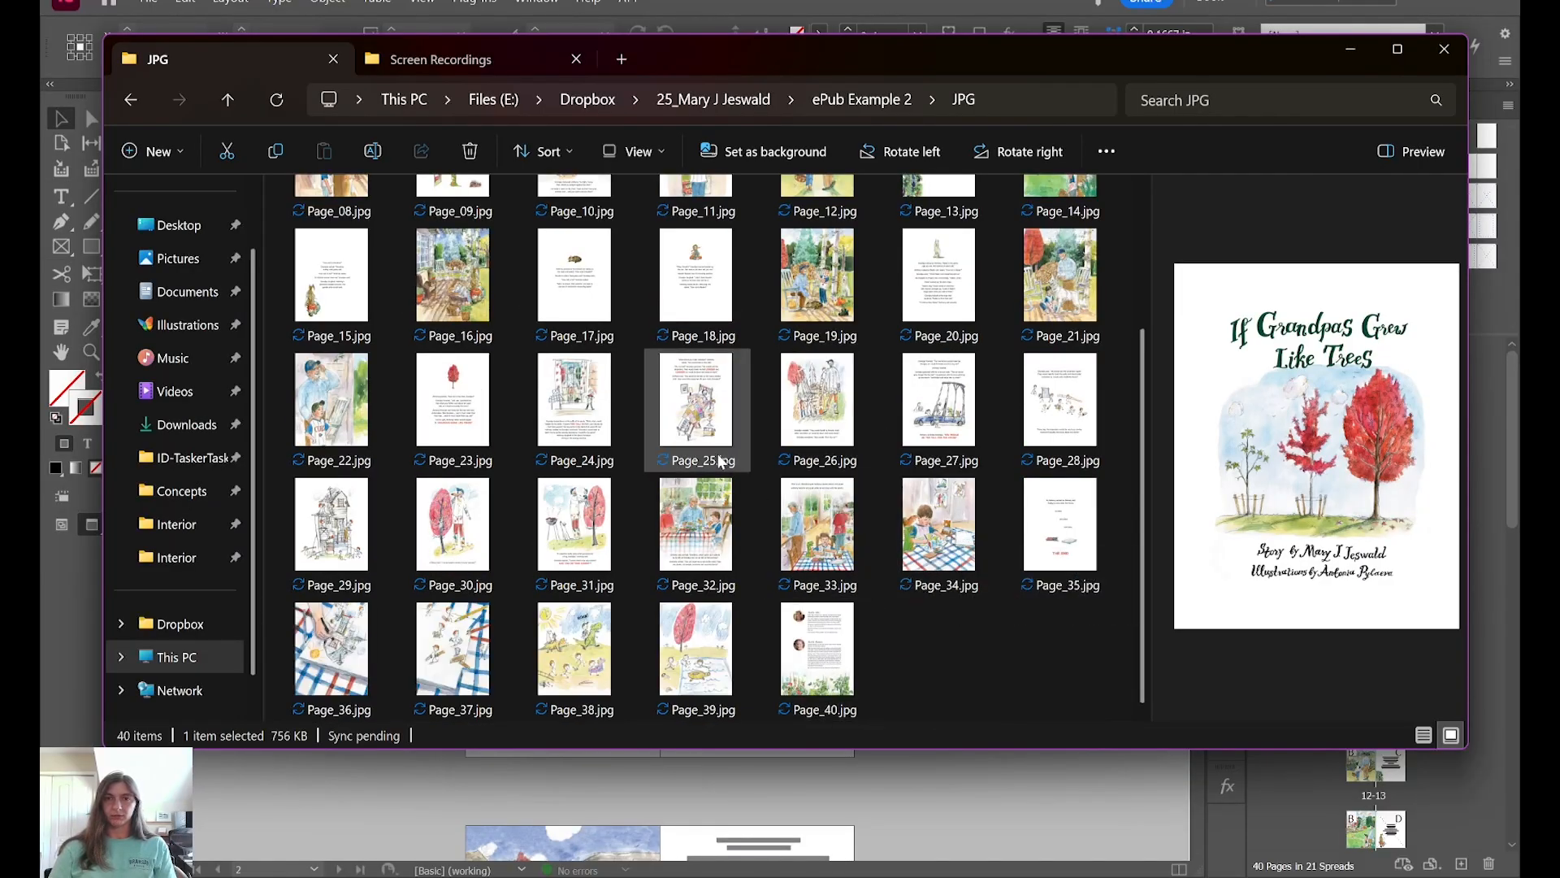
left_click(696, 523)
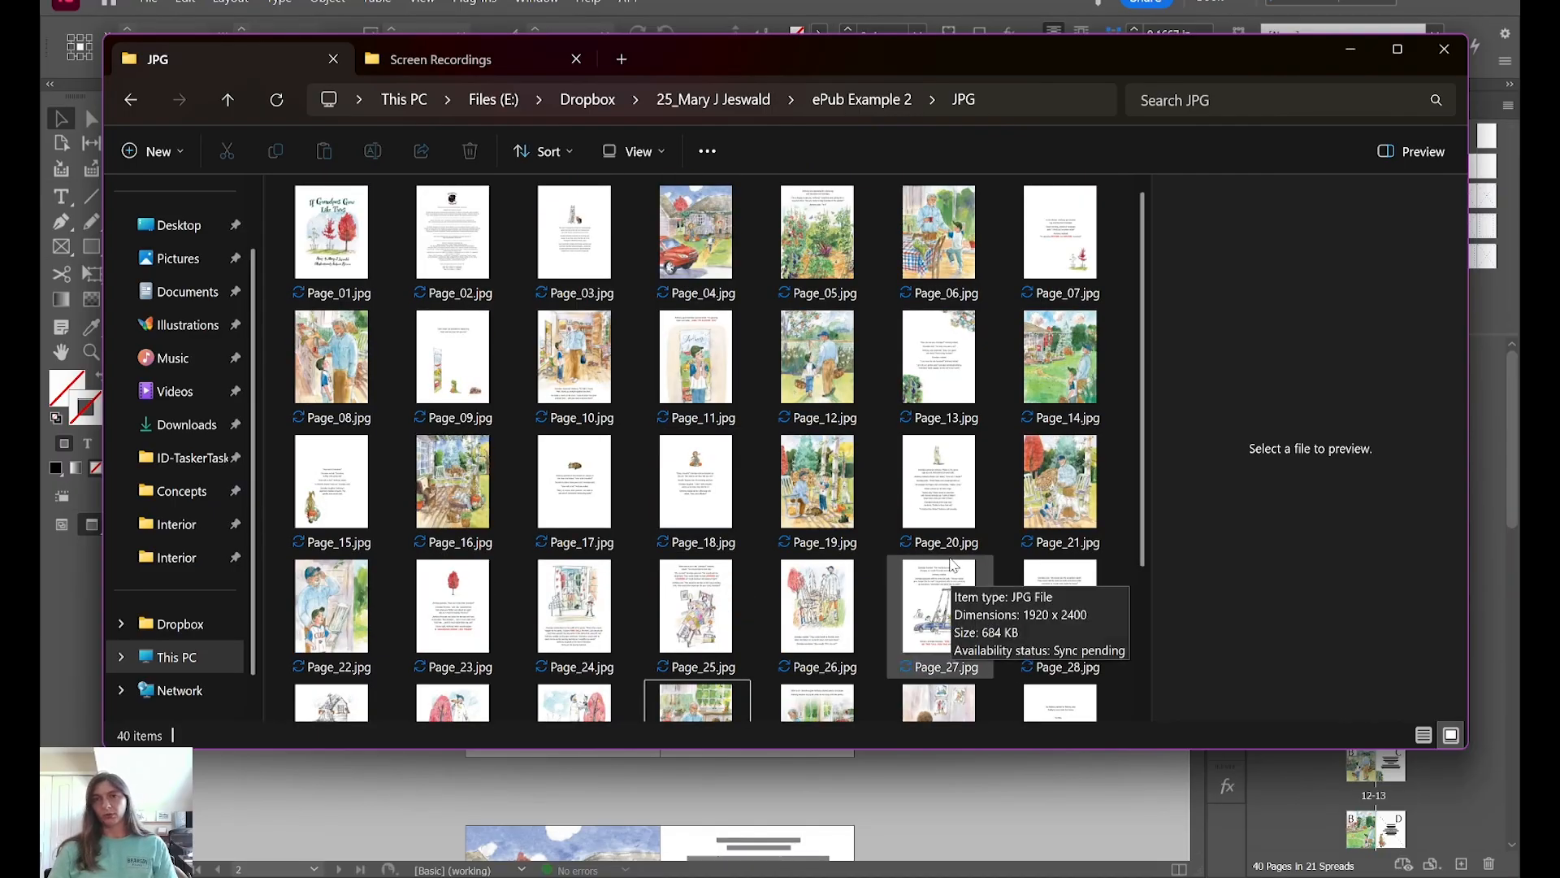
left_click(1060, 232)
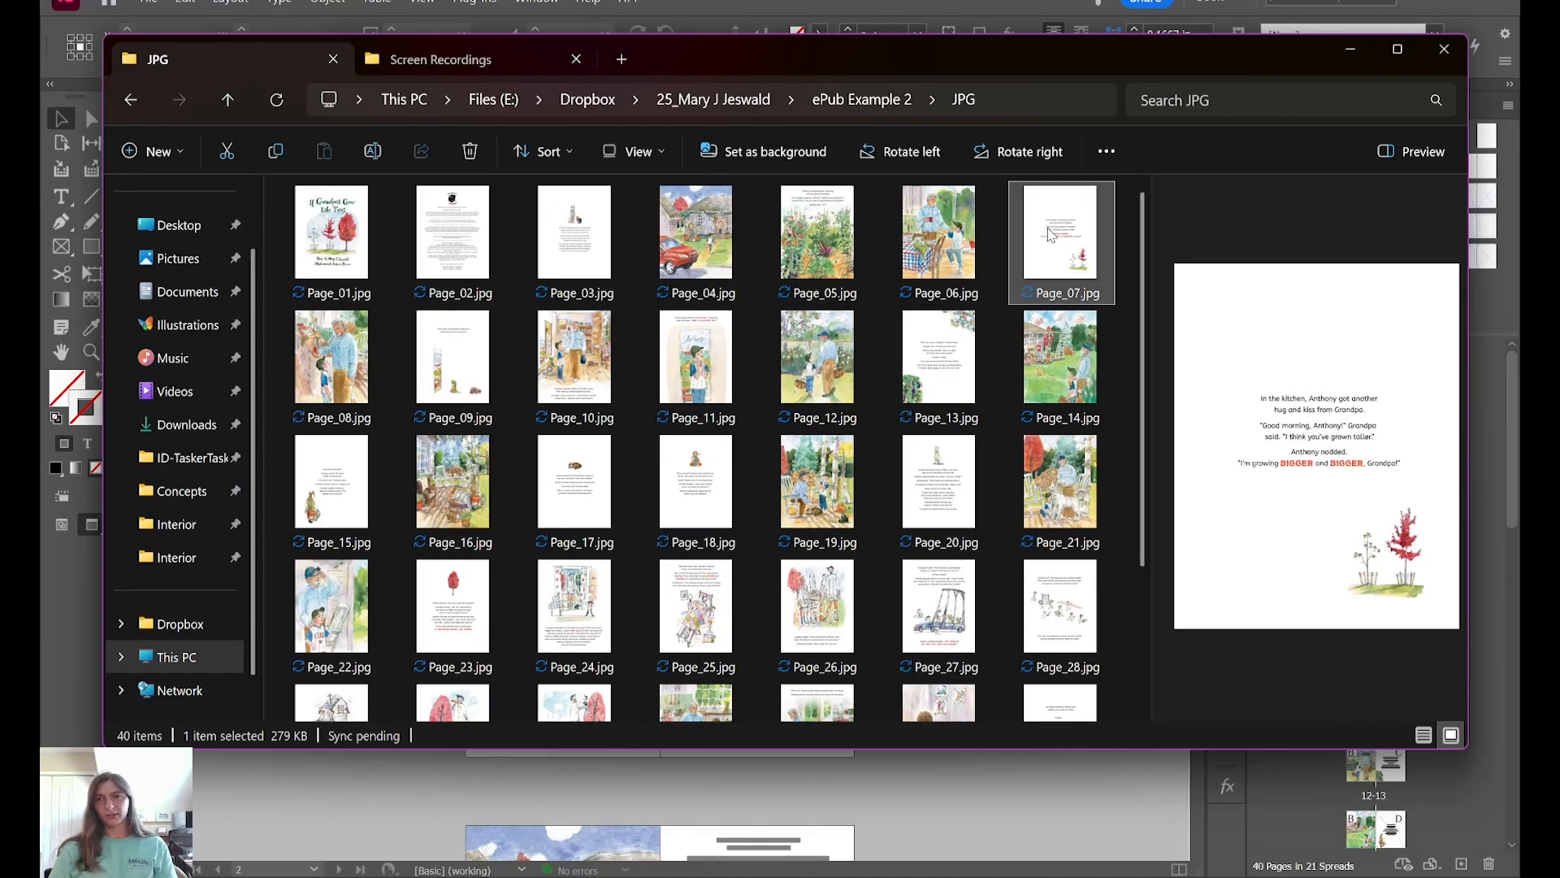
mouse_move(1000, 244)
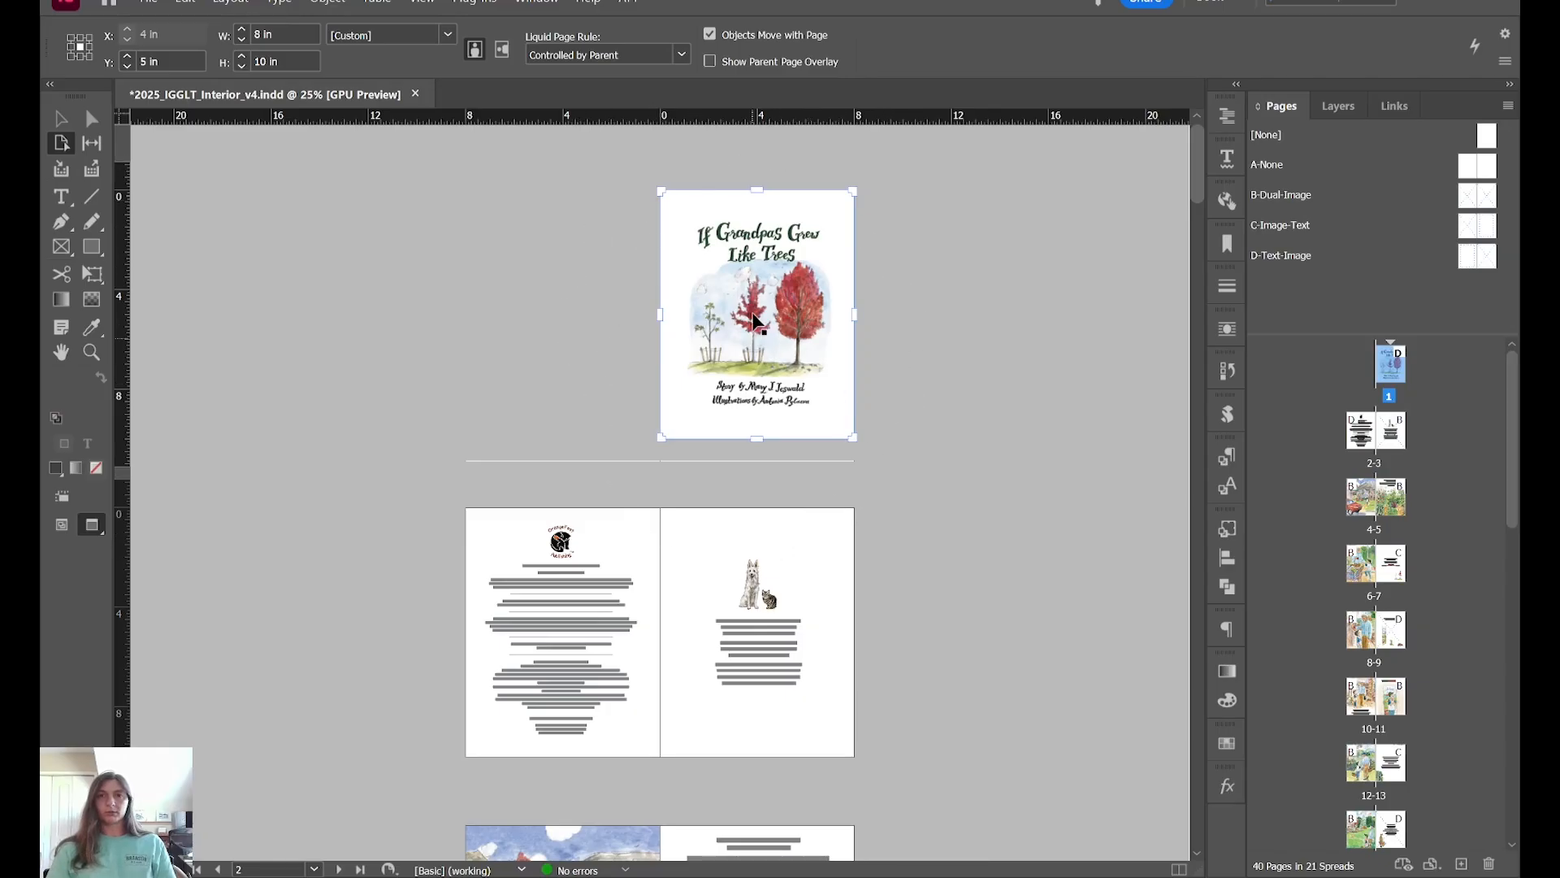
mouse_move(804, 331)
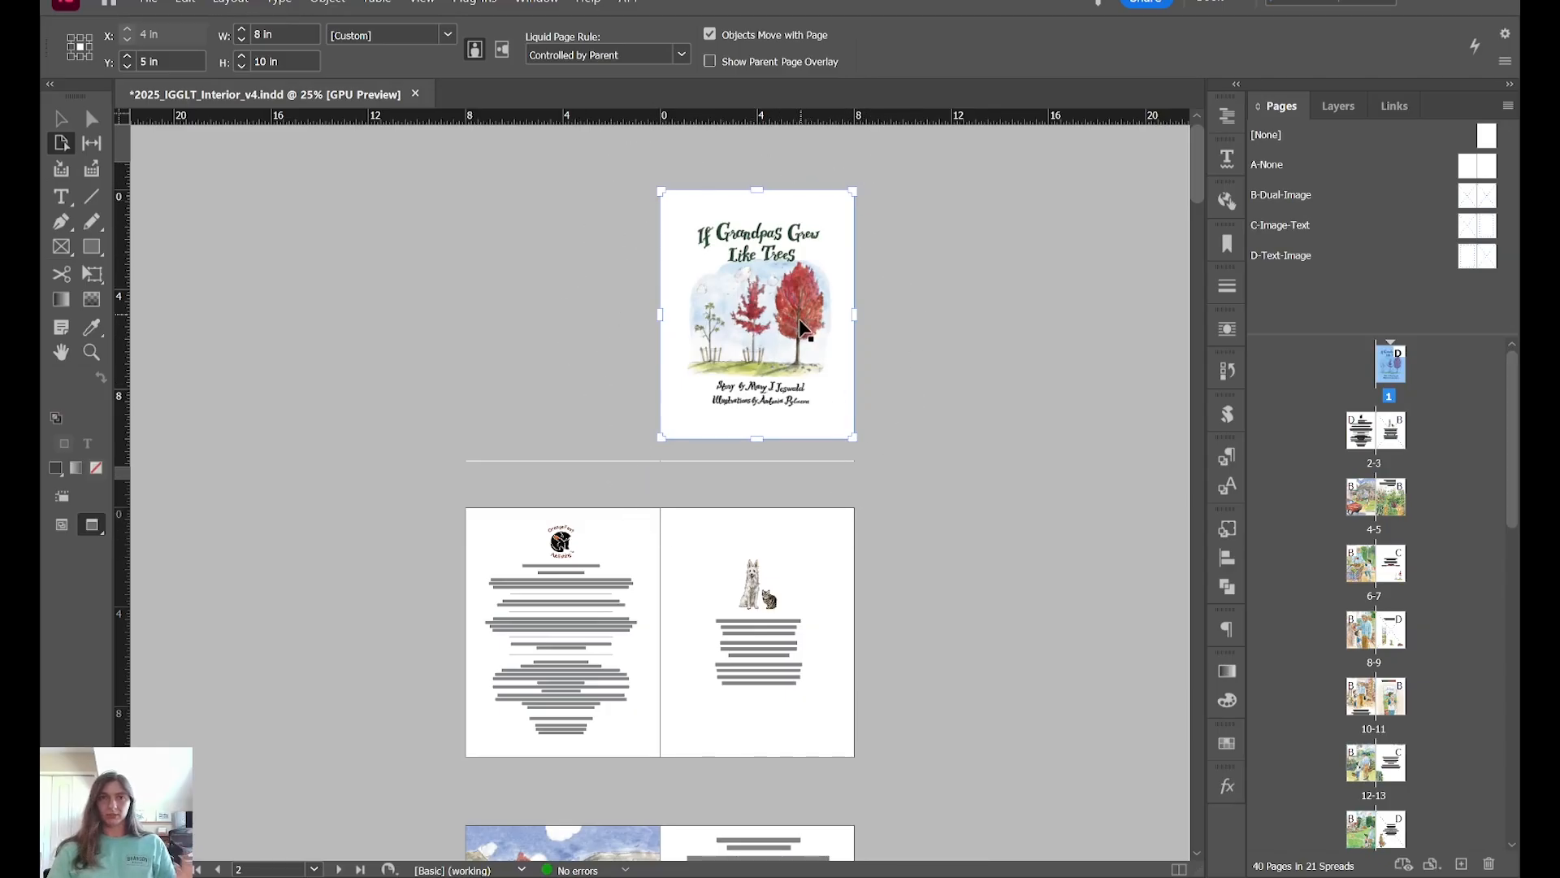
mouse_move(692, 196)
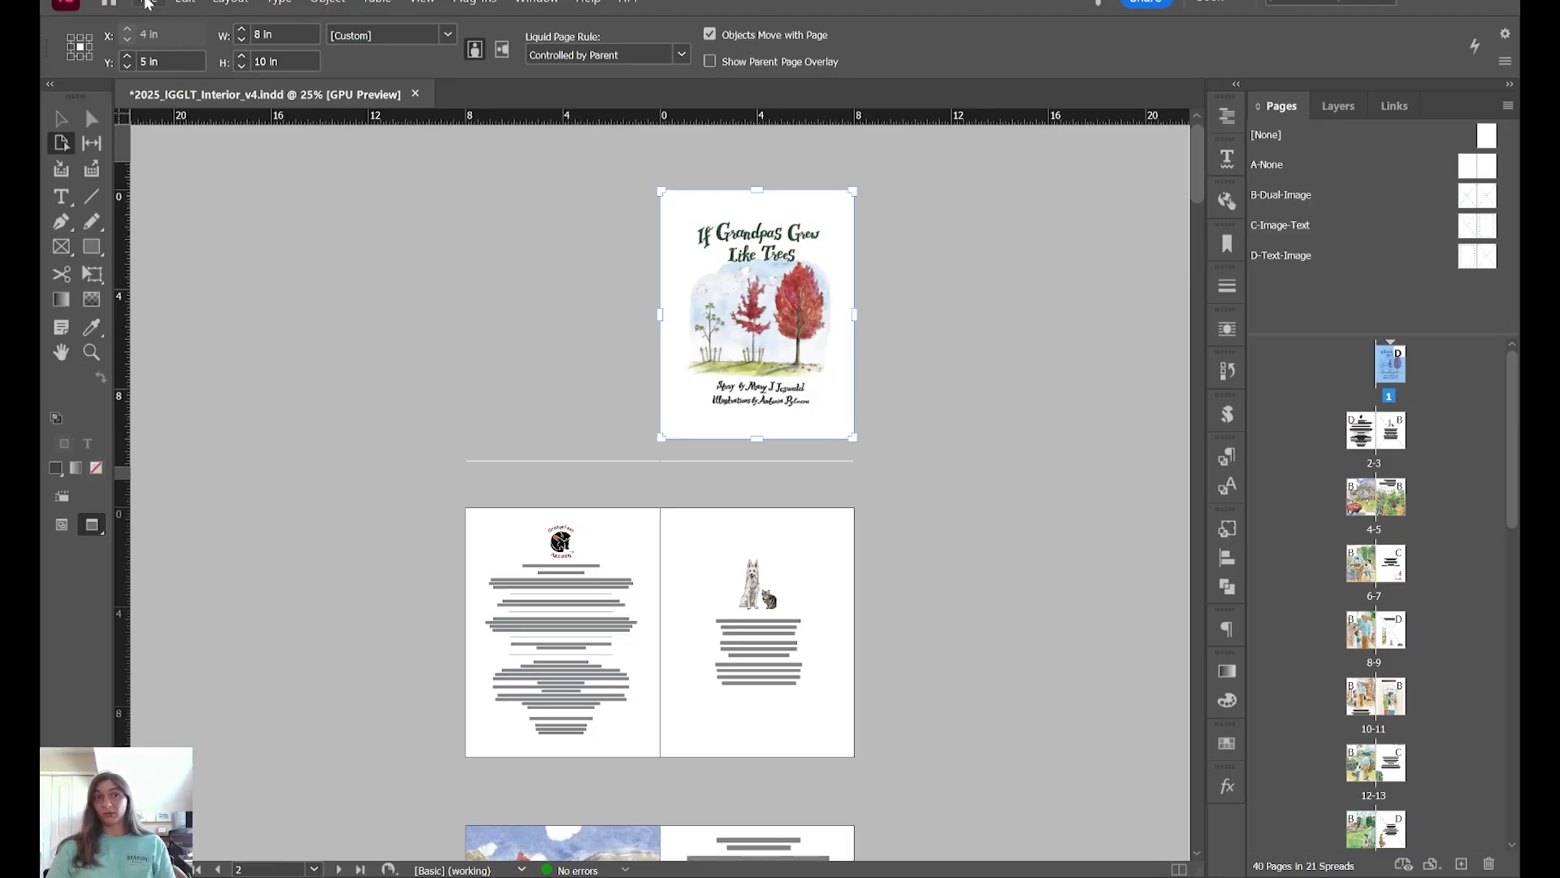
Step: Return to the picture-book layout in InDesign and open the File menu
left_click(147, 2)
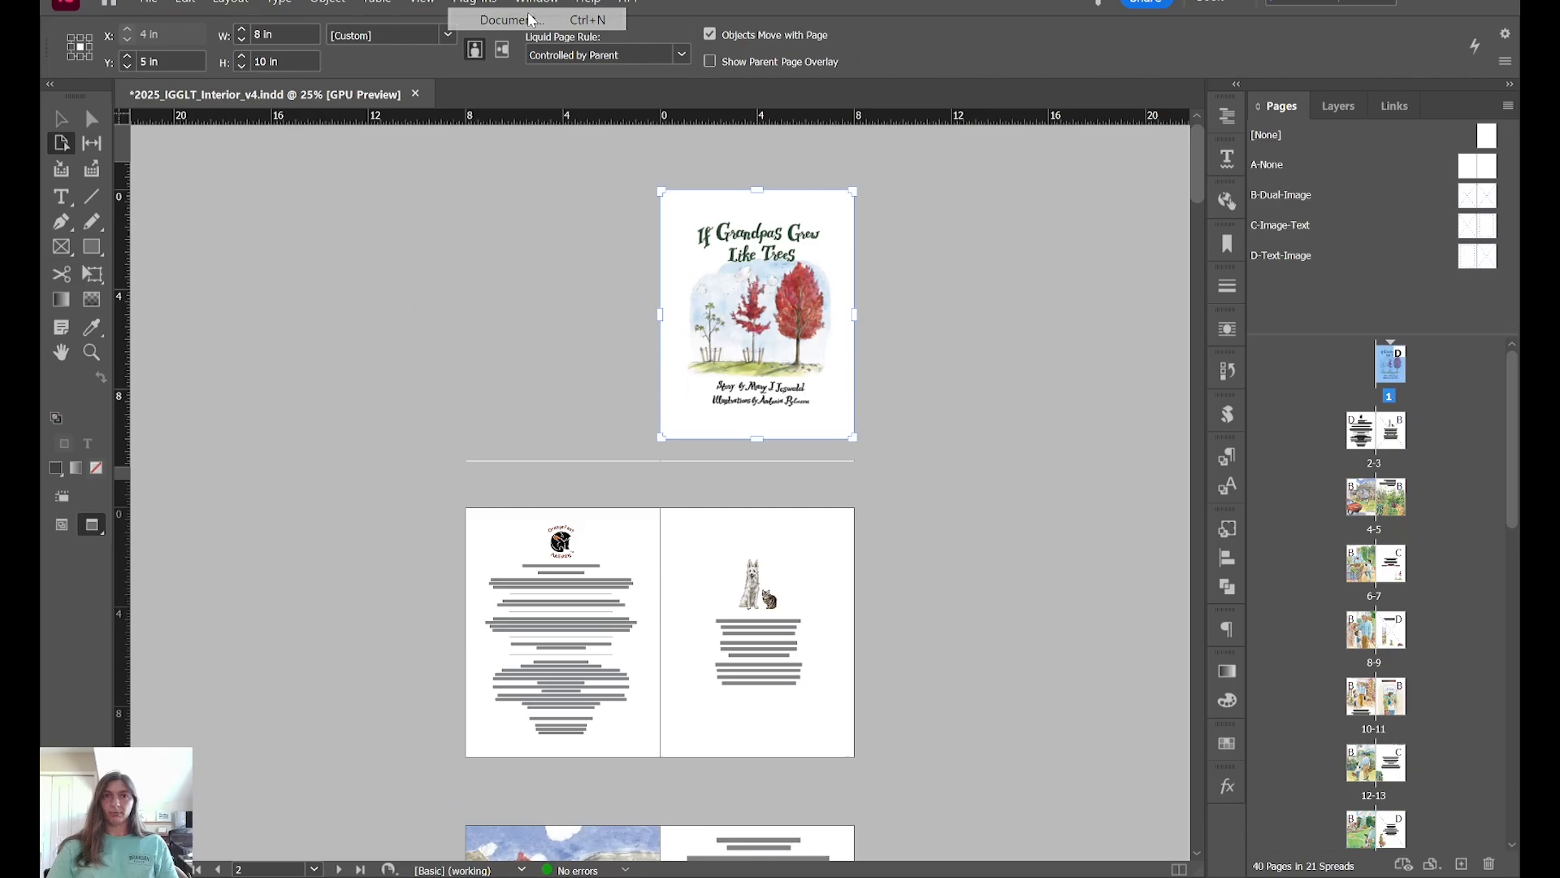
Step: Start a new document and review the Custom 8 x 10 in preset settings
left_click(509, 19)
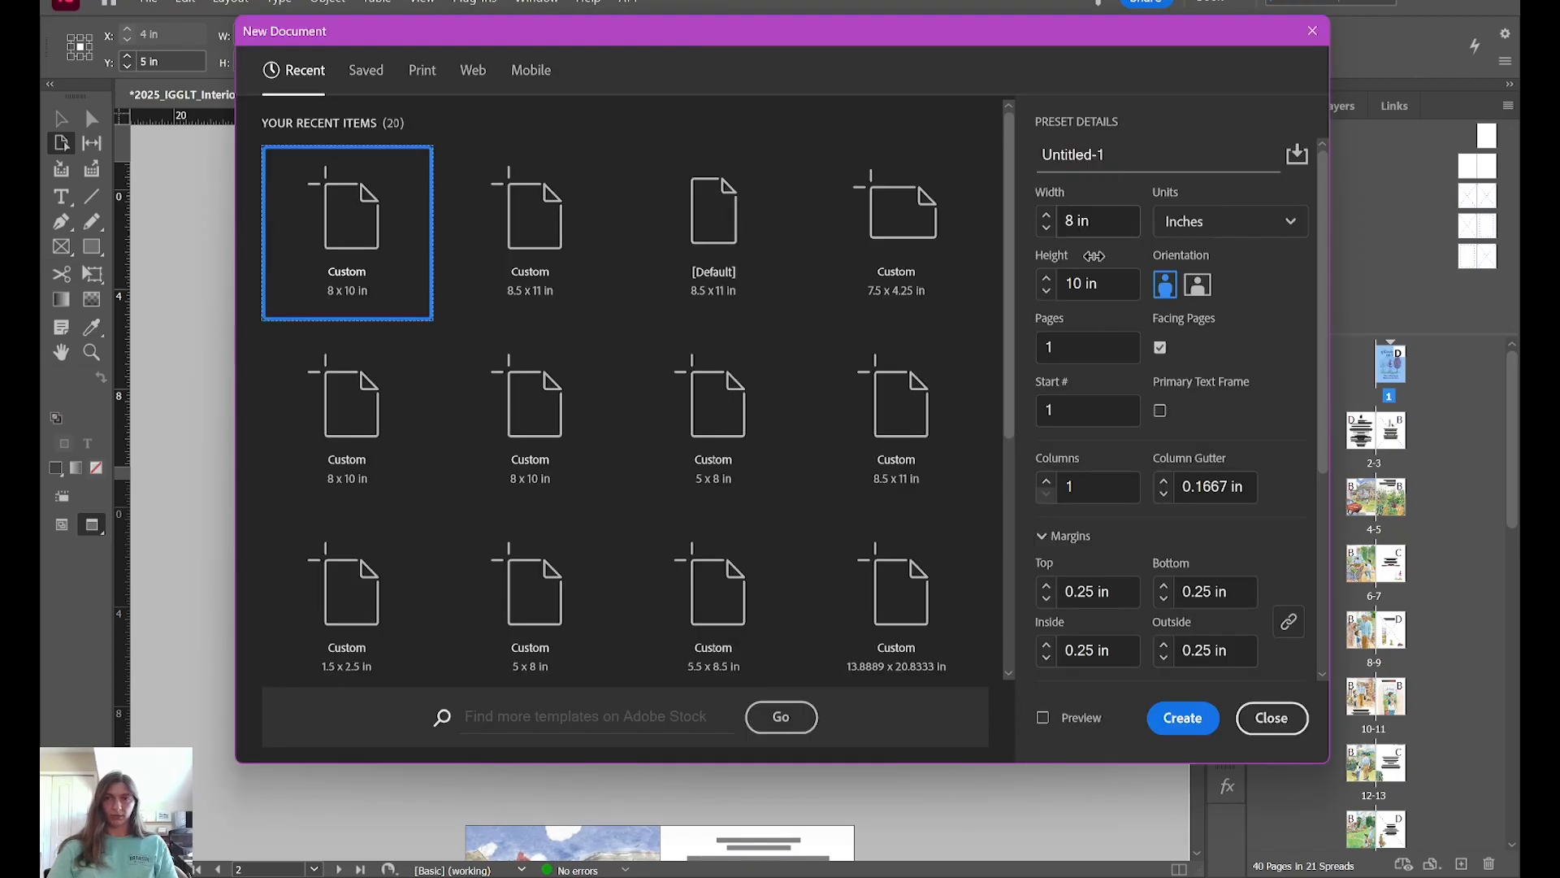
scroll("down", 3)
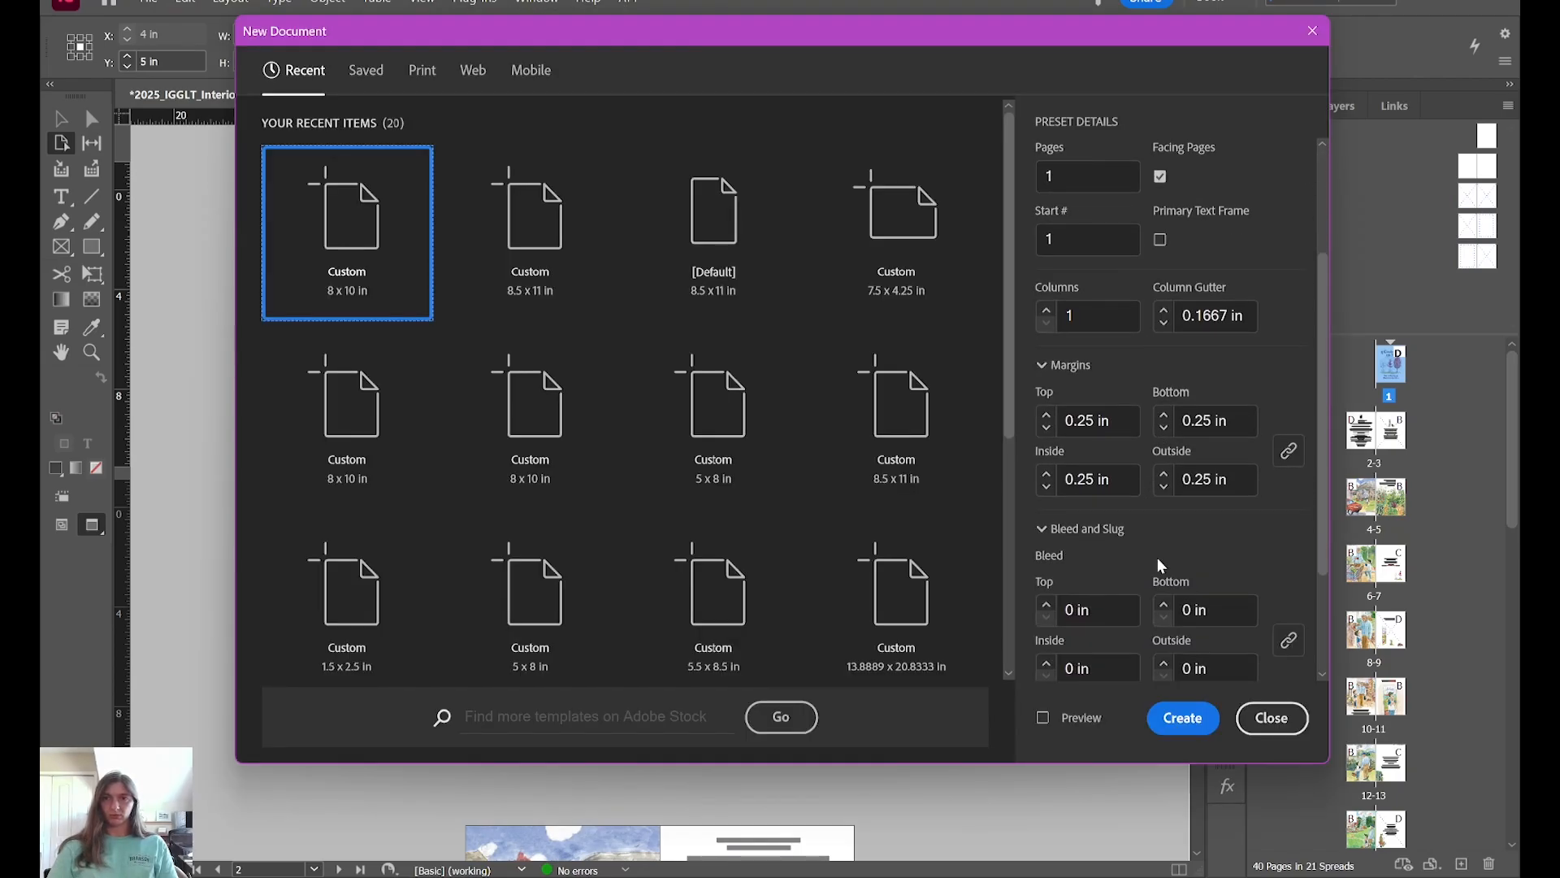
scroll("down", 3)
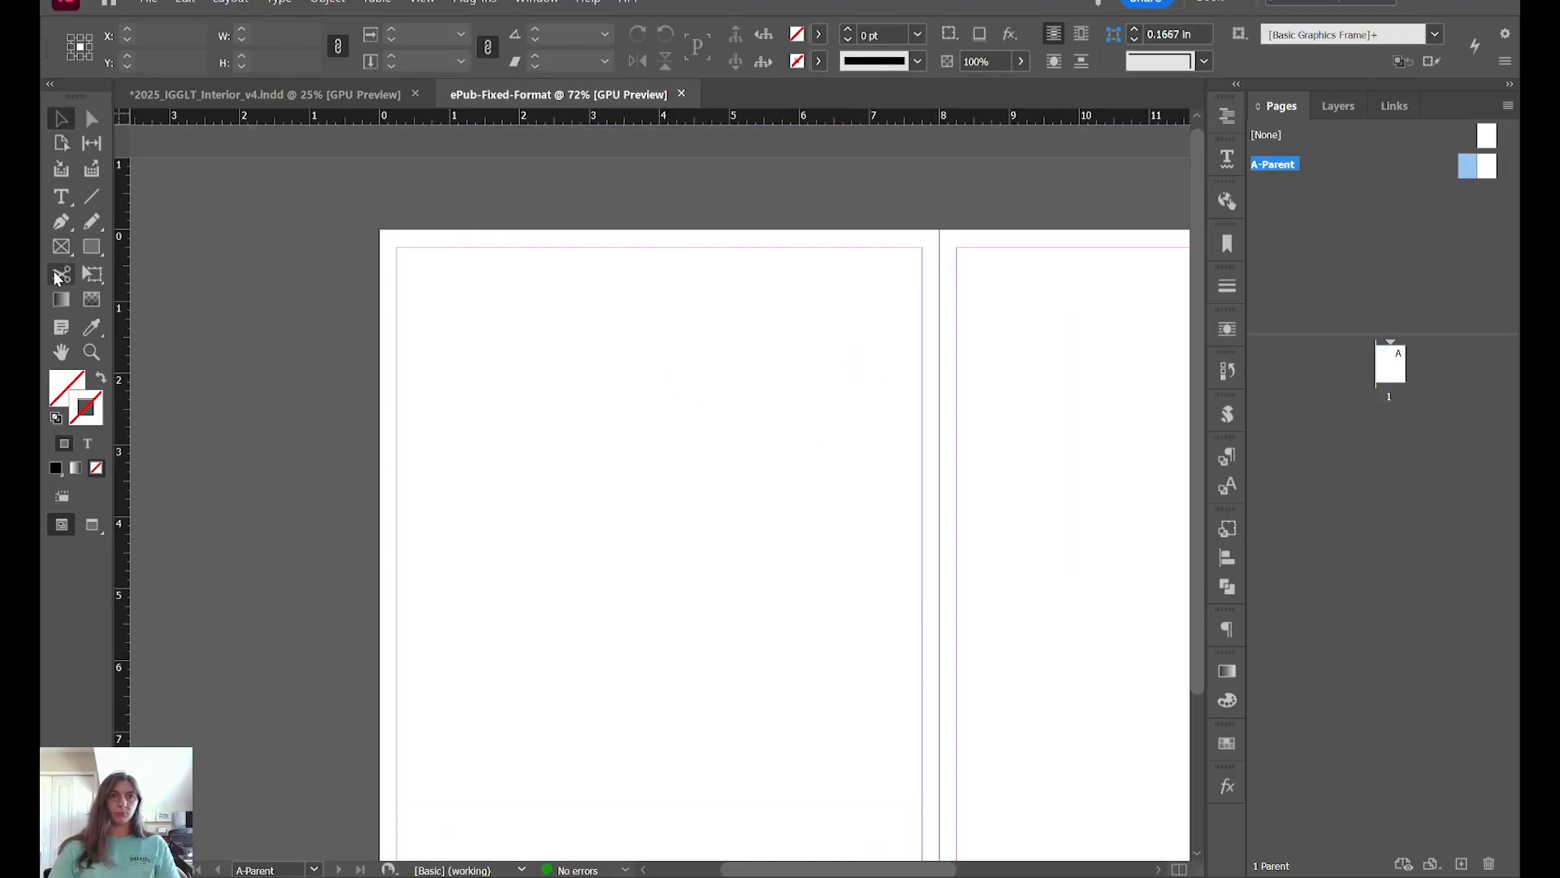
mouse_move(61, 247)
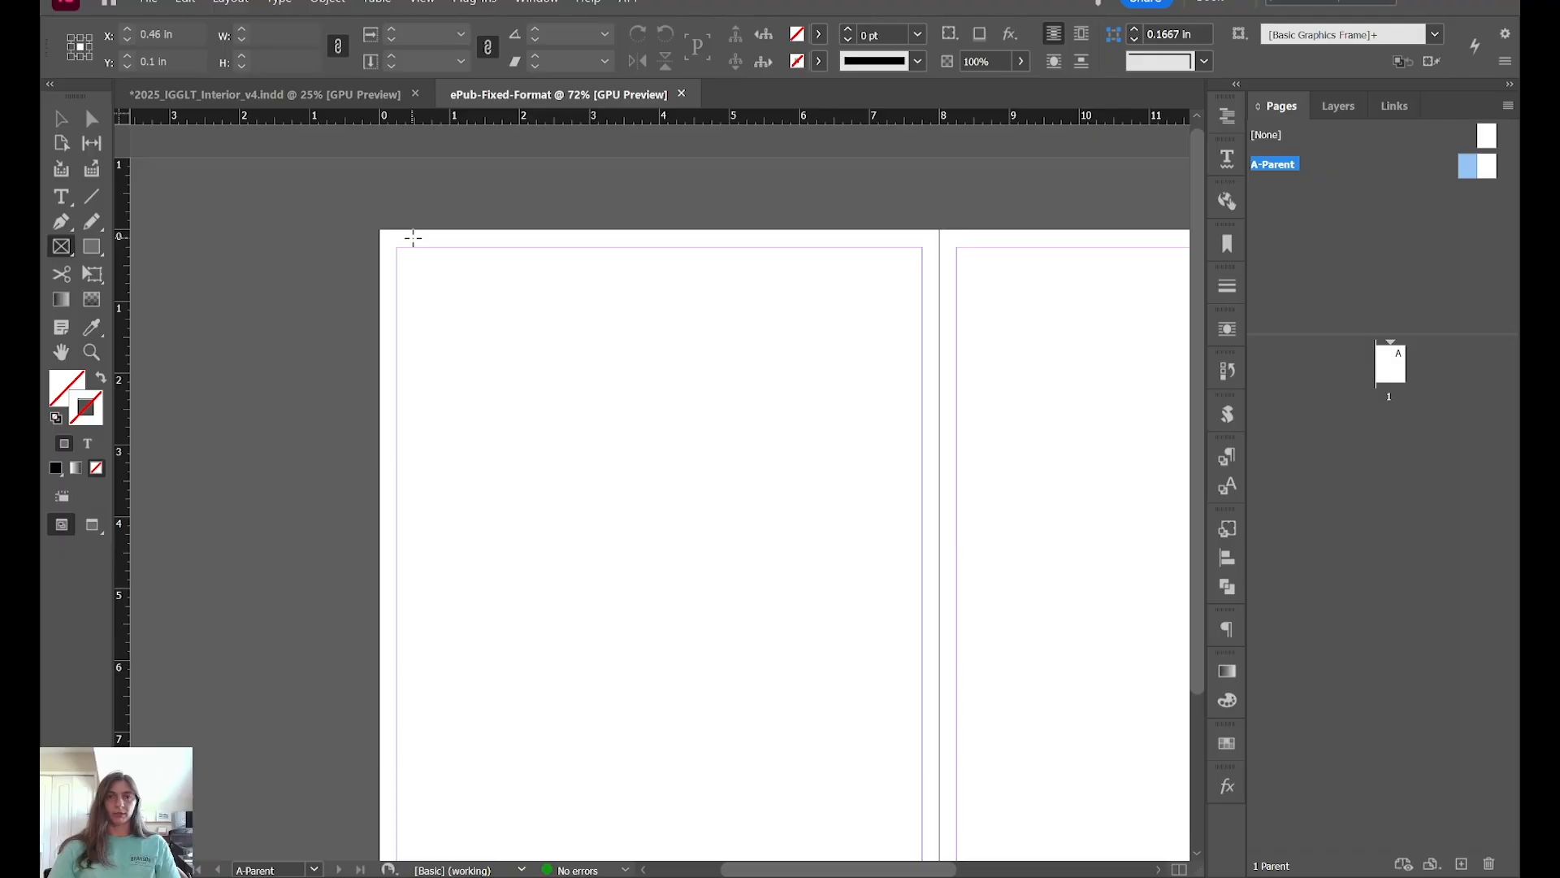
Step: Draw an 8 × 10 inch empty graphics frame on the right-hand parent page
left_click(412, 238)
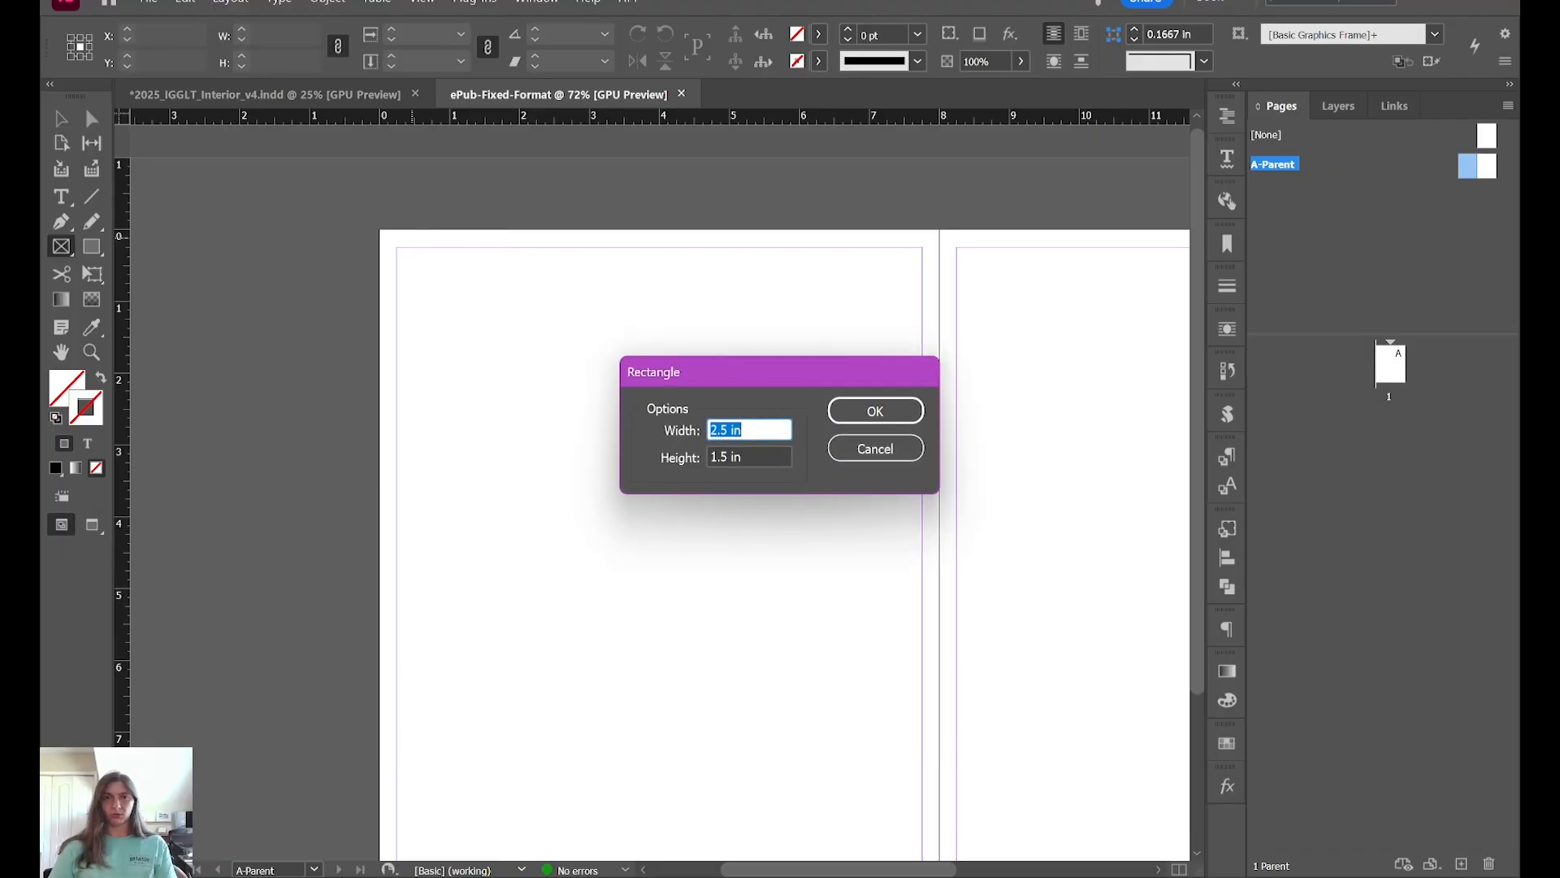
type("10")
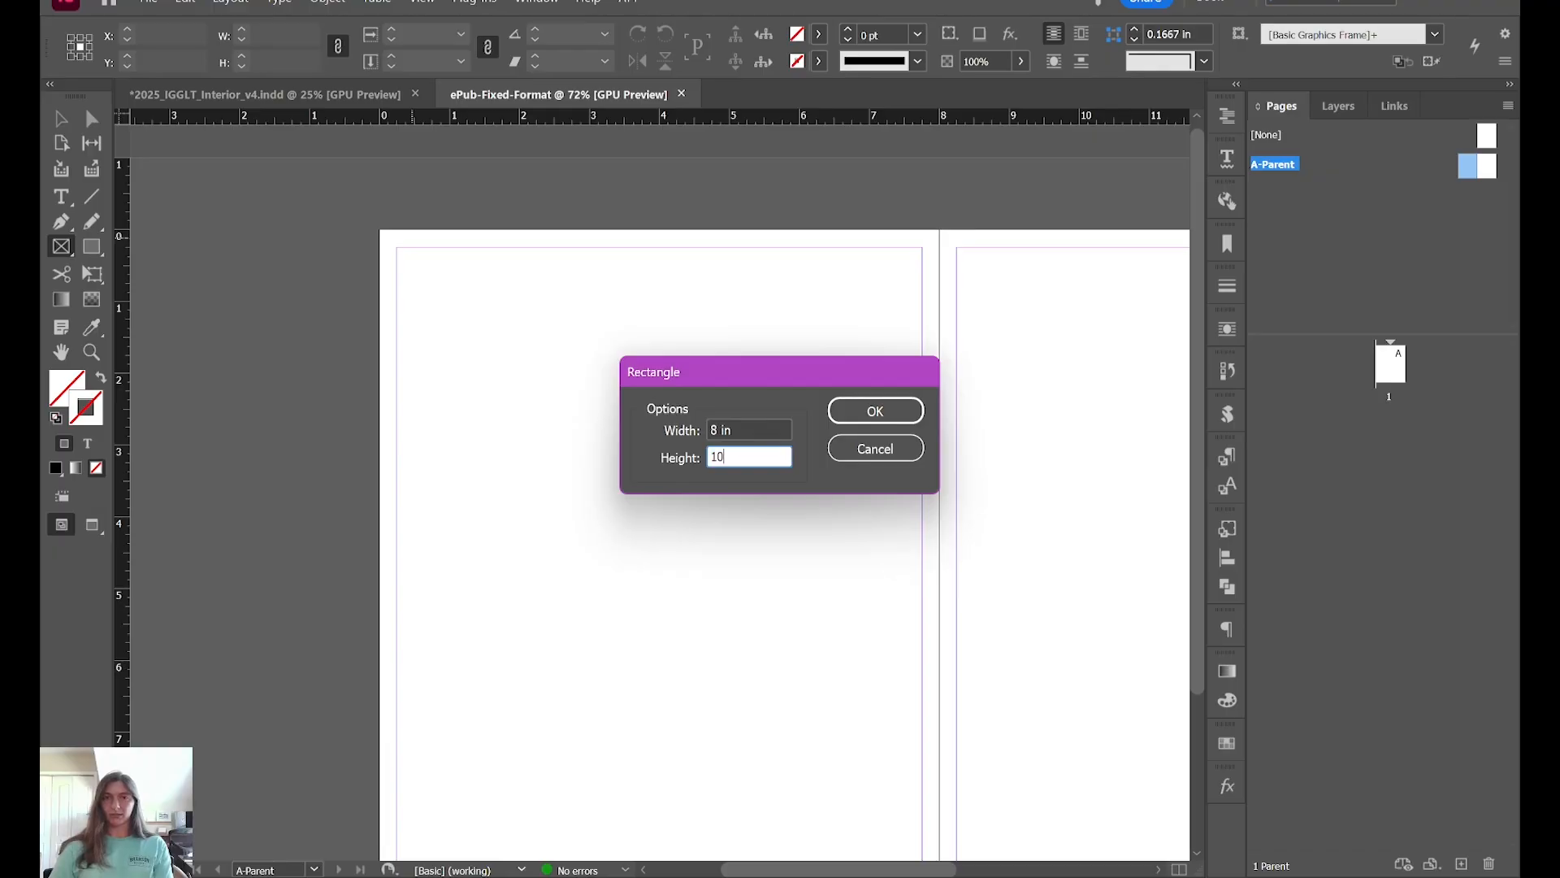
left_click(874, 410)
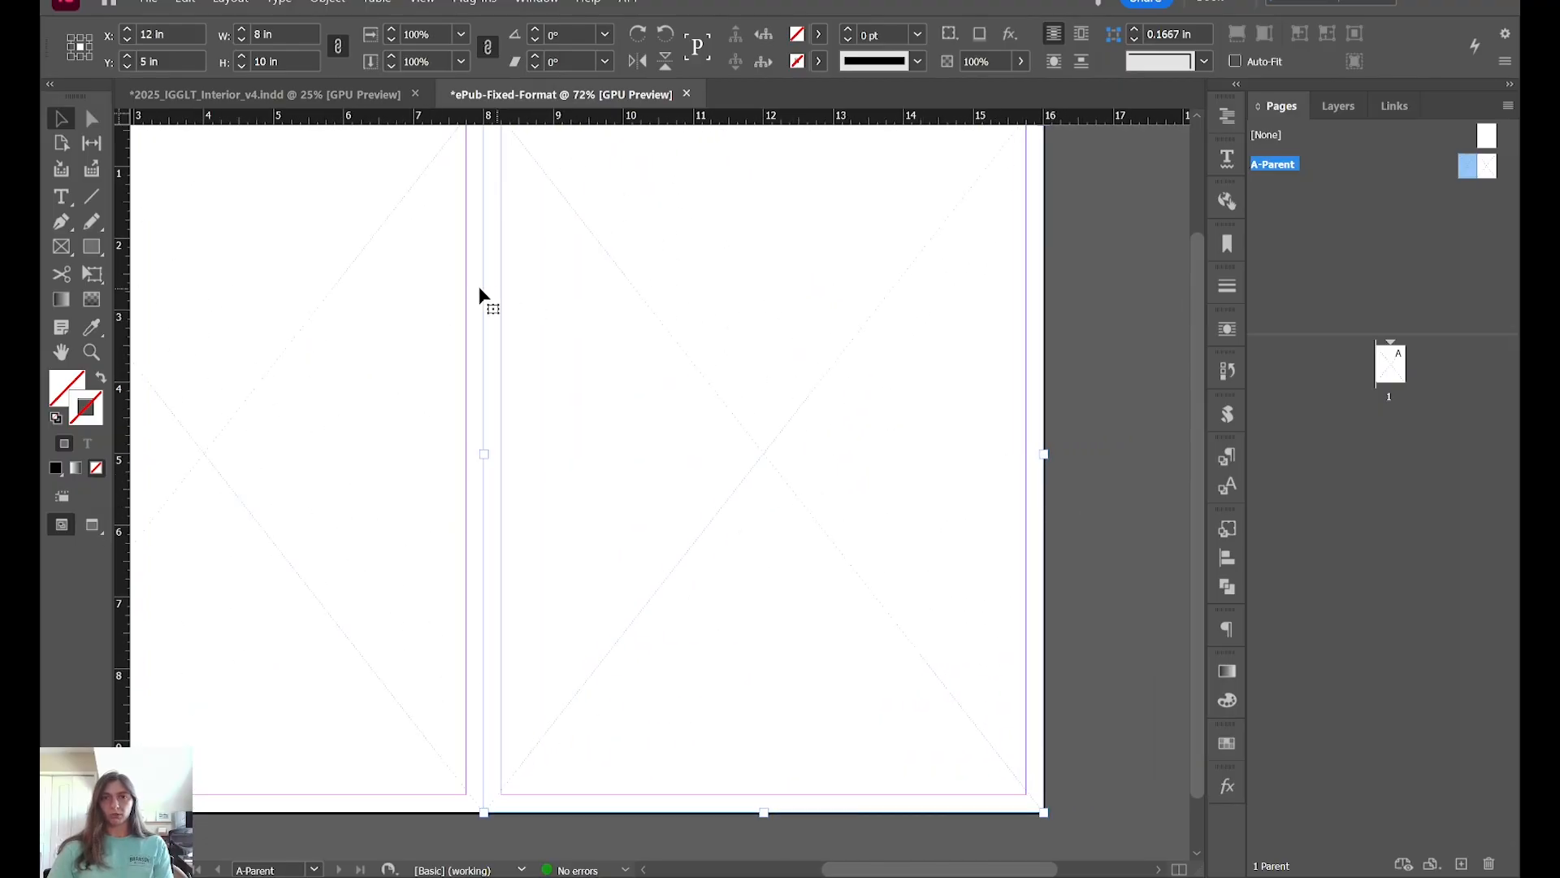
mouse_move(806, 542)
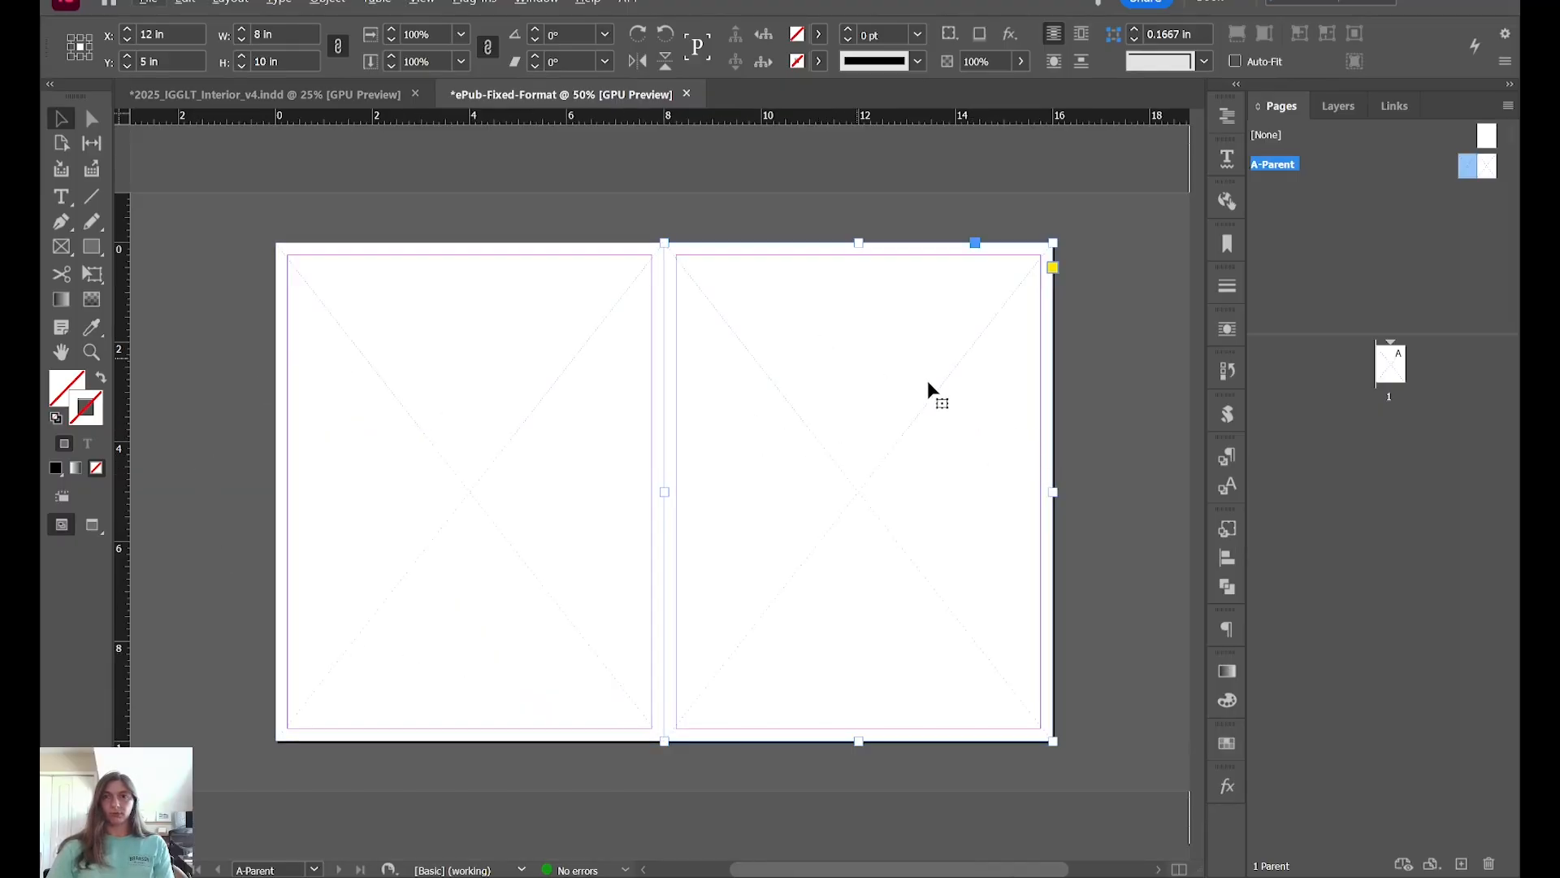
mouse_move(1424, 391)
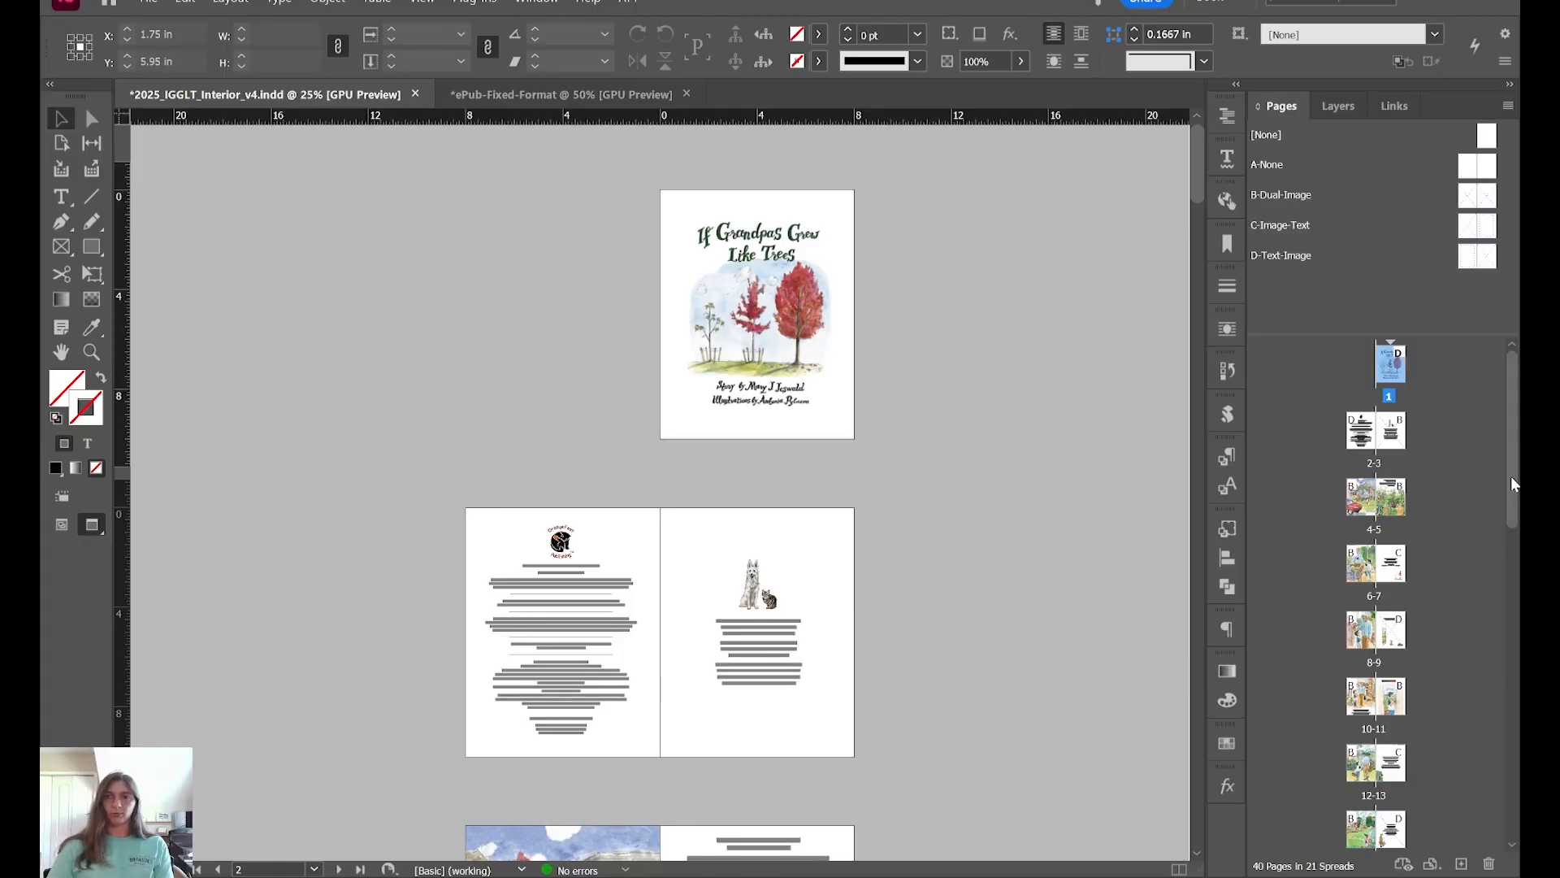
Step: Insert 39 A-Parent pages after page 1 in ePub-Fixed-Format
scroll("down", 3)
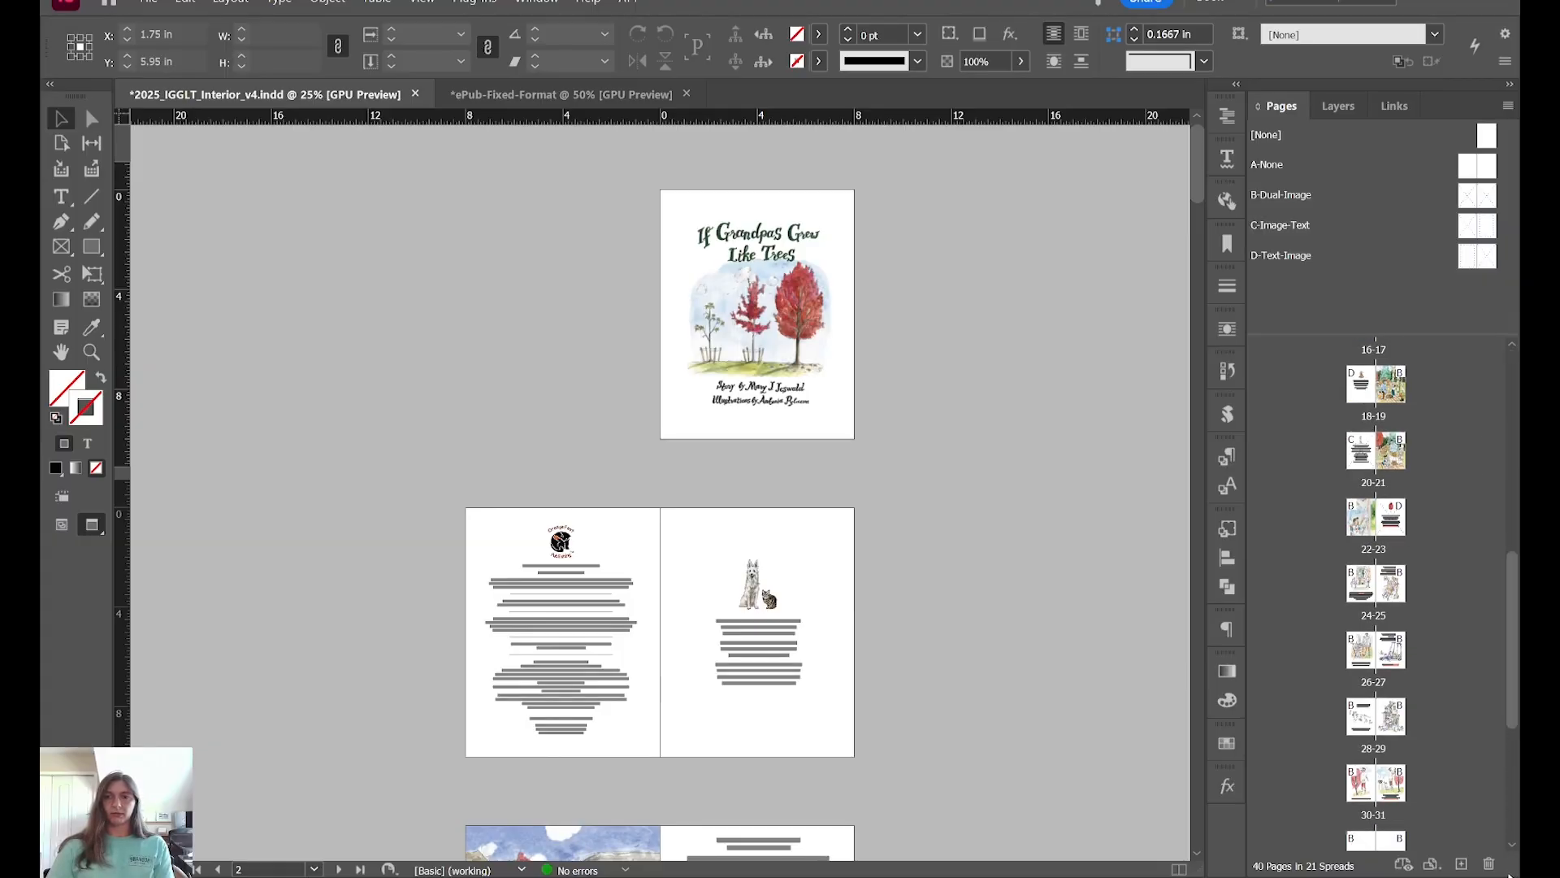
left_click(560, 94)
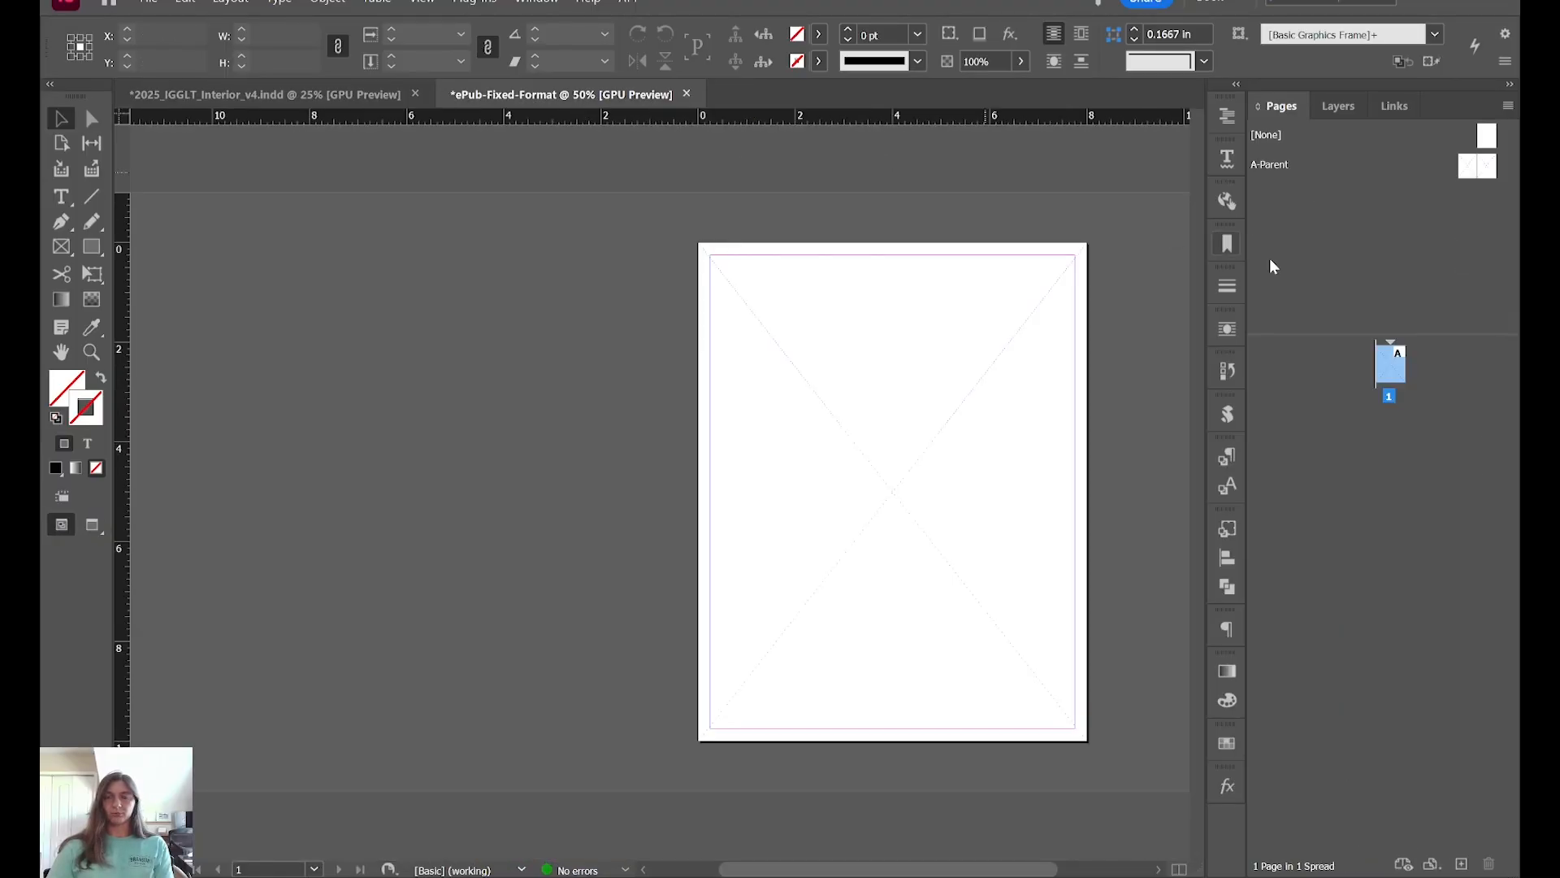
left_click(1211, 380)
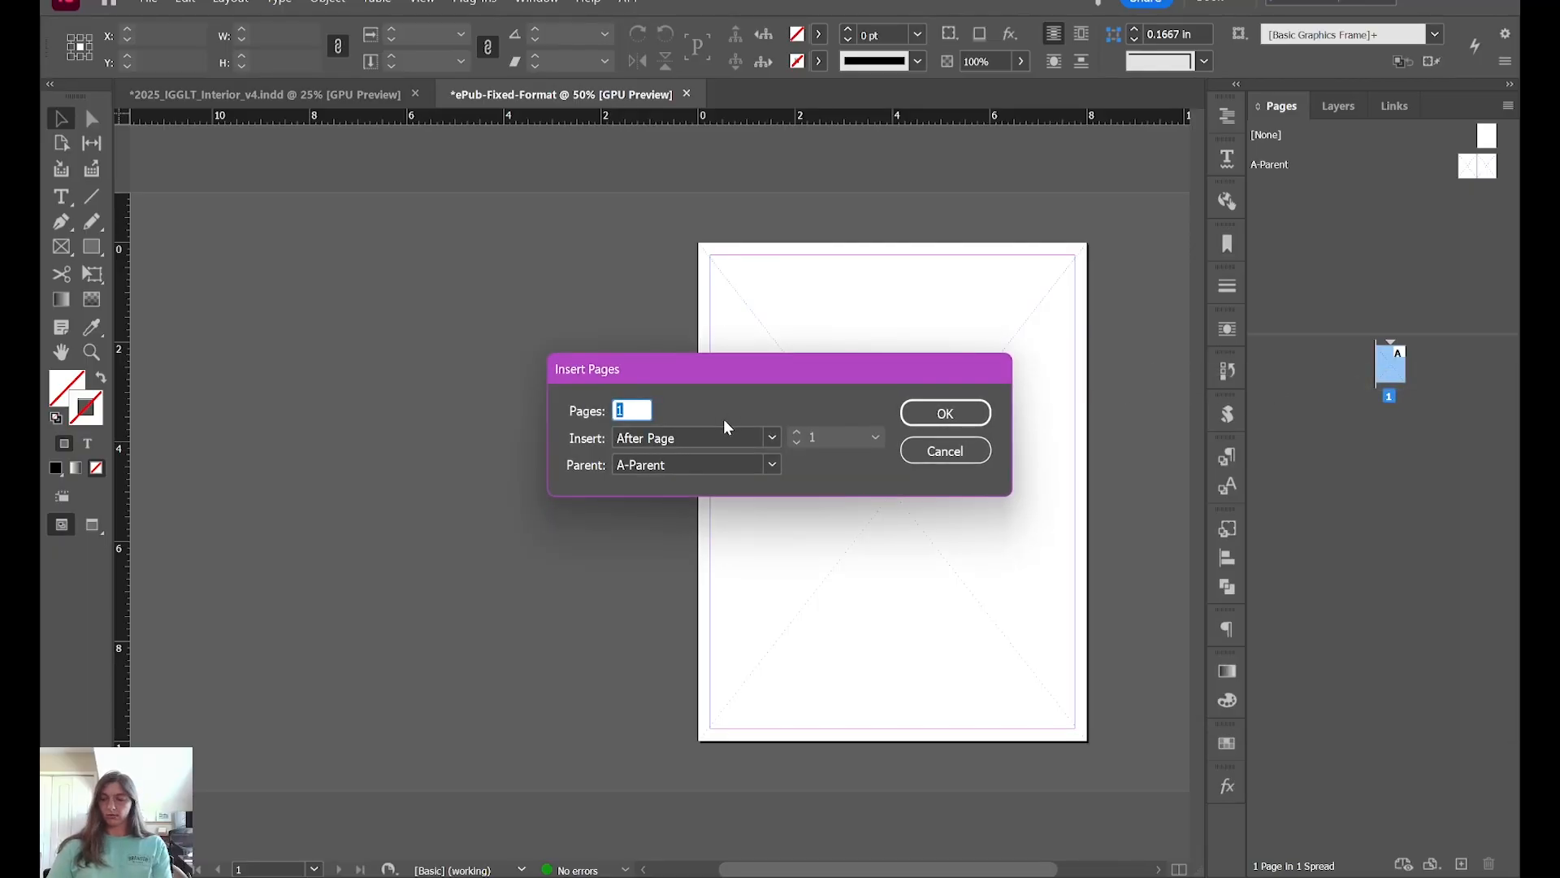
type("39")
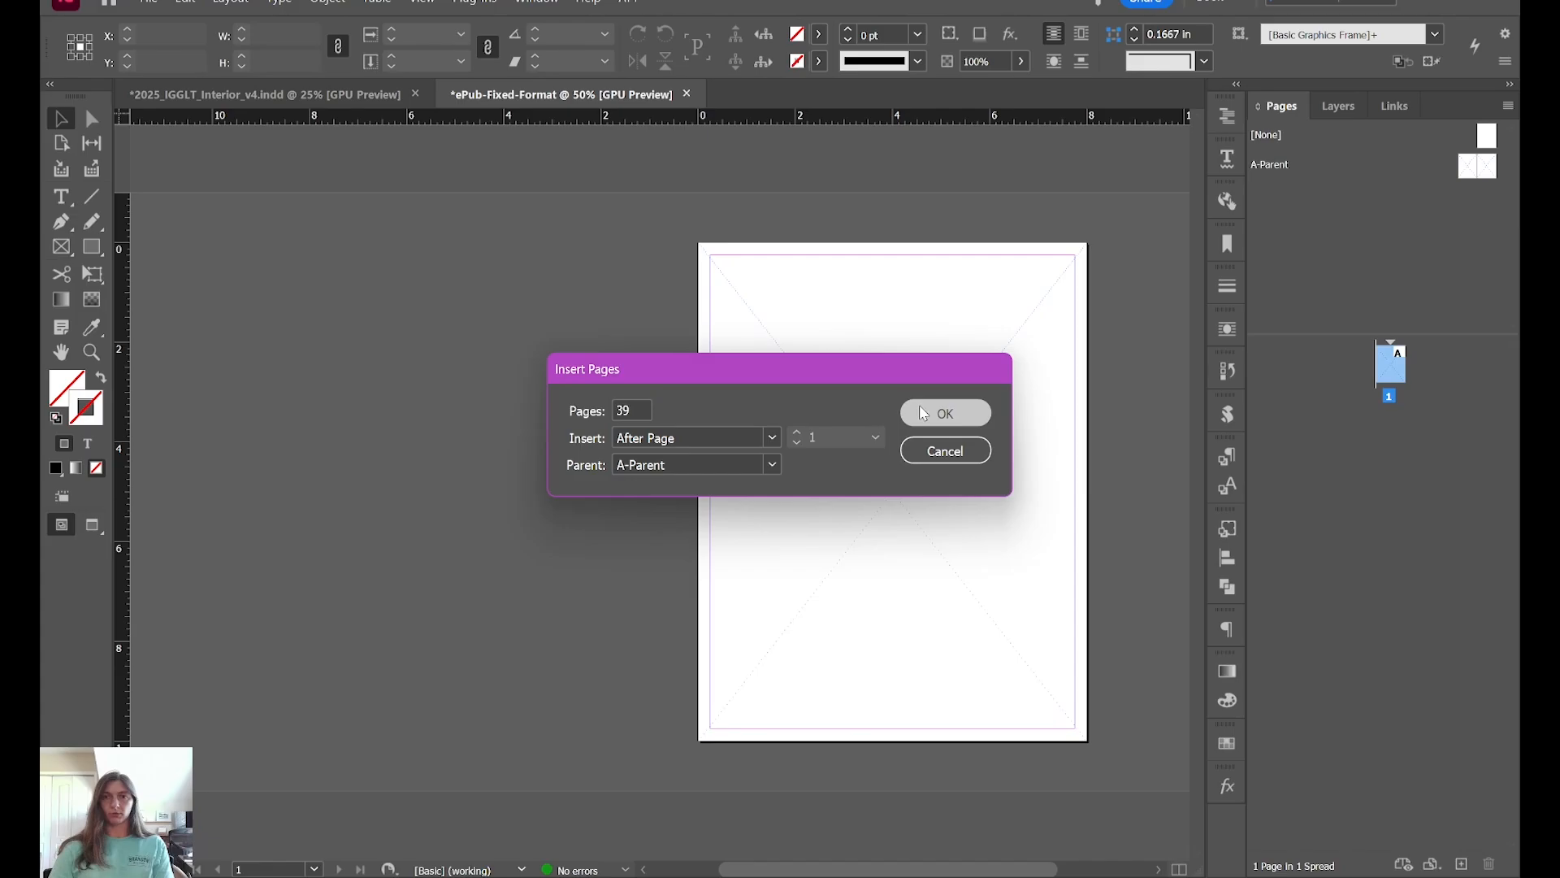
left_click(944, 413)
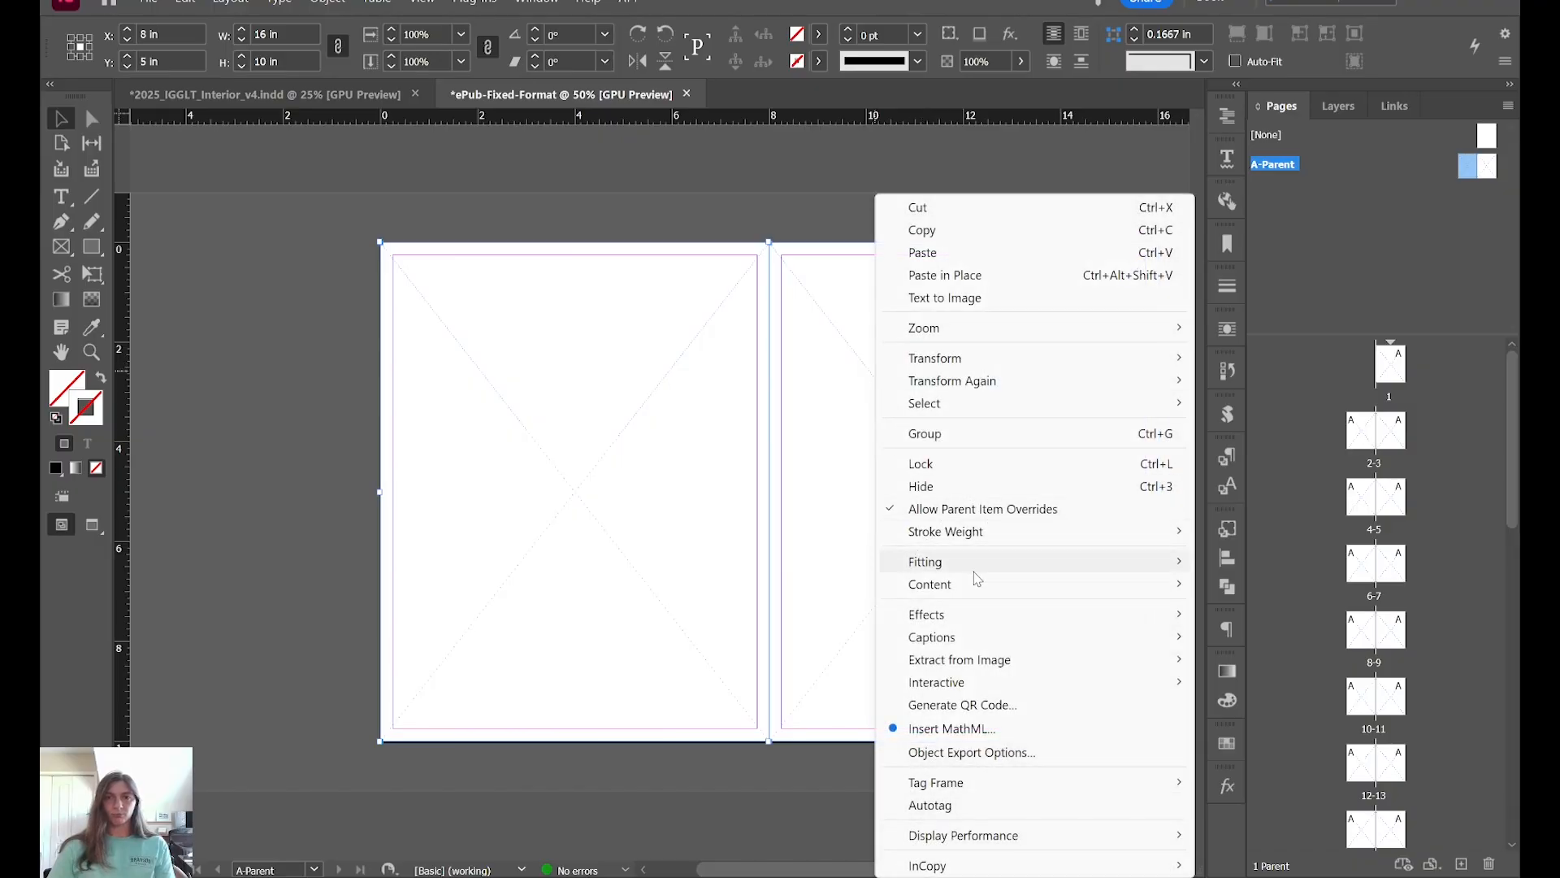
mouse_move(925, 560)
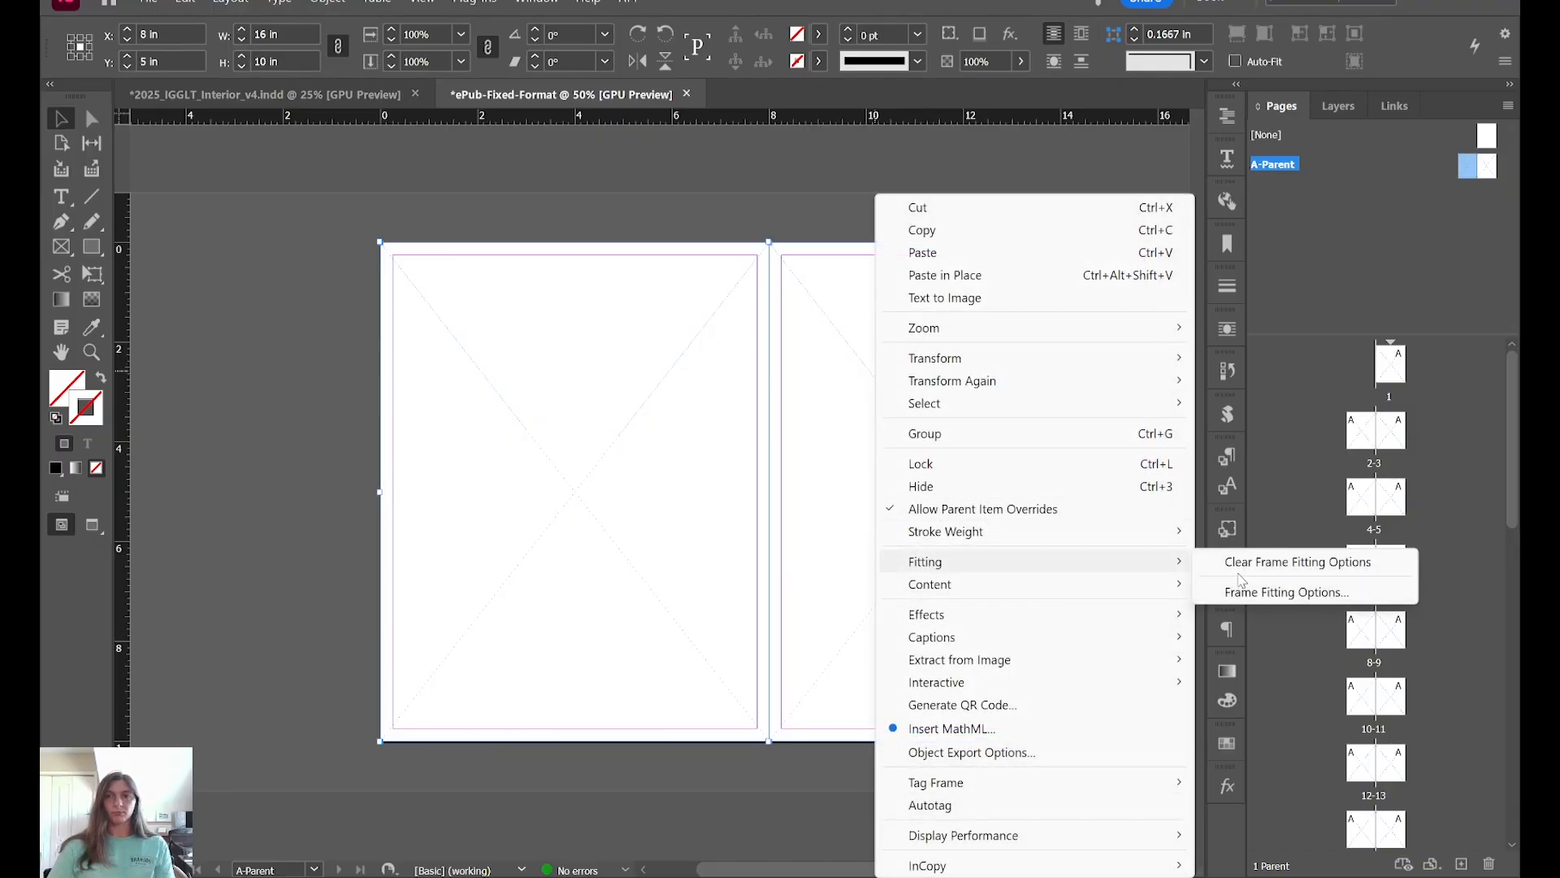
Step: Set the parent frame fitting to Fill Frame Proportionally
left_click(1288, 591)
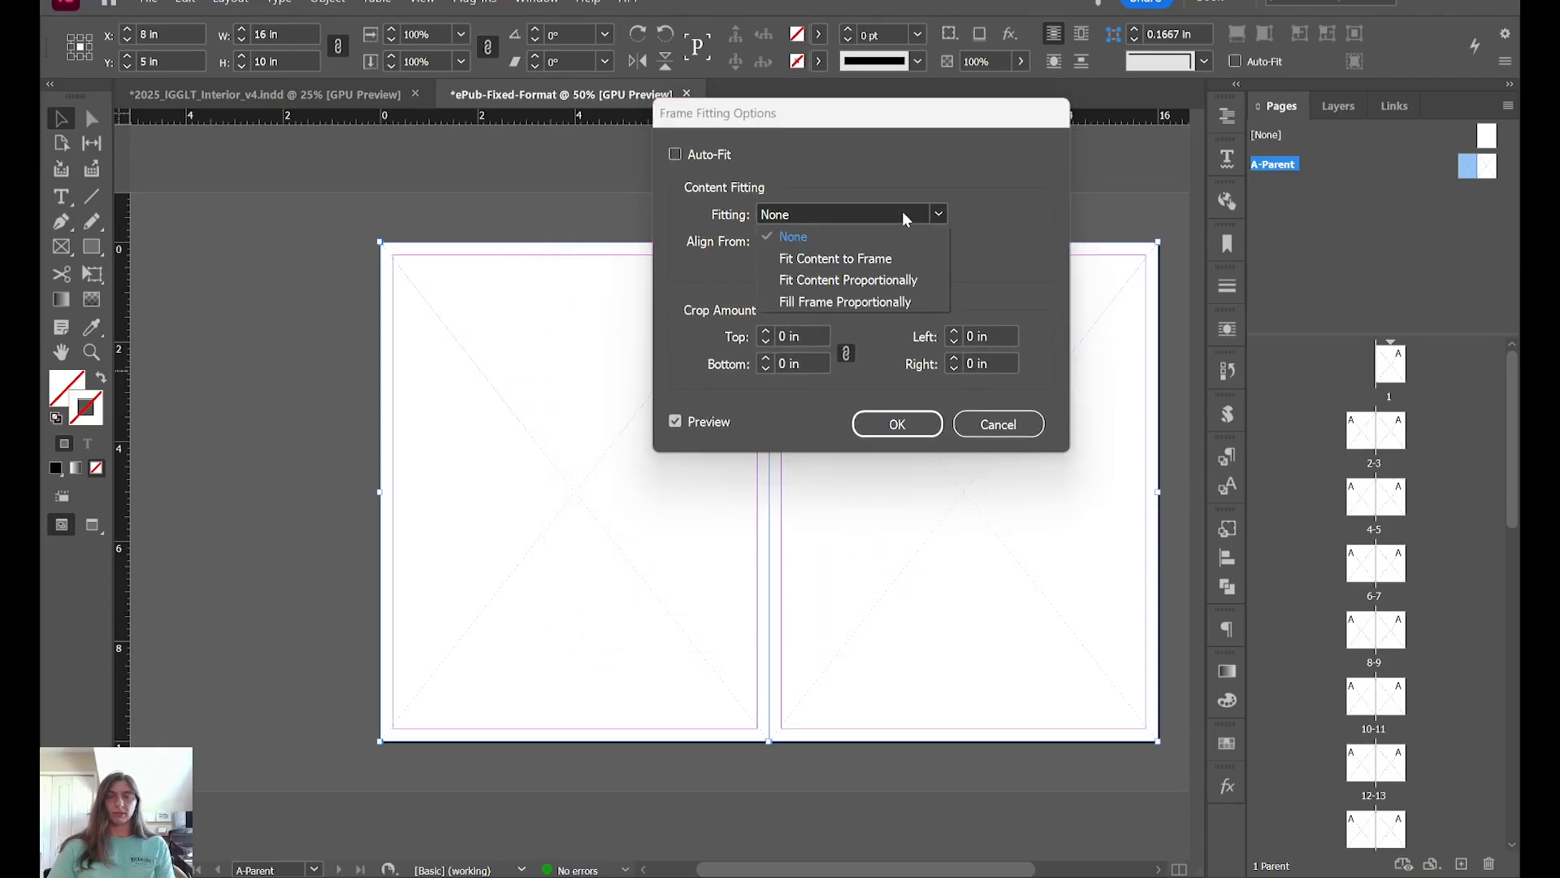
mouse_move(851, 301)
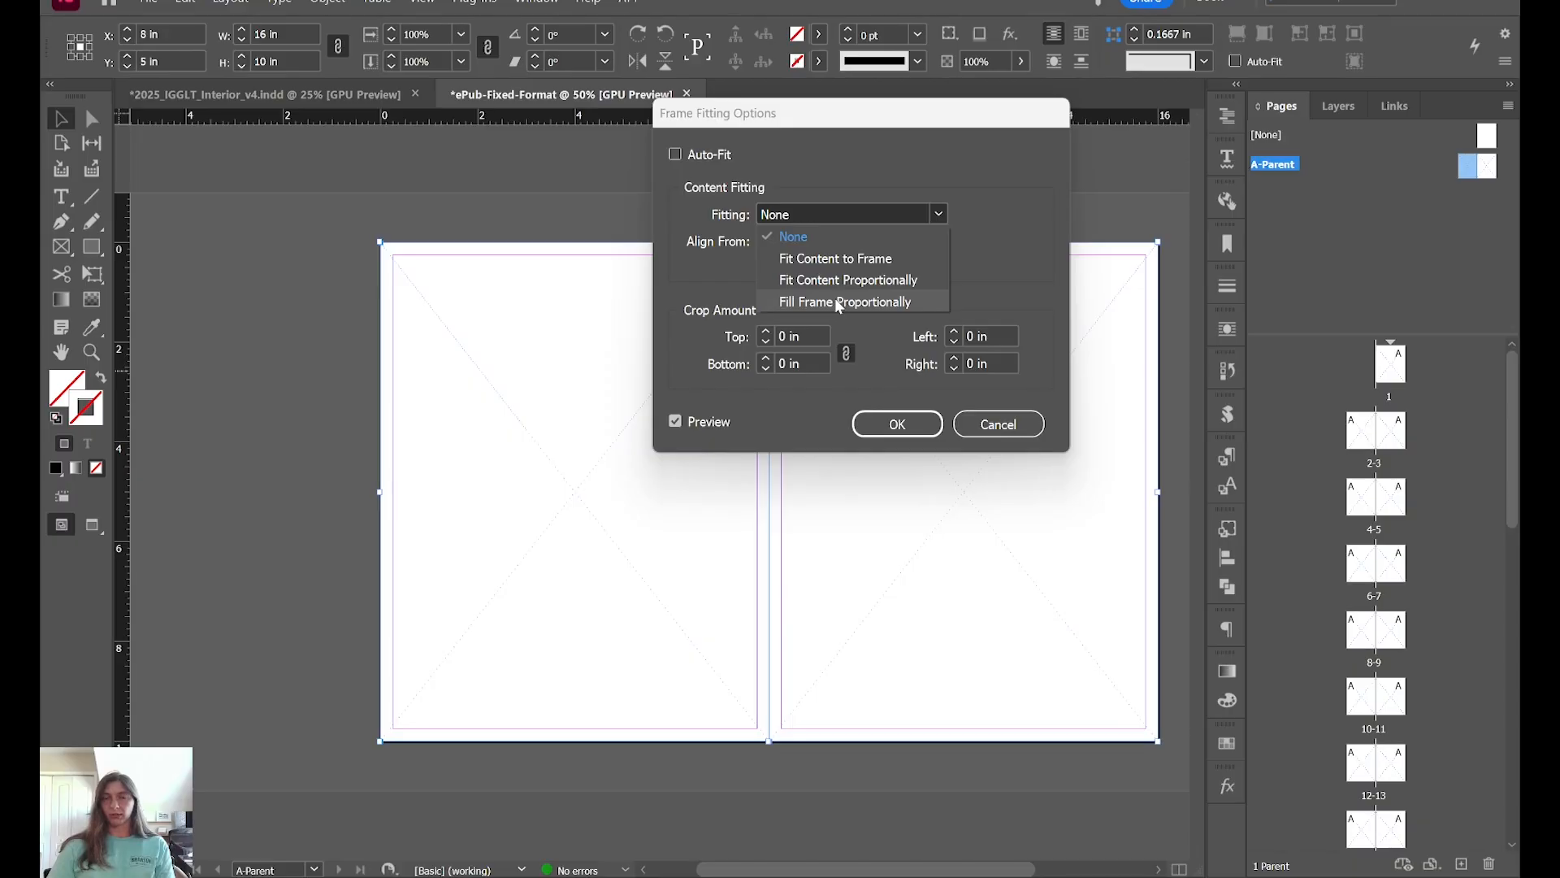
left_click(844, 302)
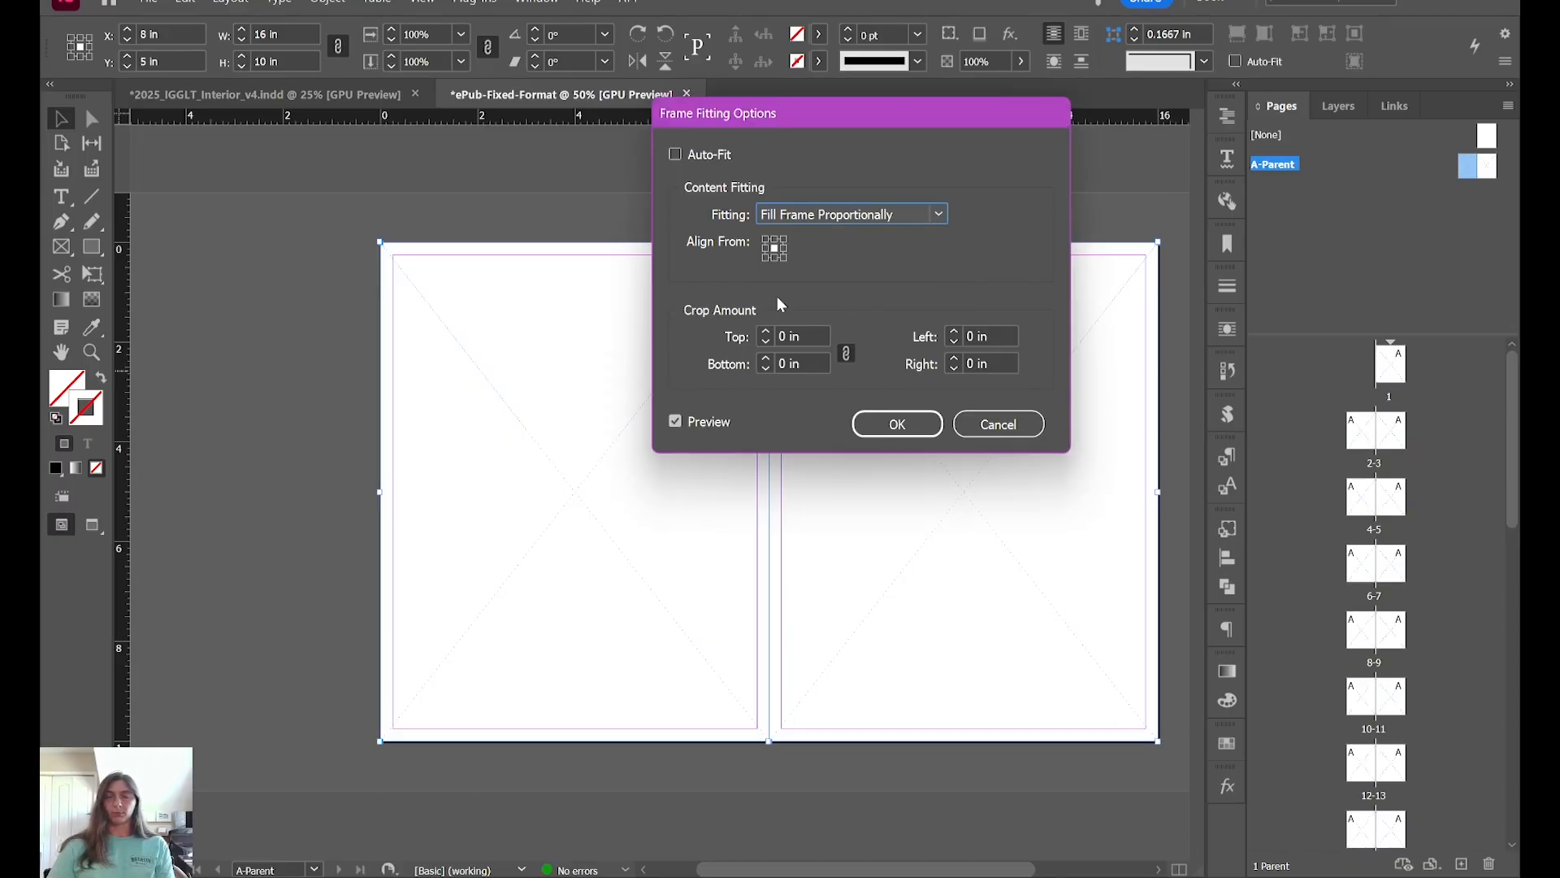
mouse_move(922, 416)
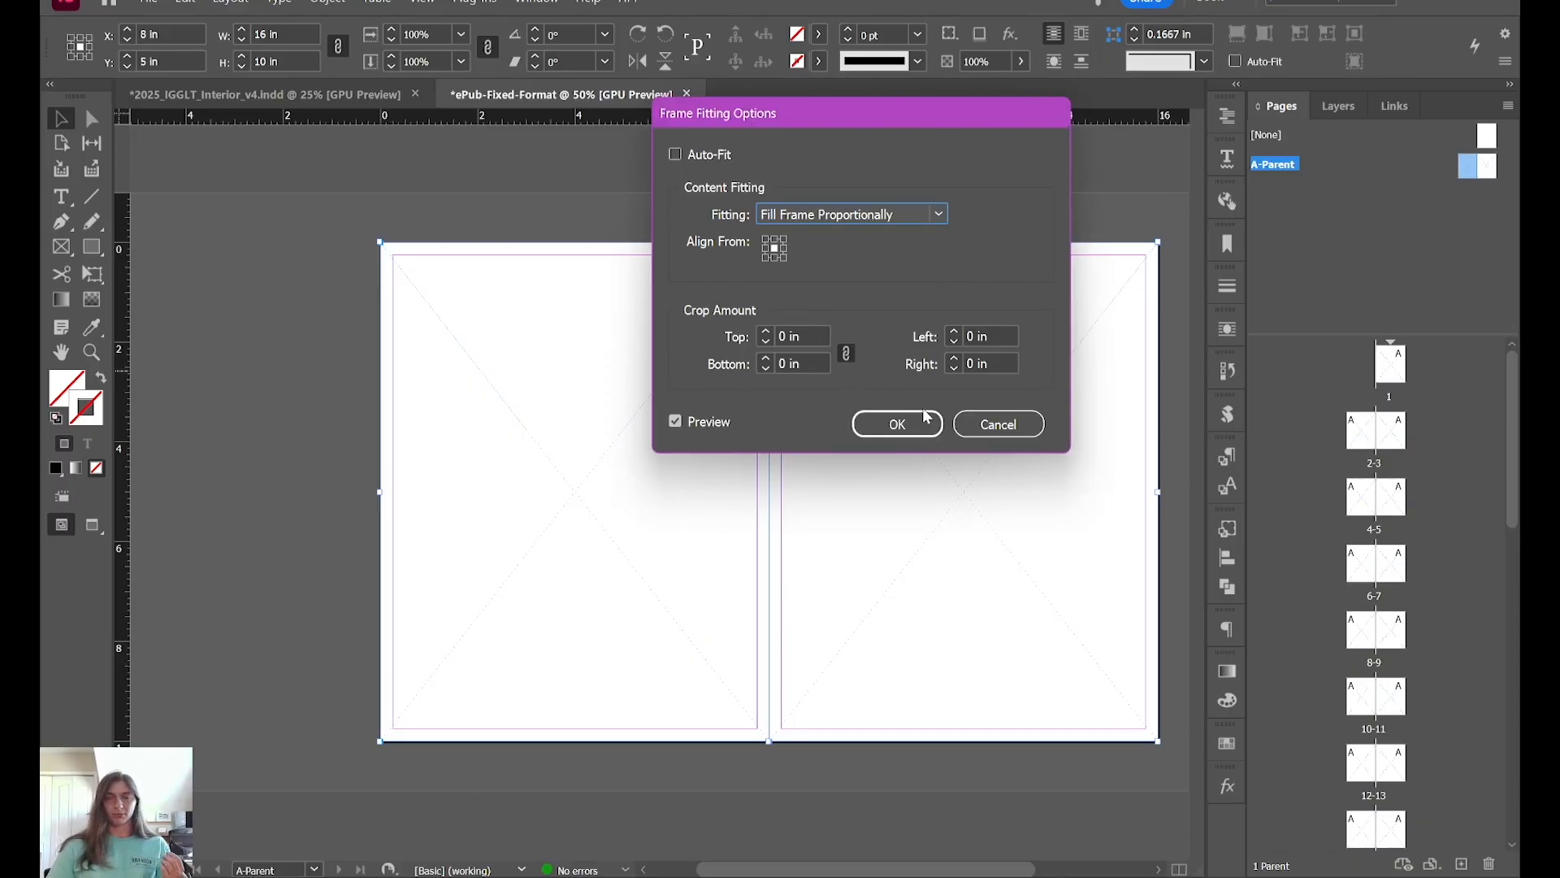
left_click(895, 423)
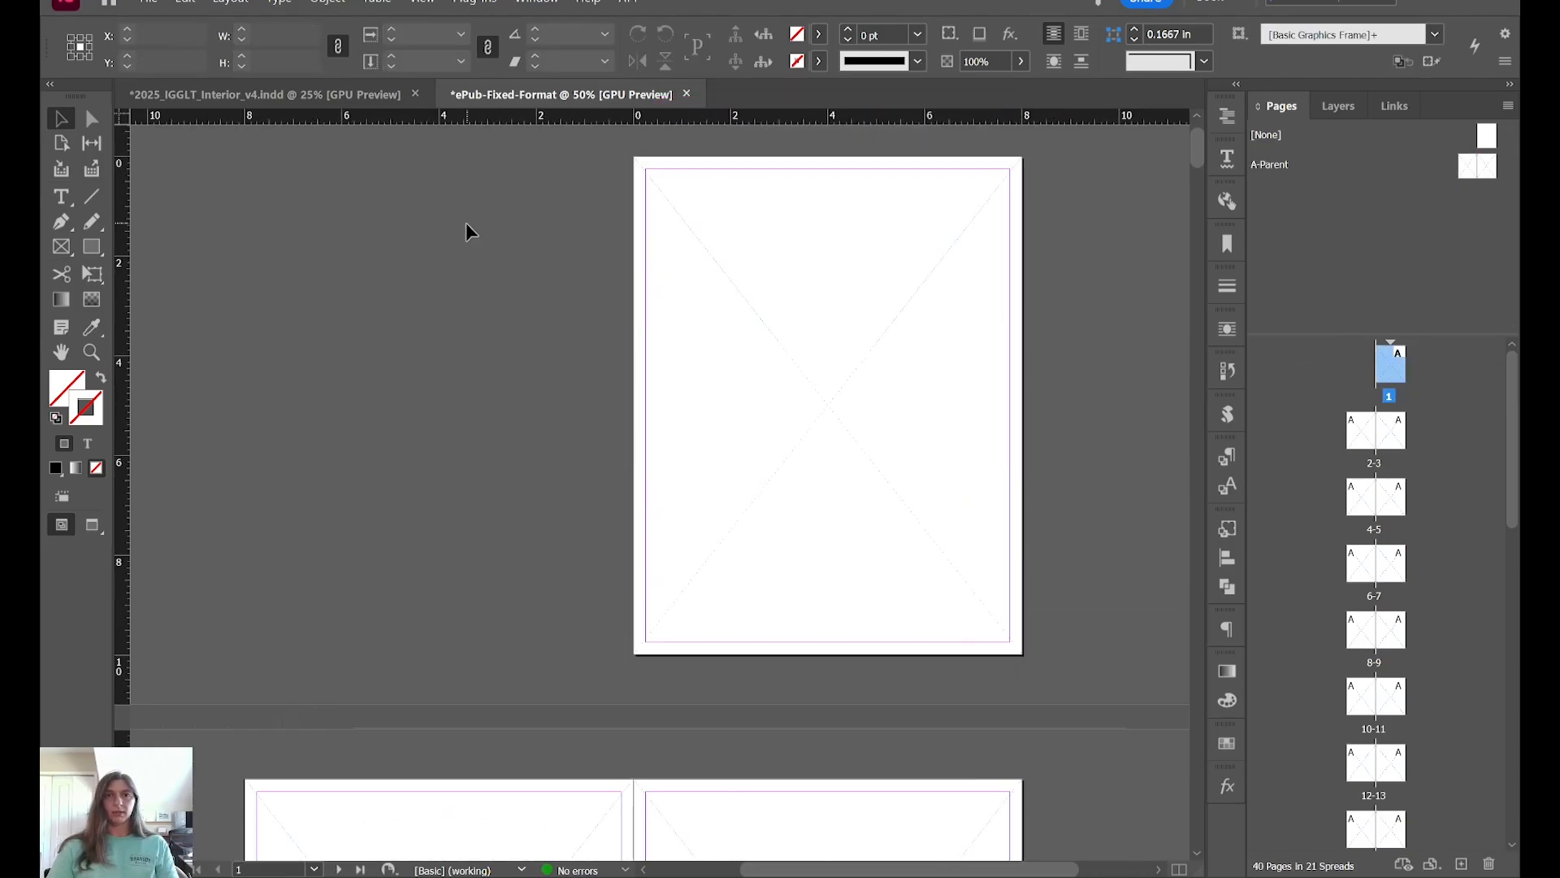
left_click(147, 1)
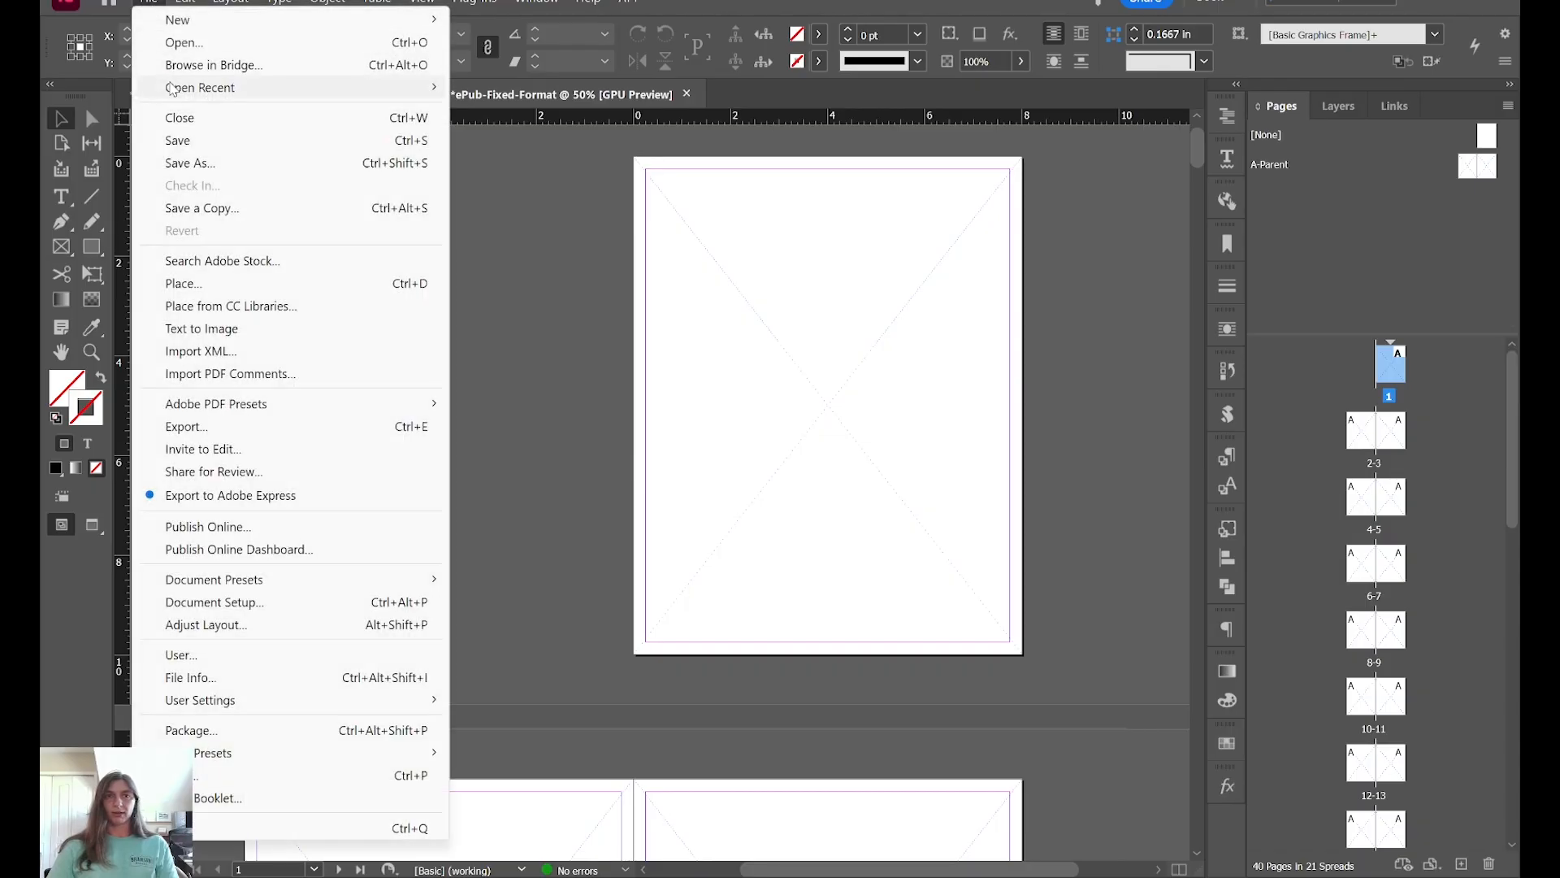
Step: Load the JPG folder's page images and place the Page_01.jpg cover on page 1
left_click(183, 283)
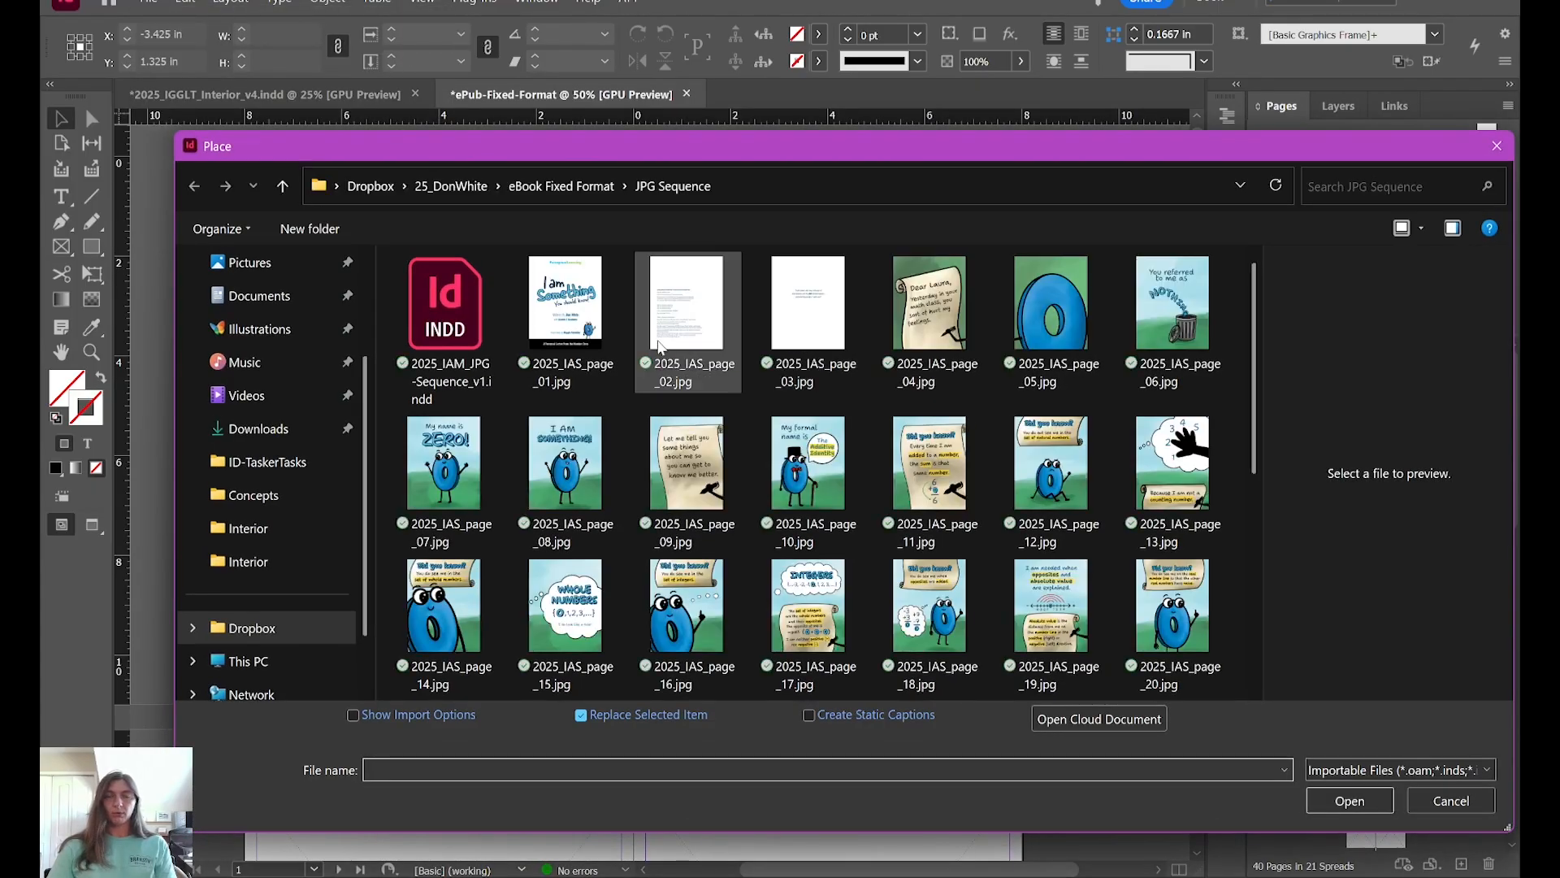
left_click(566, 302)
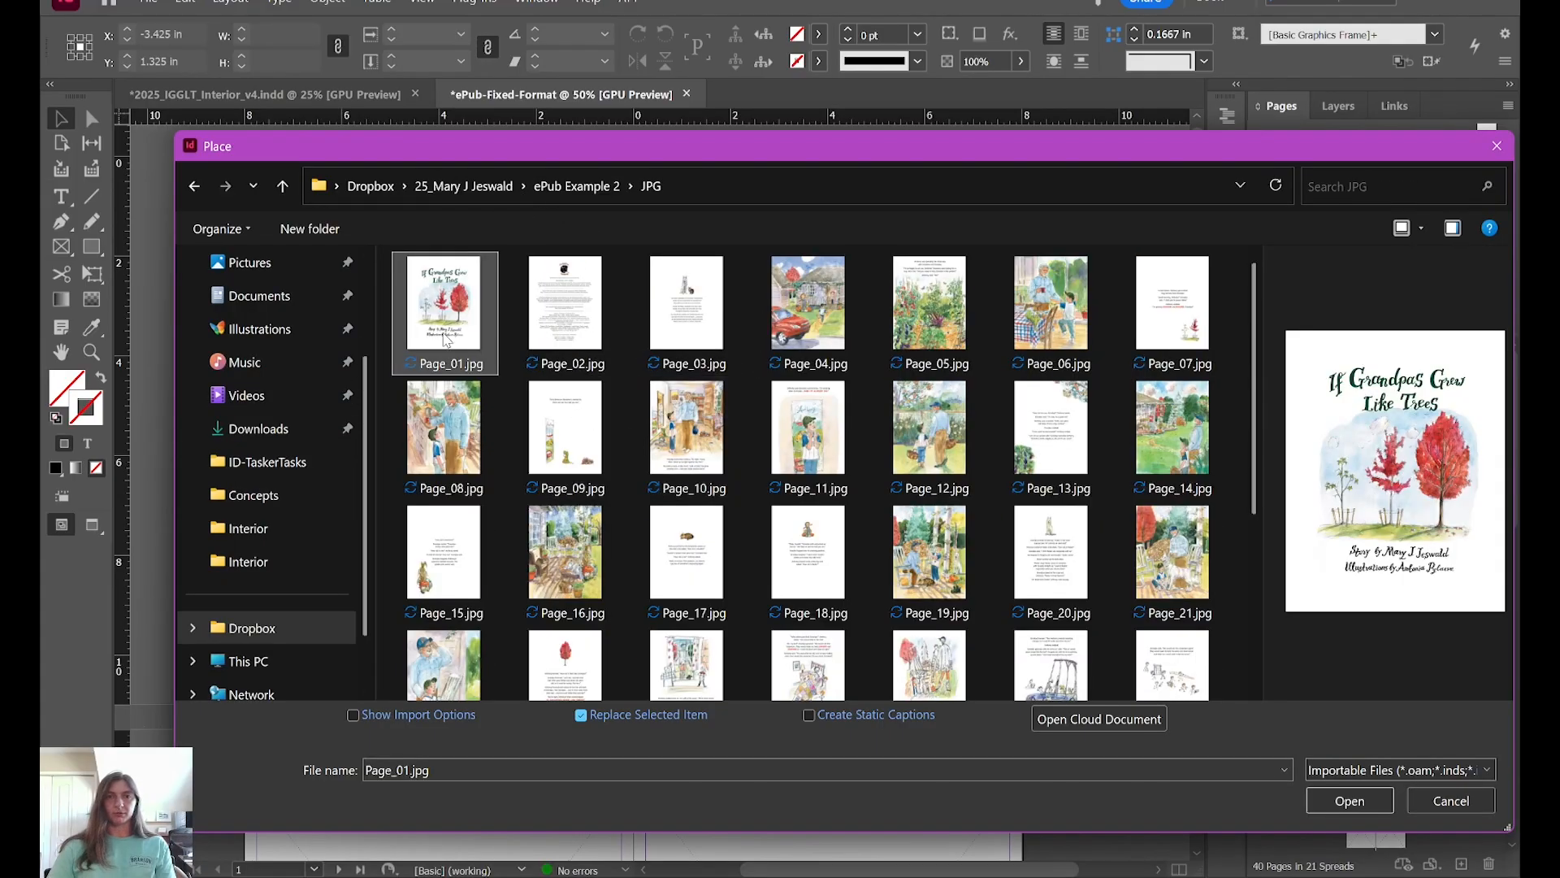
scroll("down", 3)
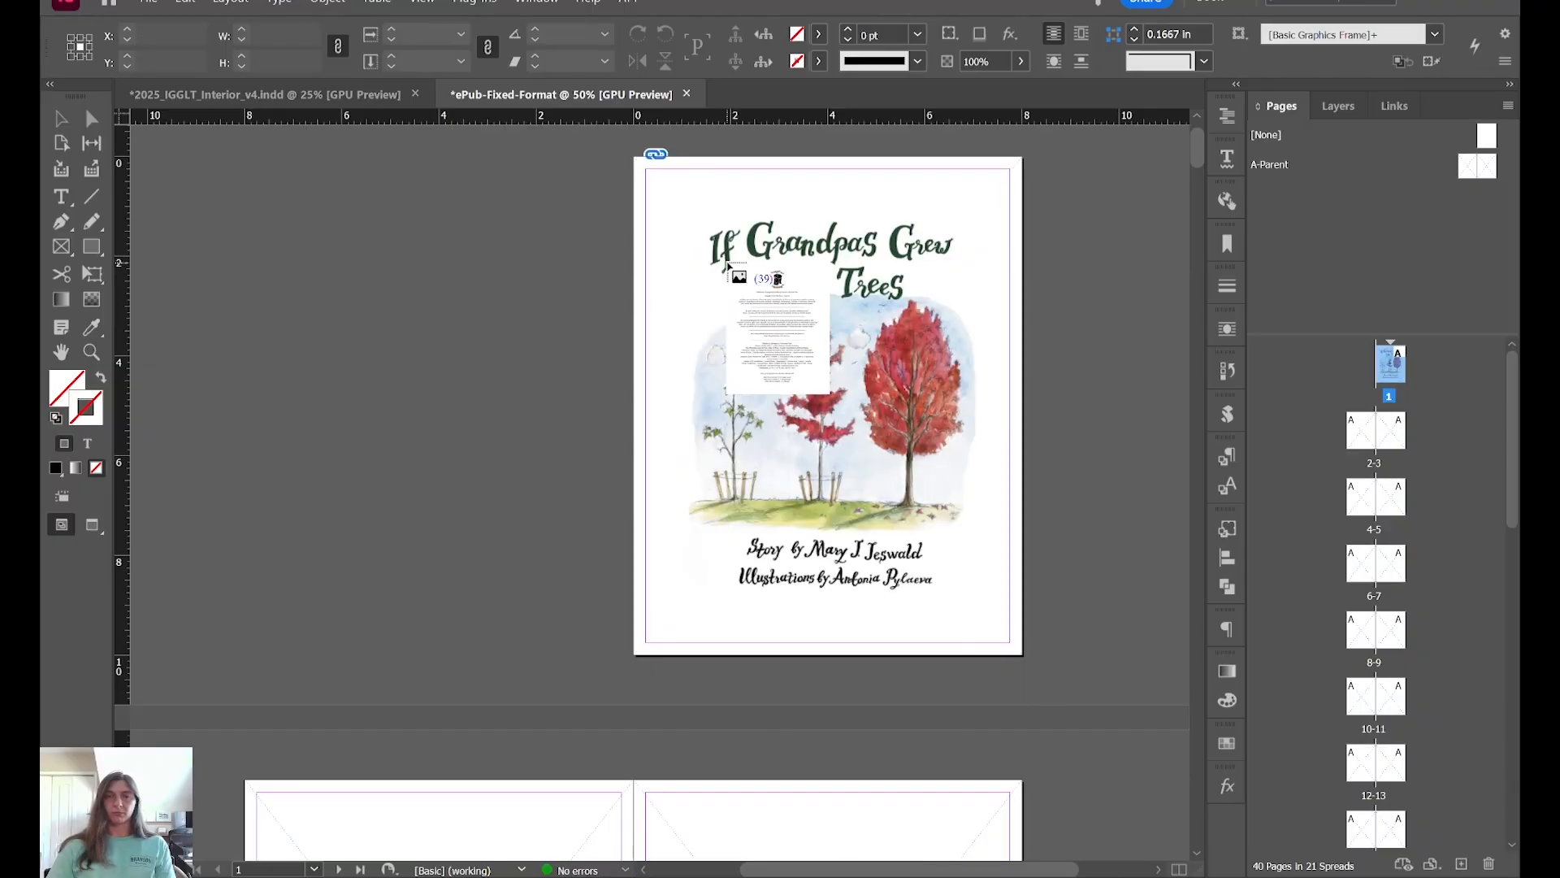
Step: Drop the loaded page images onto each spread in order through page 40
scroll("down", 3)
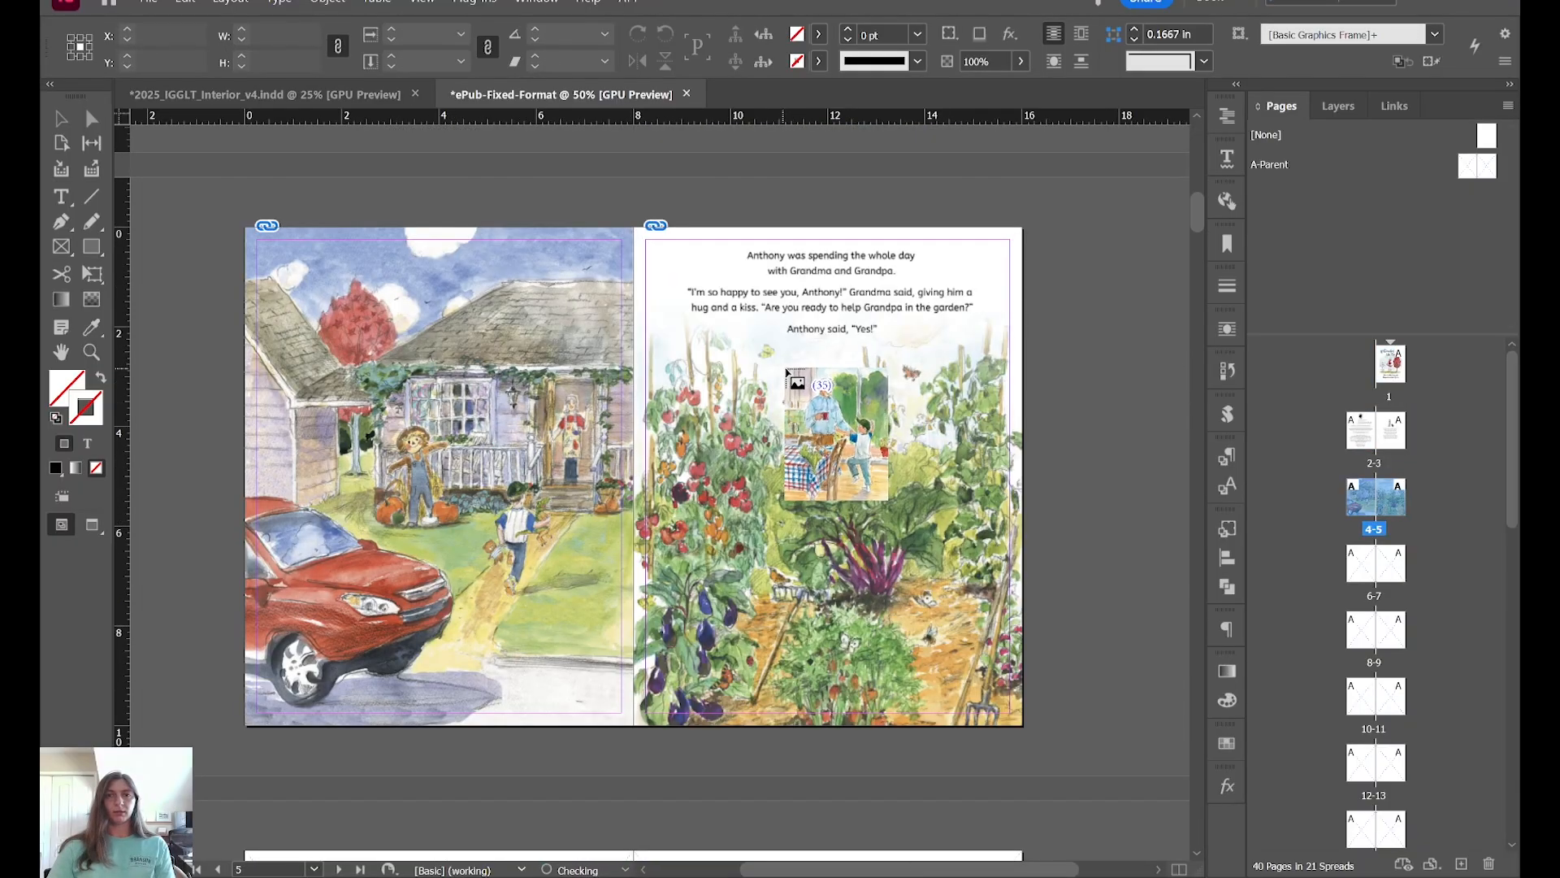
scroll("down", 3)
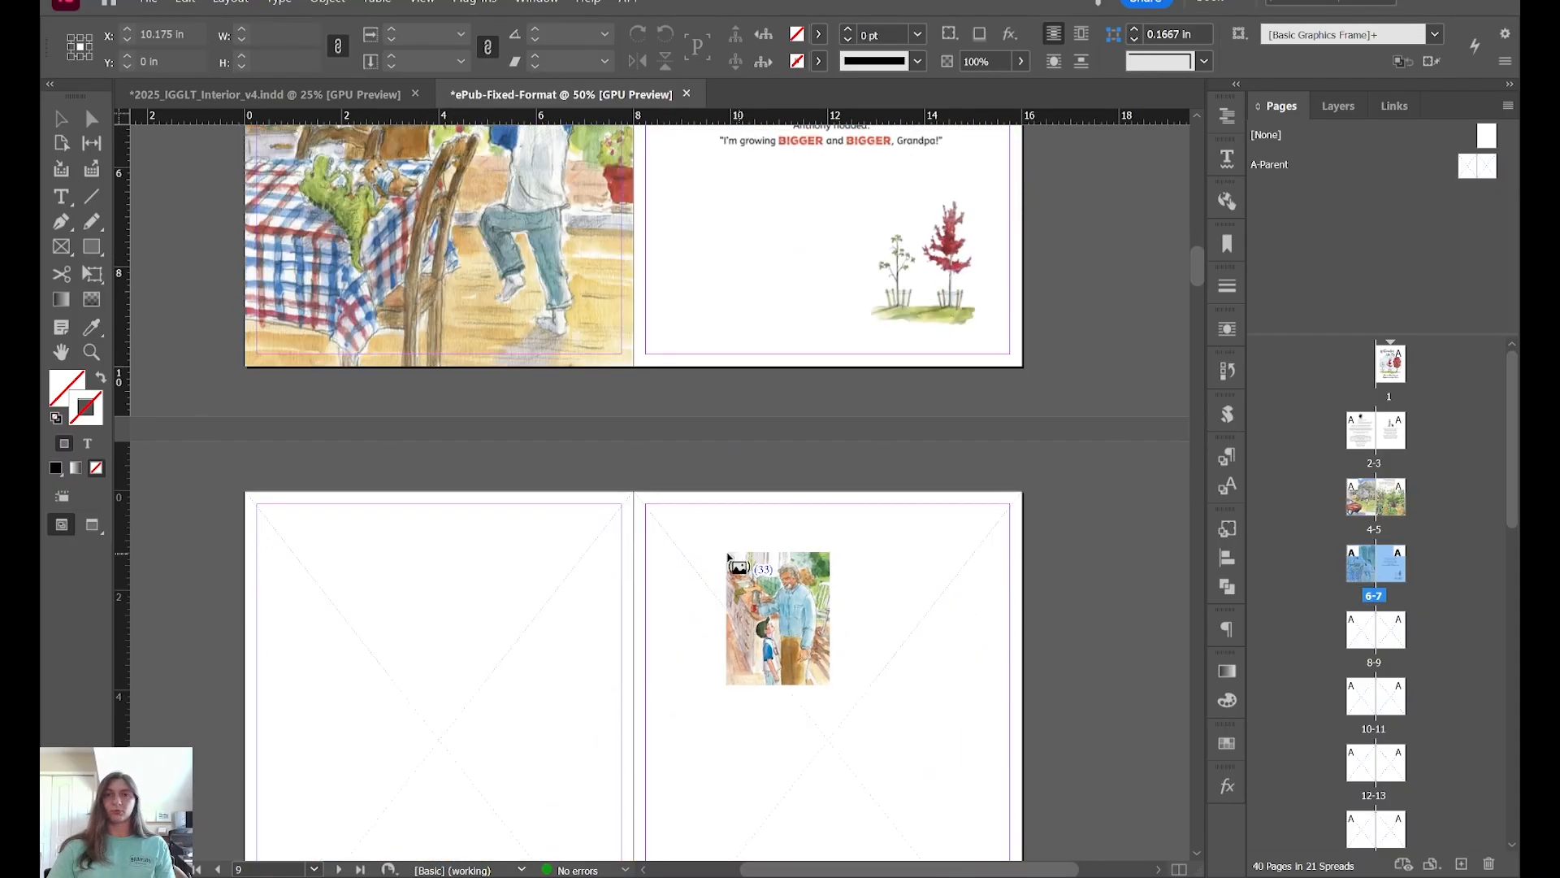
scroll("down", 3)
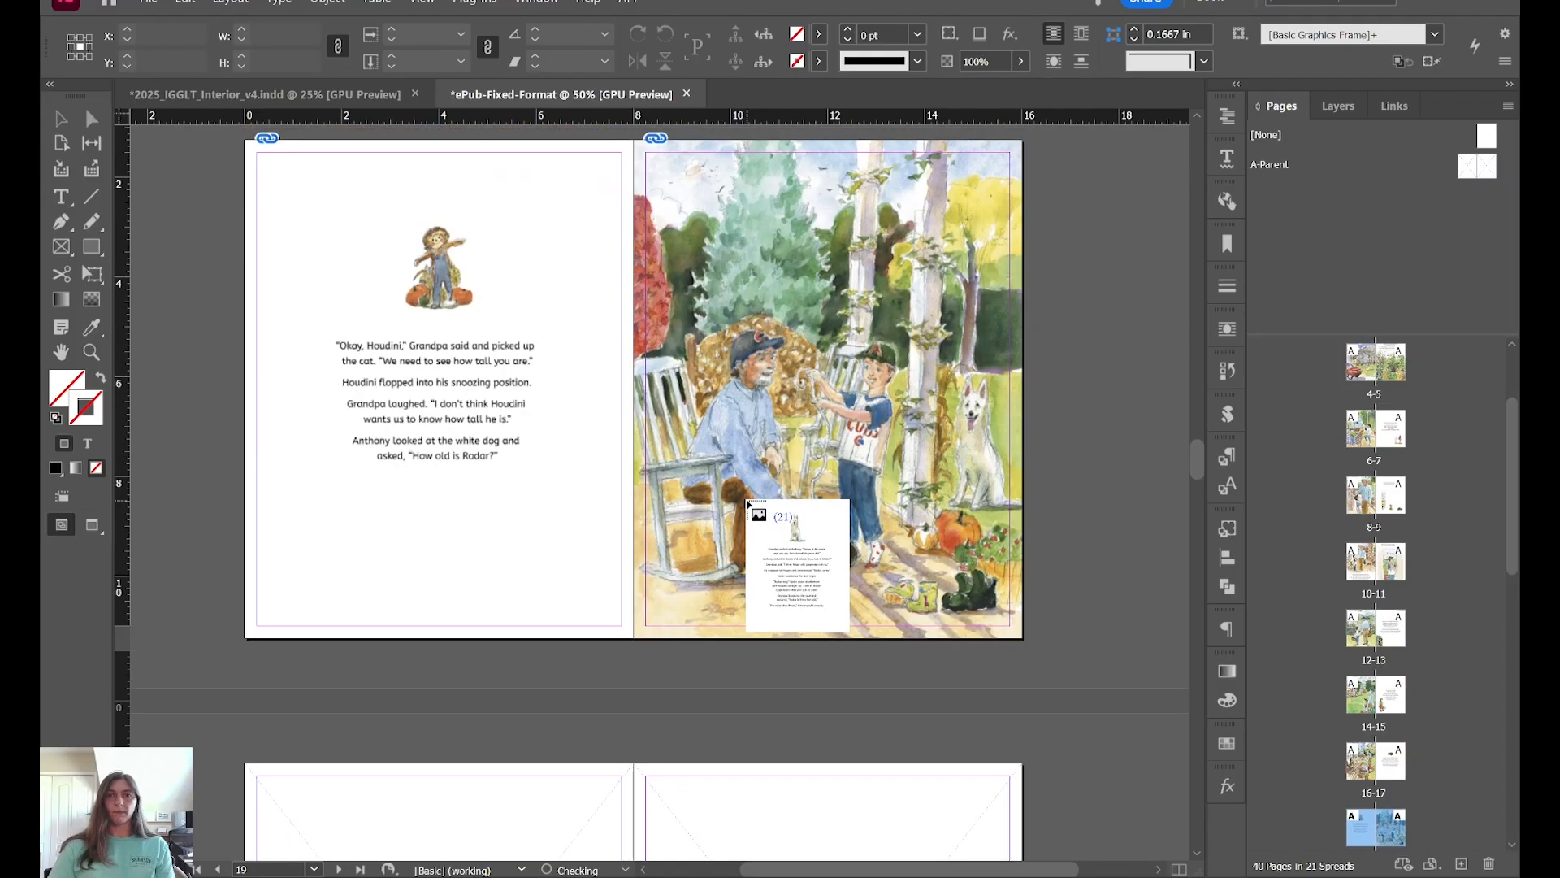
scroll("down", 3)
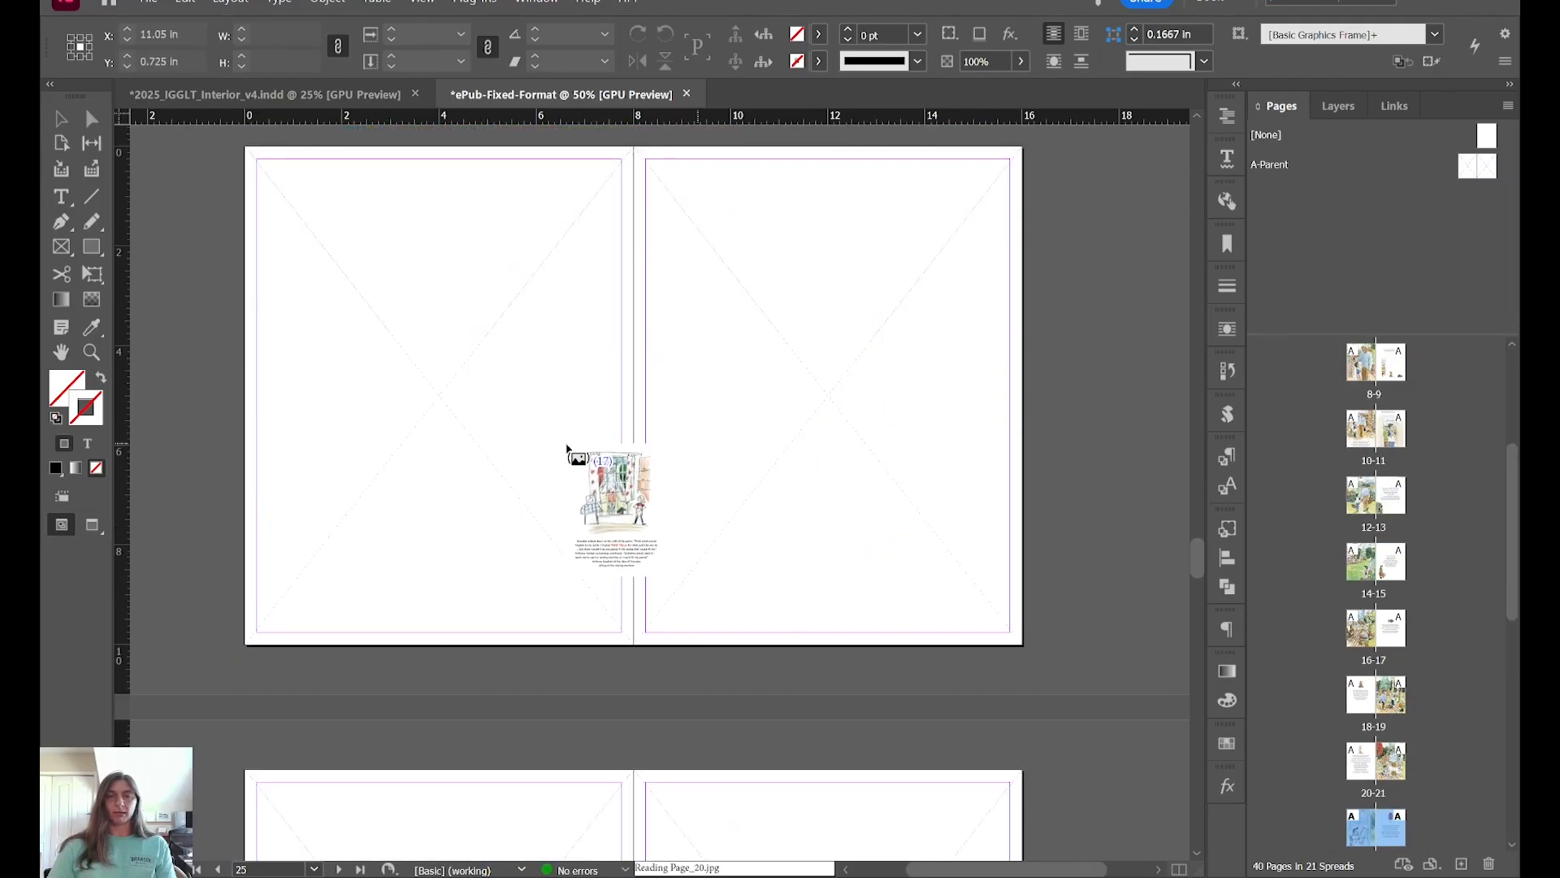
scroll("down", 3)
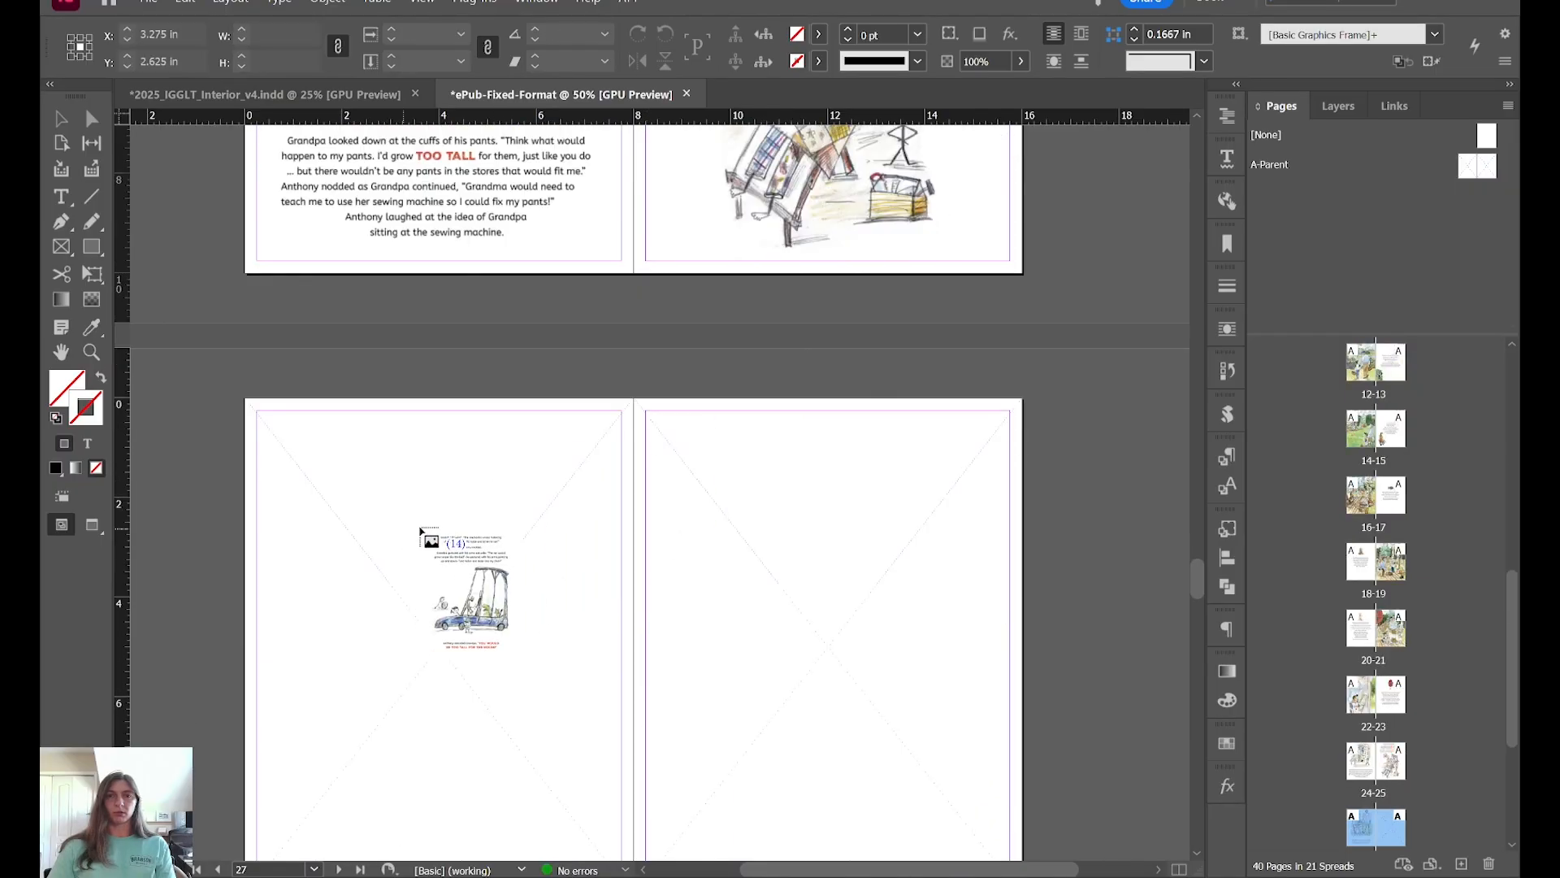
scroll("down", 3)
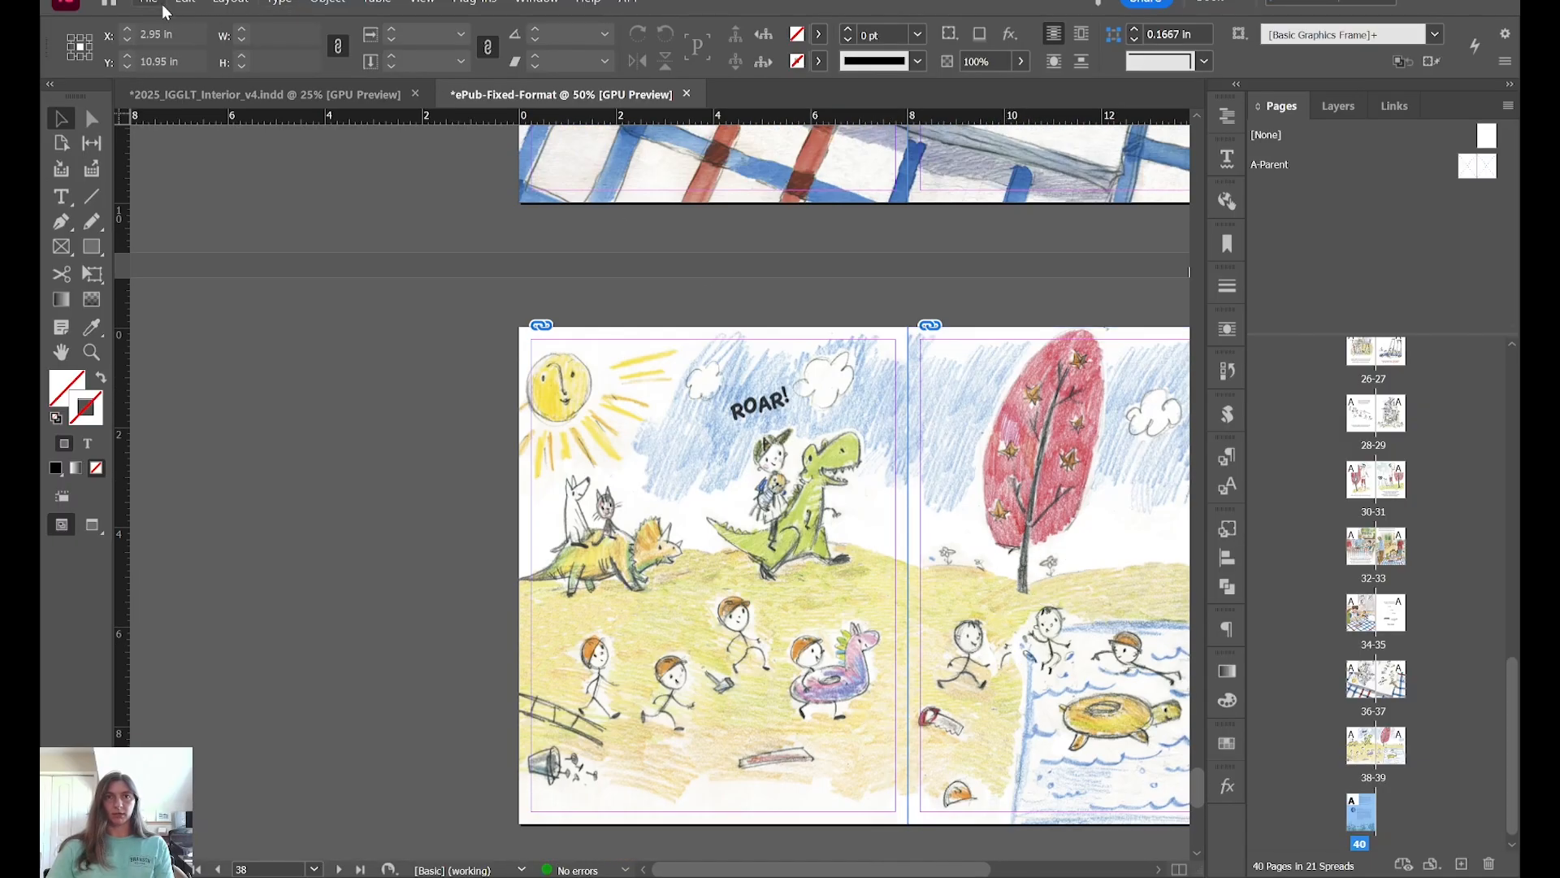
left_click(147, 2)
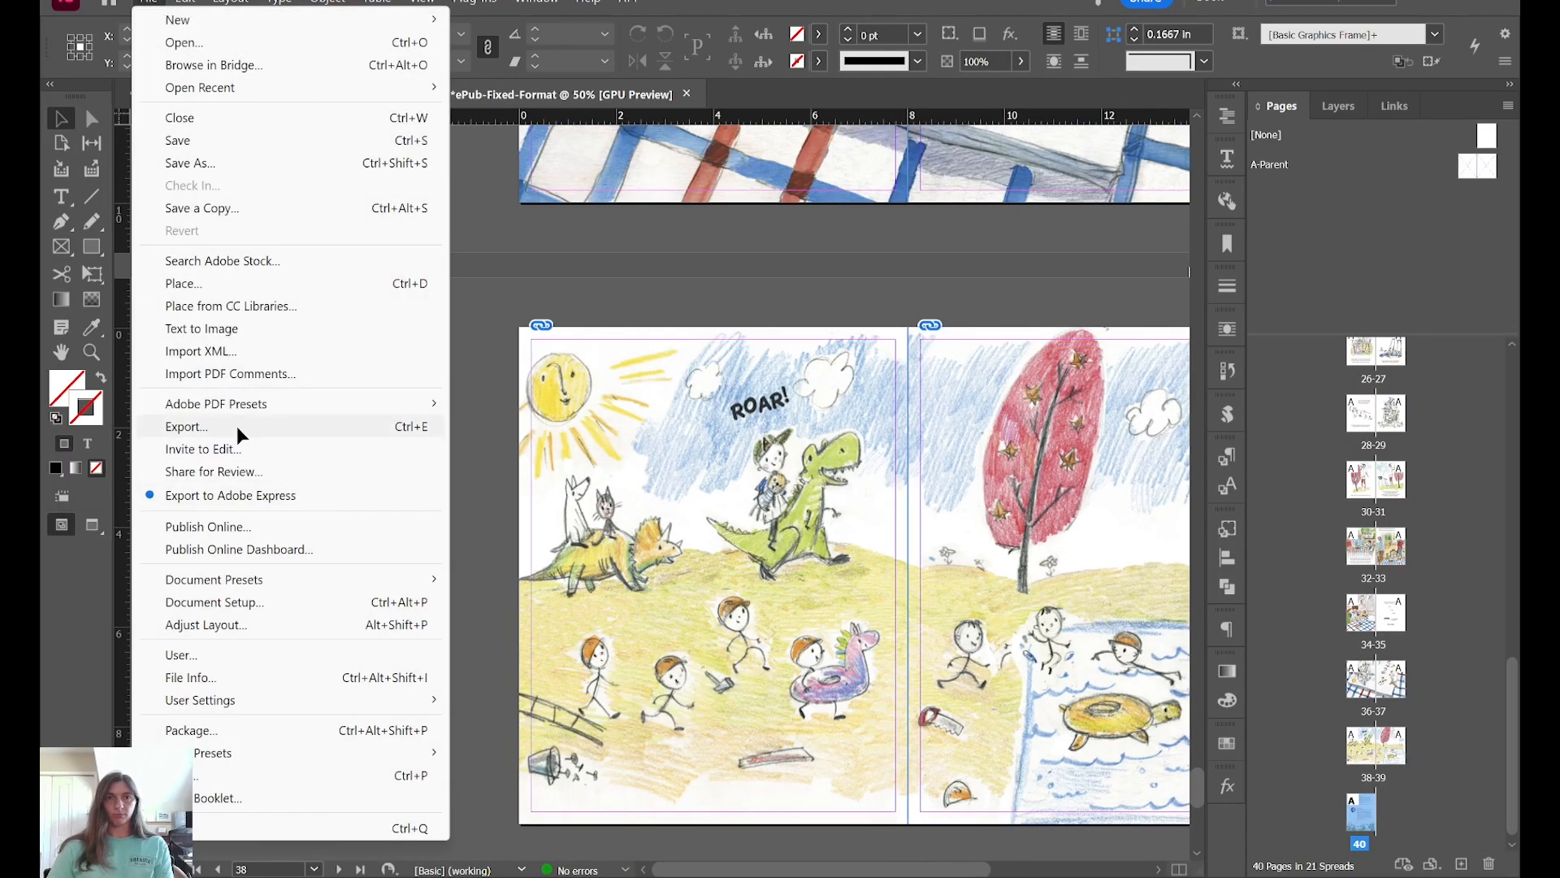
Step: Set the EPUB cover image, a File Name navigation TOC, and document-based spreads
left_click(186, 426)
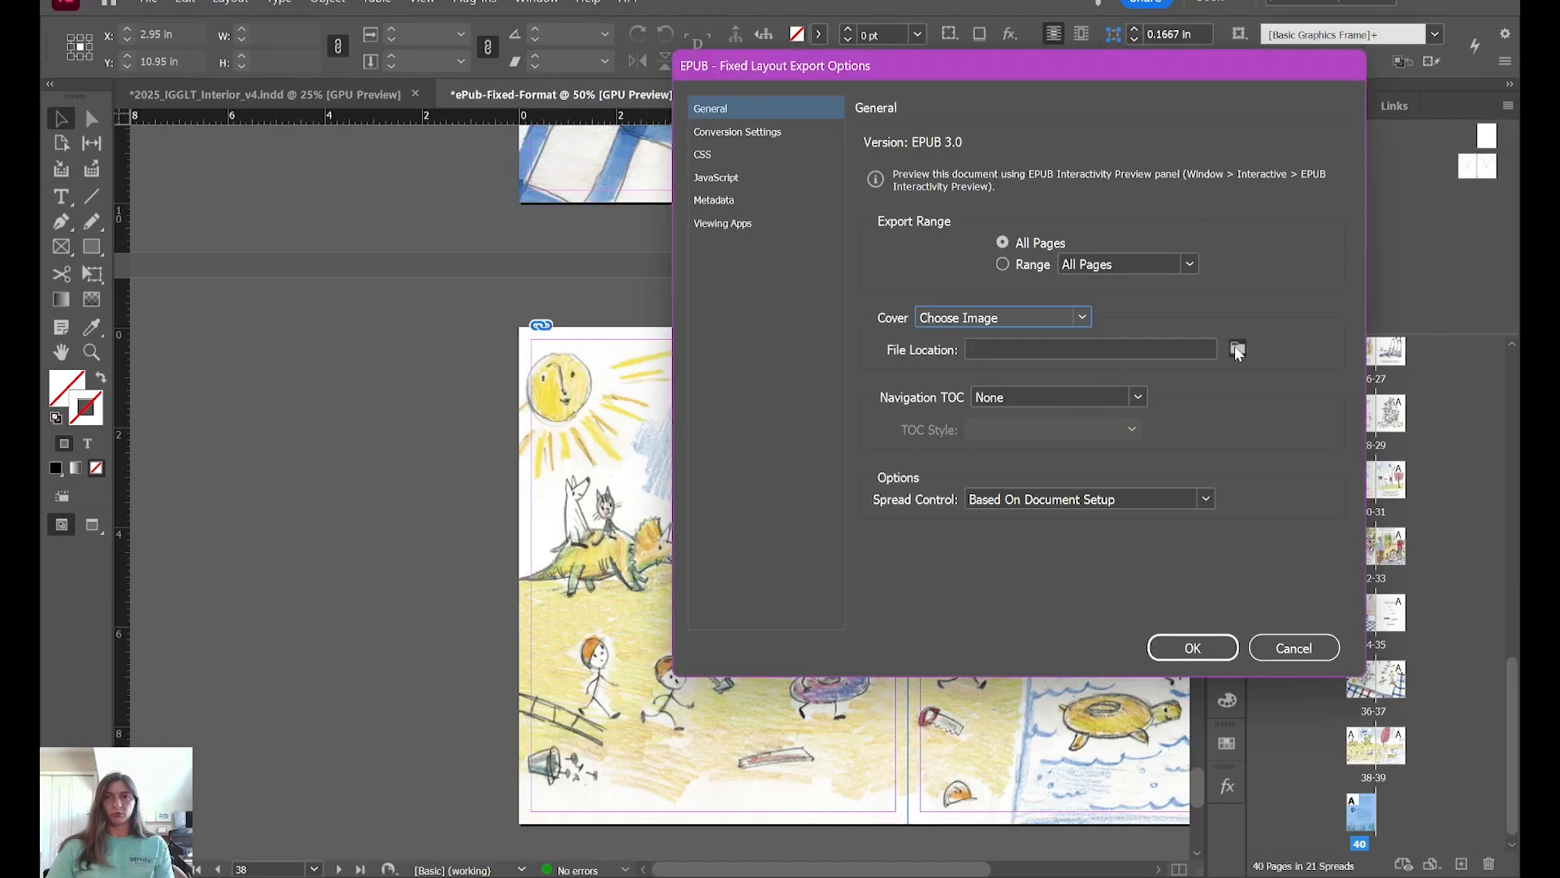
left_click(1138, 396)
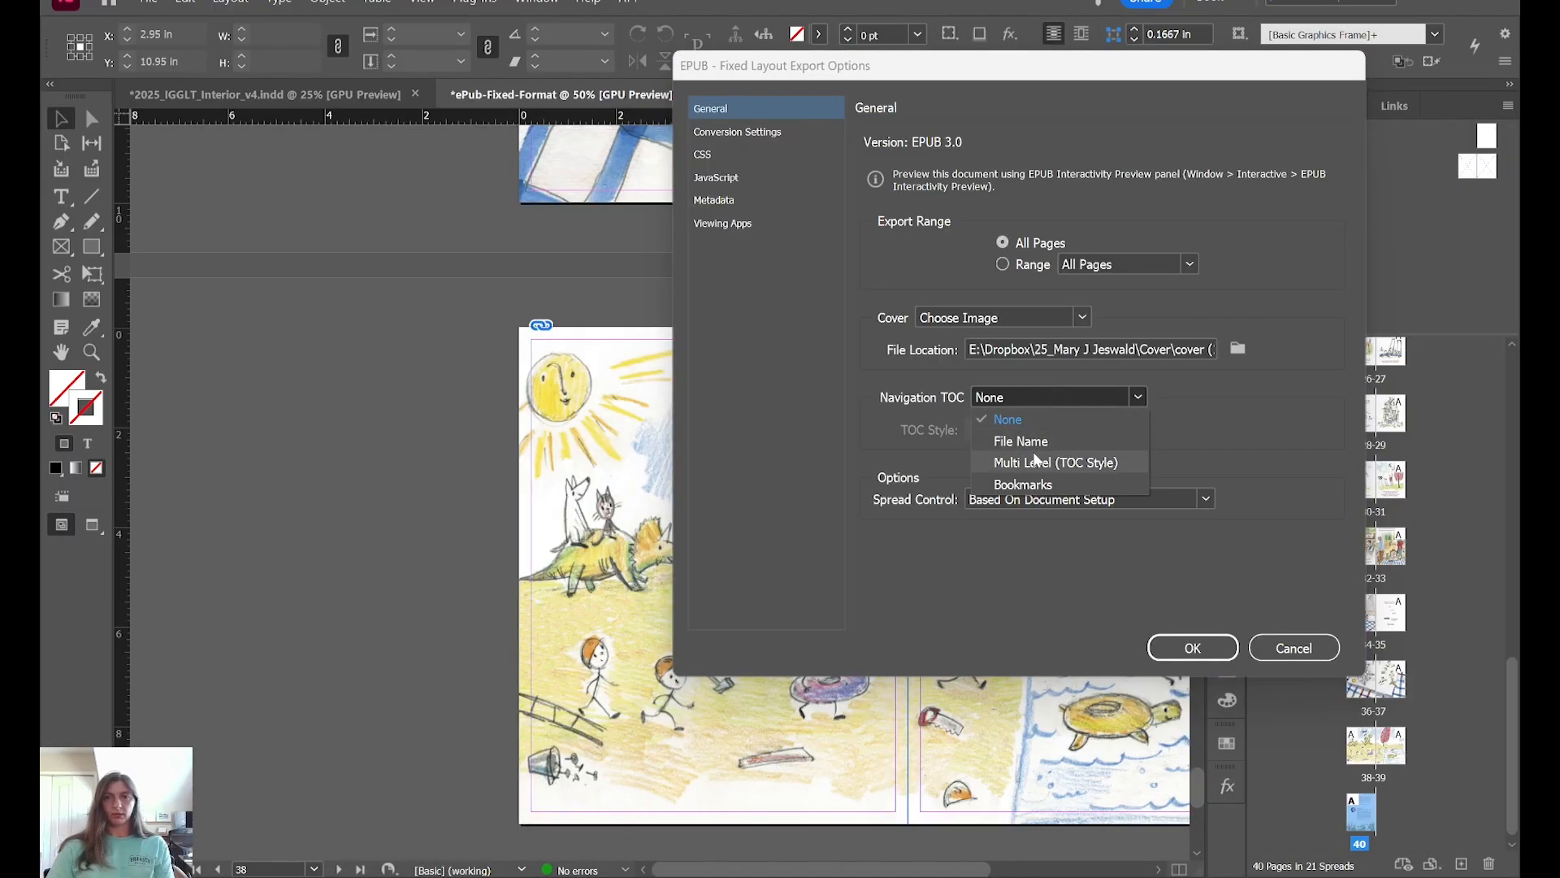
left_click(1088, 498)
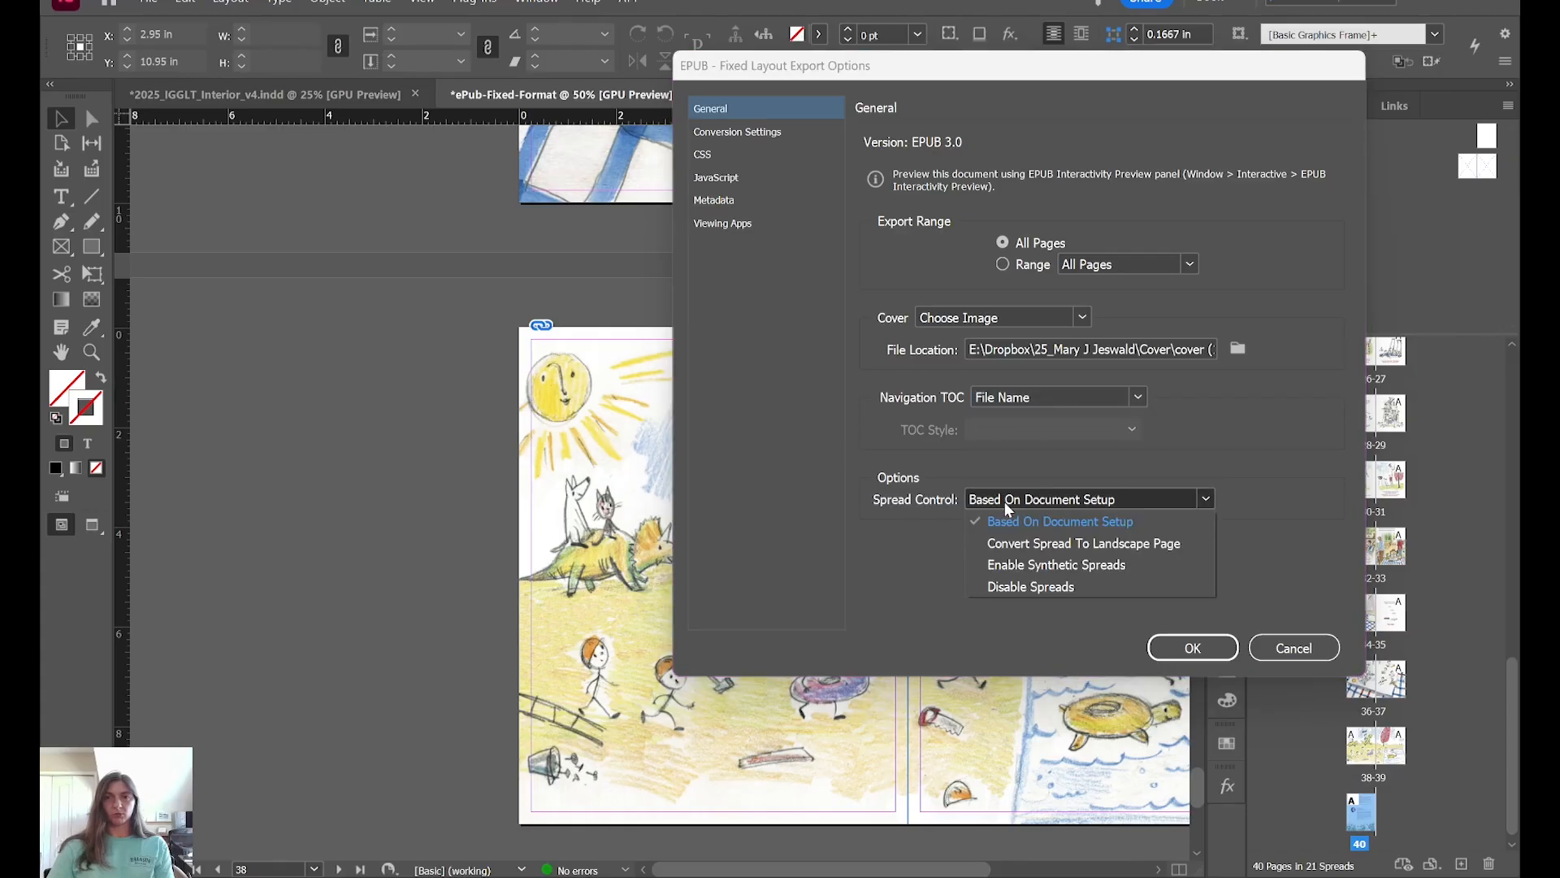
left_click(738, 132)
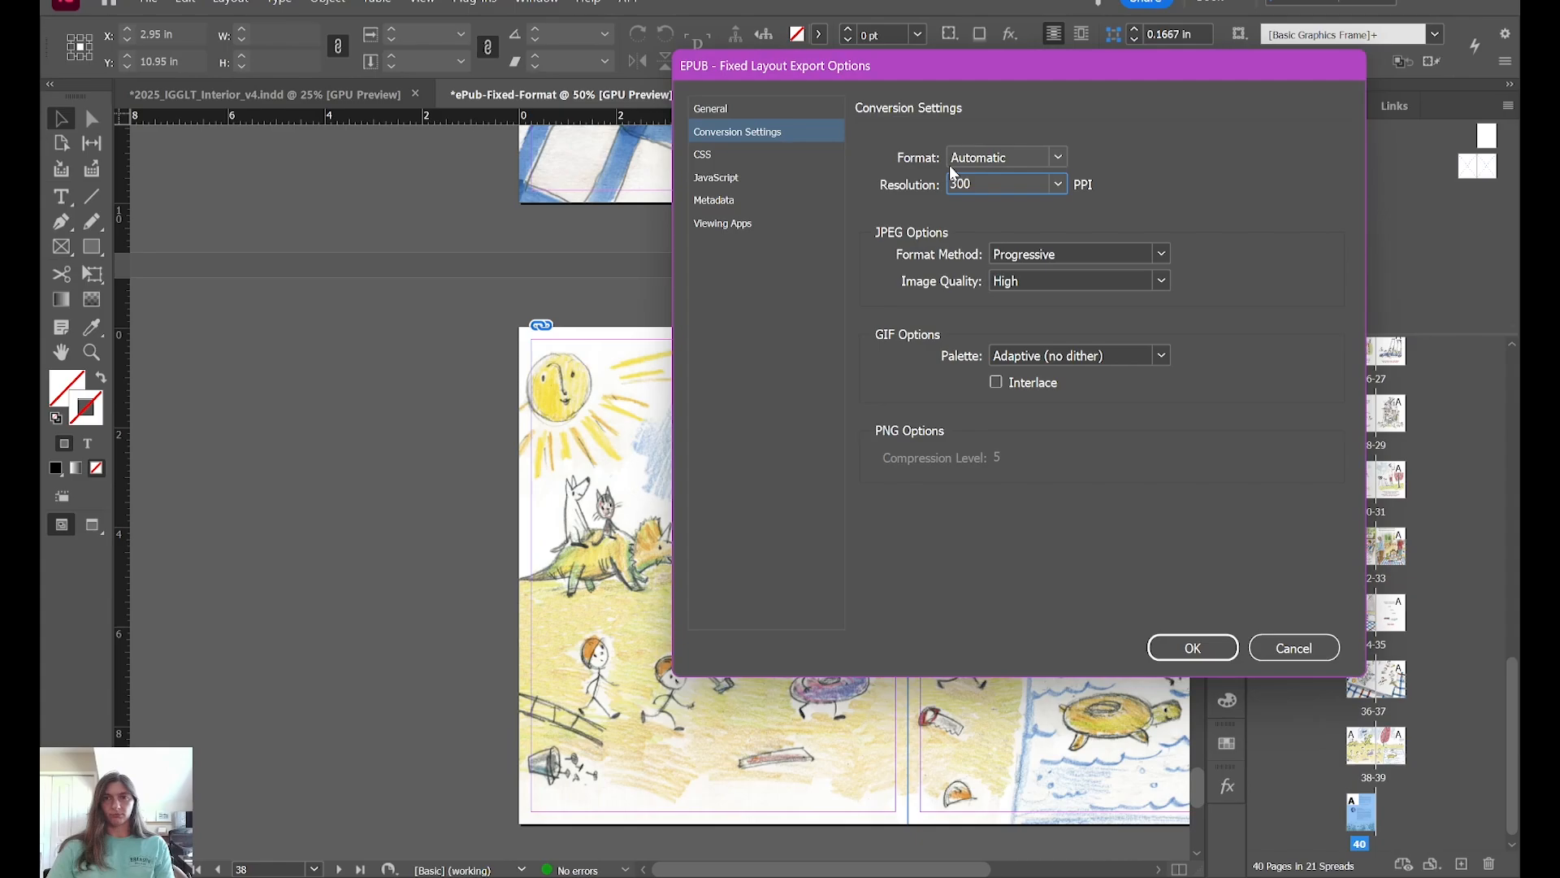
Step: Convert exported images to JPEG, review metadata, and confirm the EPUB export
left_click(1005, 157)
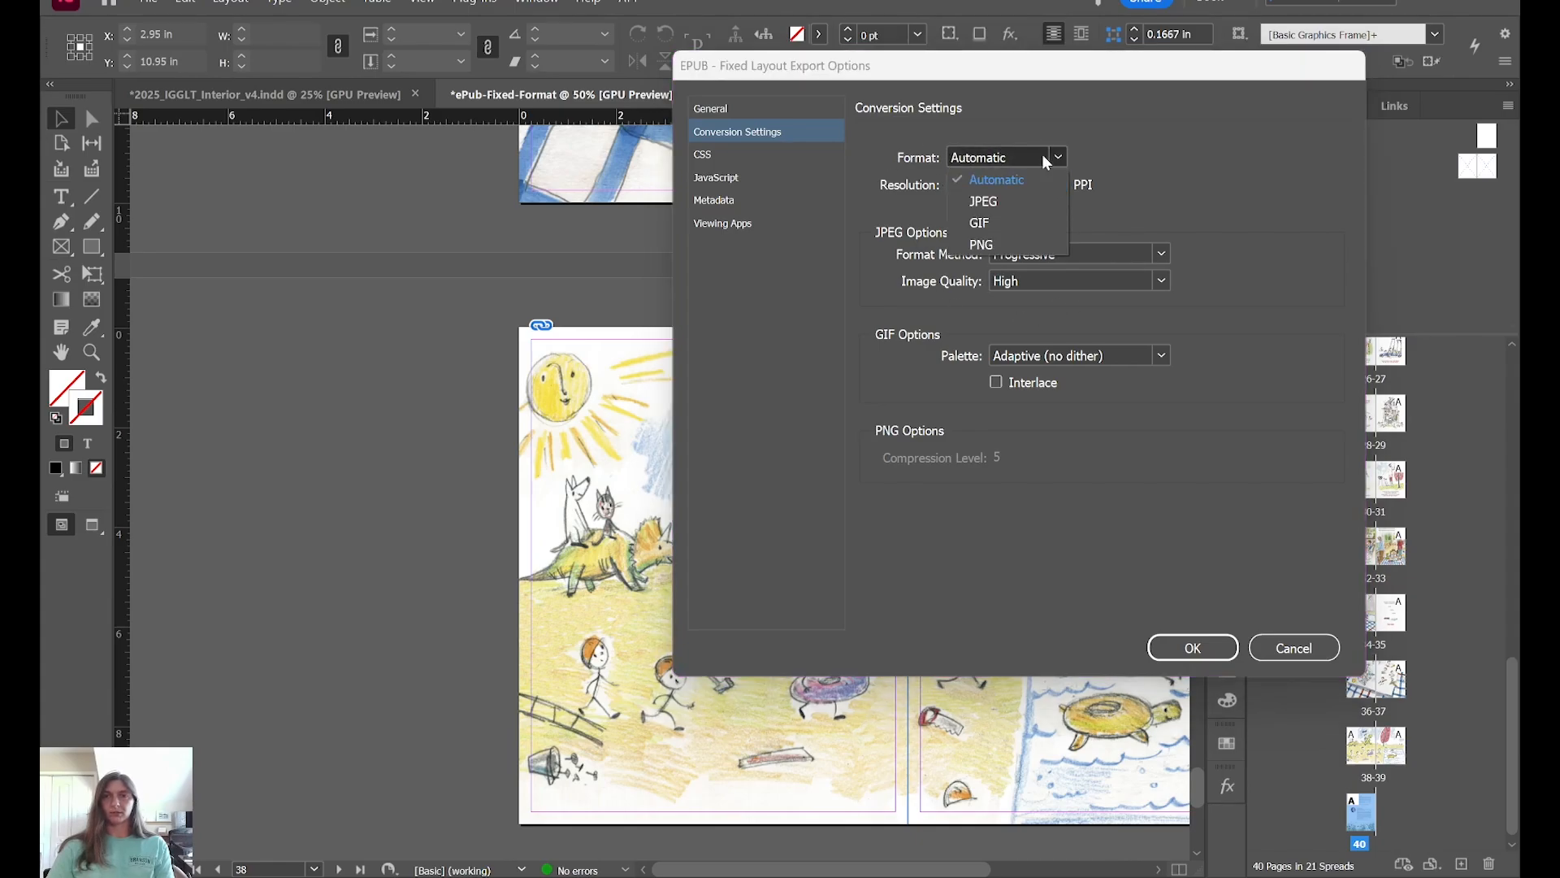
left_click(982, 200)
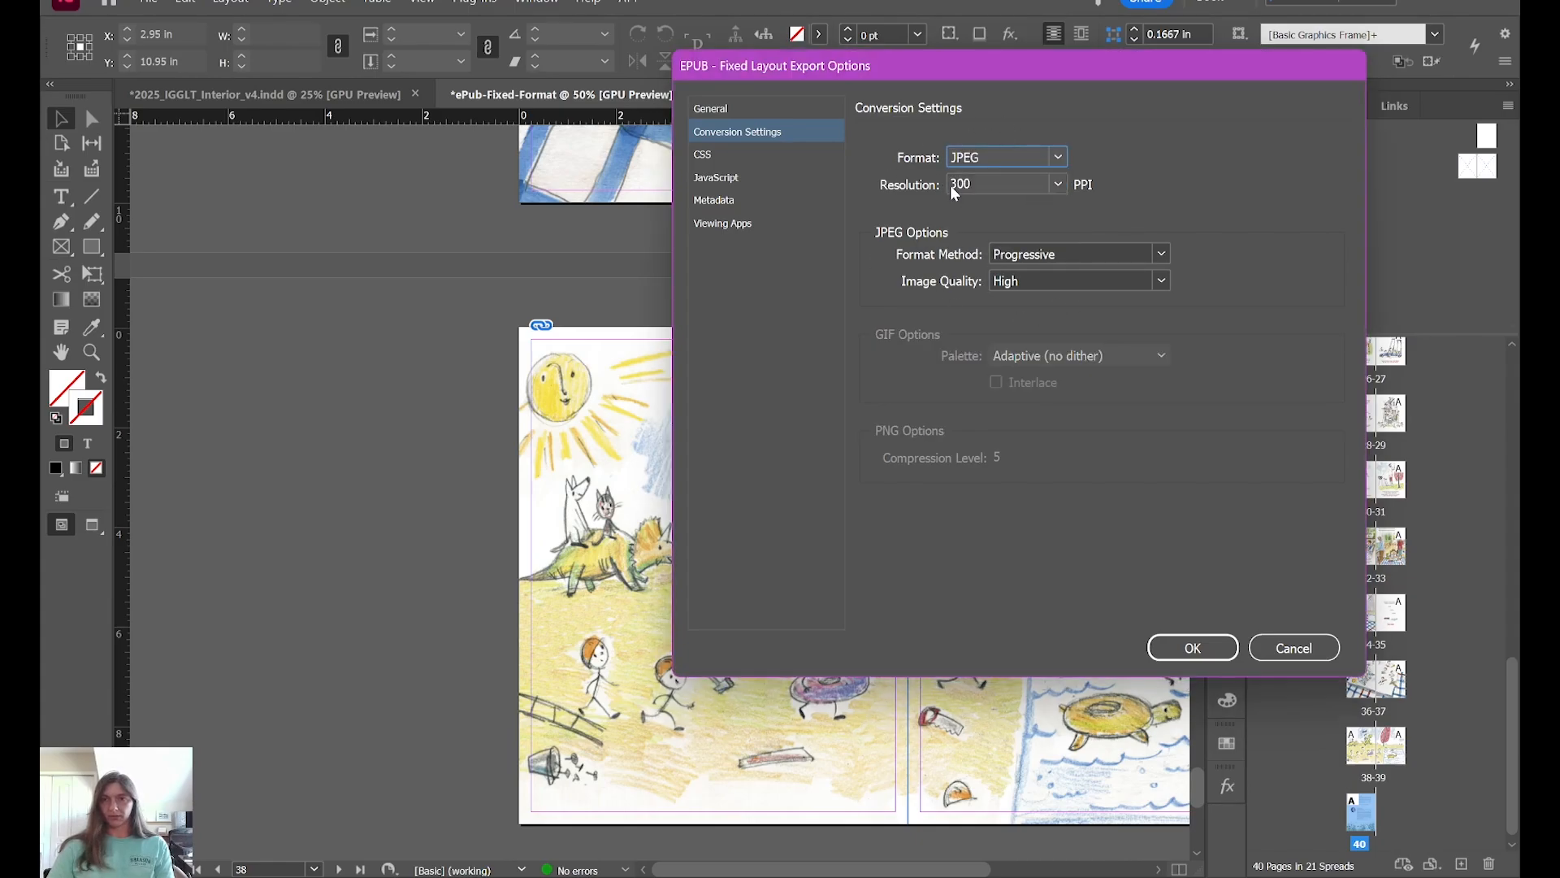
left_click(714, 199)
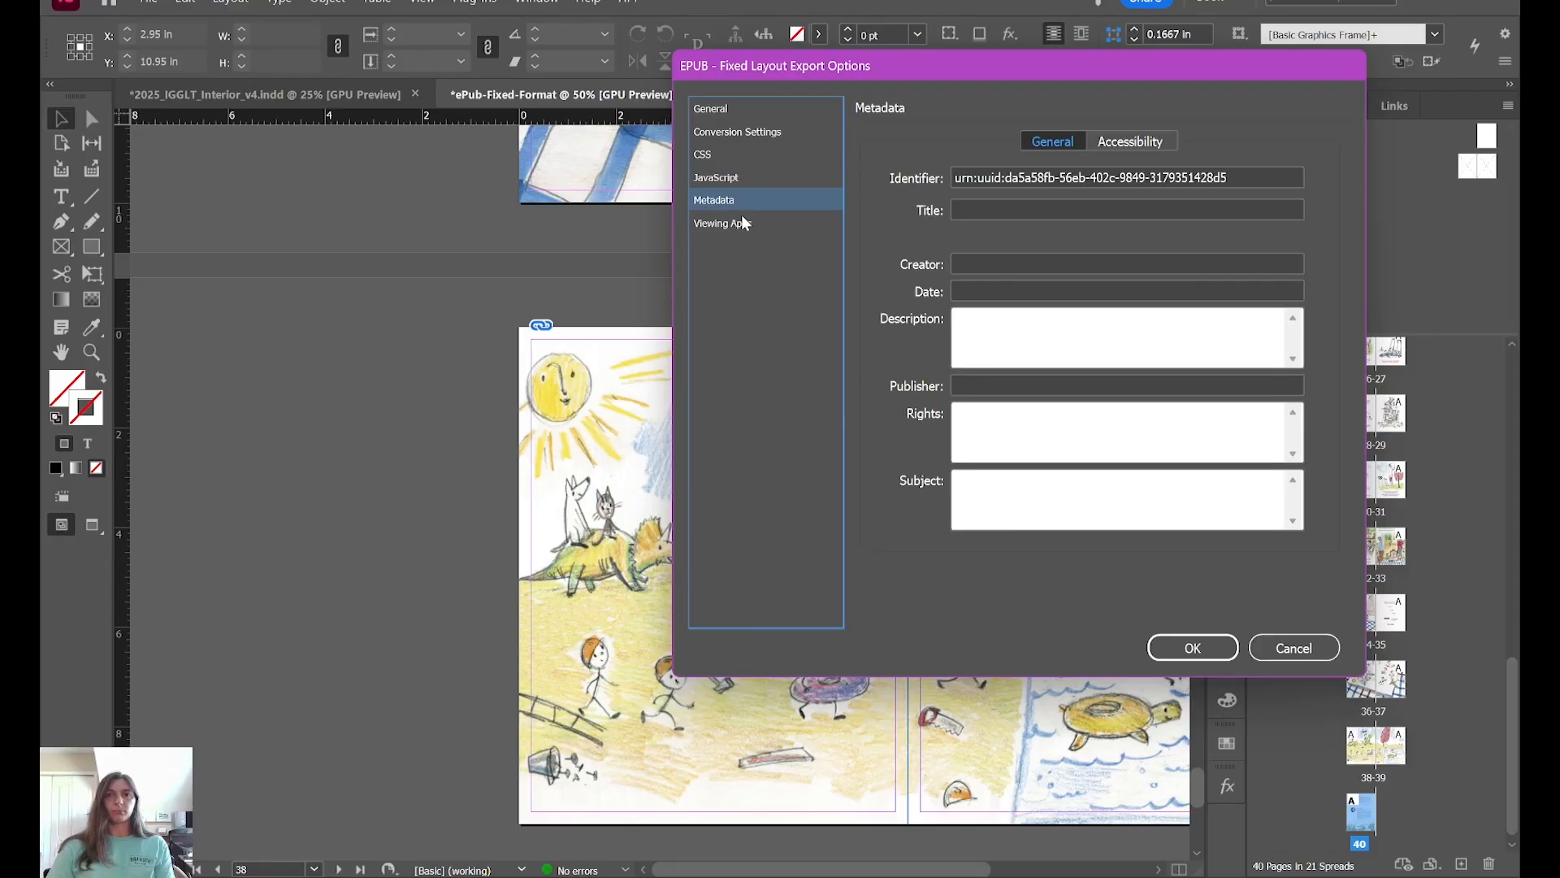
mouse_move(962, 161)
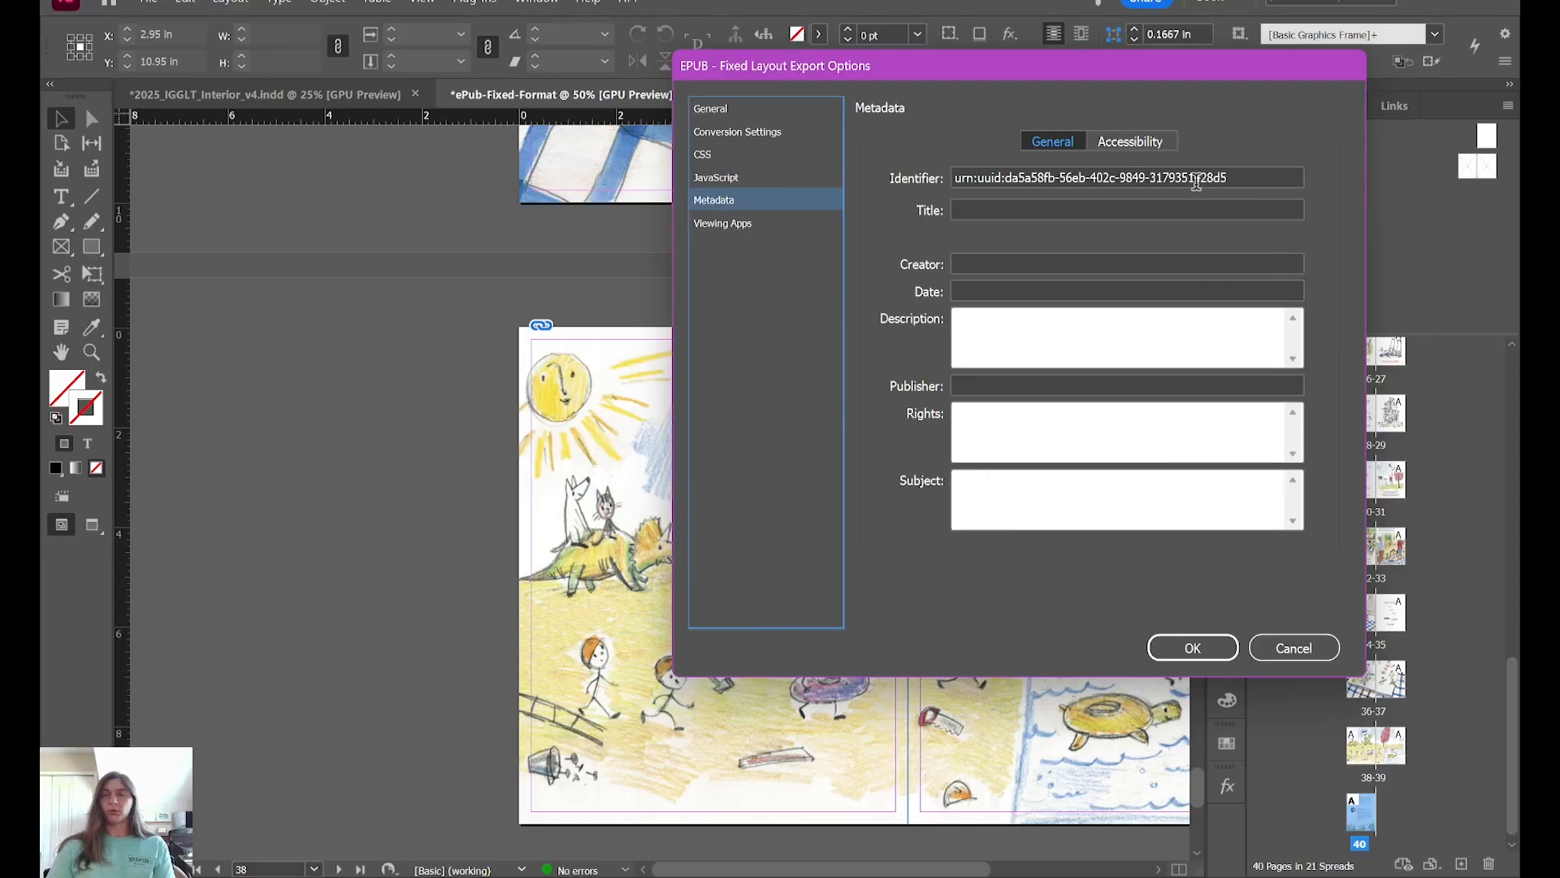
mouse_move(1077, 386)
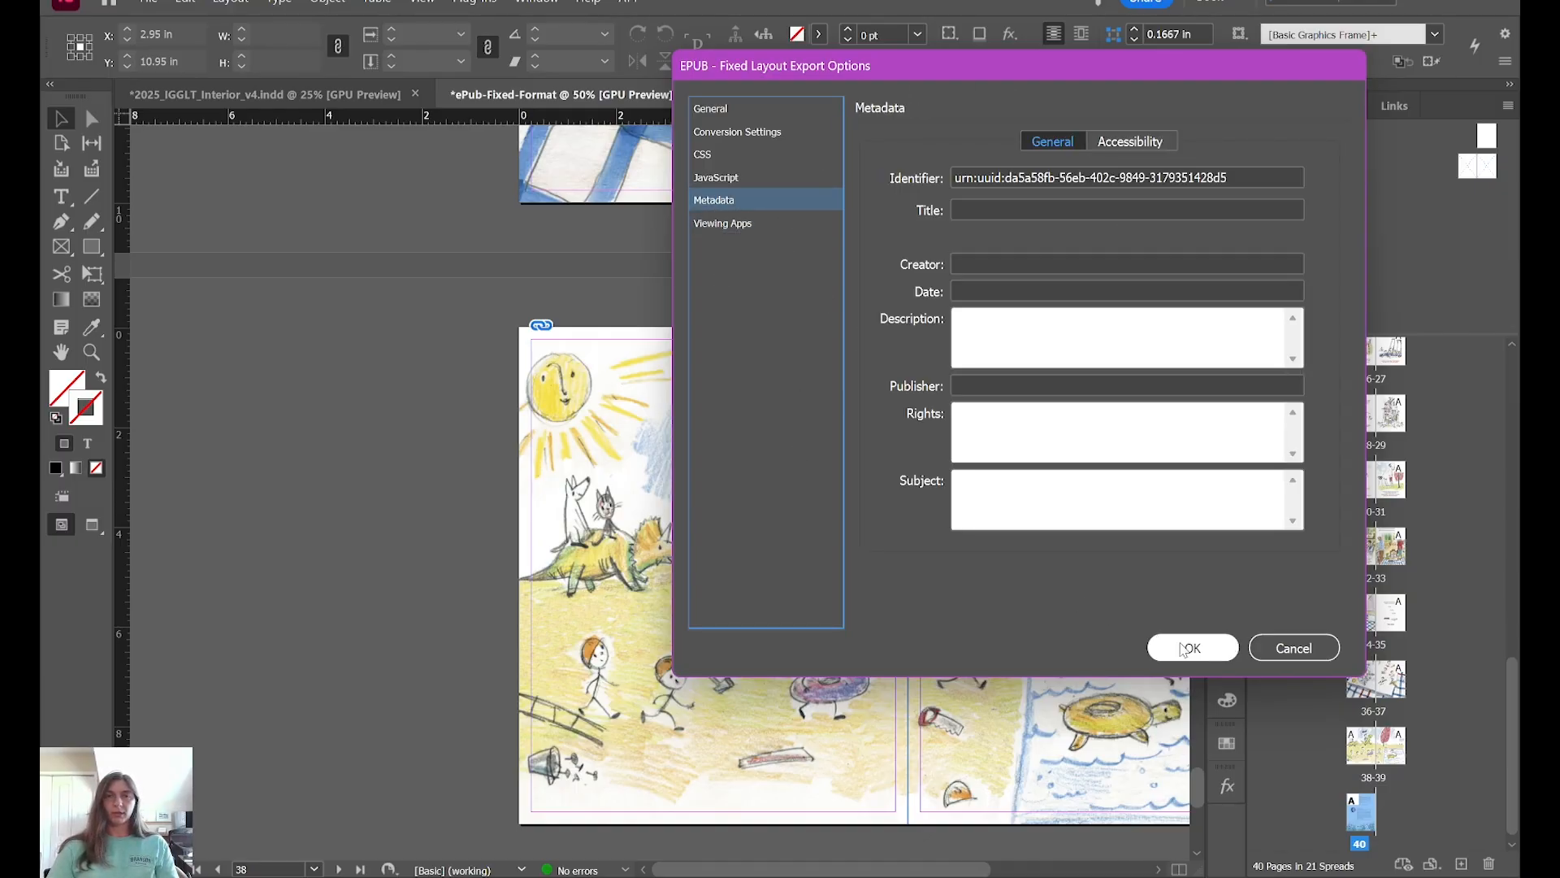
left_click(1191, 647)
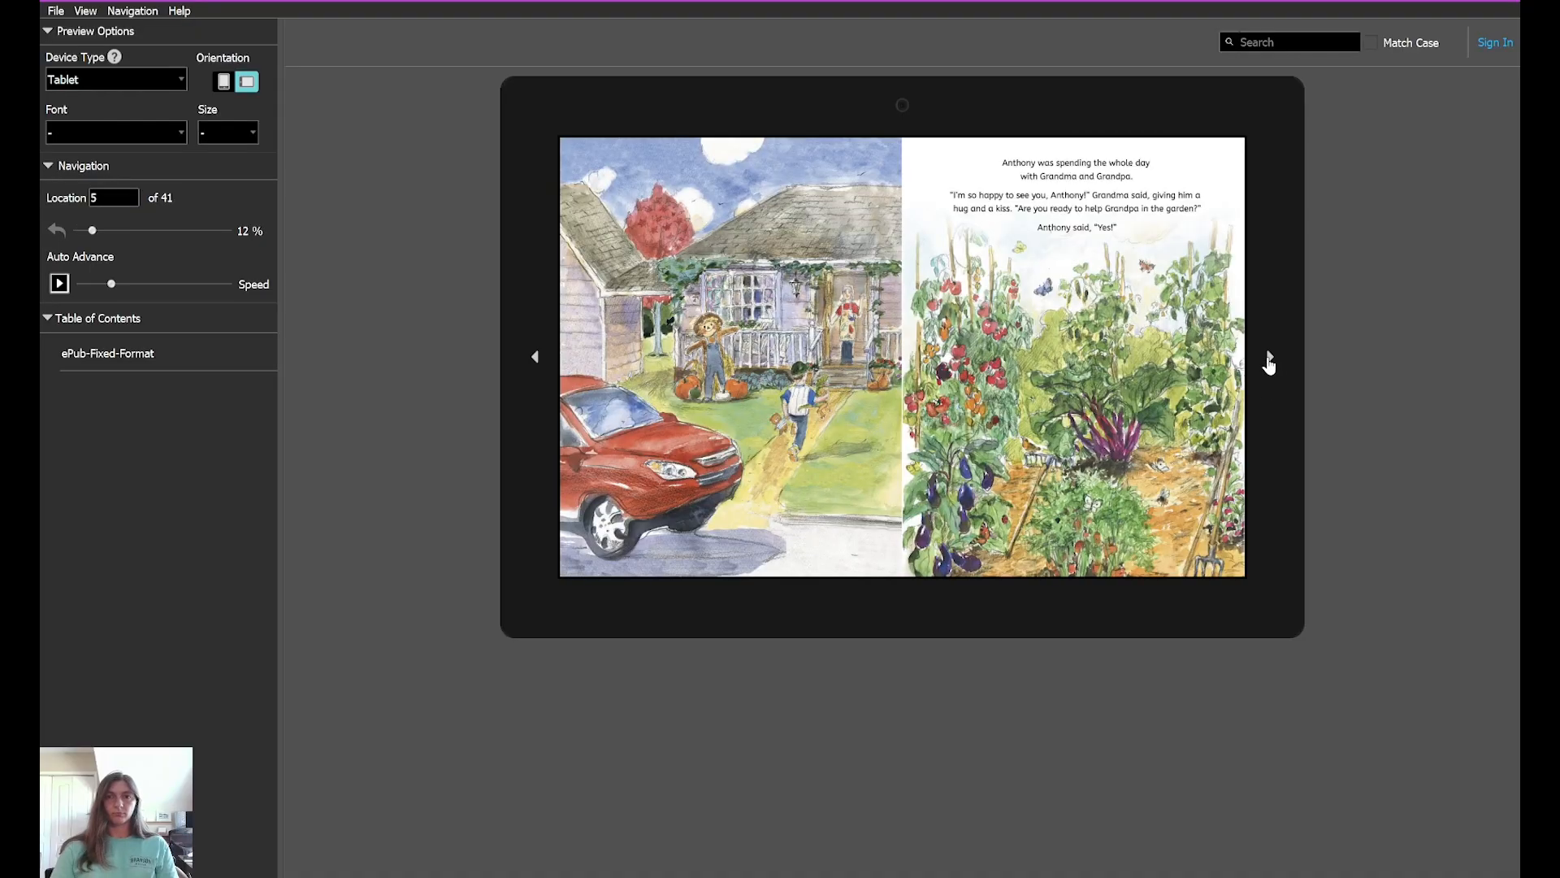
left_click(1269, 356)
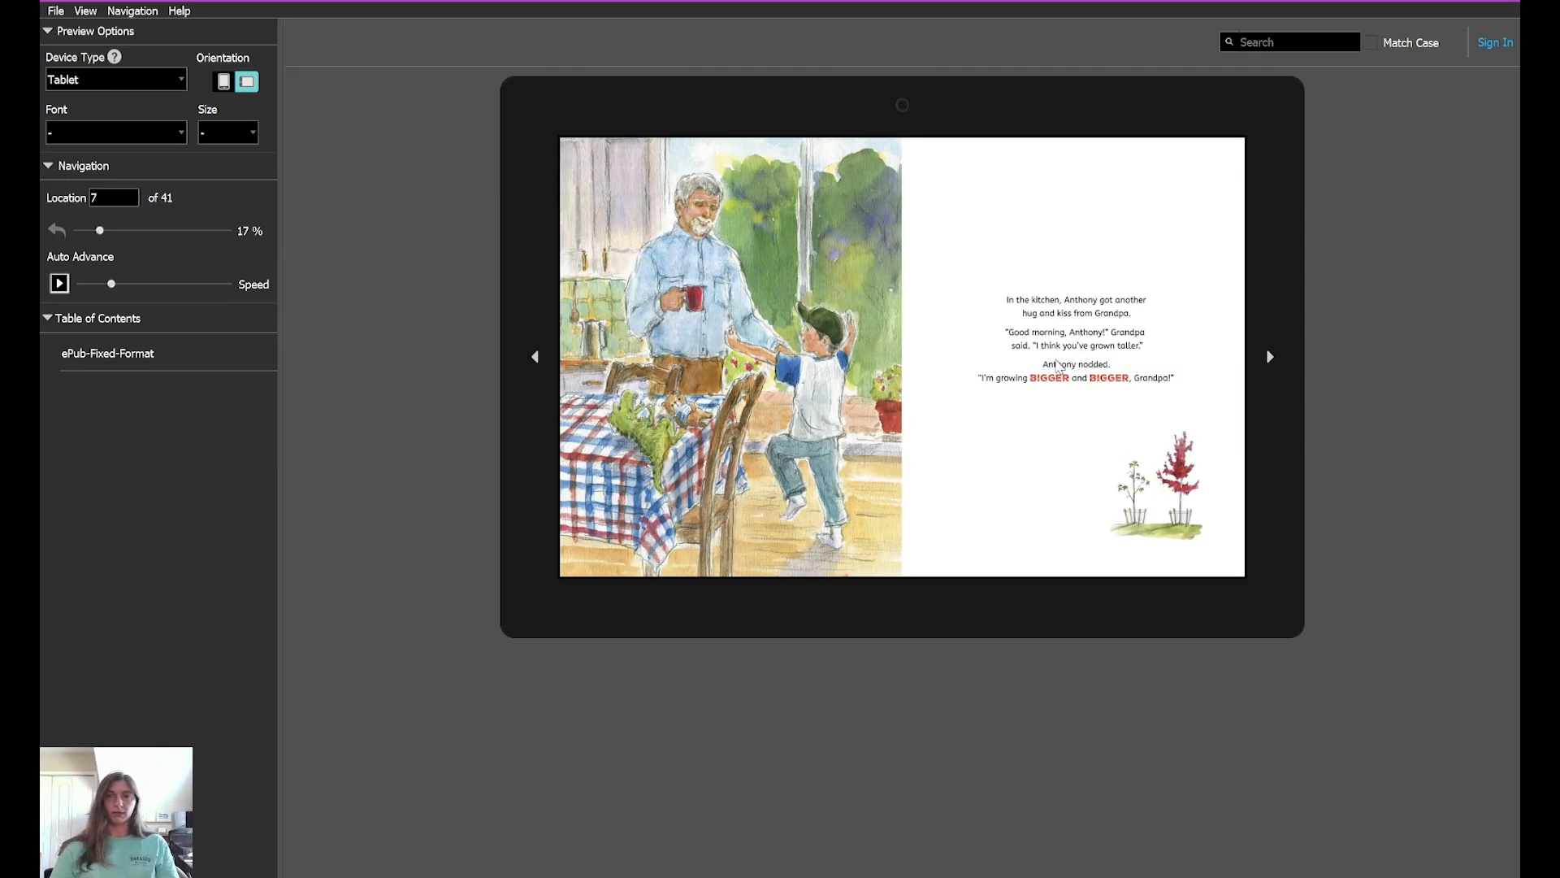
mouse_move(1071, 392)
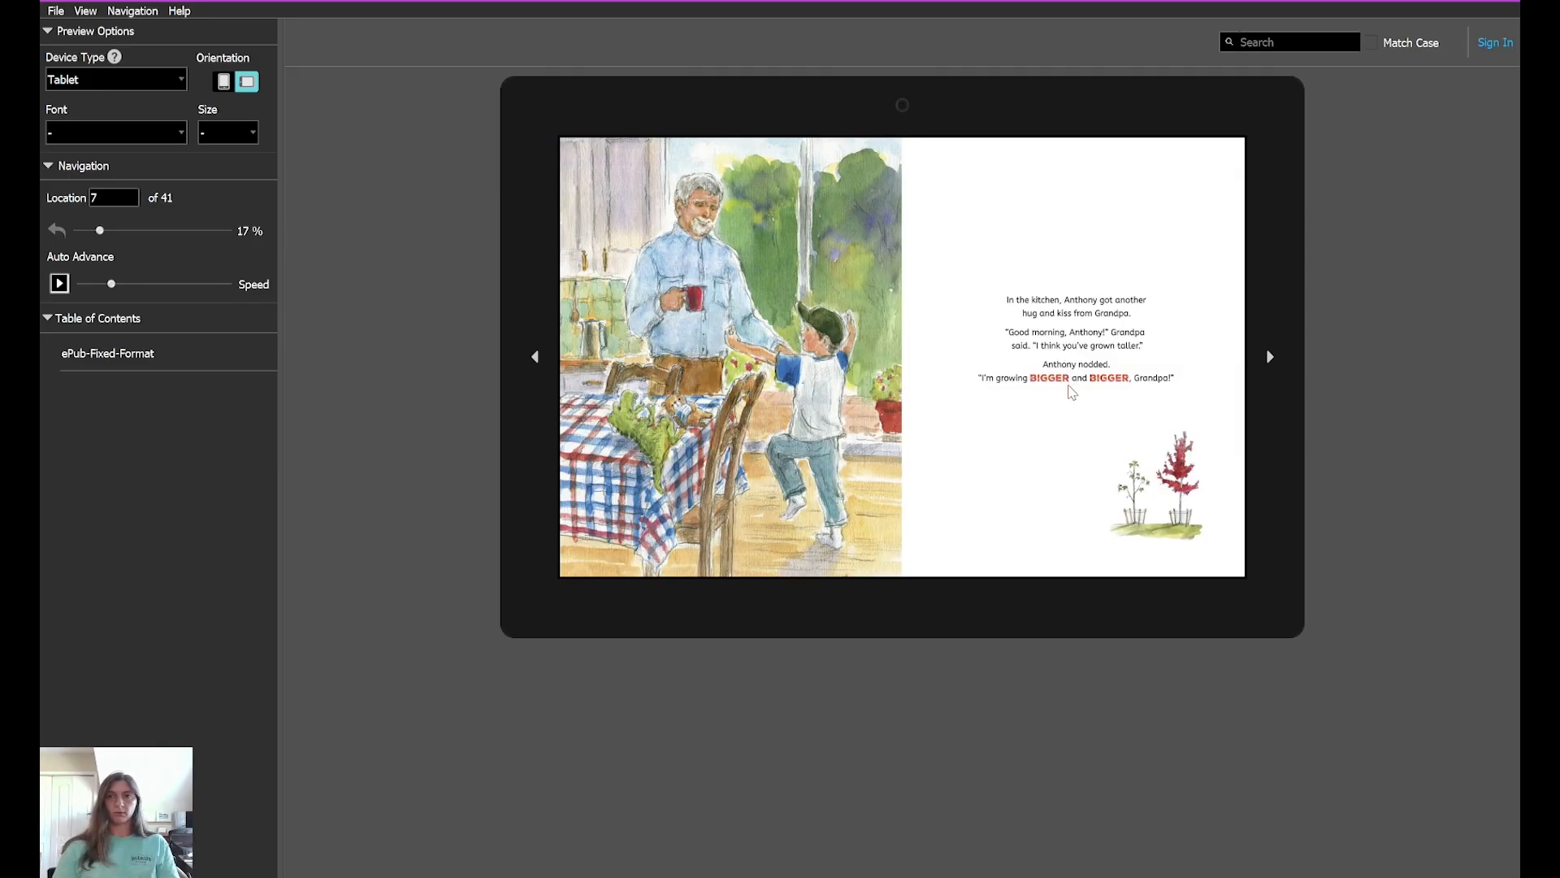
mouse_move(1246, 347)
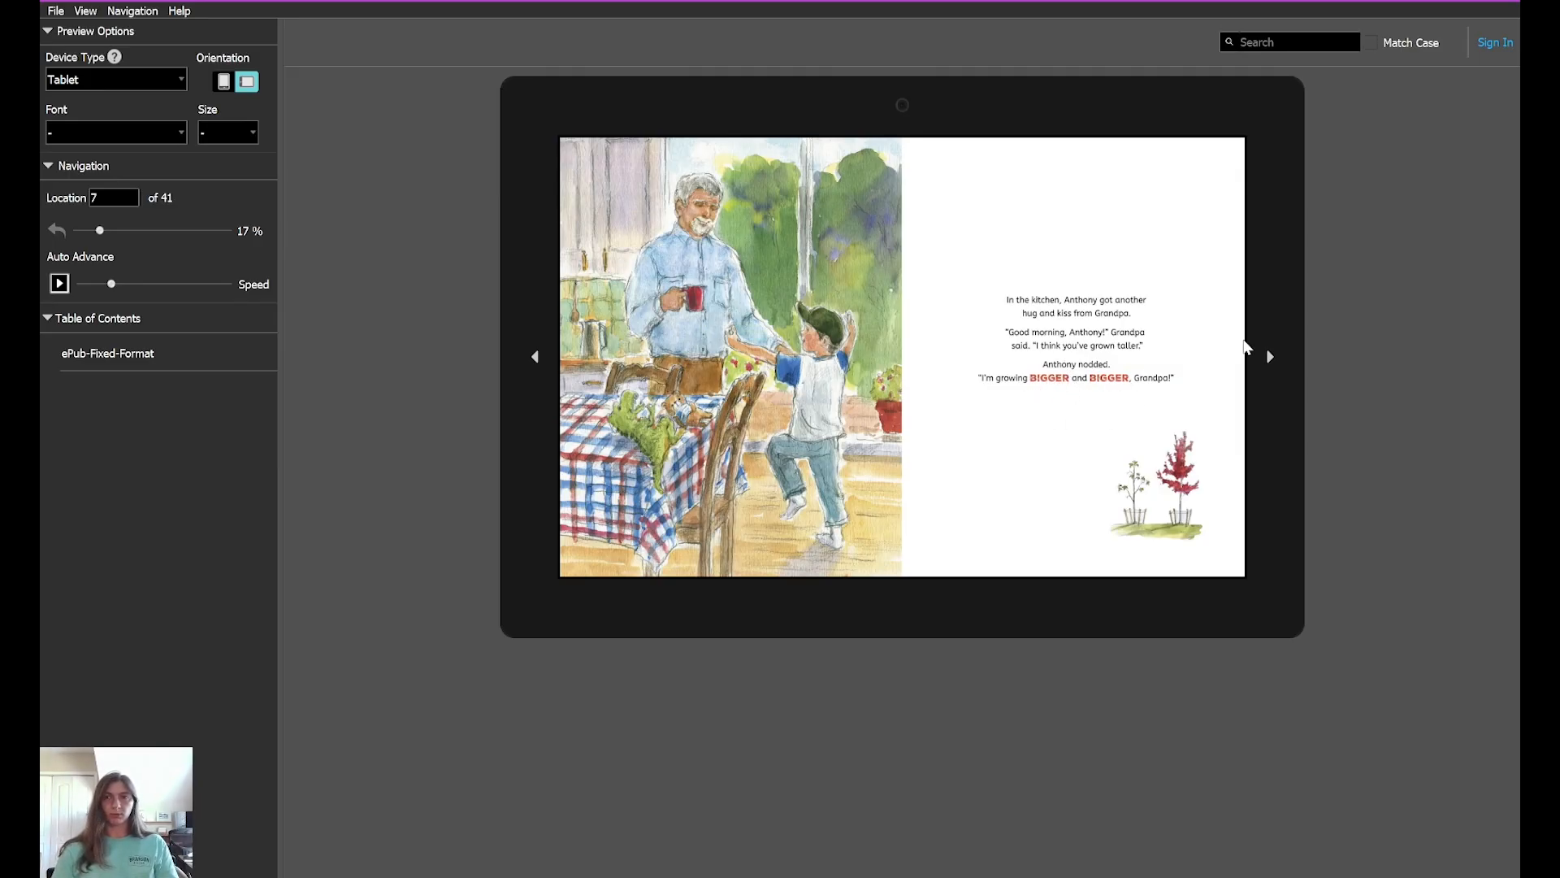
left_click(1271, 356)
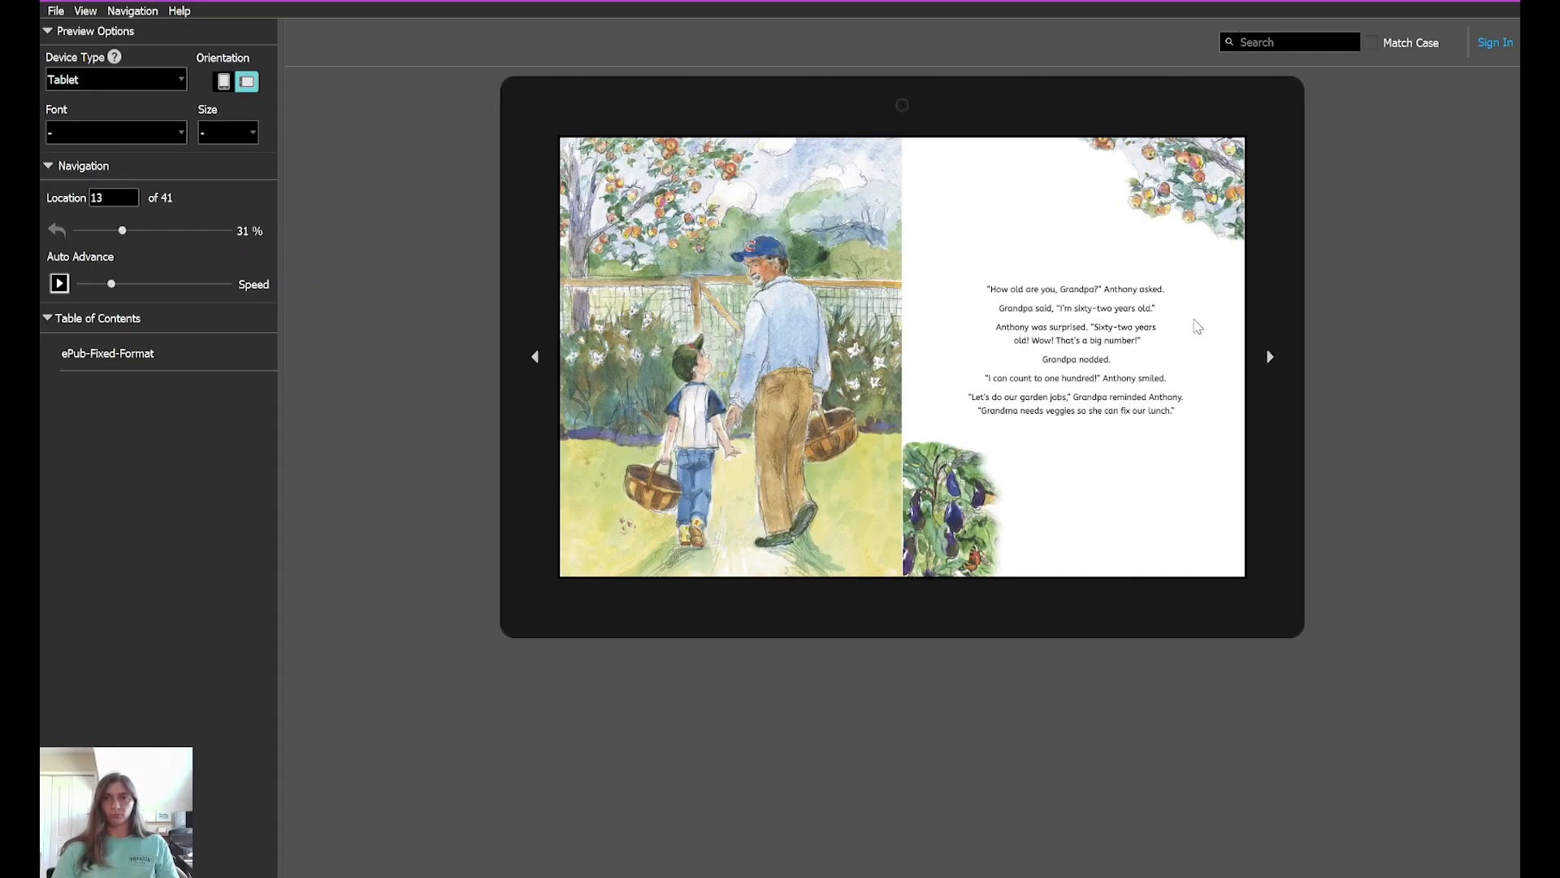
mouse_move(1041, 151)
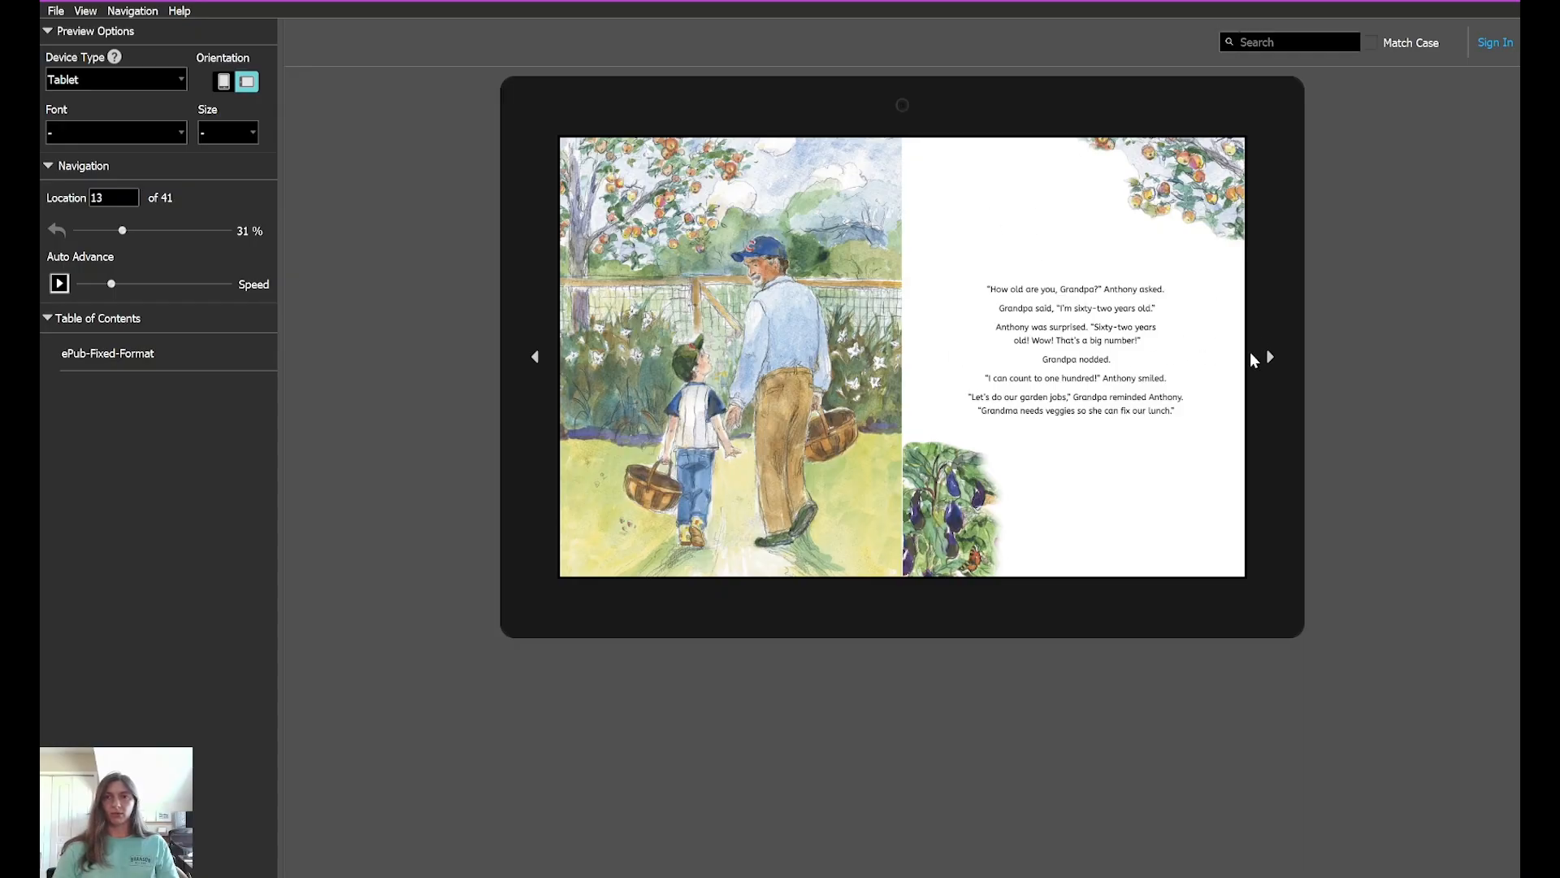
left_click(1269, 356)
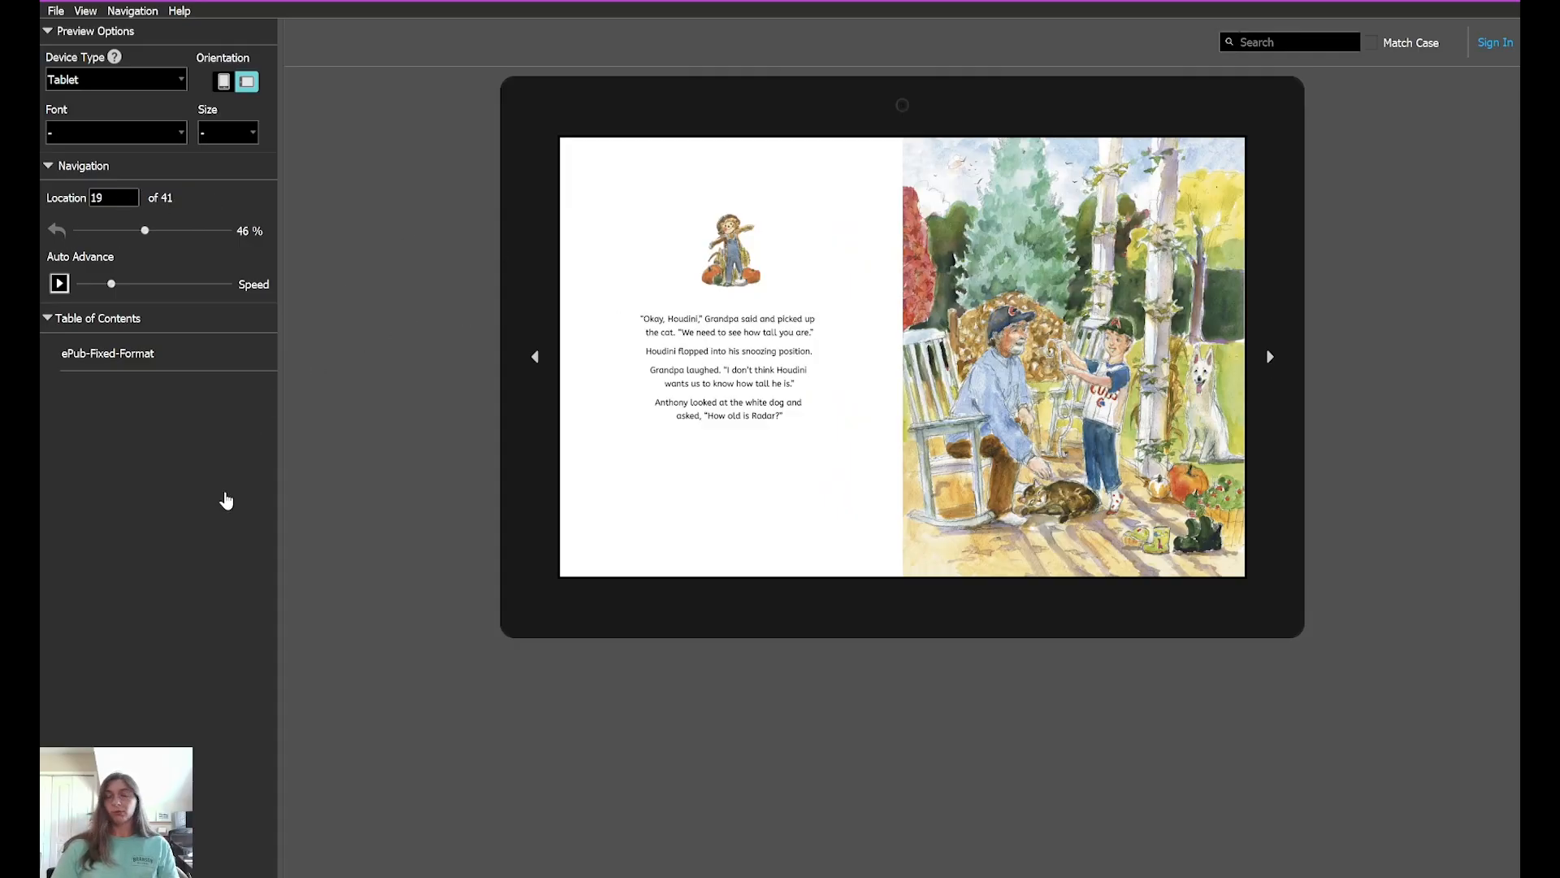
mouse_move(908, 457)
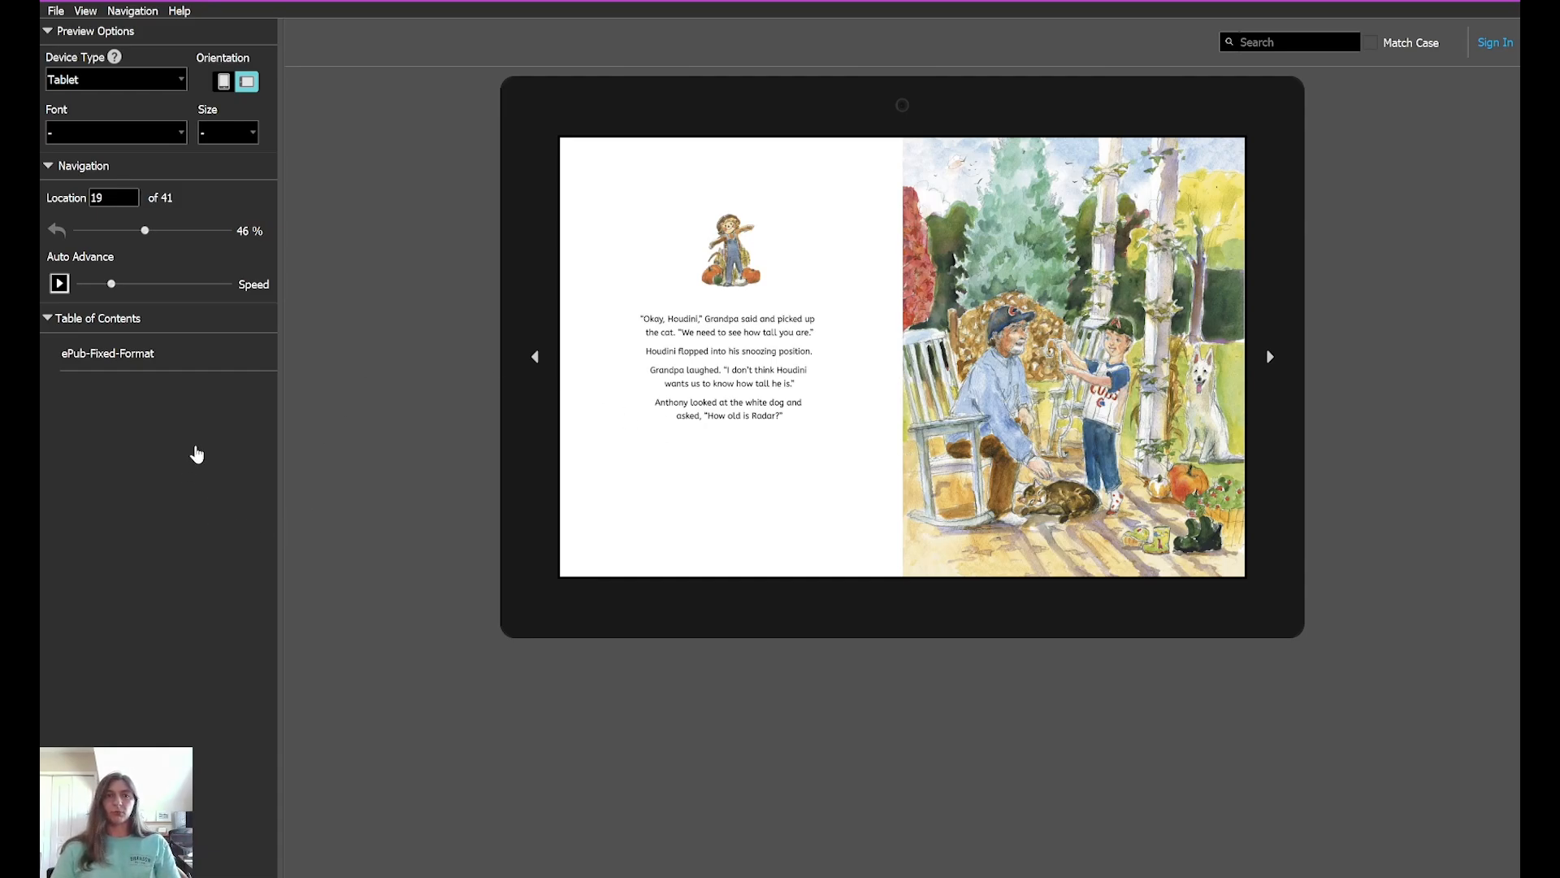
mouse_move(149, 361)
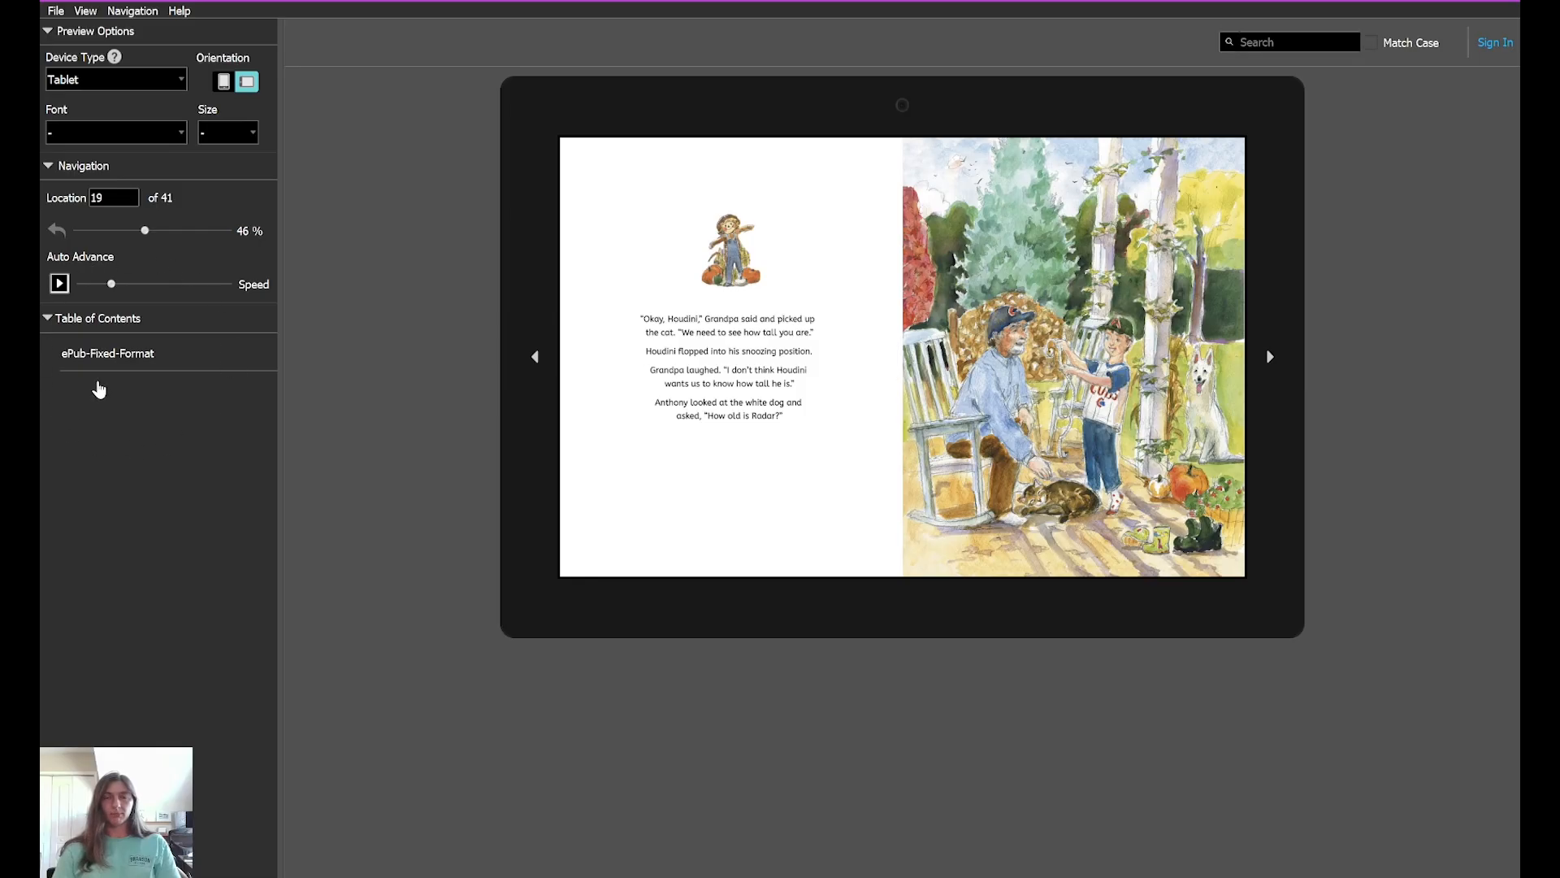
mouse_move(740, 376)
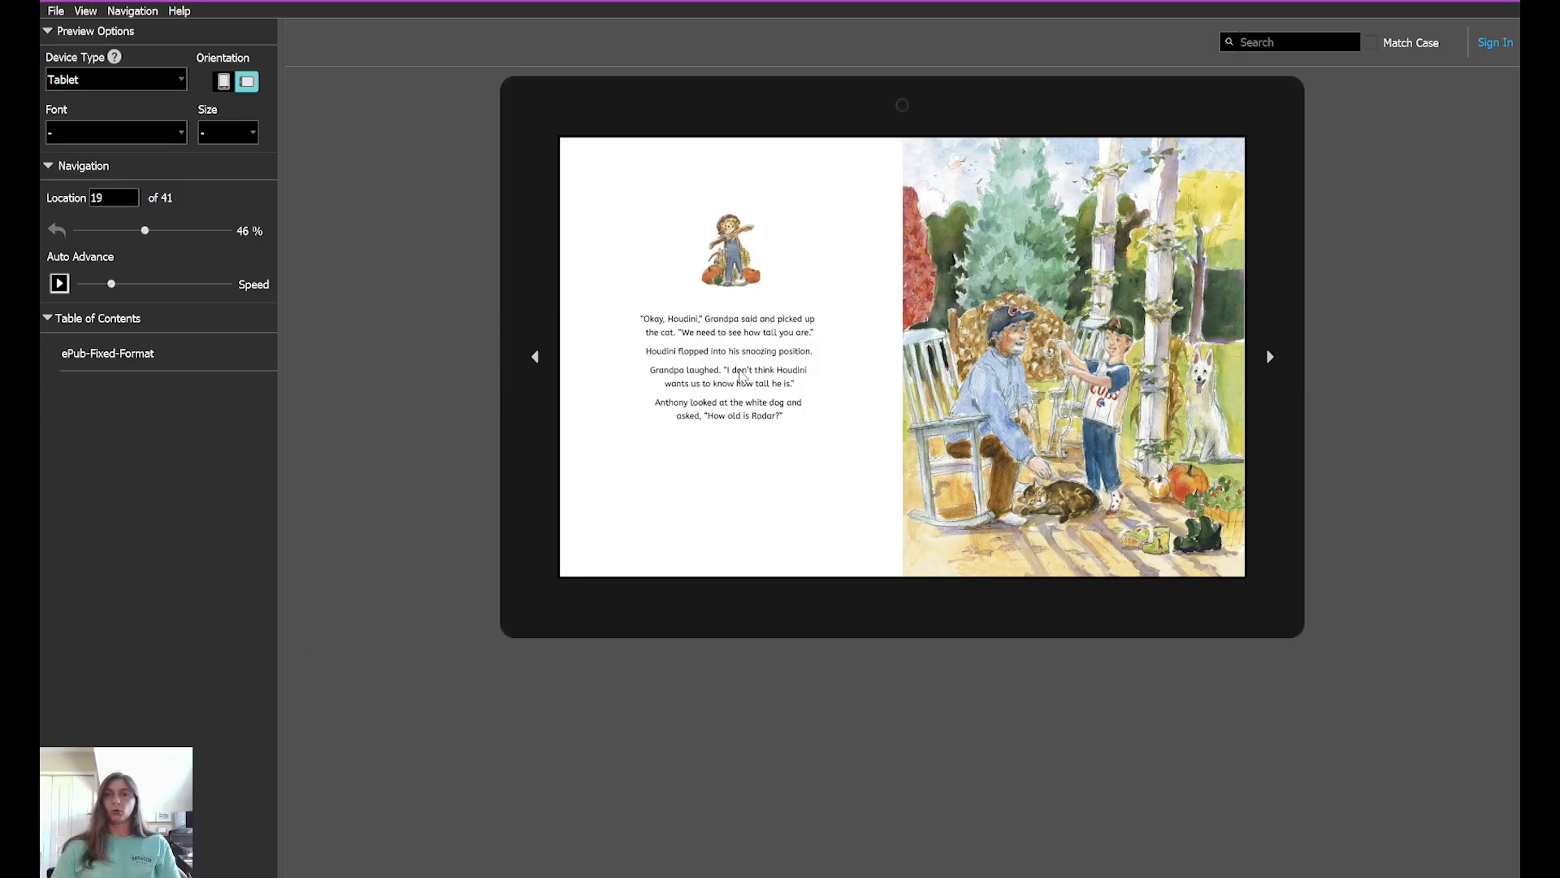
mouse_move(986, 687)
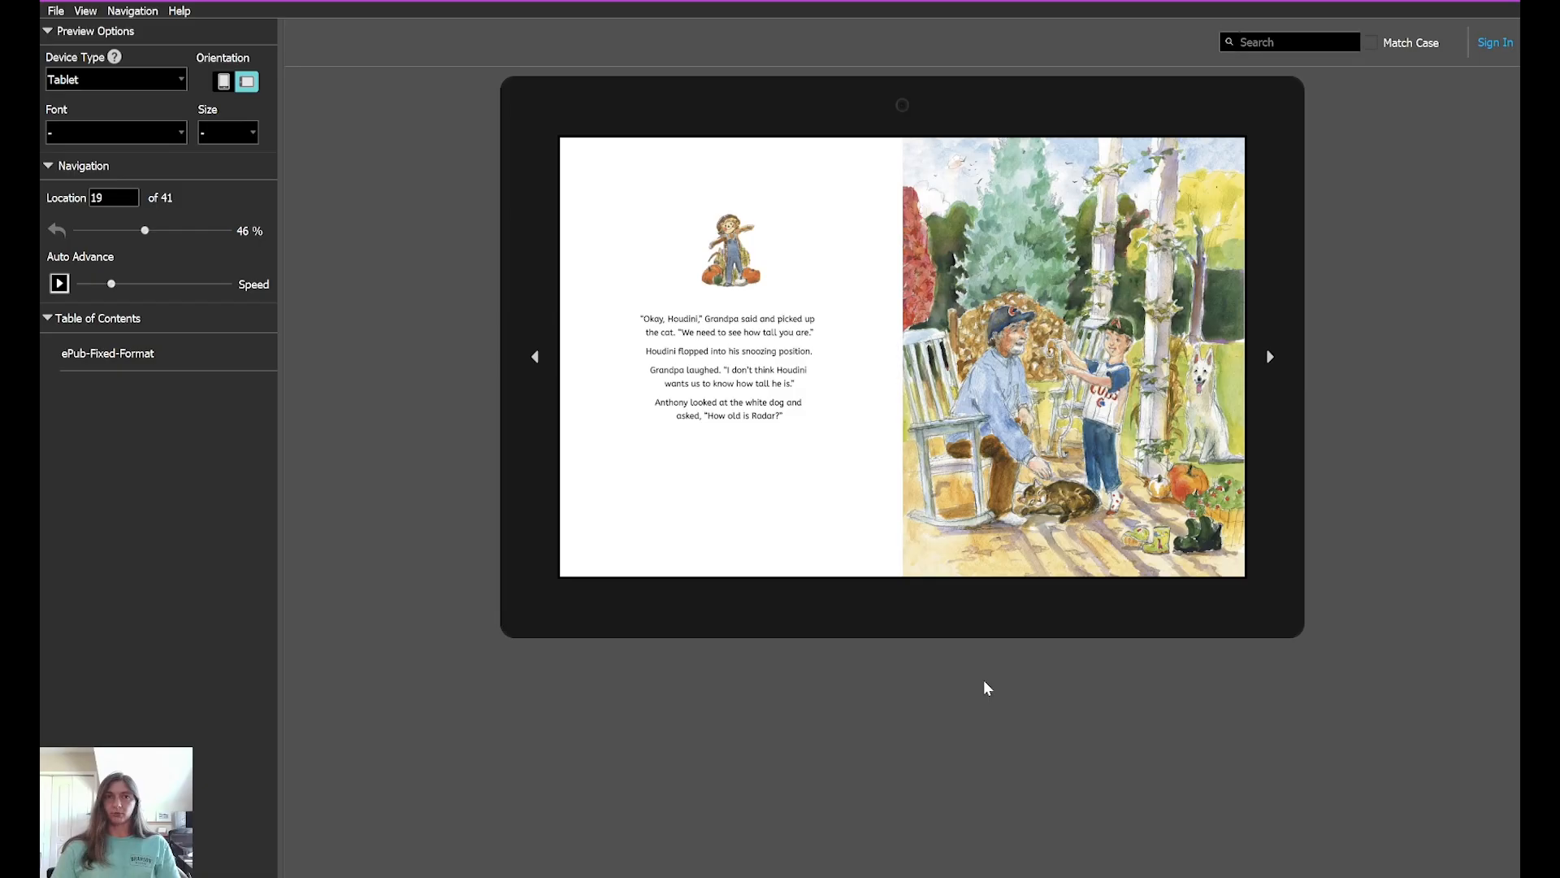
Step: Open ePub-Fixed-Format.epub in Sigil via Open with
right_click(369, 257)
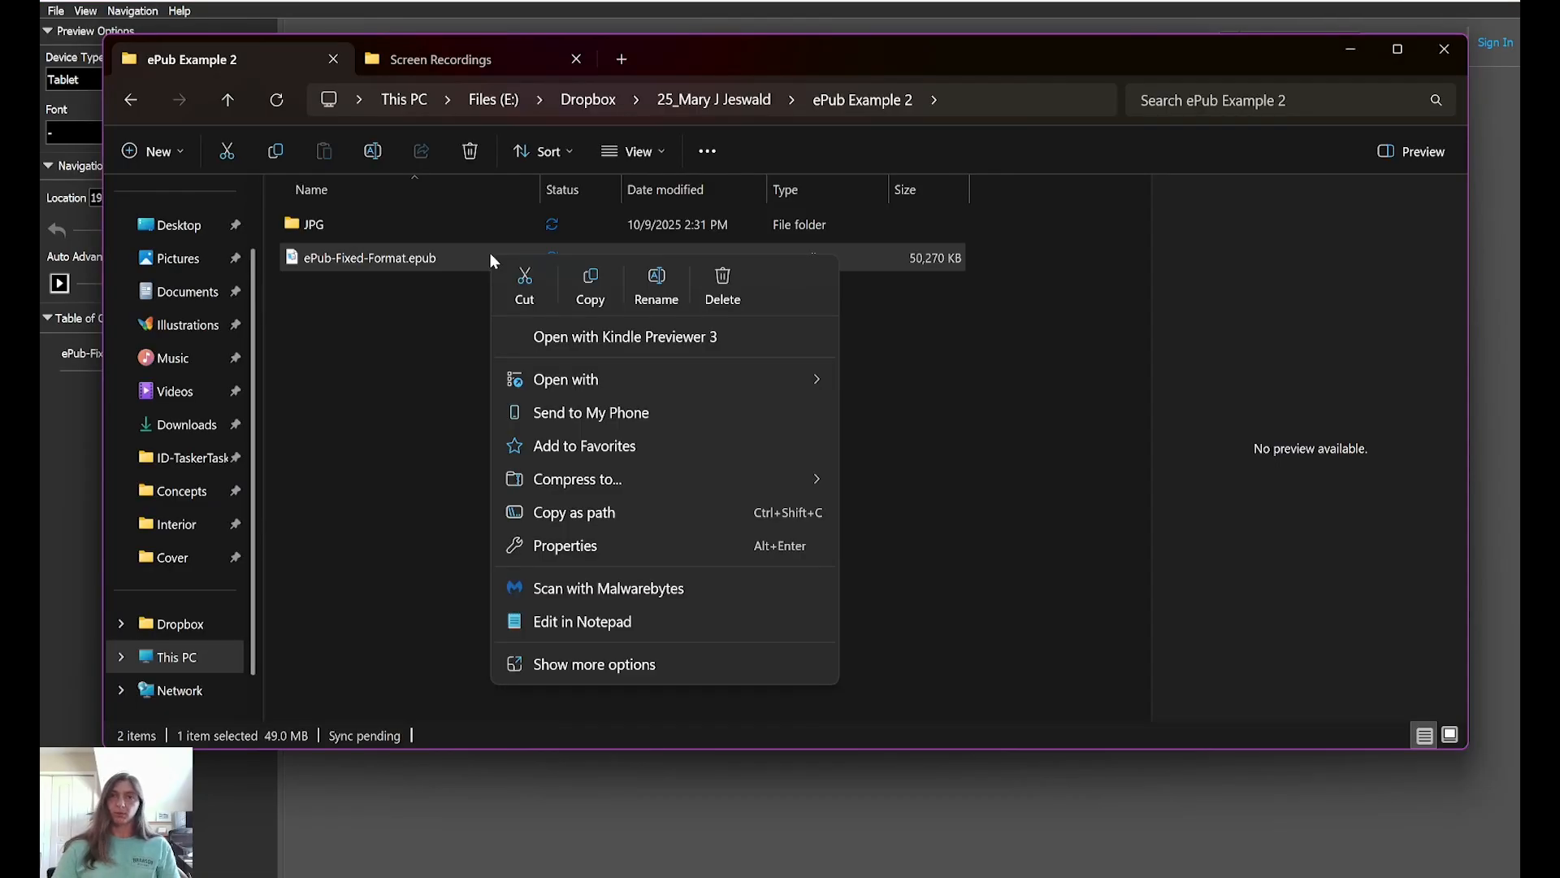
mouse_move(524, 279)
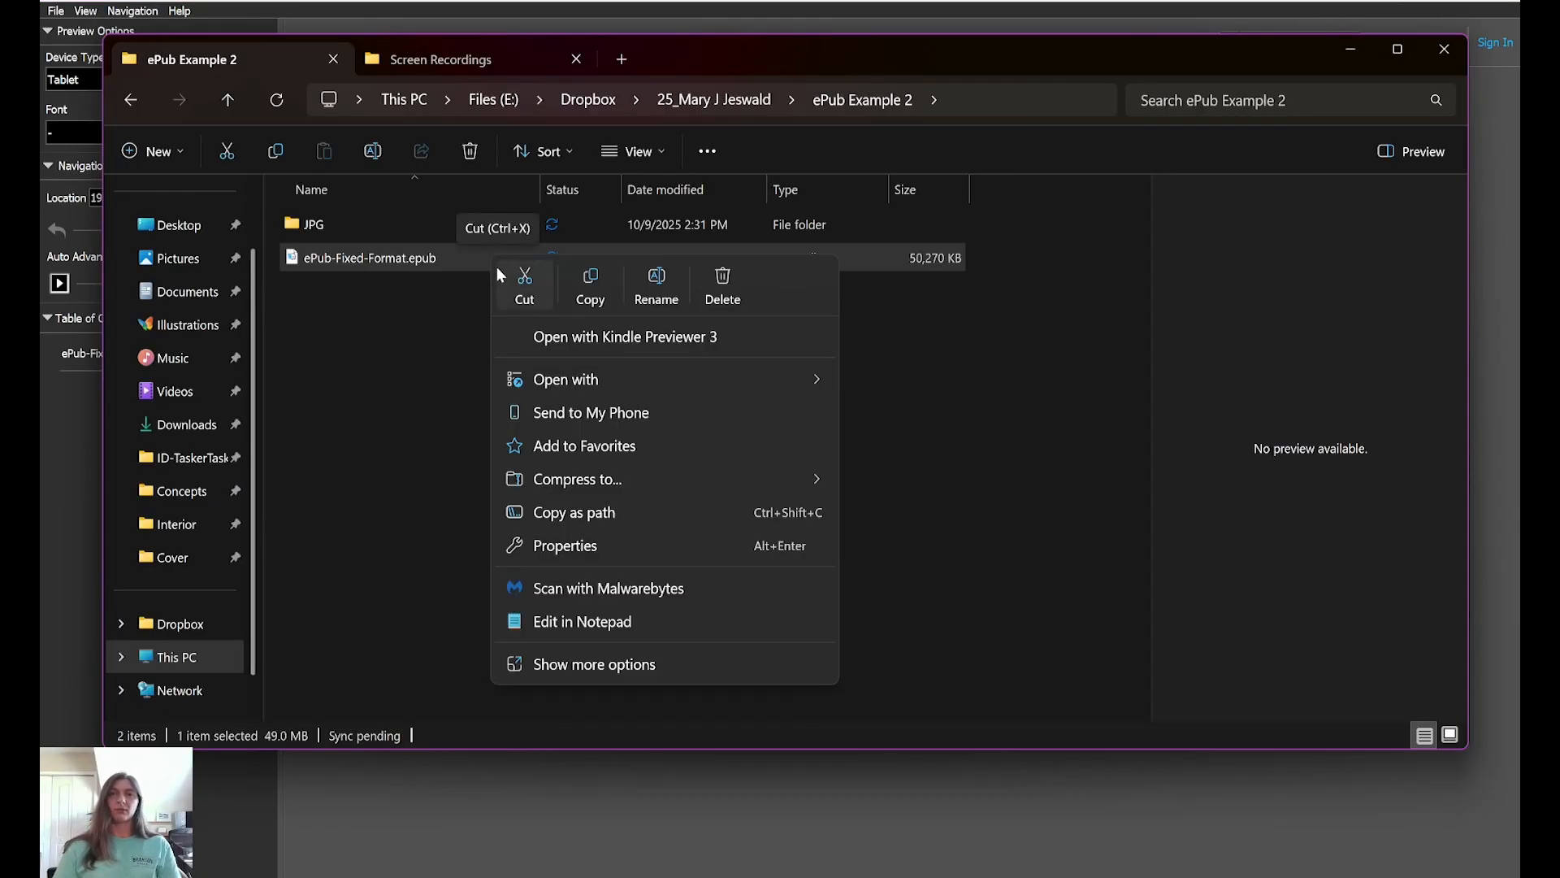
mouse_move(433, 338)
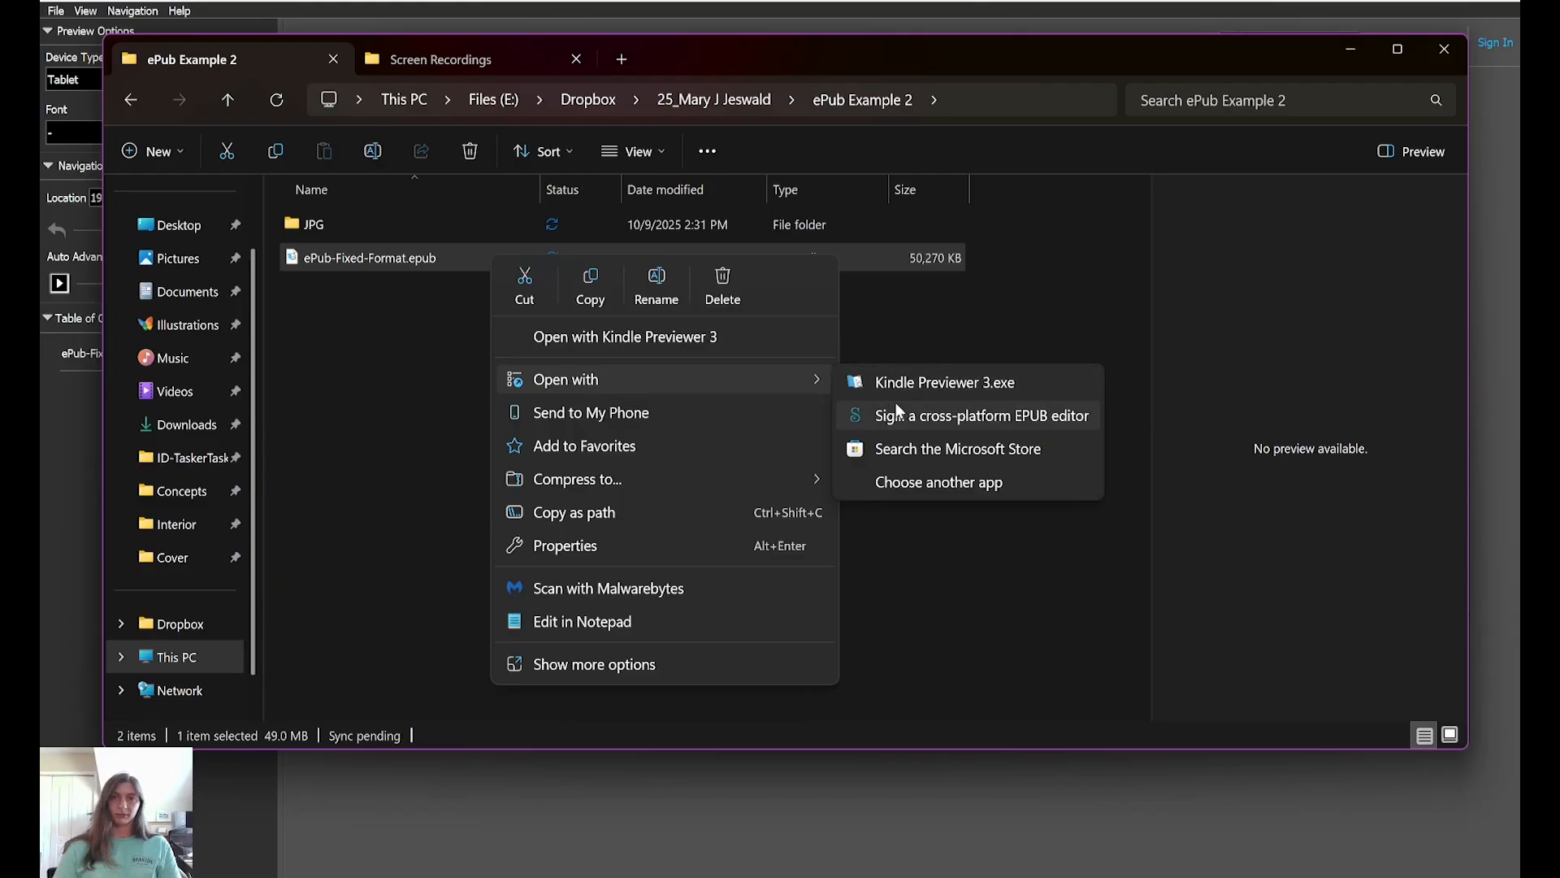
left_click(984, 415)
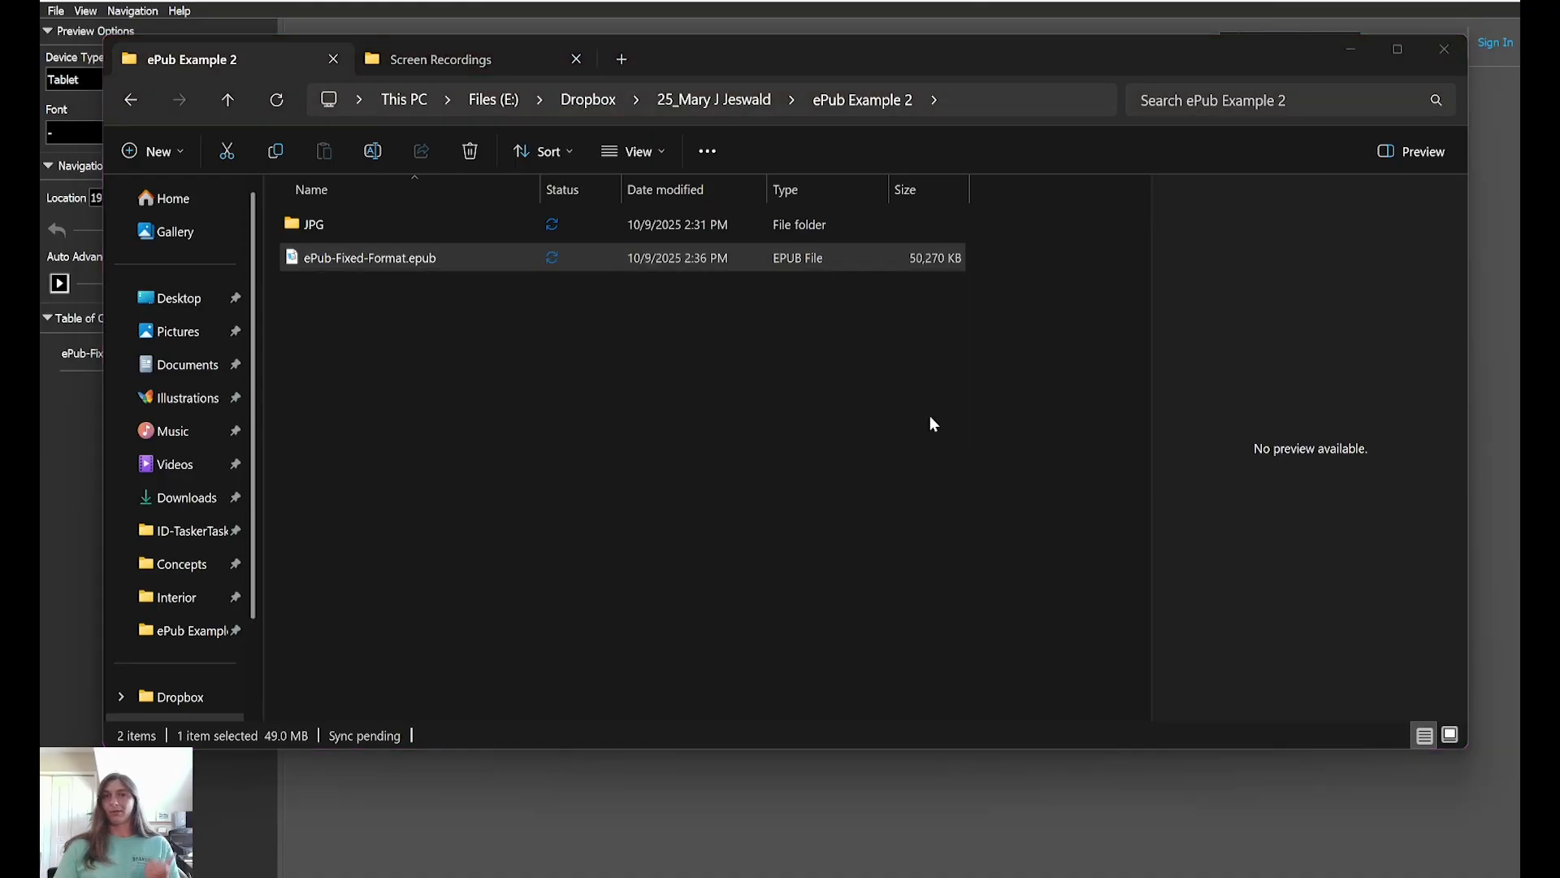
mouse_move(955, 397)
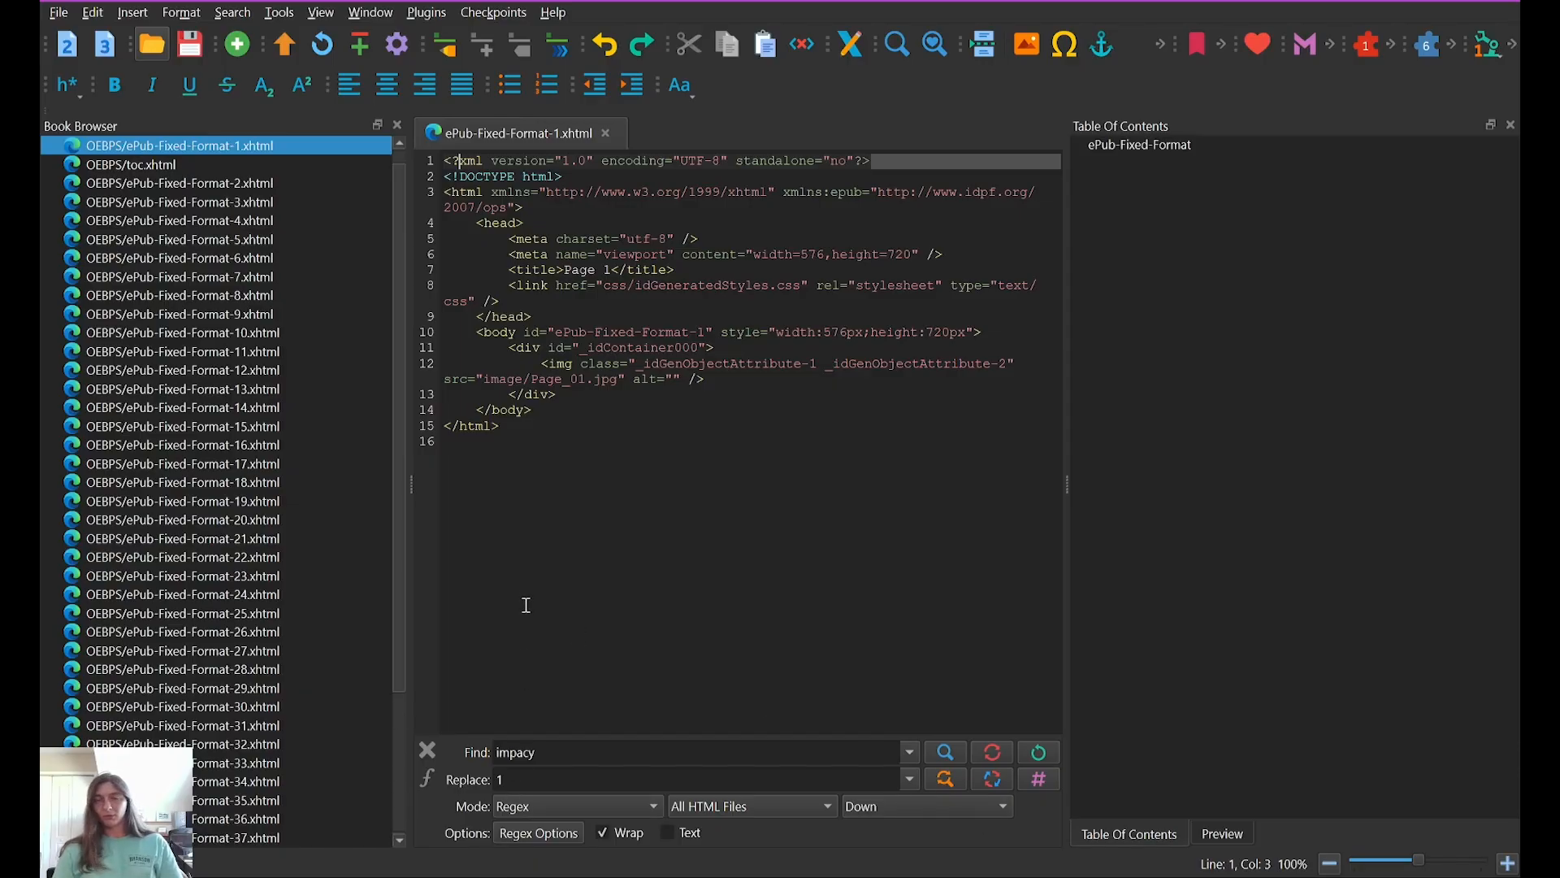
mouse_move(789, 470)
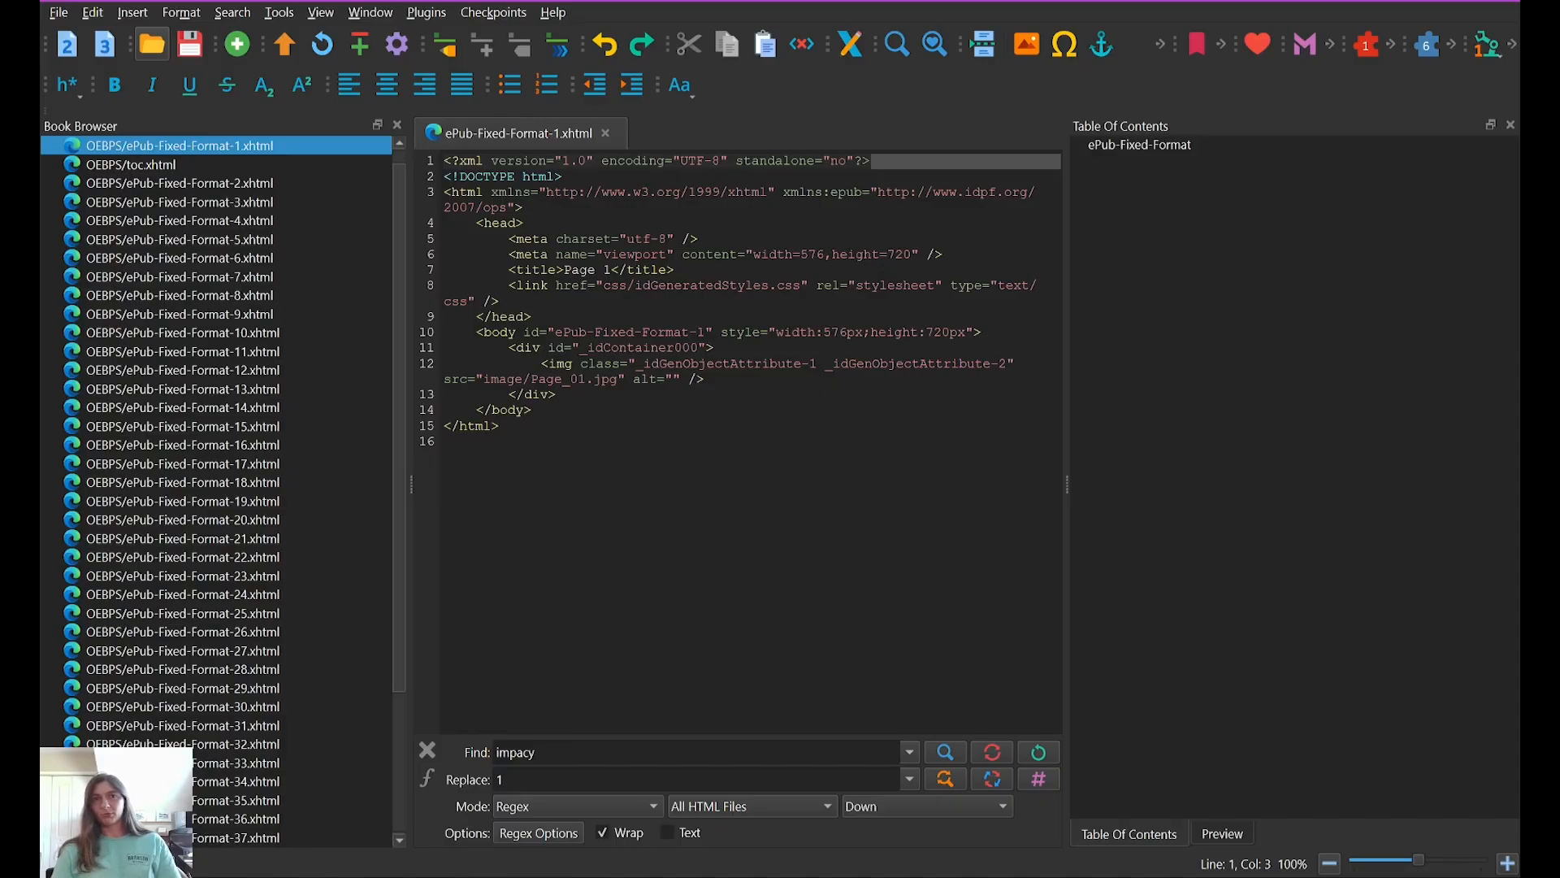
Step: In Sigil's table of contents editor, add Title Page, Copyright and Dedication entries
left_click(278, 12)
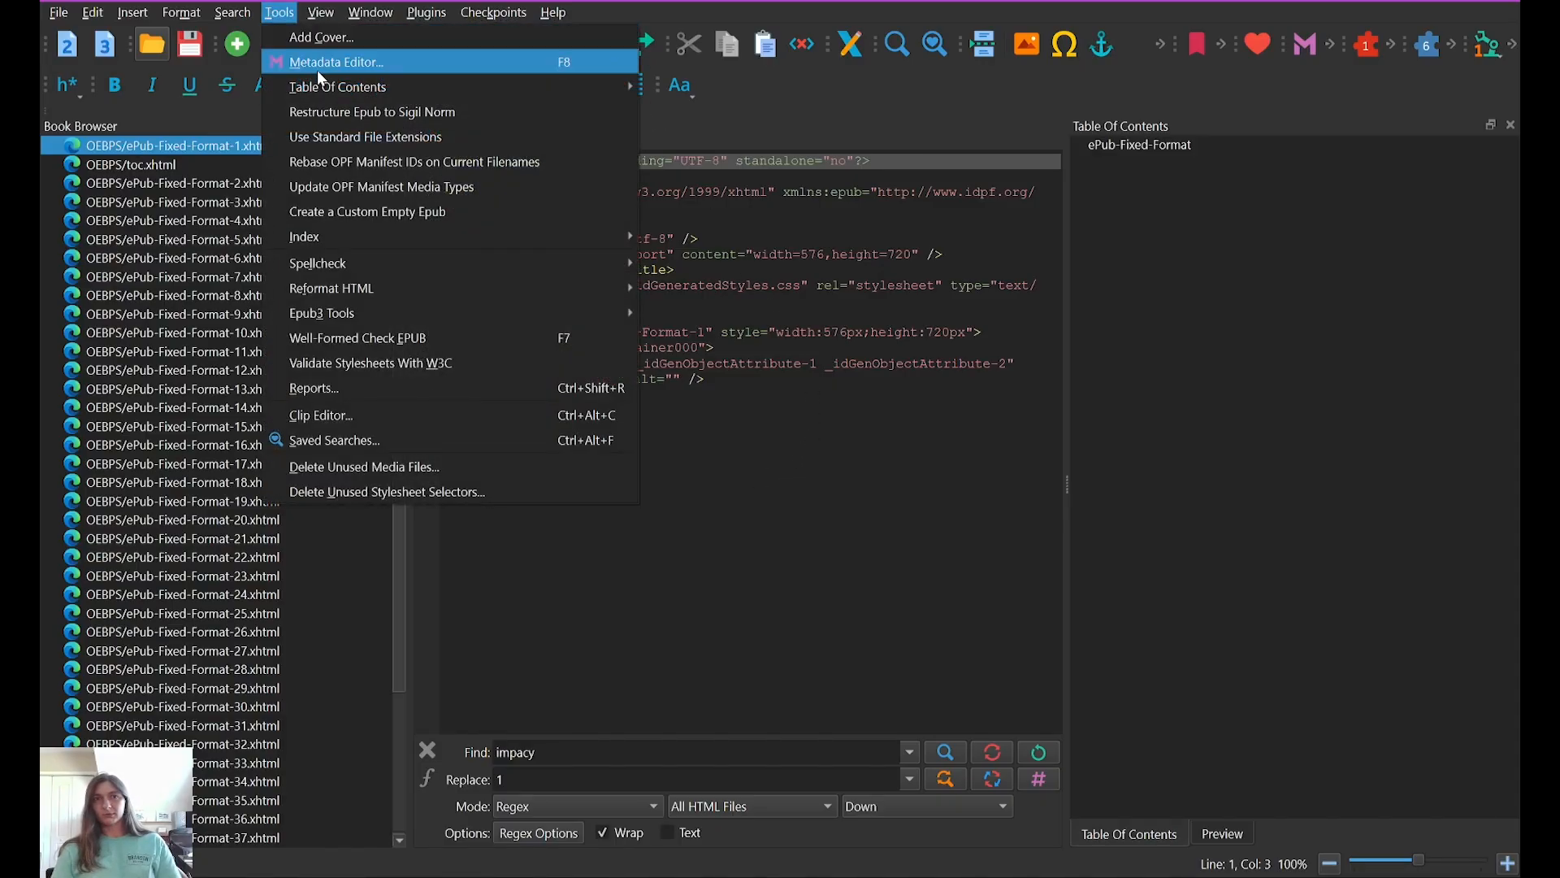
left_click(338, 87)
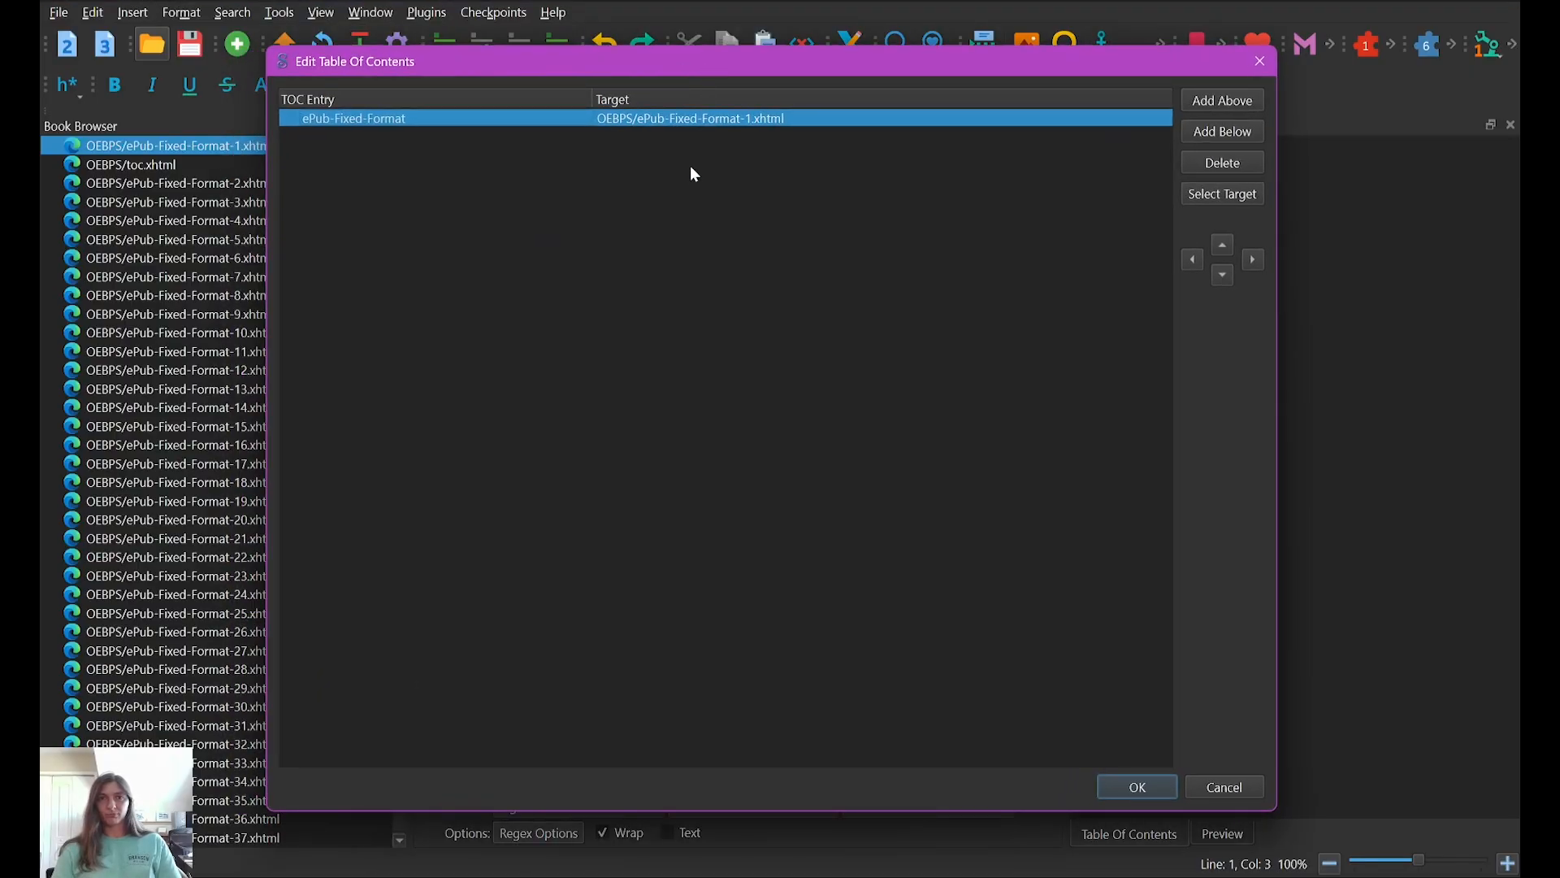
mouse_move(1182, 248)
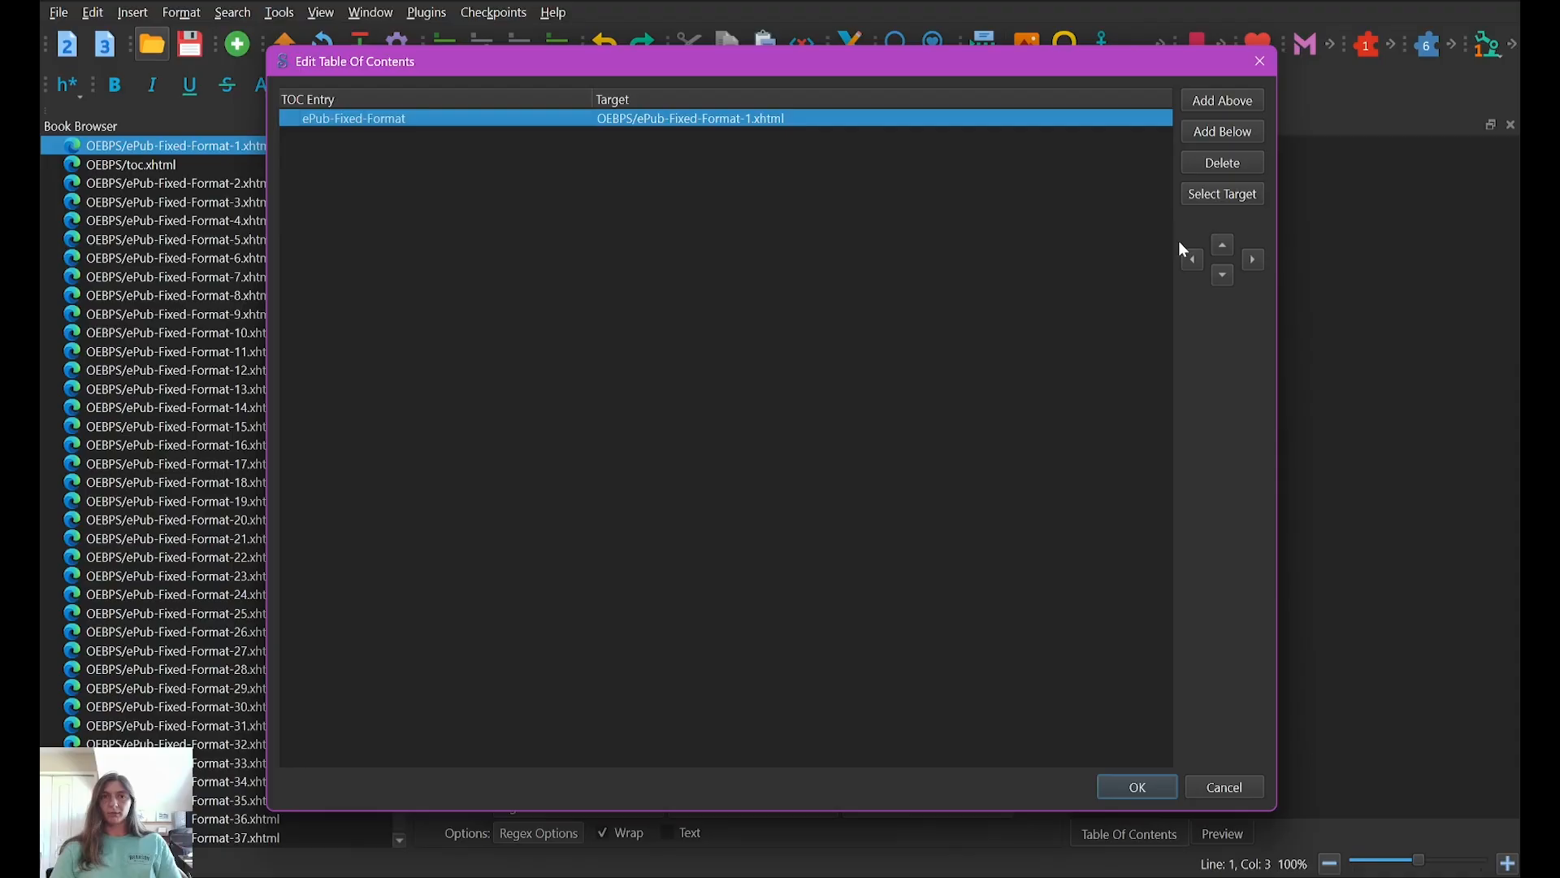
mouse_move(1193, 120)
type("T")
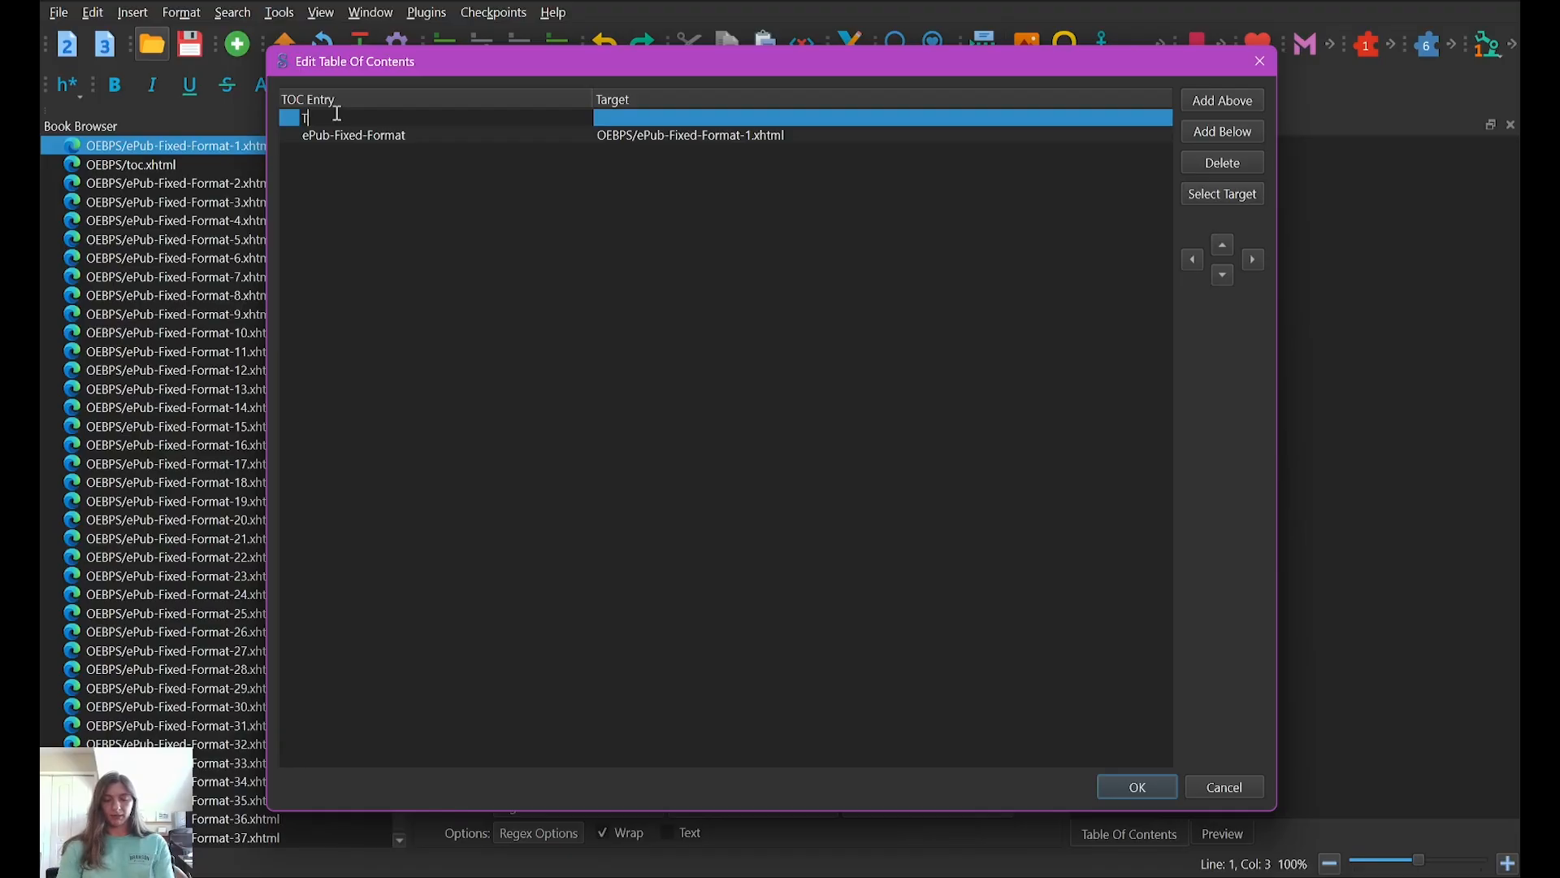
type("itle Page")
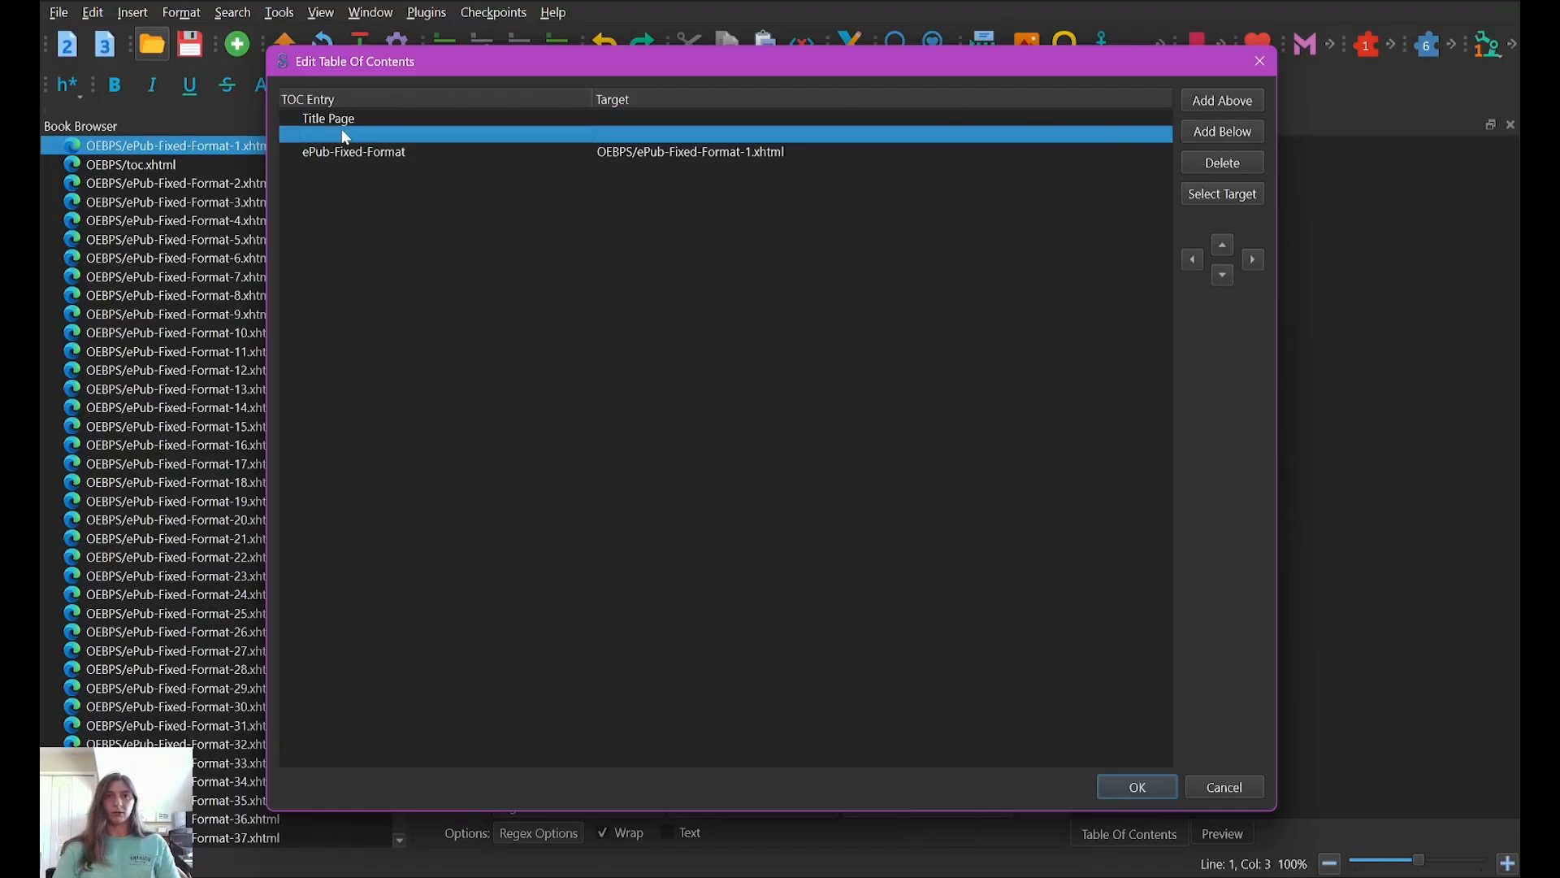
type("Copyright")
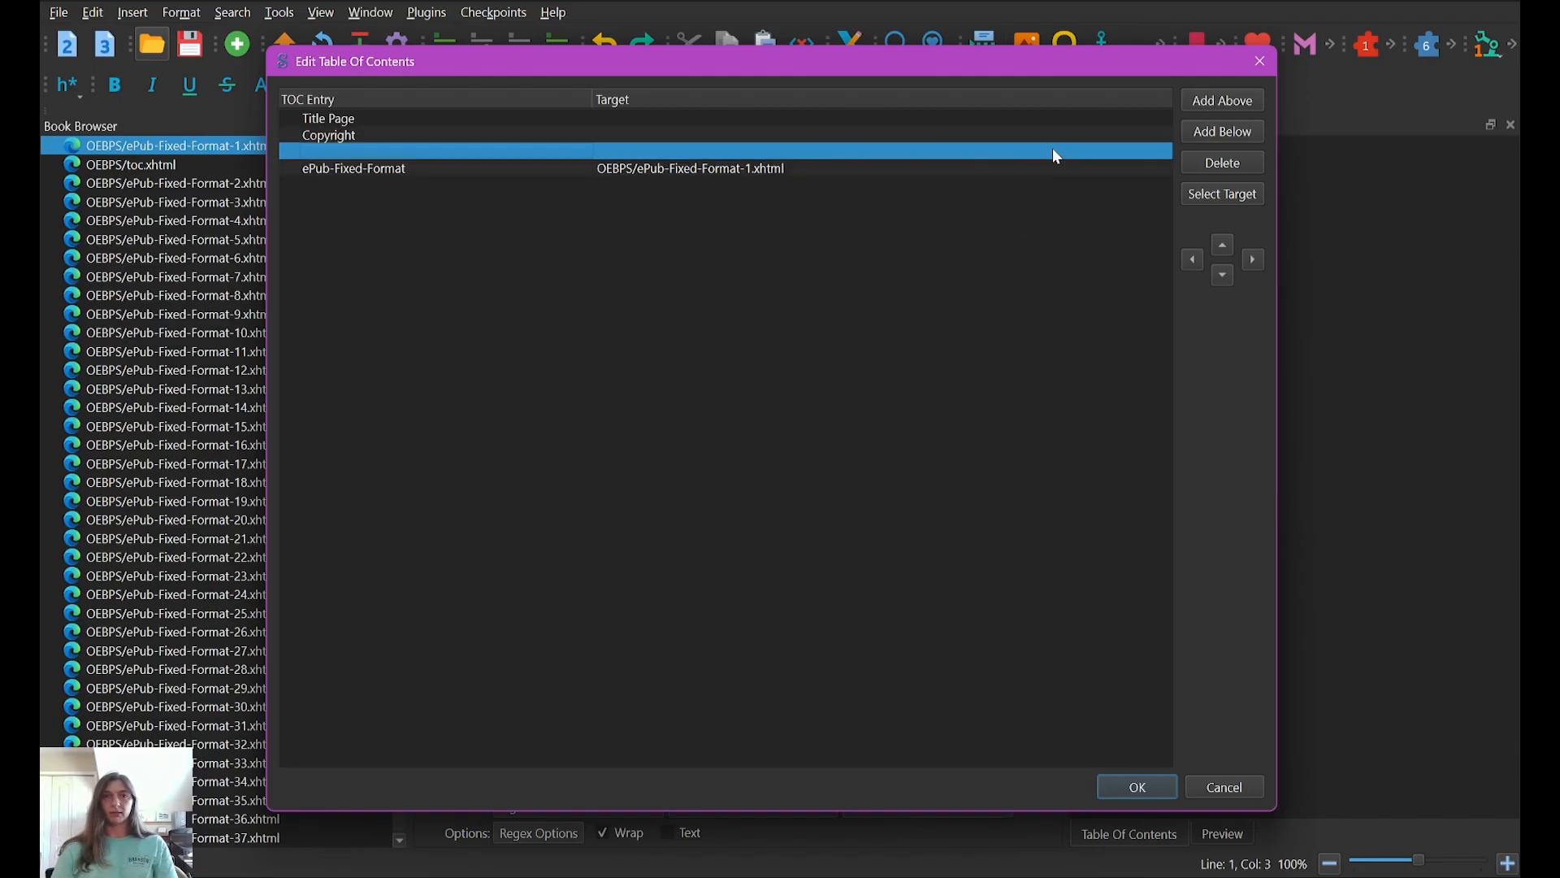
type("Ded")
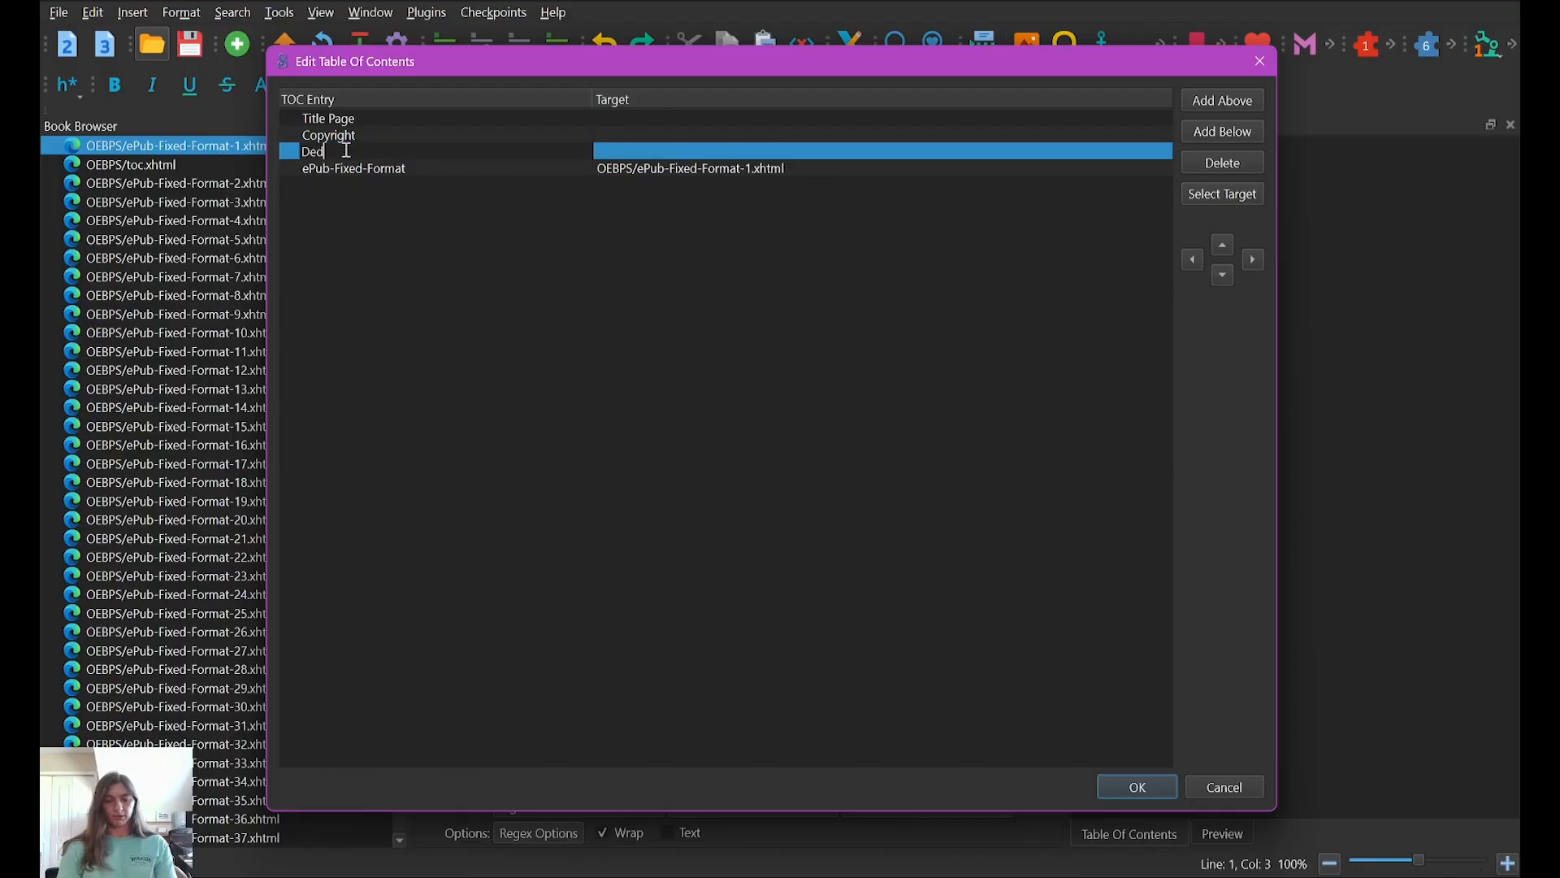
type("ication")
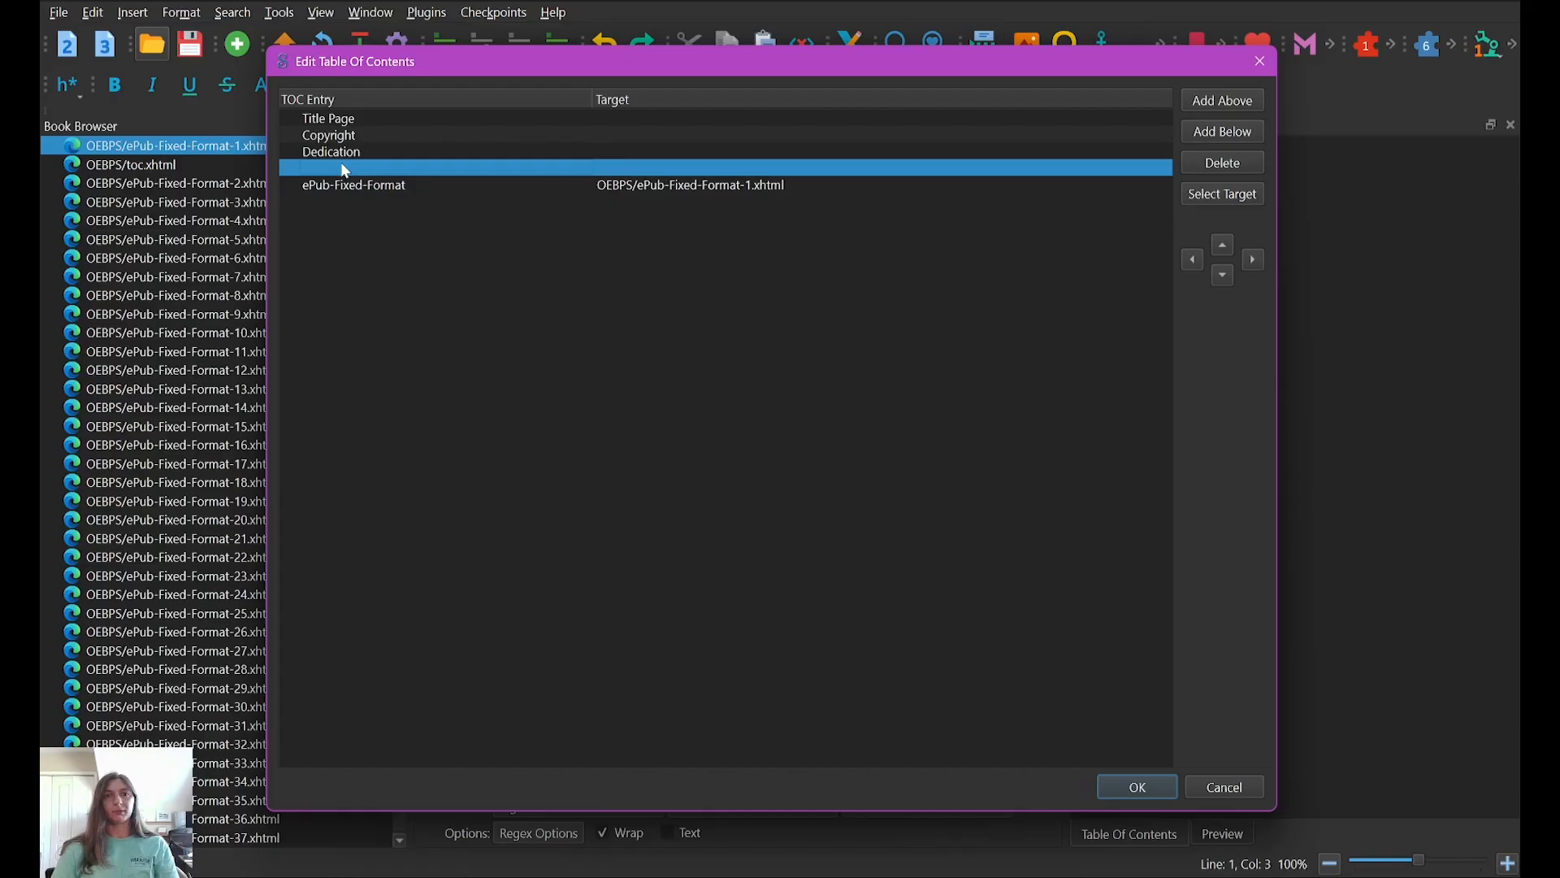
Step: Add Story Beginning and About the Author entries, then delete the ePub-Fixed-Format entry
type("Story")
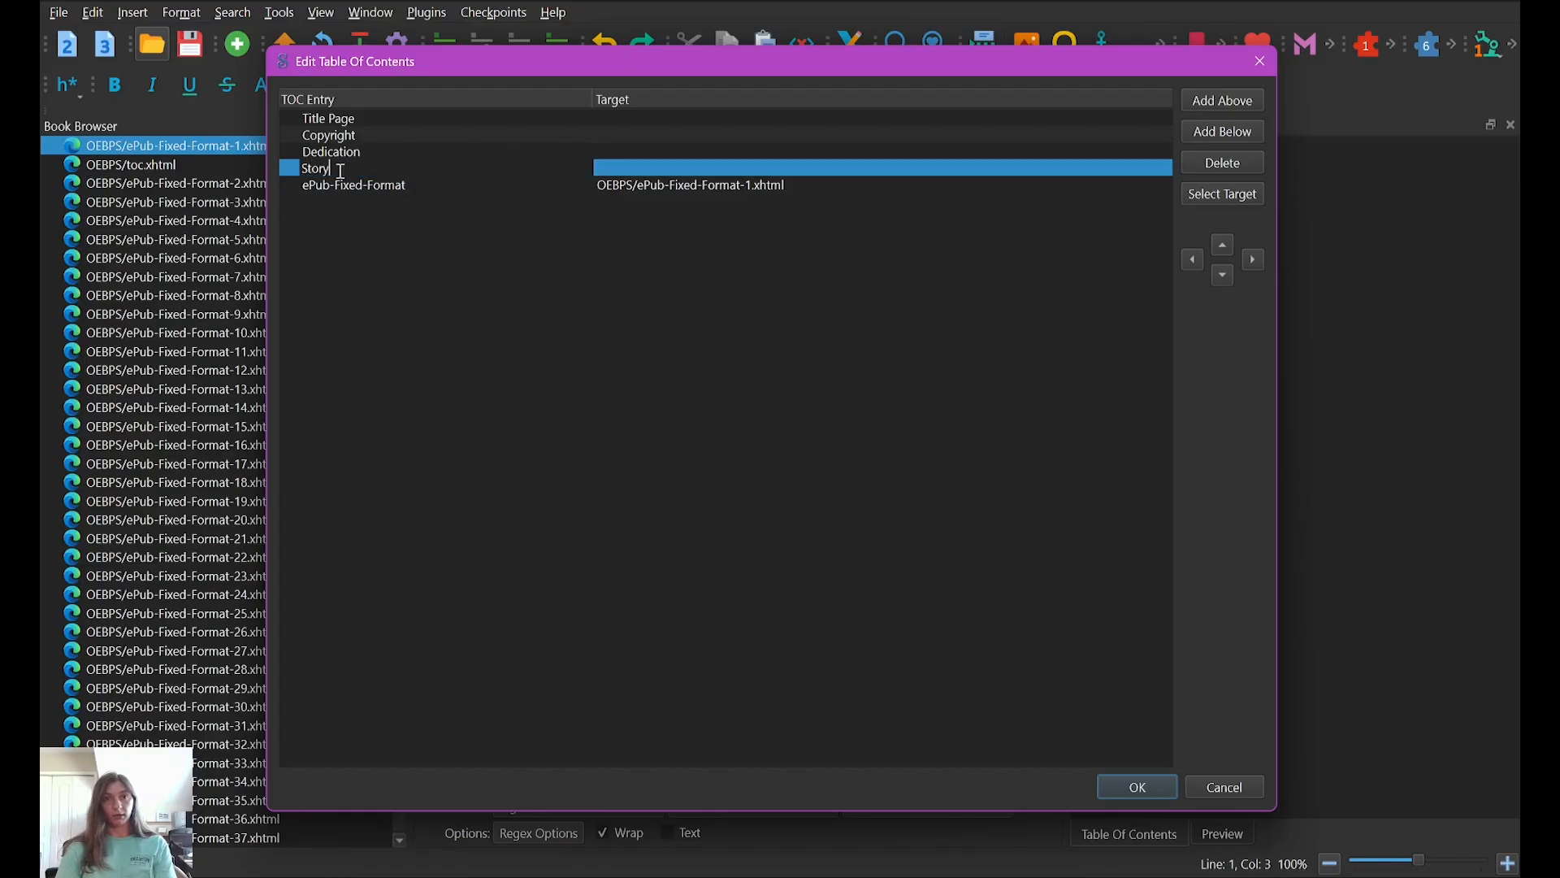
type("Beginning")
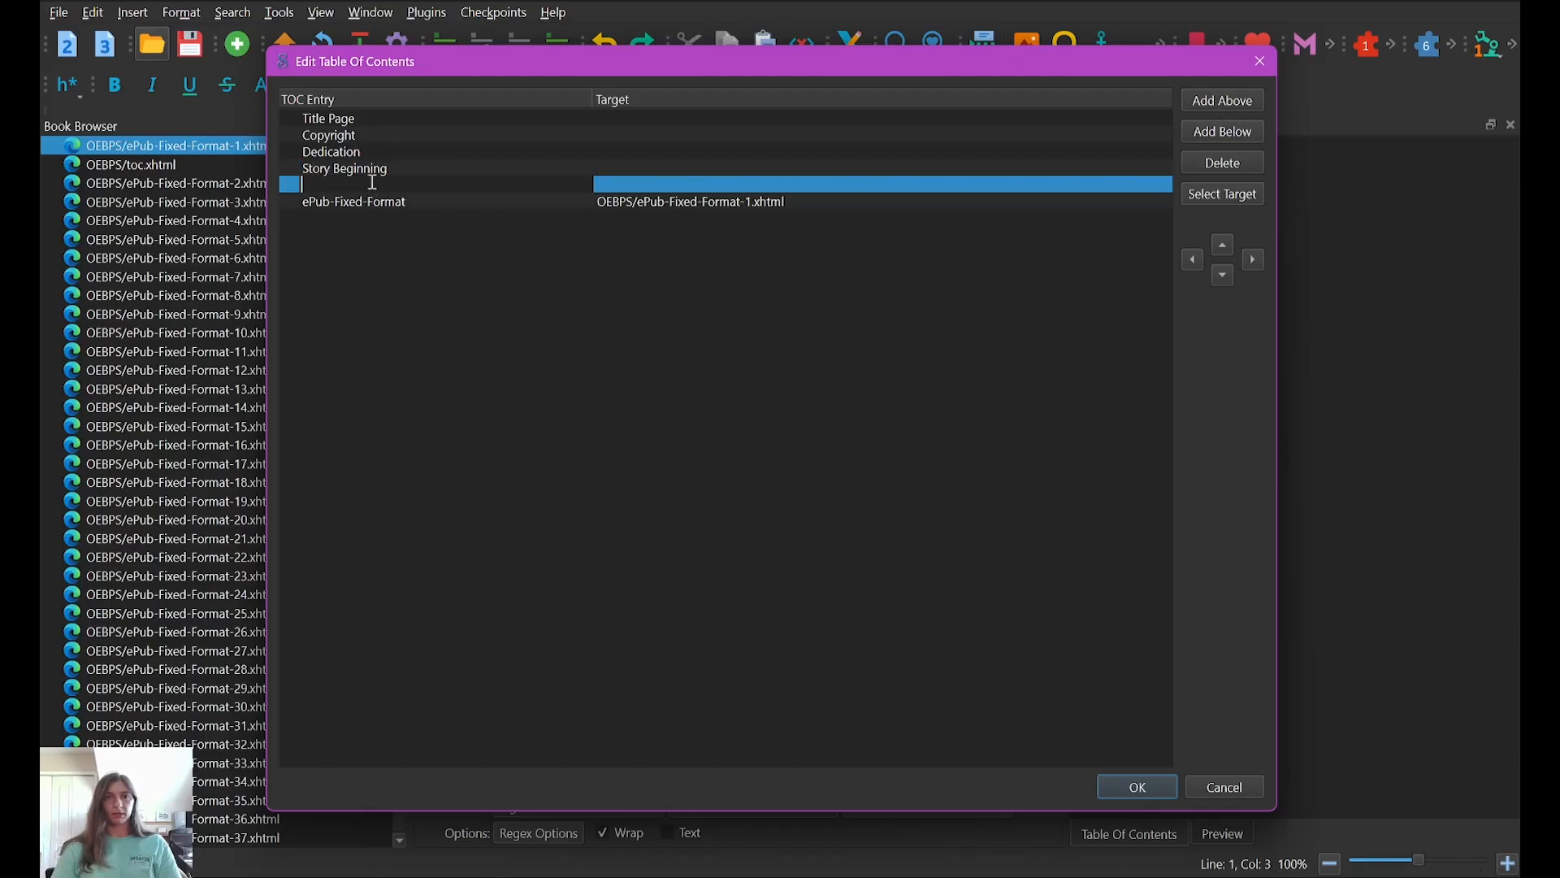
type("About the")
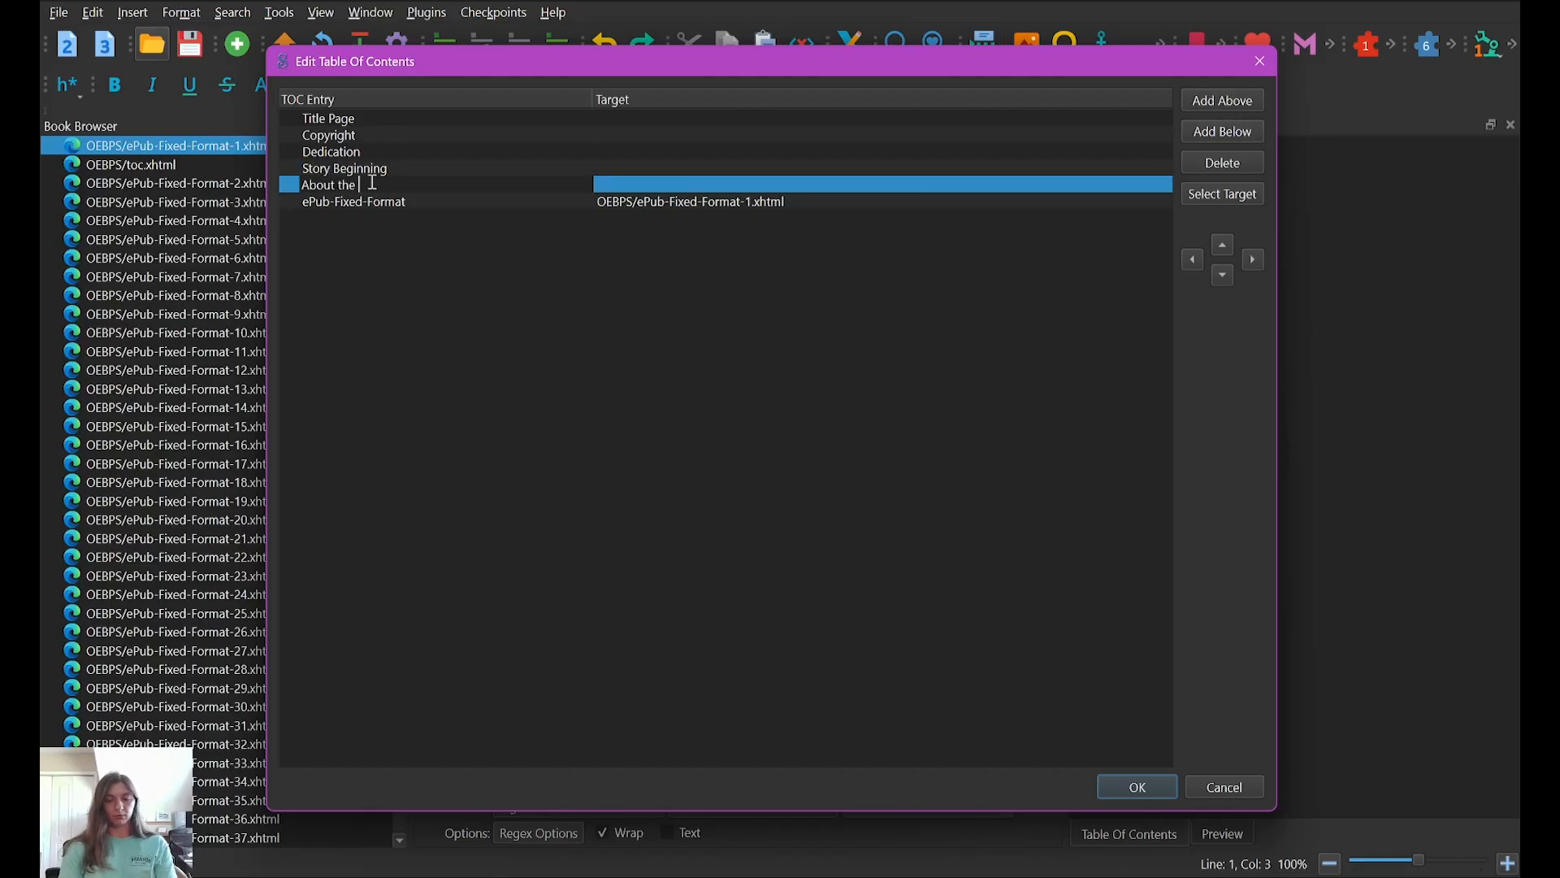
type("Author & Illustrator")
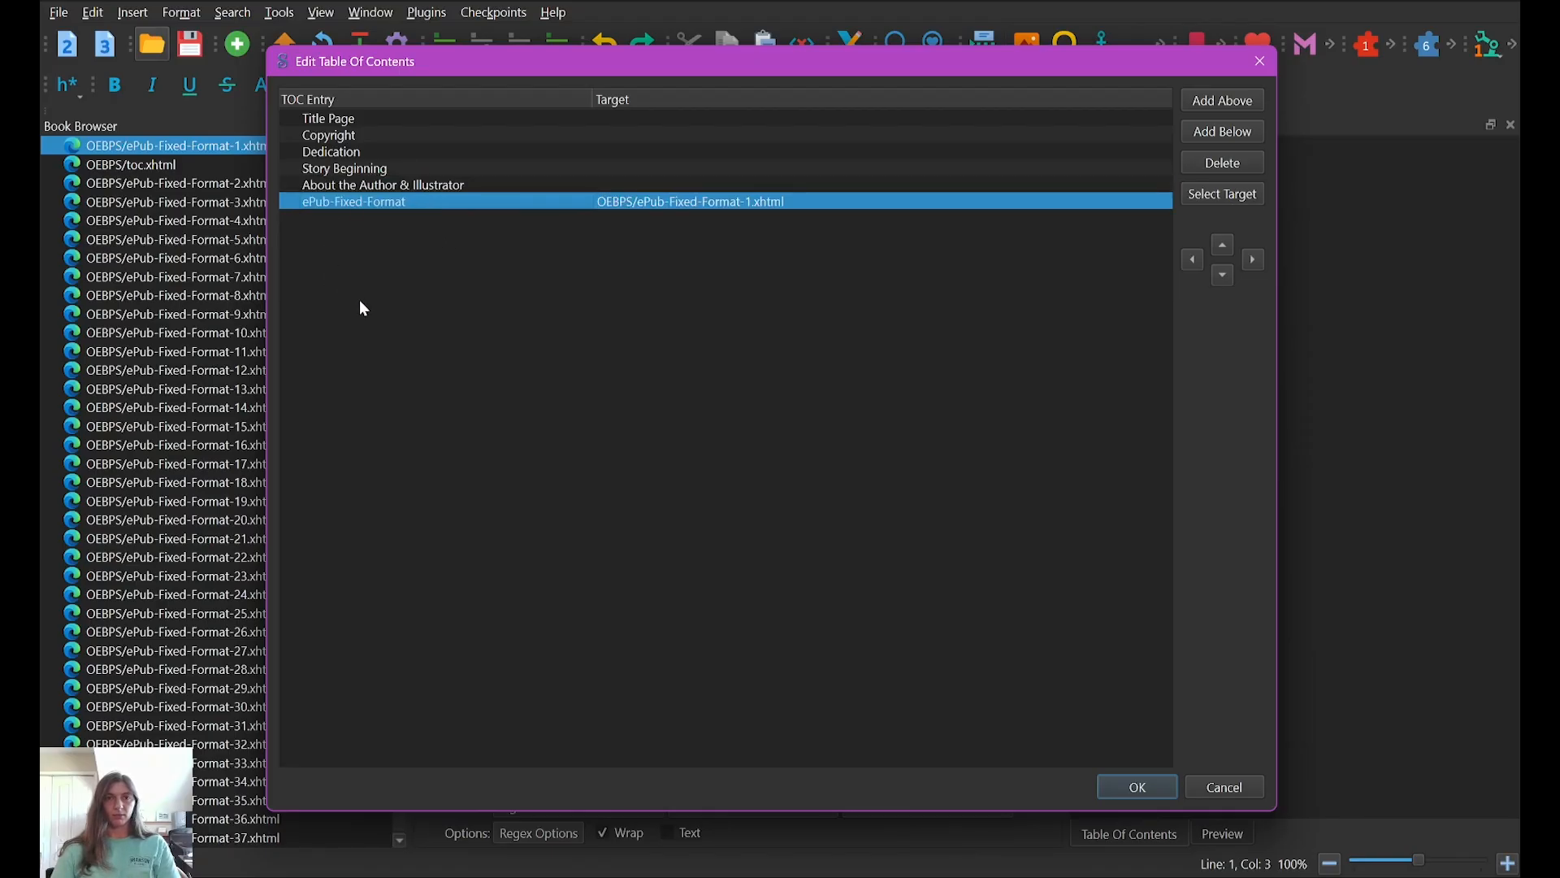
left_click(1222, 162)
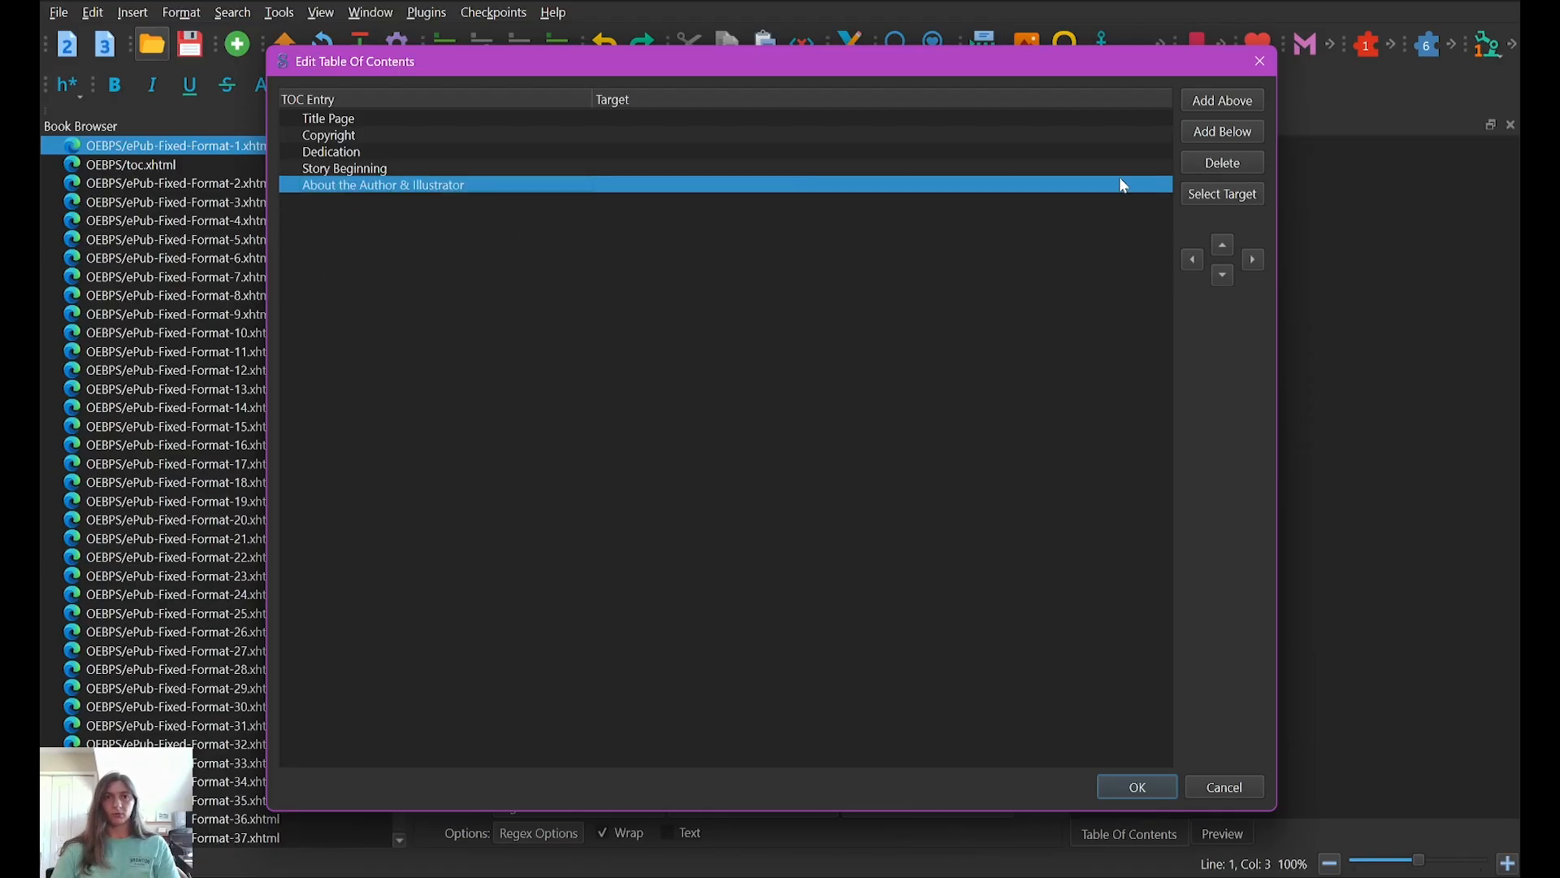
left_click(329, 117)
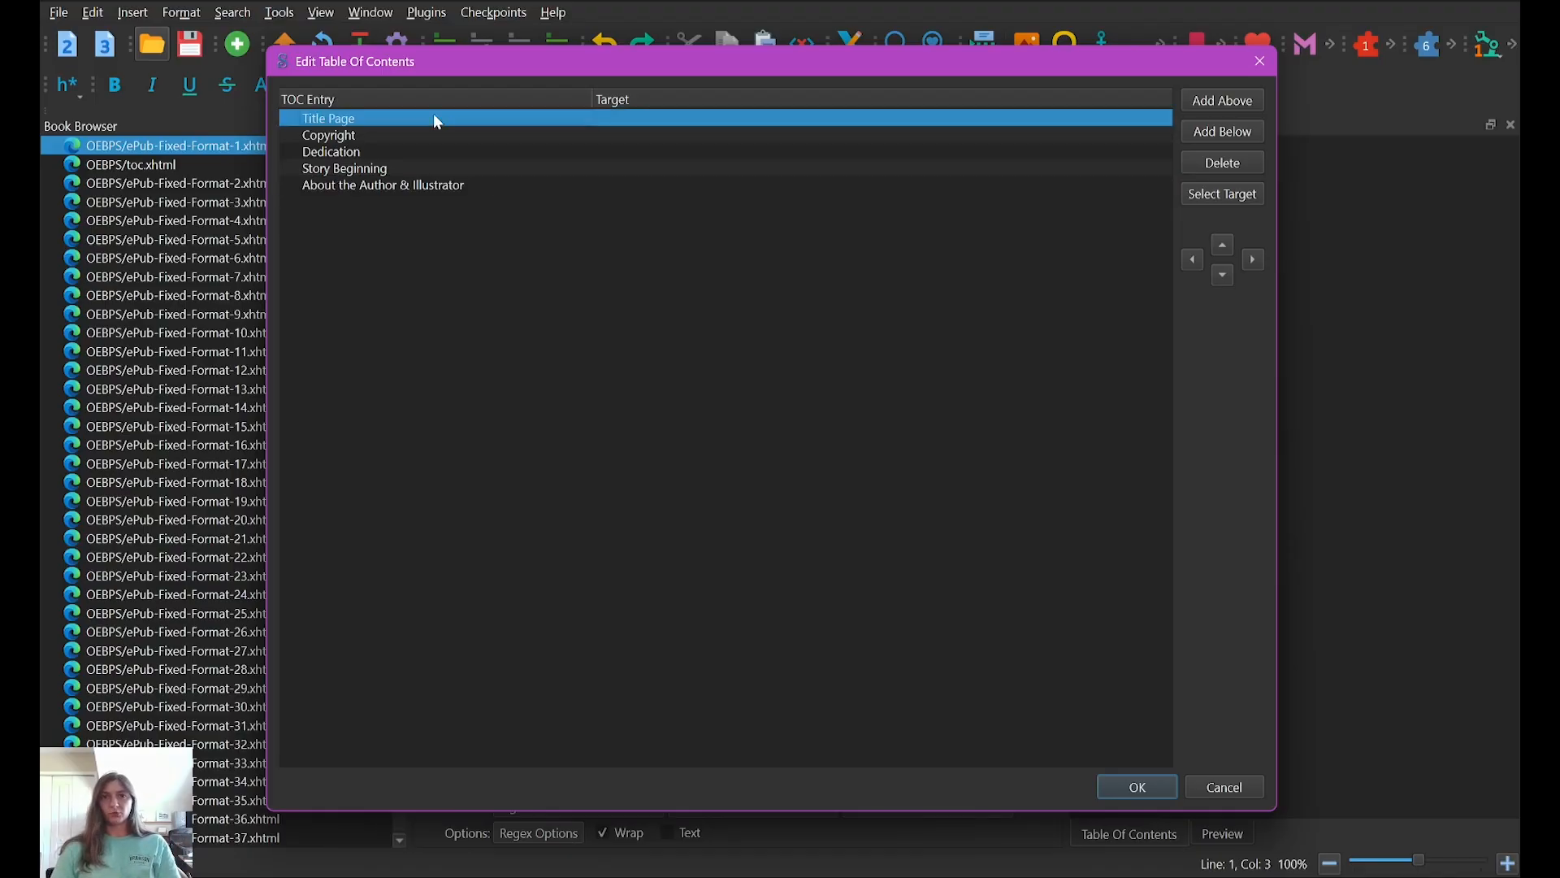
mouse_move(395, 151)
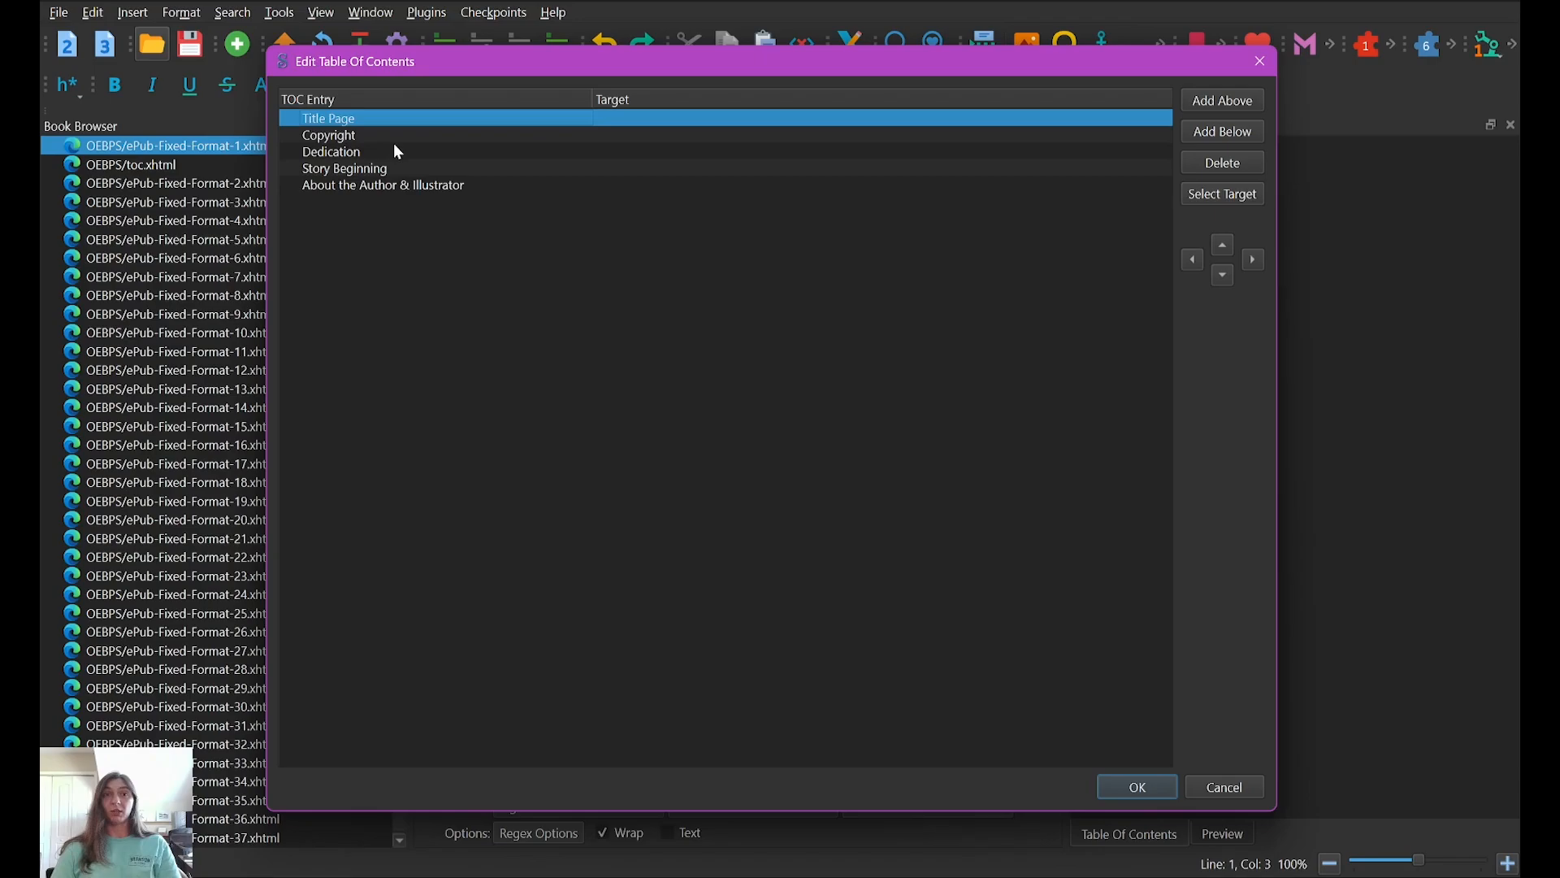
mouse_move(351, 120)
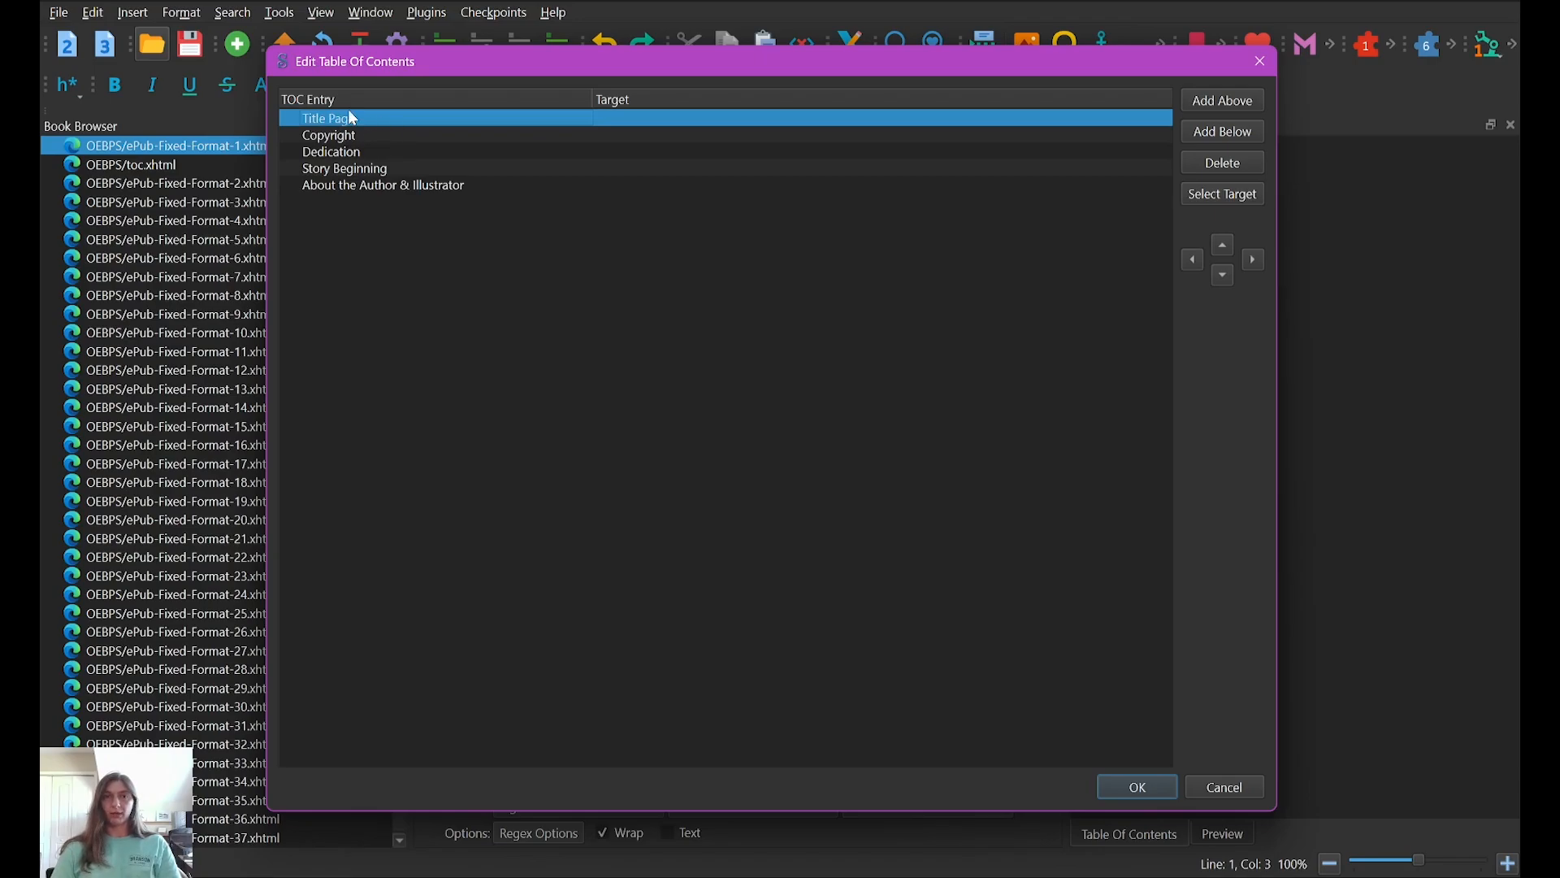
mouse_move(625, 110)
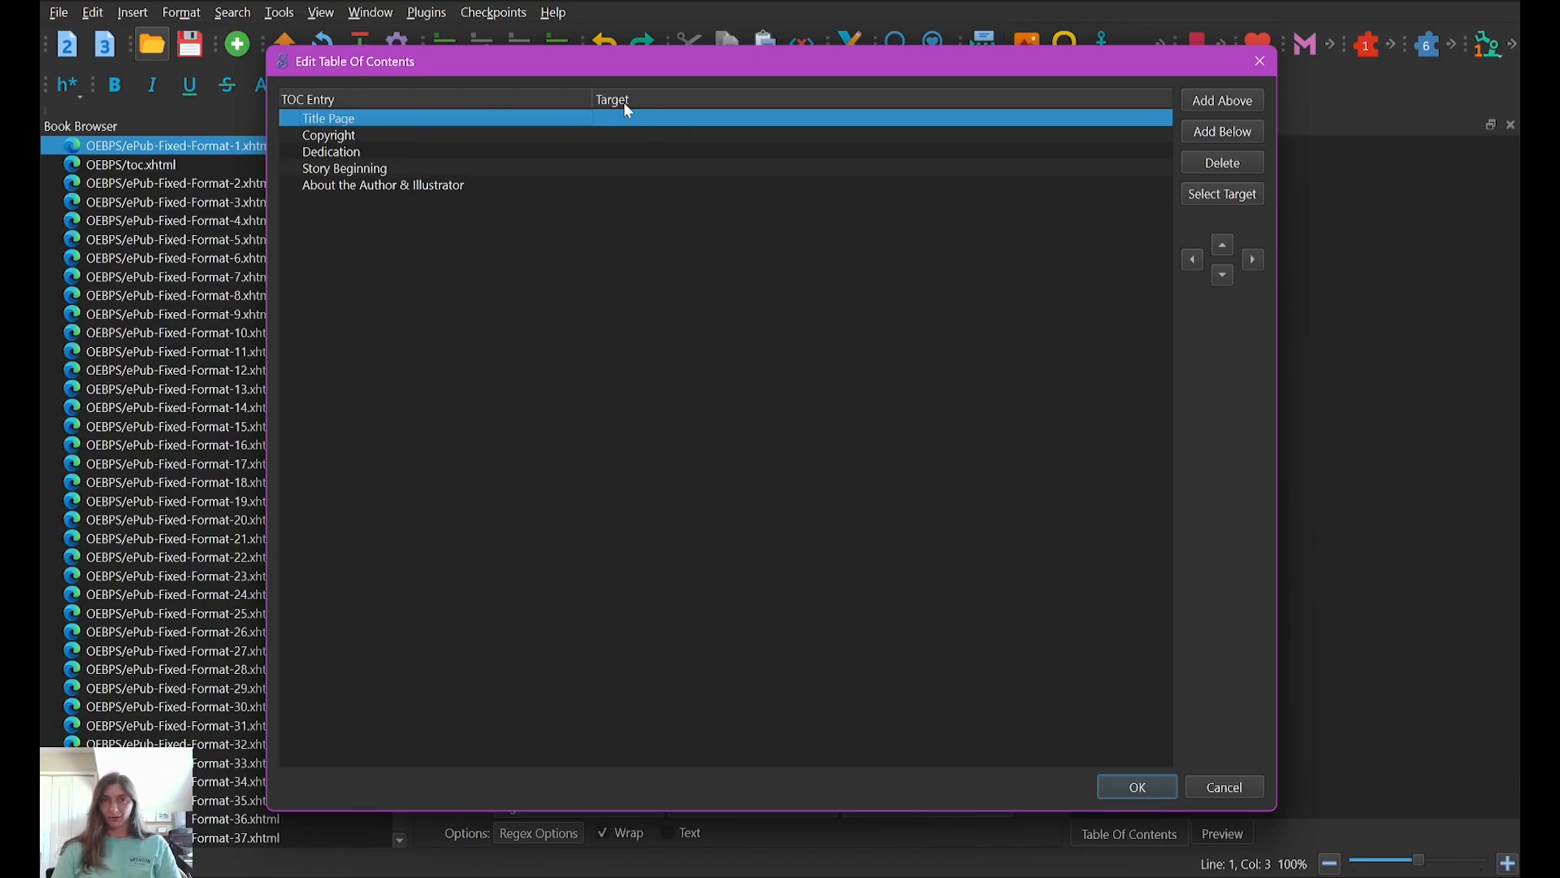
mouse_move(640, 123)
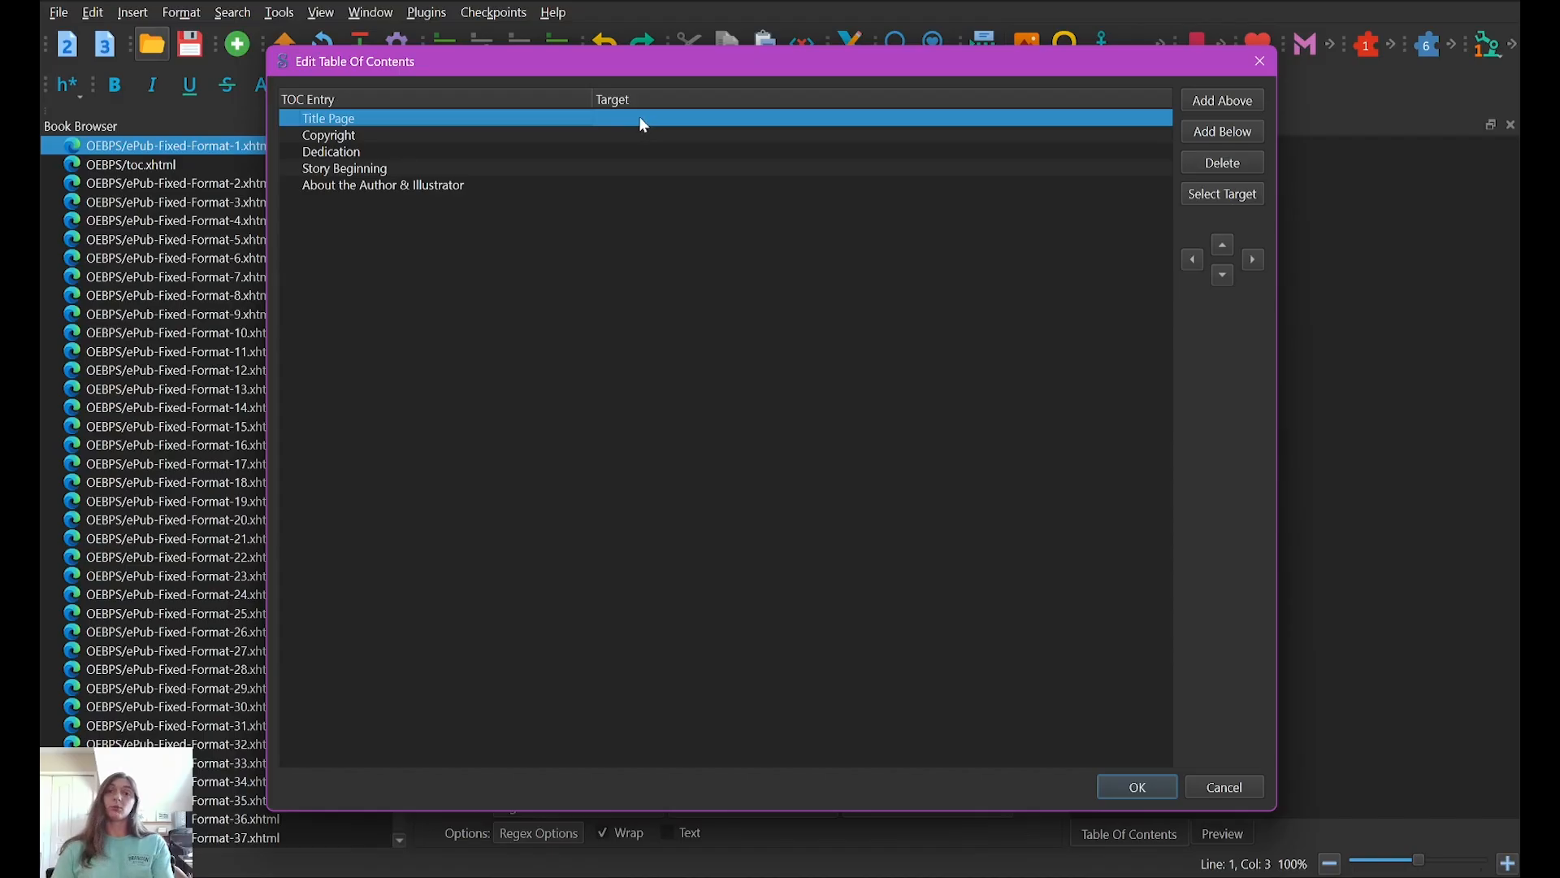
mouse_move(616, 124)
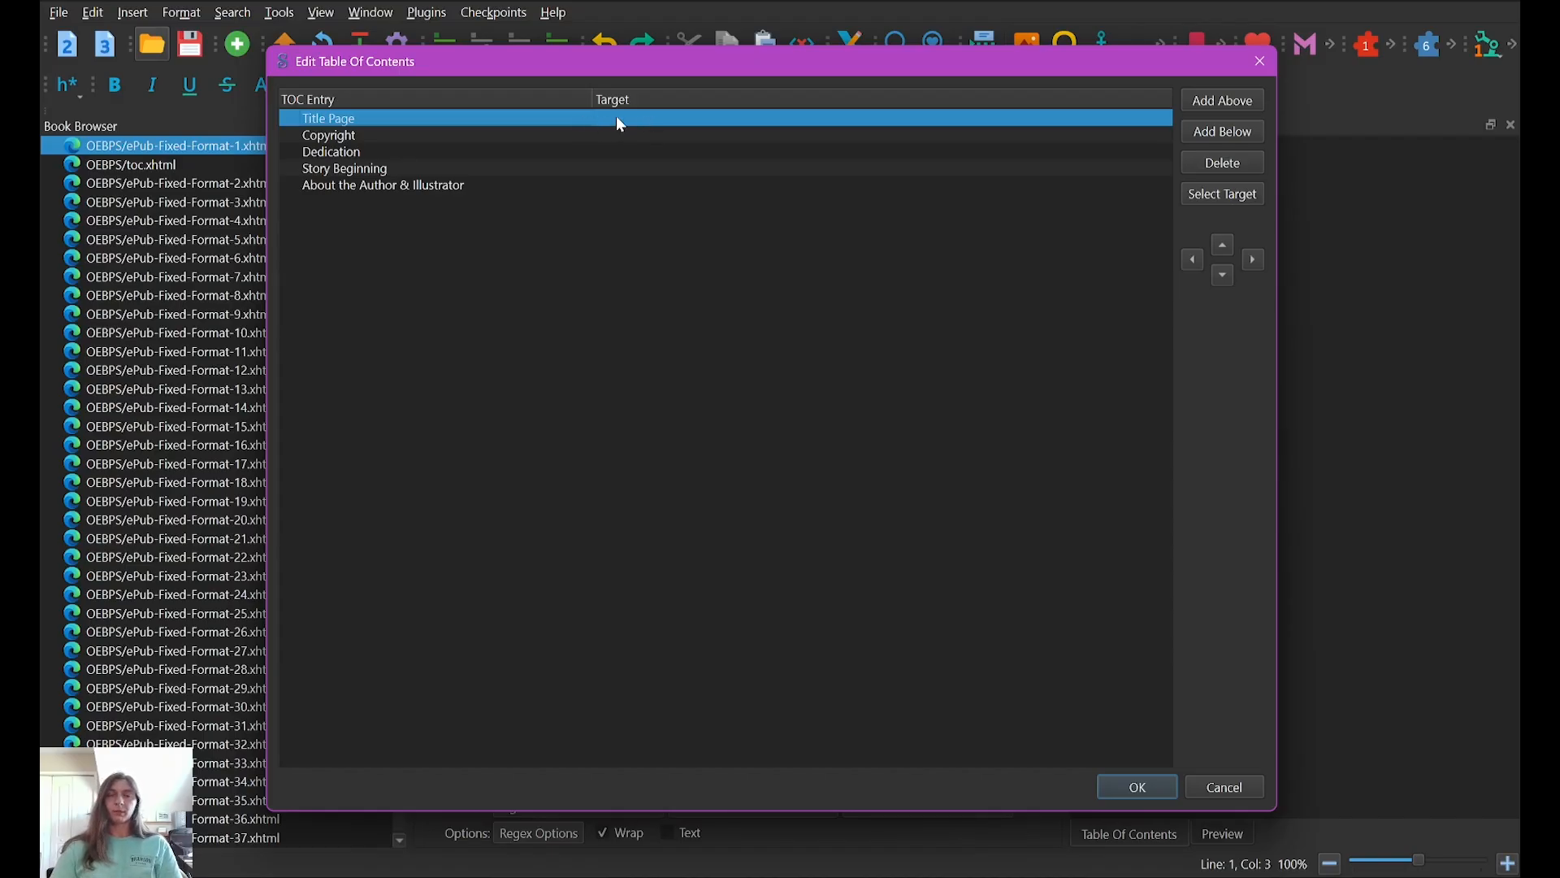
mouse_move(1267, 230)
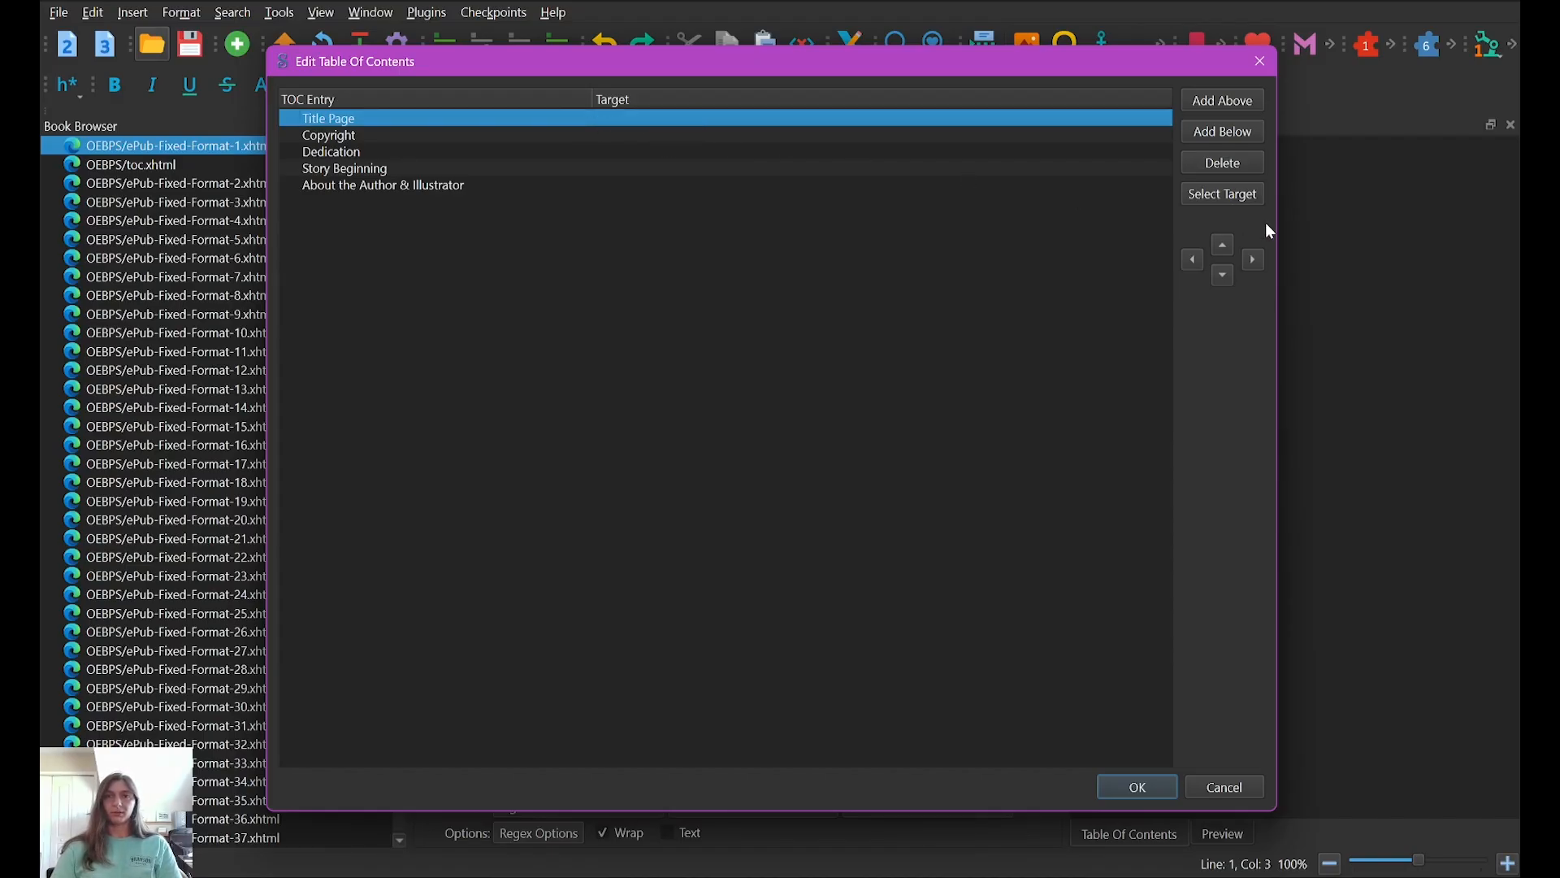
Step: Target Title Page to page 1's container and Copyright to page 2's, then start Dedication's target
left_click(1221, 193)
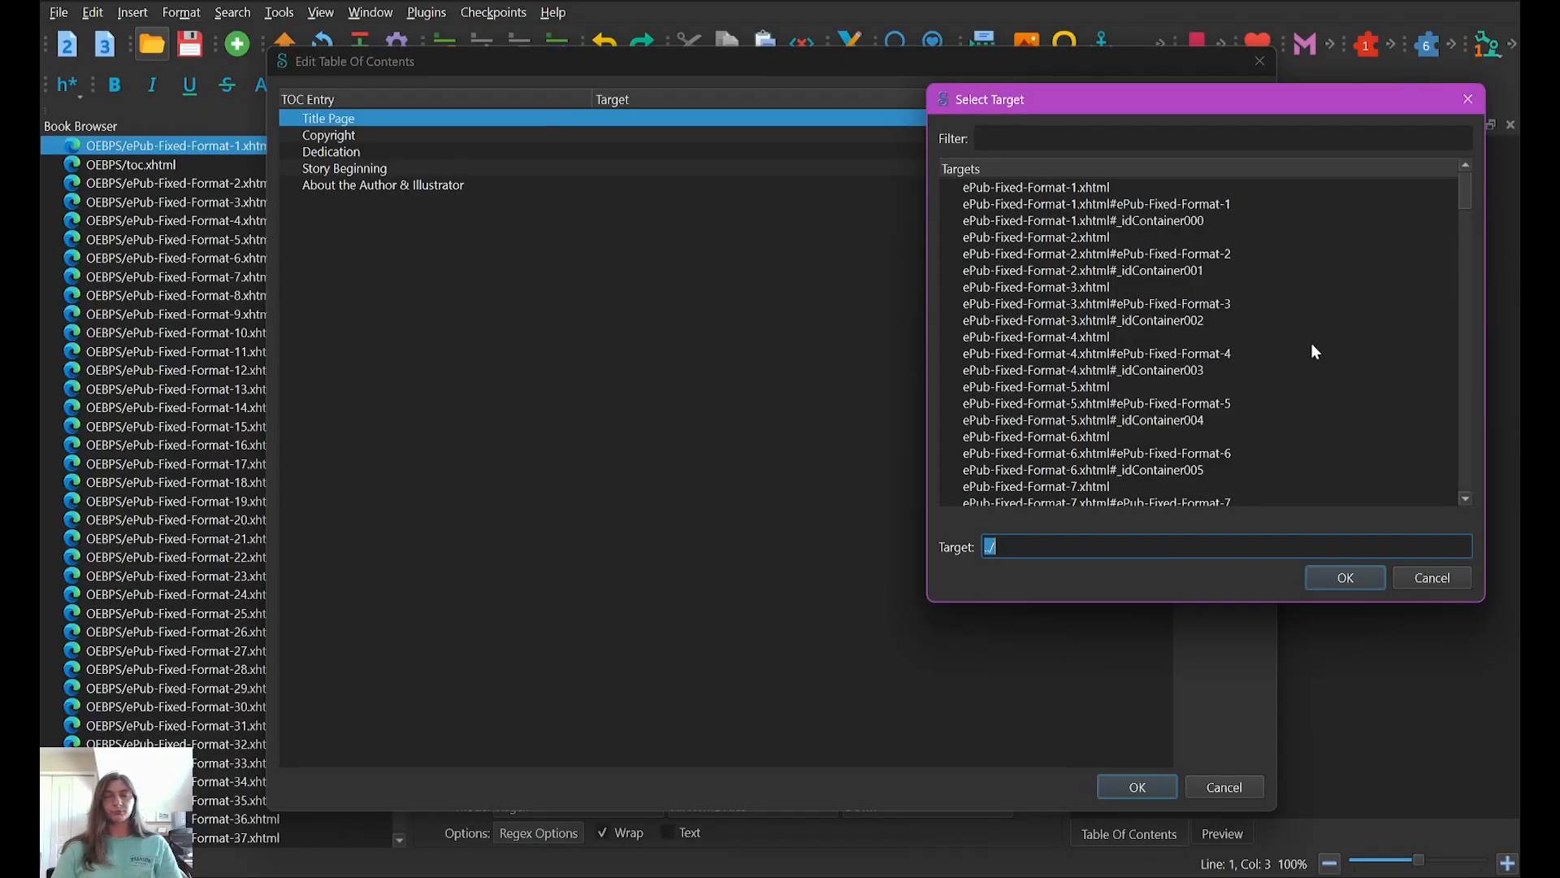
mouse_move(1289, 319)
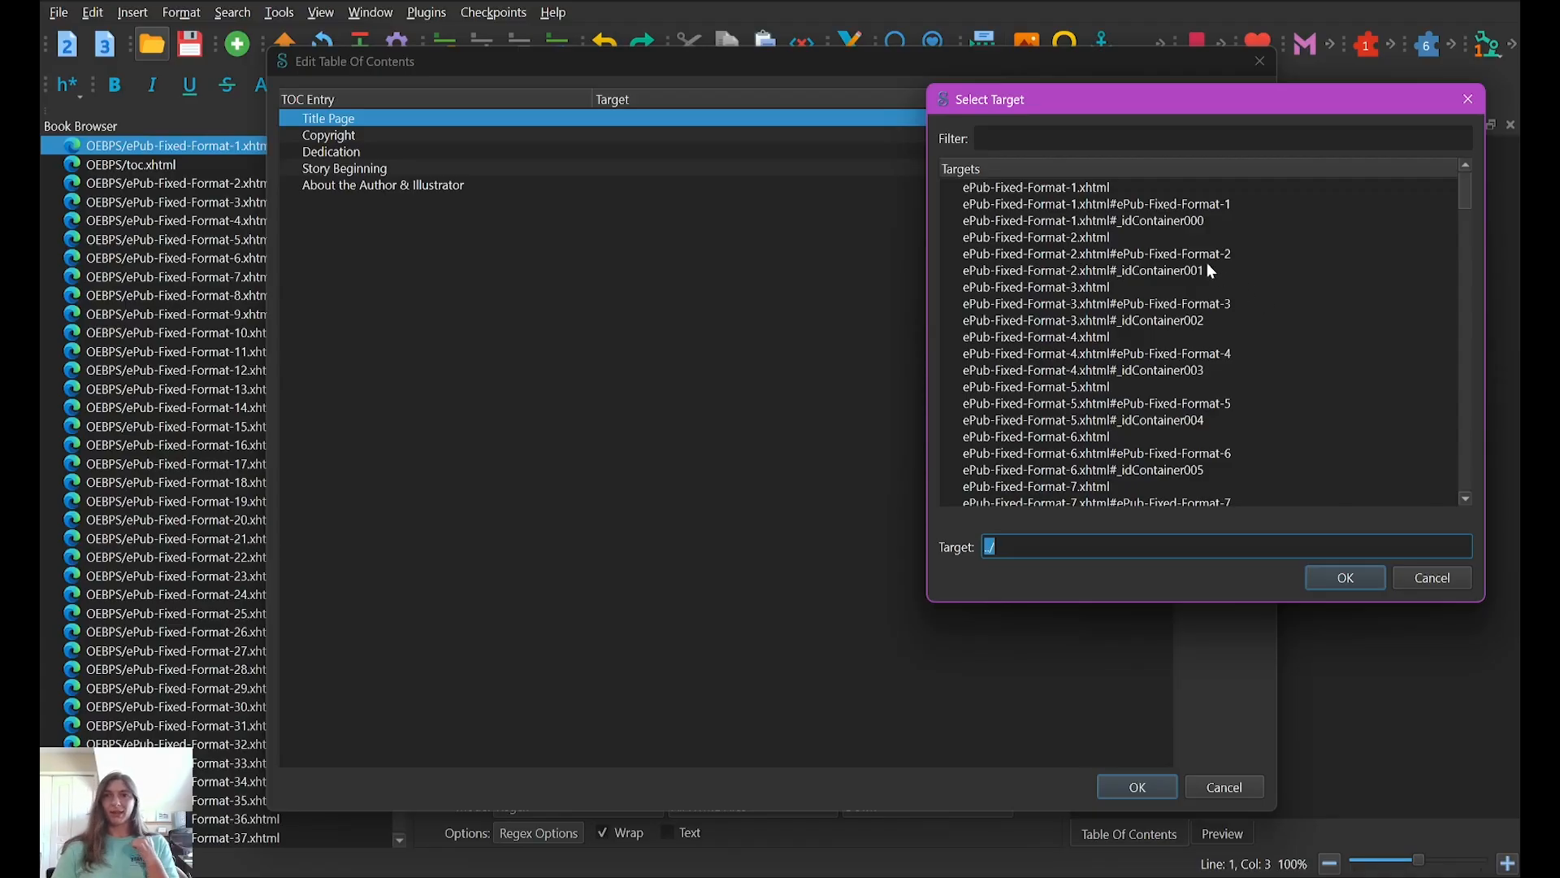
mouse_move(1151, 222)
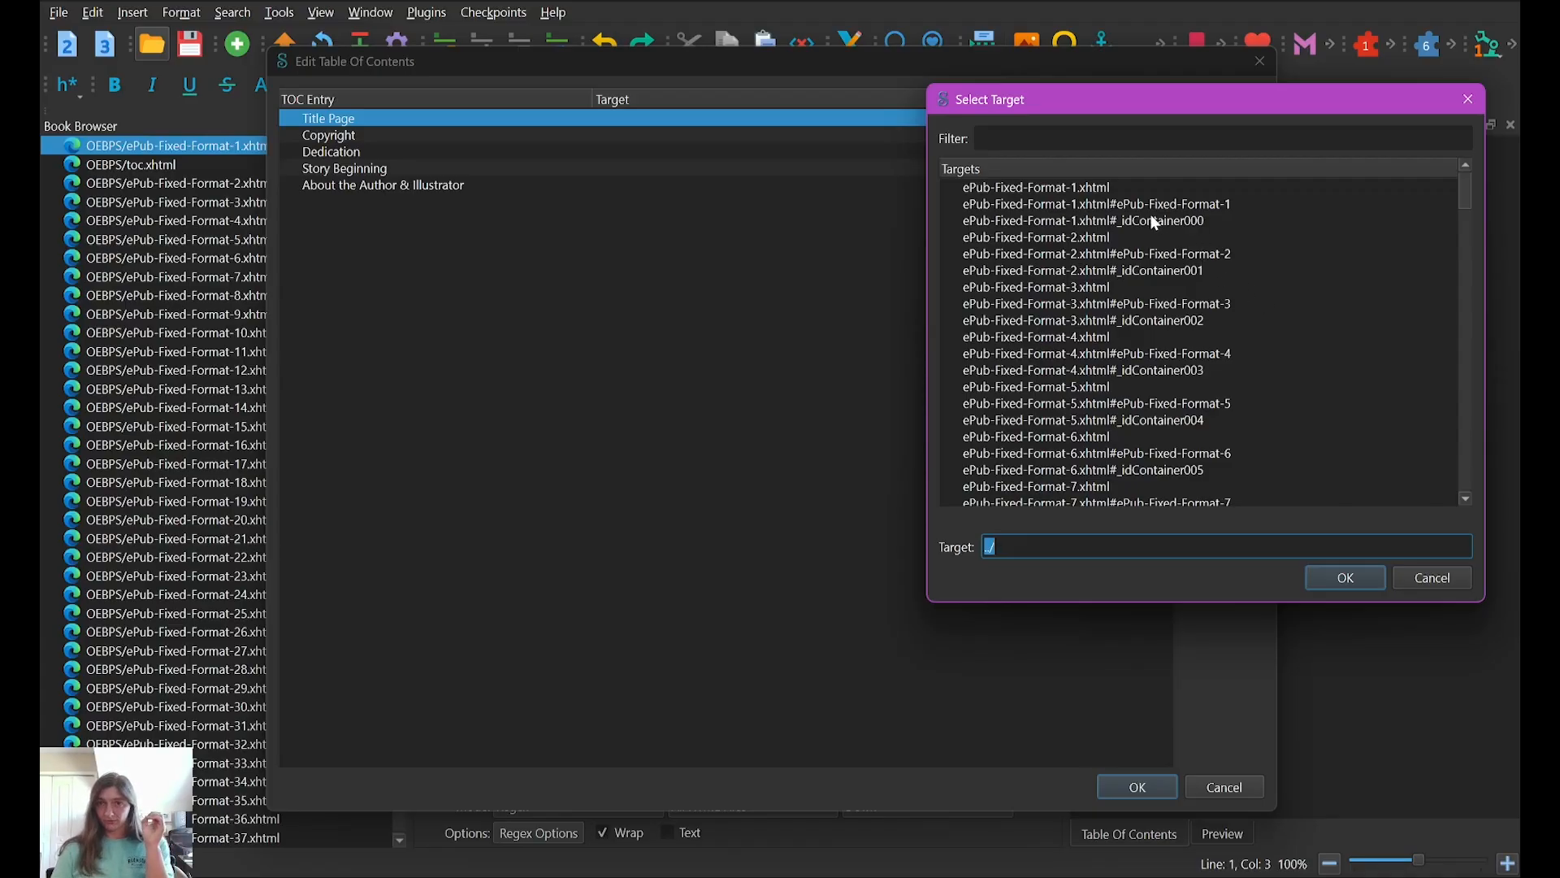
mouse_move(1166, 224)
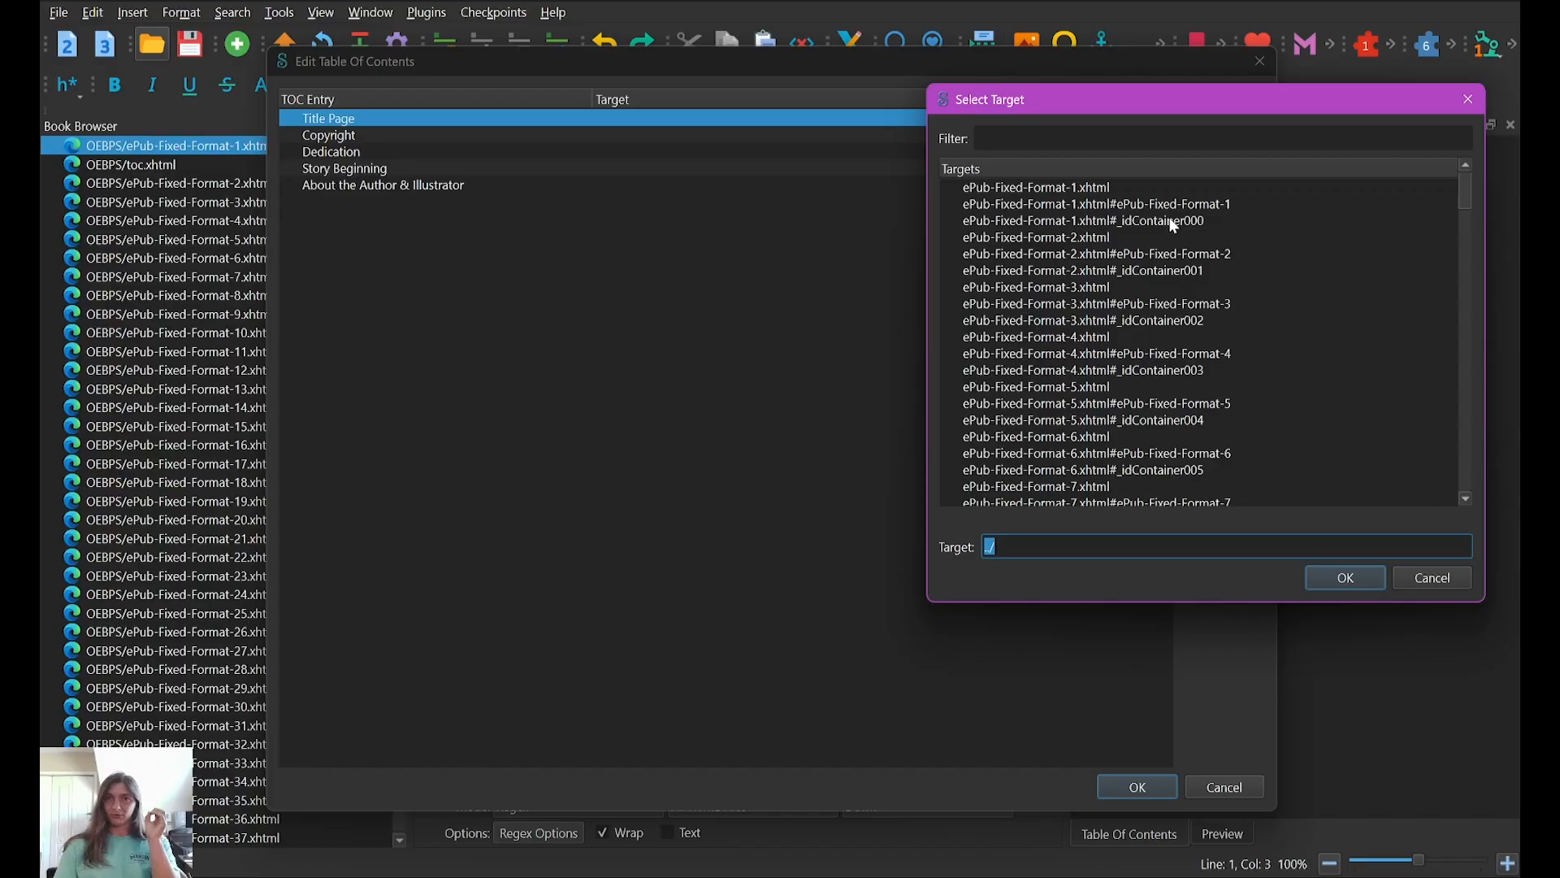
mouse_move(1182, 226)
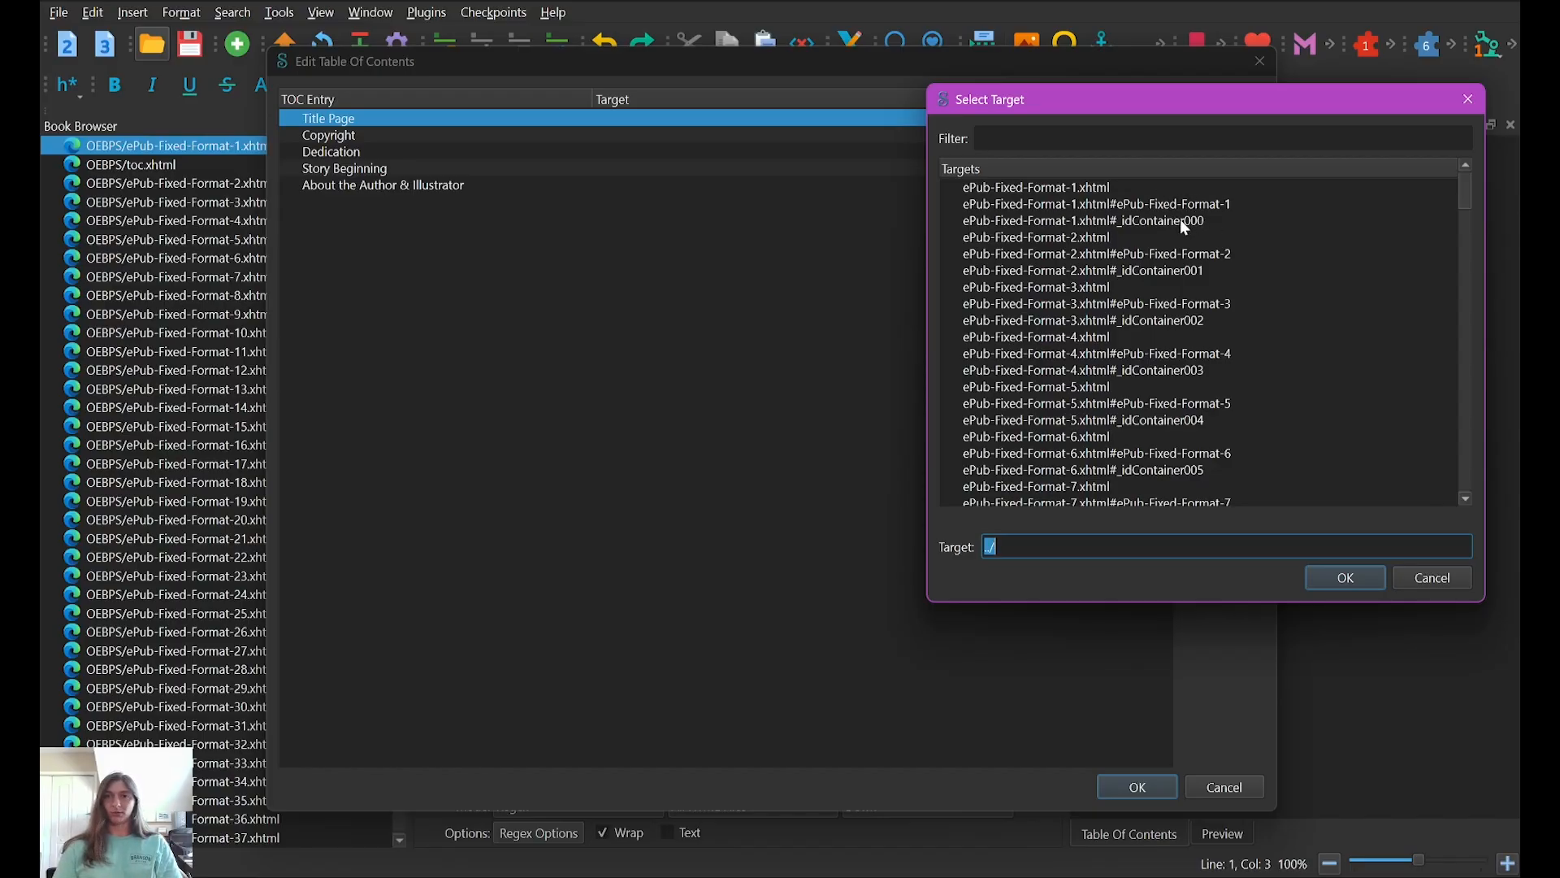
mouse_move(1152, 209)
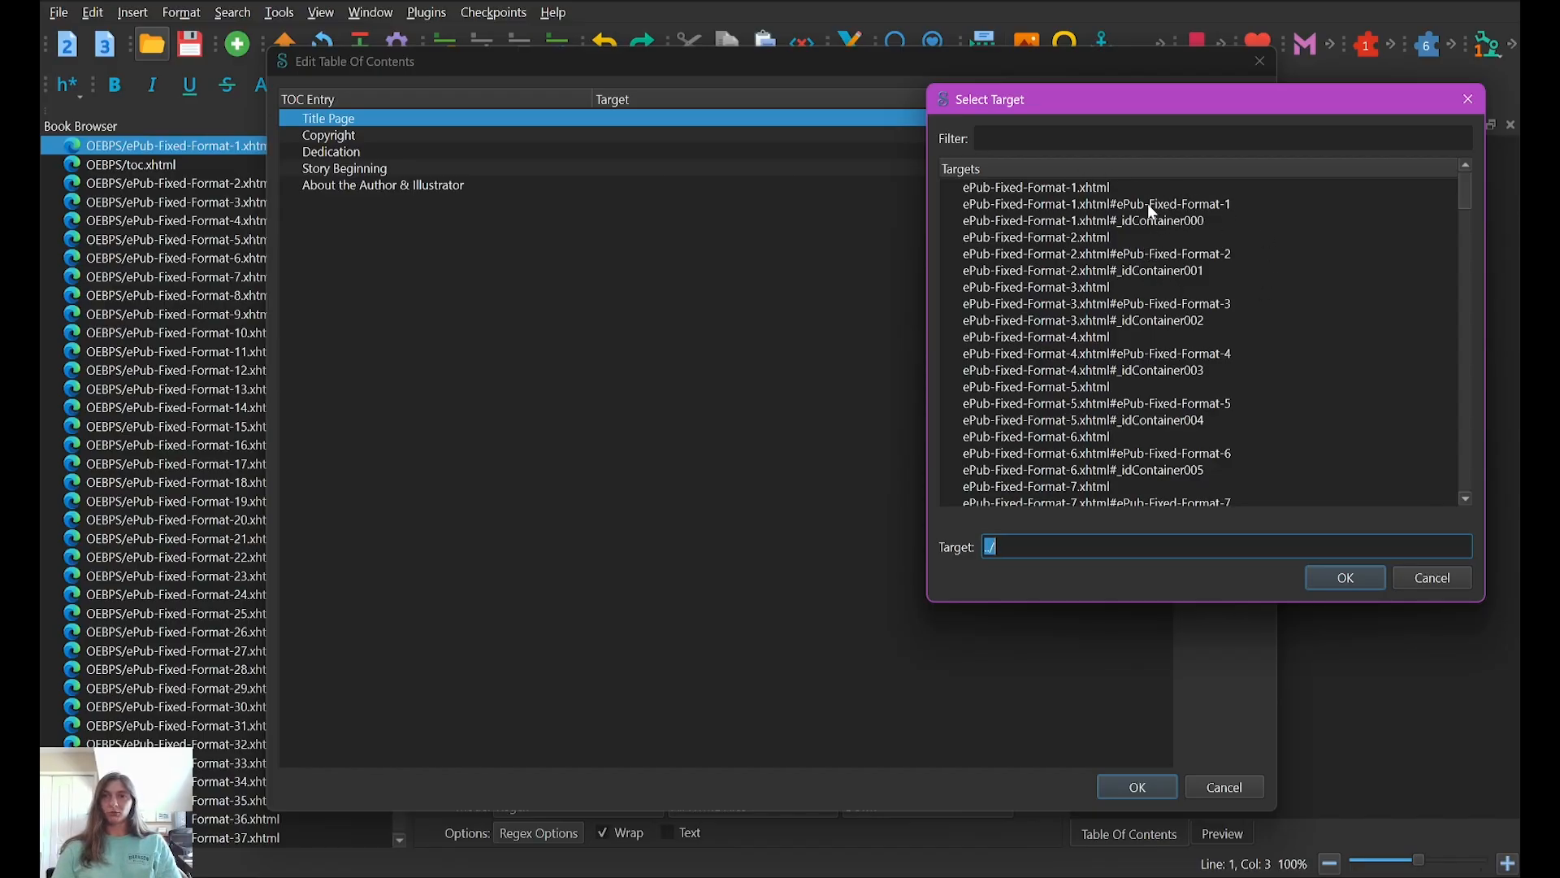
mouse_move(1184, 226)
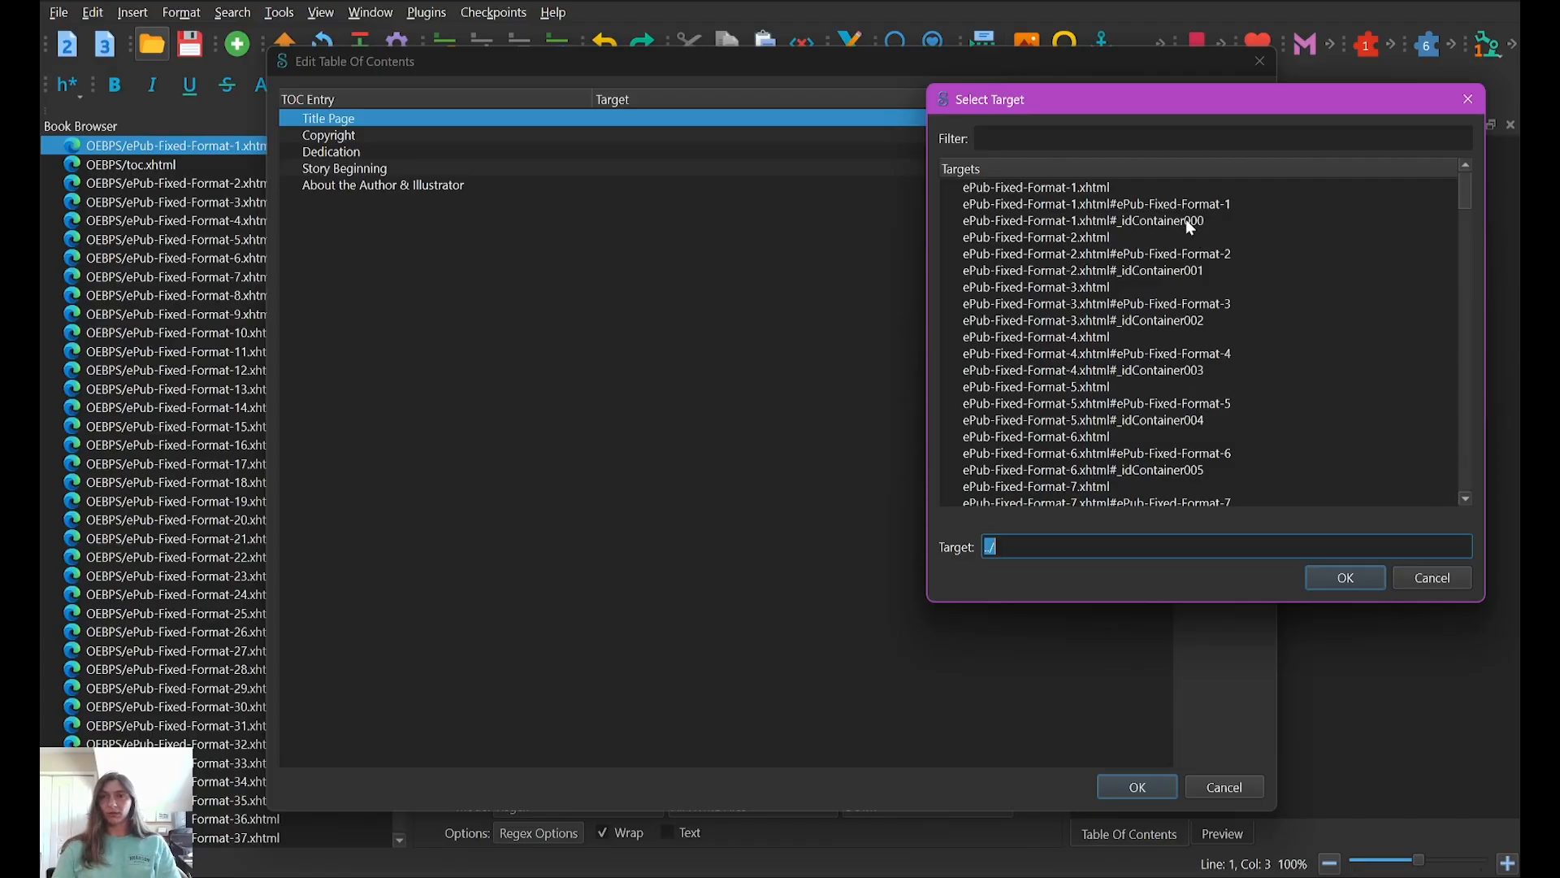
left_click(1343, 577)
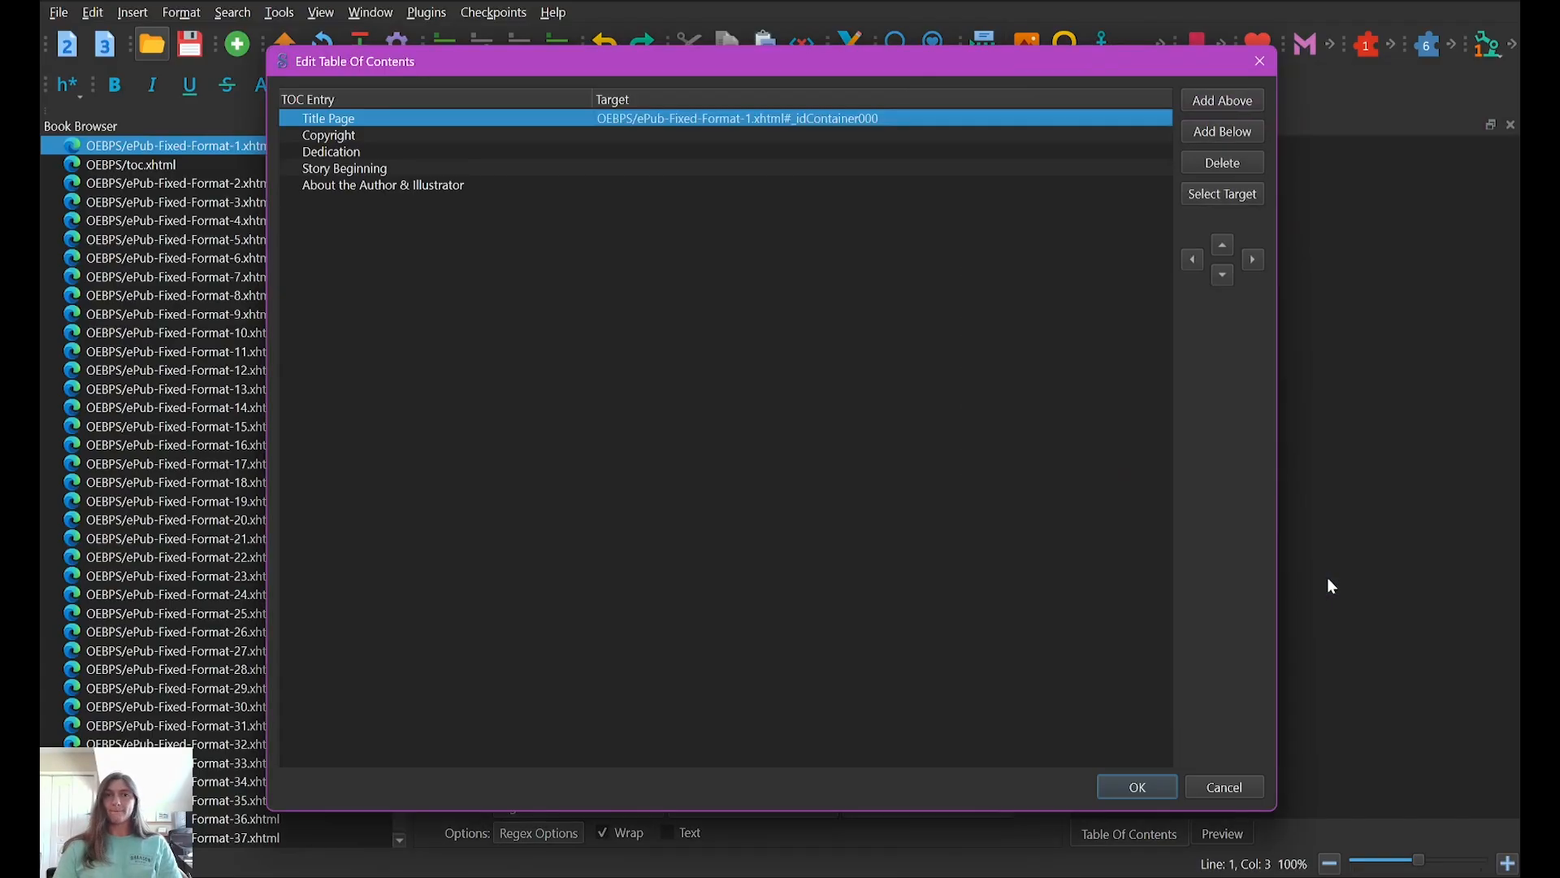
left_click(1219, 193)
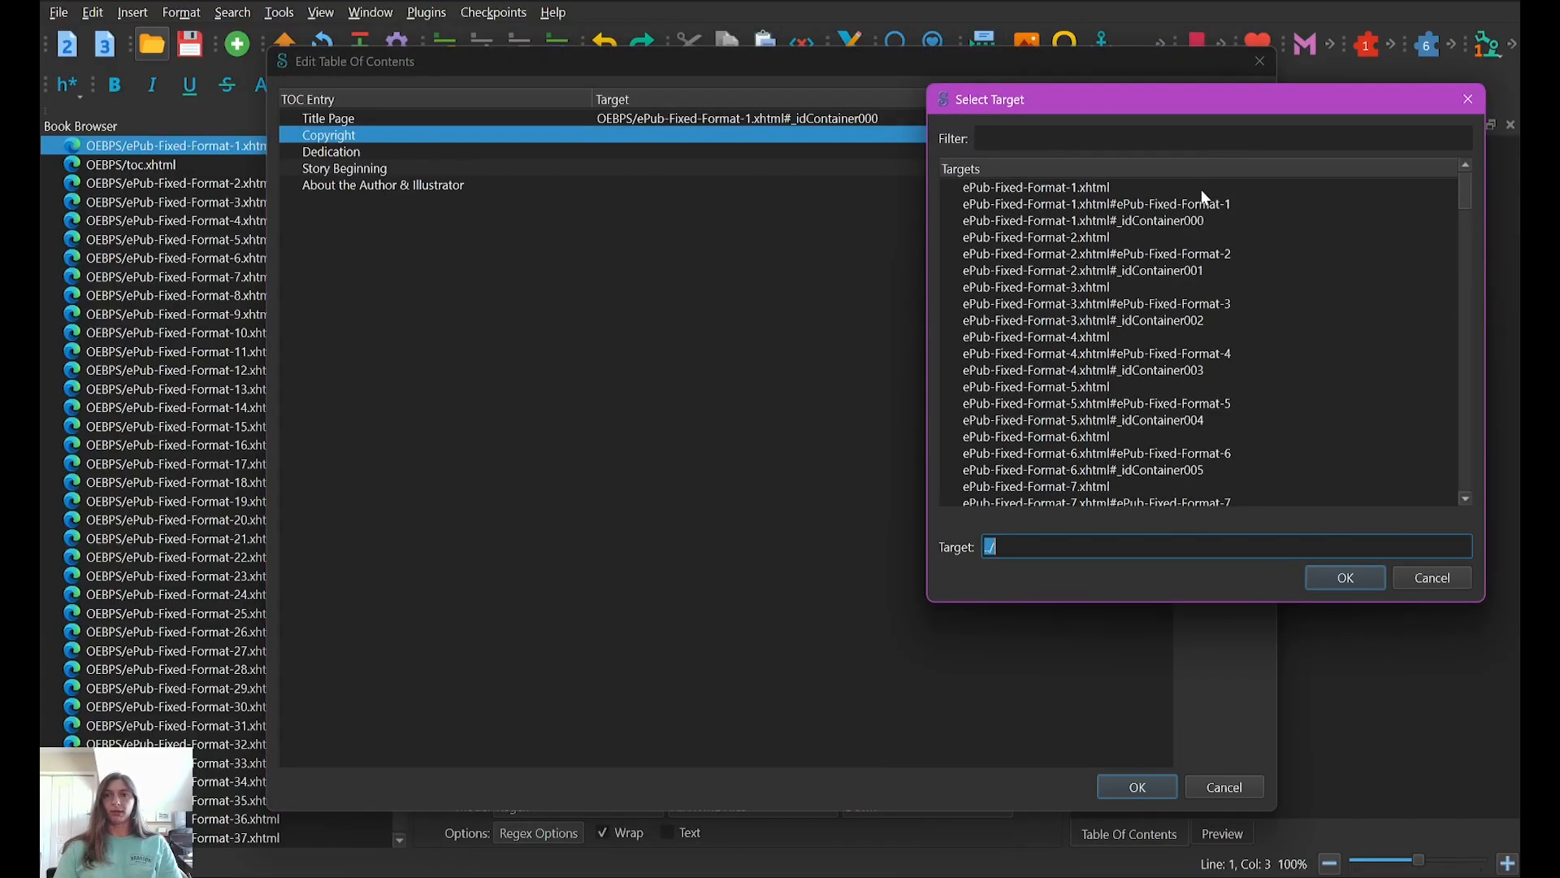
left_click(1343, 577)
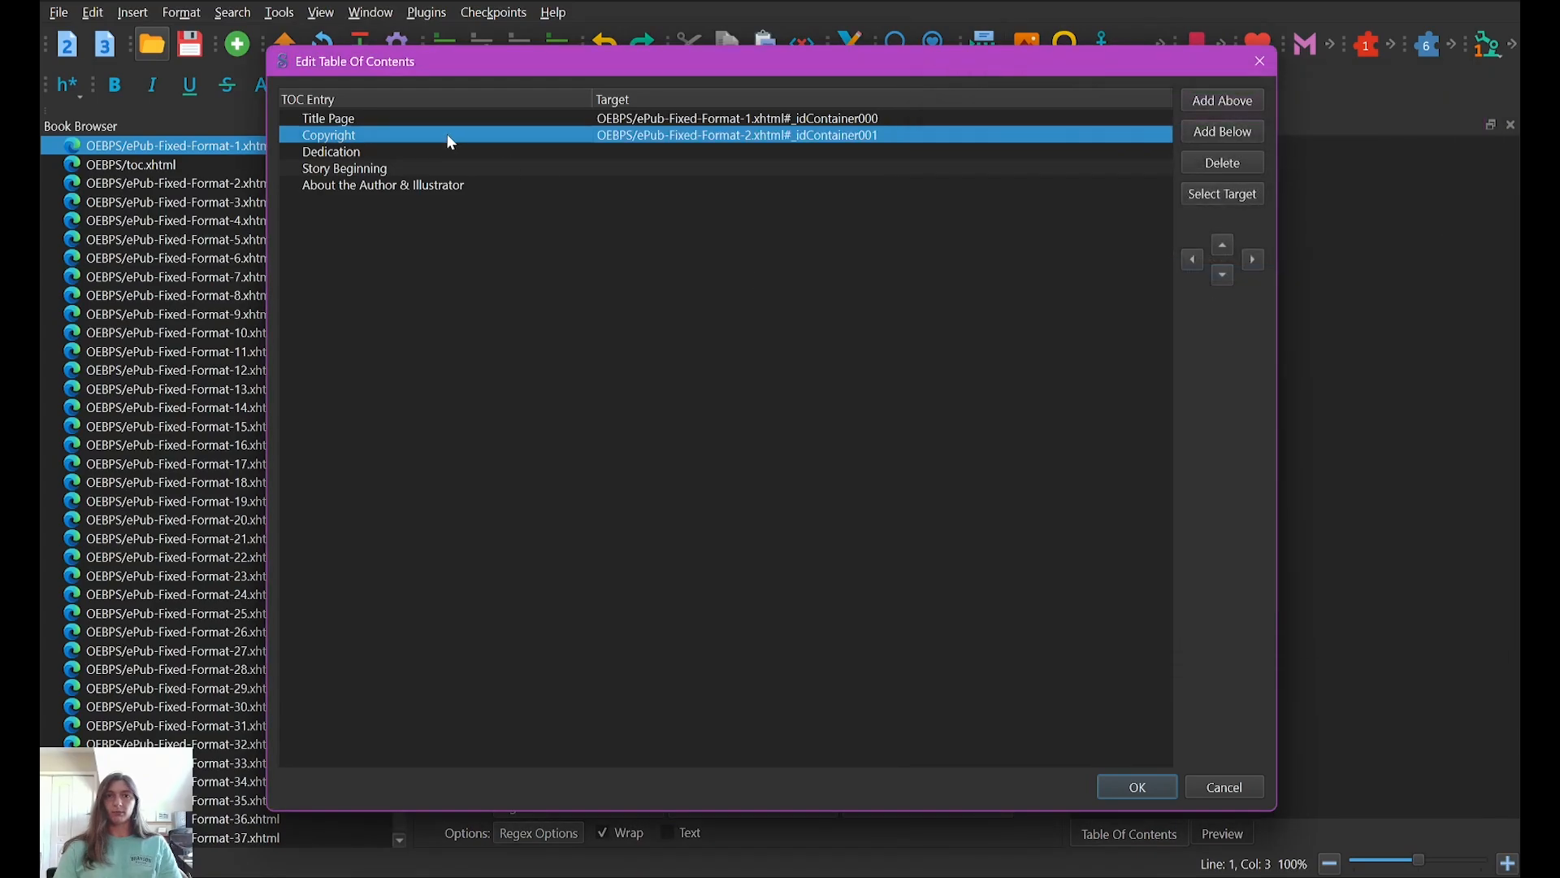
left_click(1221, 193)
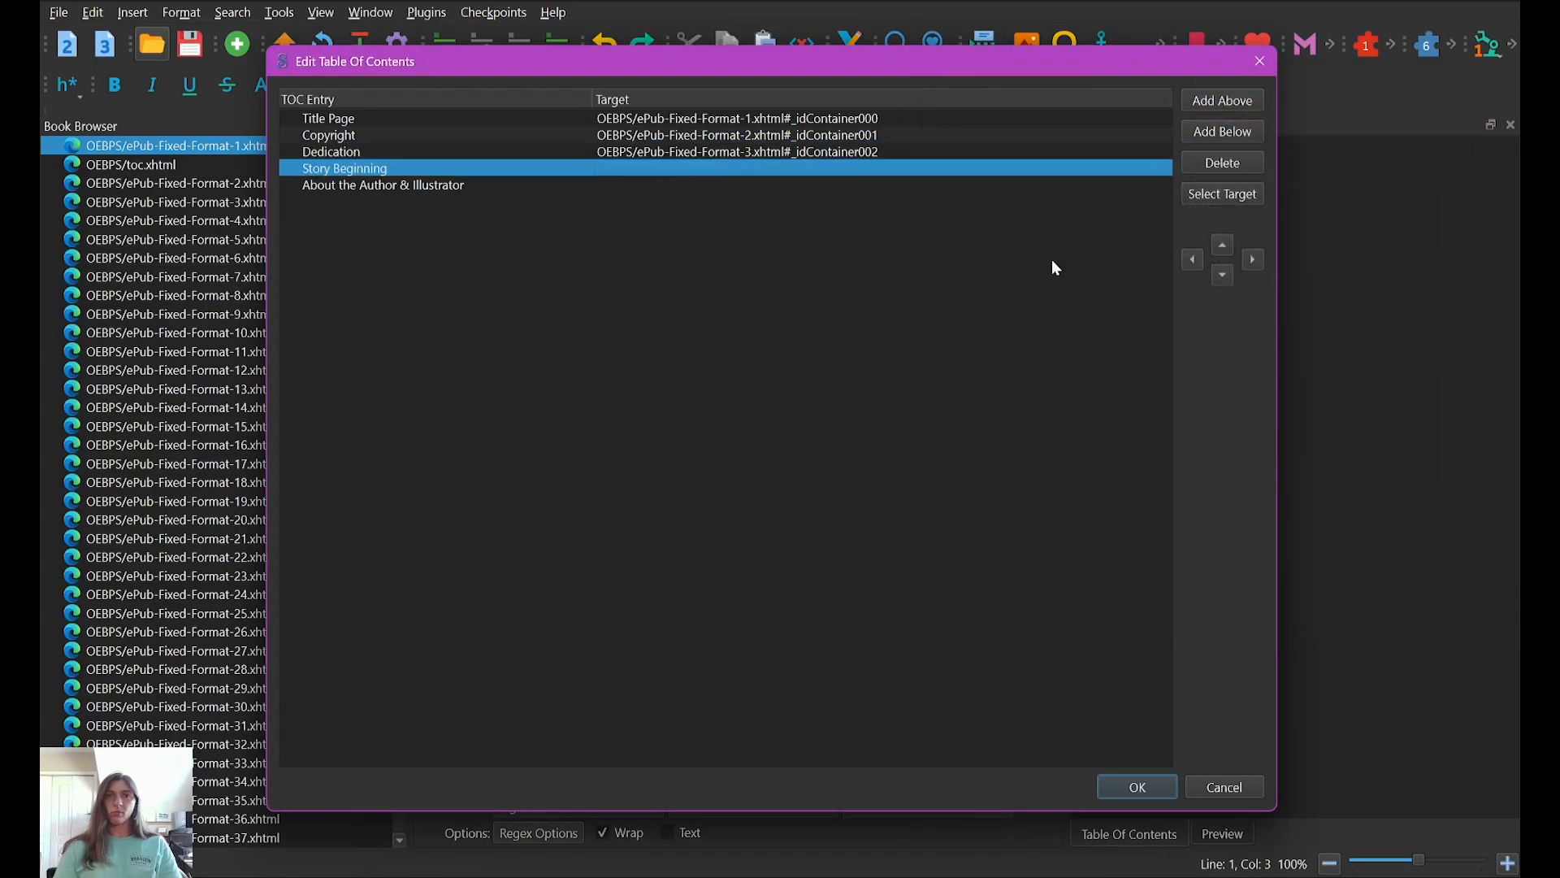
Step: Target Story Beginning to page 4 and About the Author to page 40, then apply the contents
left_click(1221, 193)
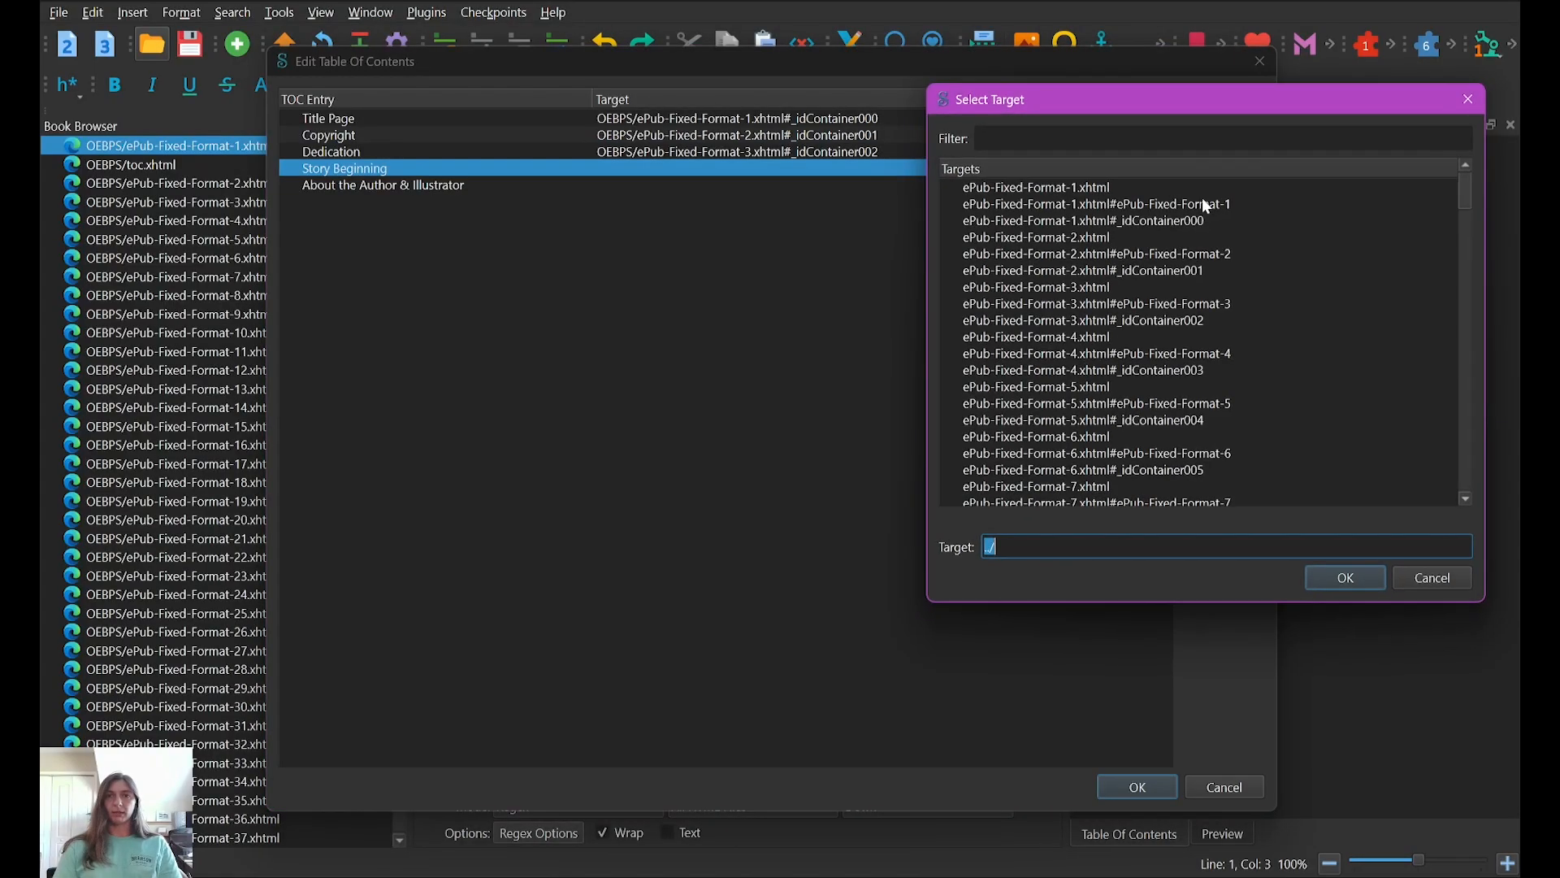
left_click(1083, 369)
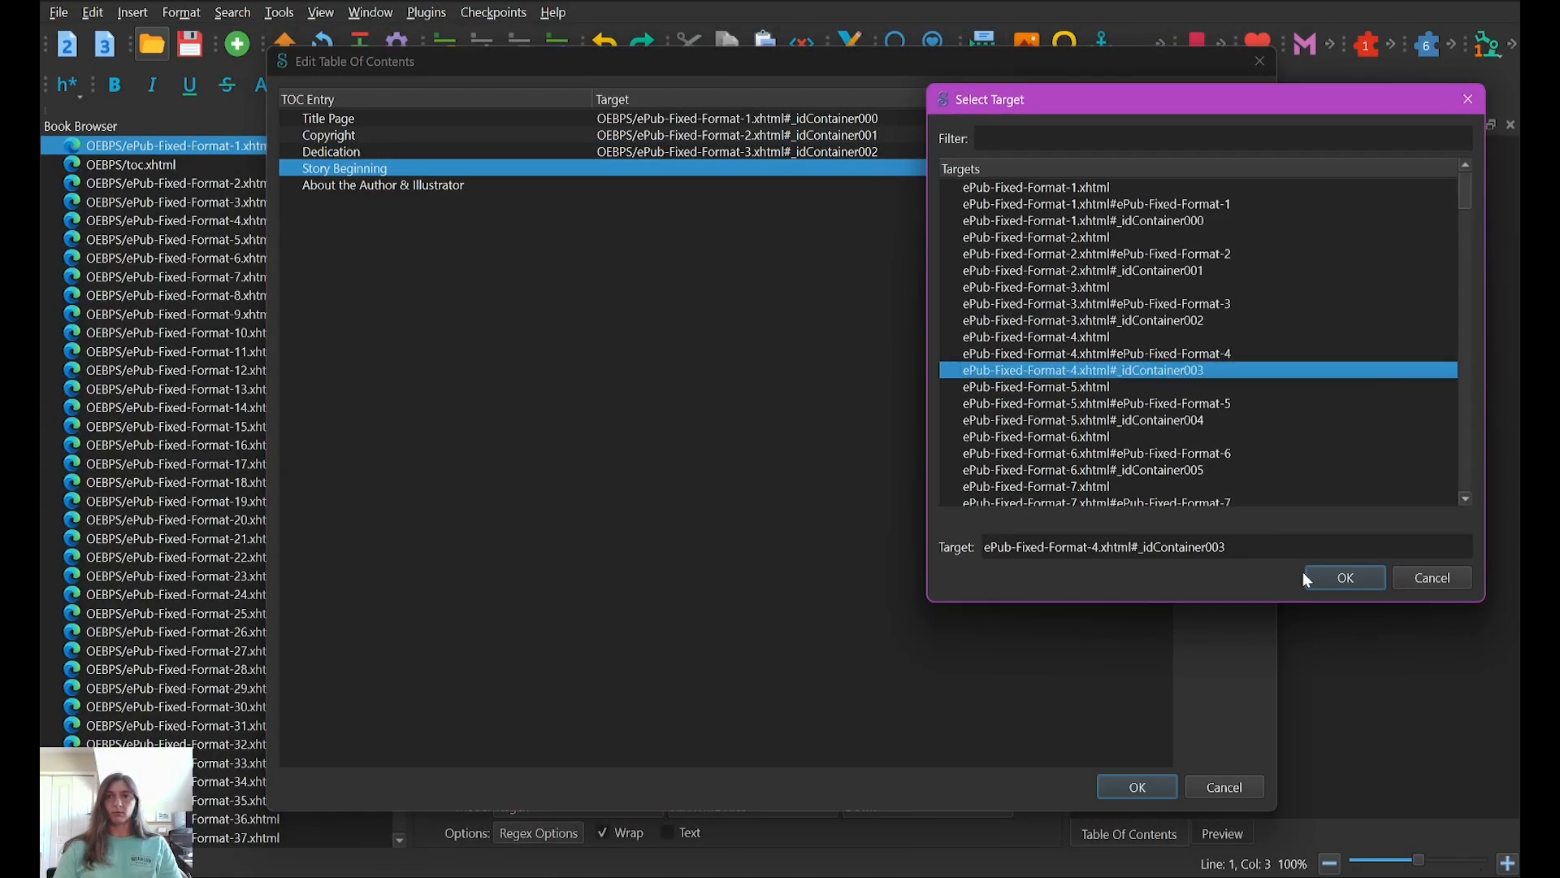
left_click(1344, 577)
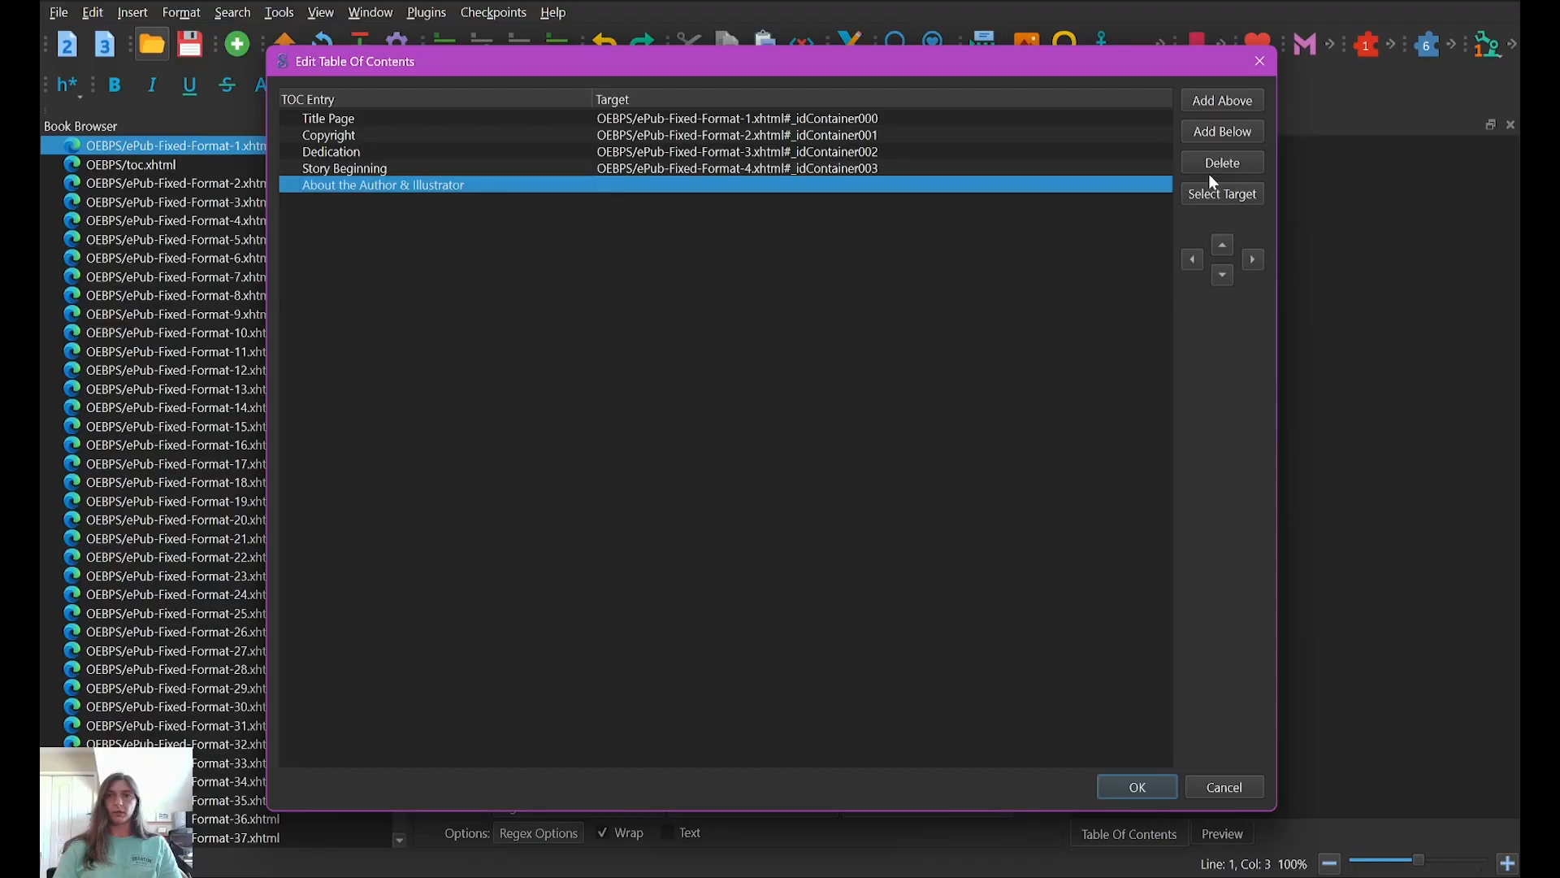
left_click(1222, 194)
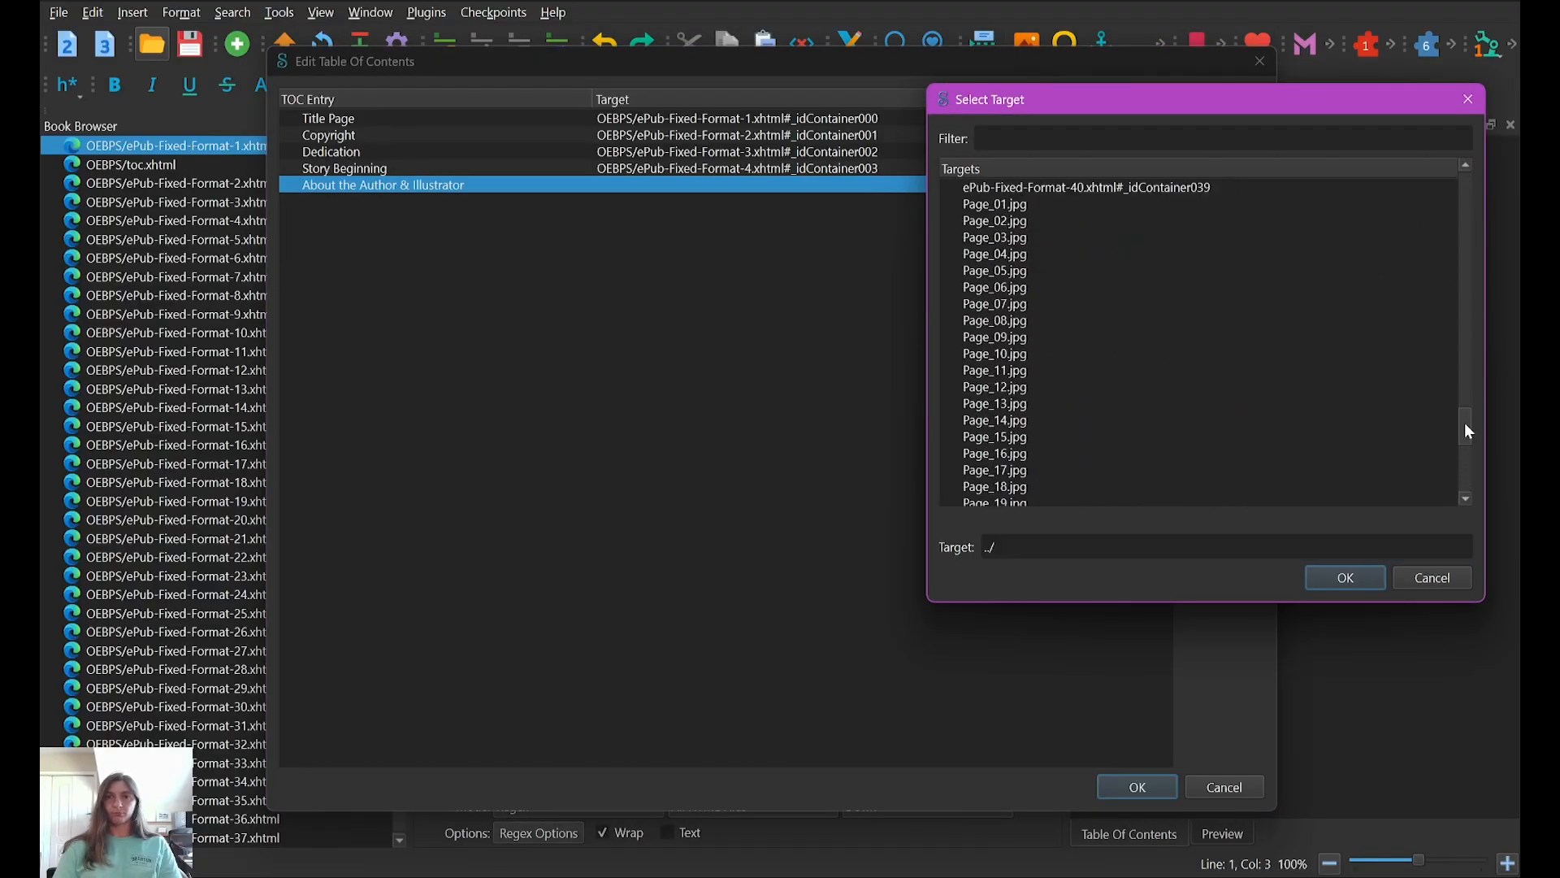
scroll("down", 3)
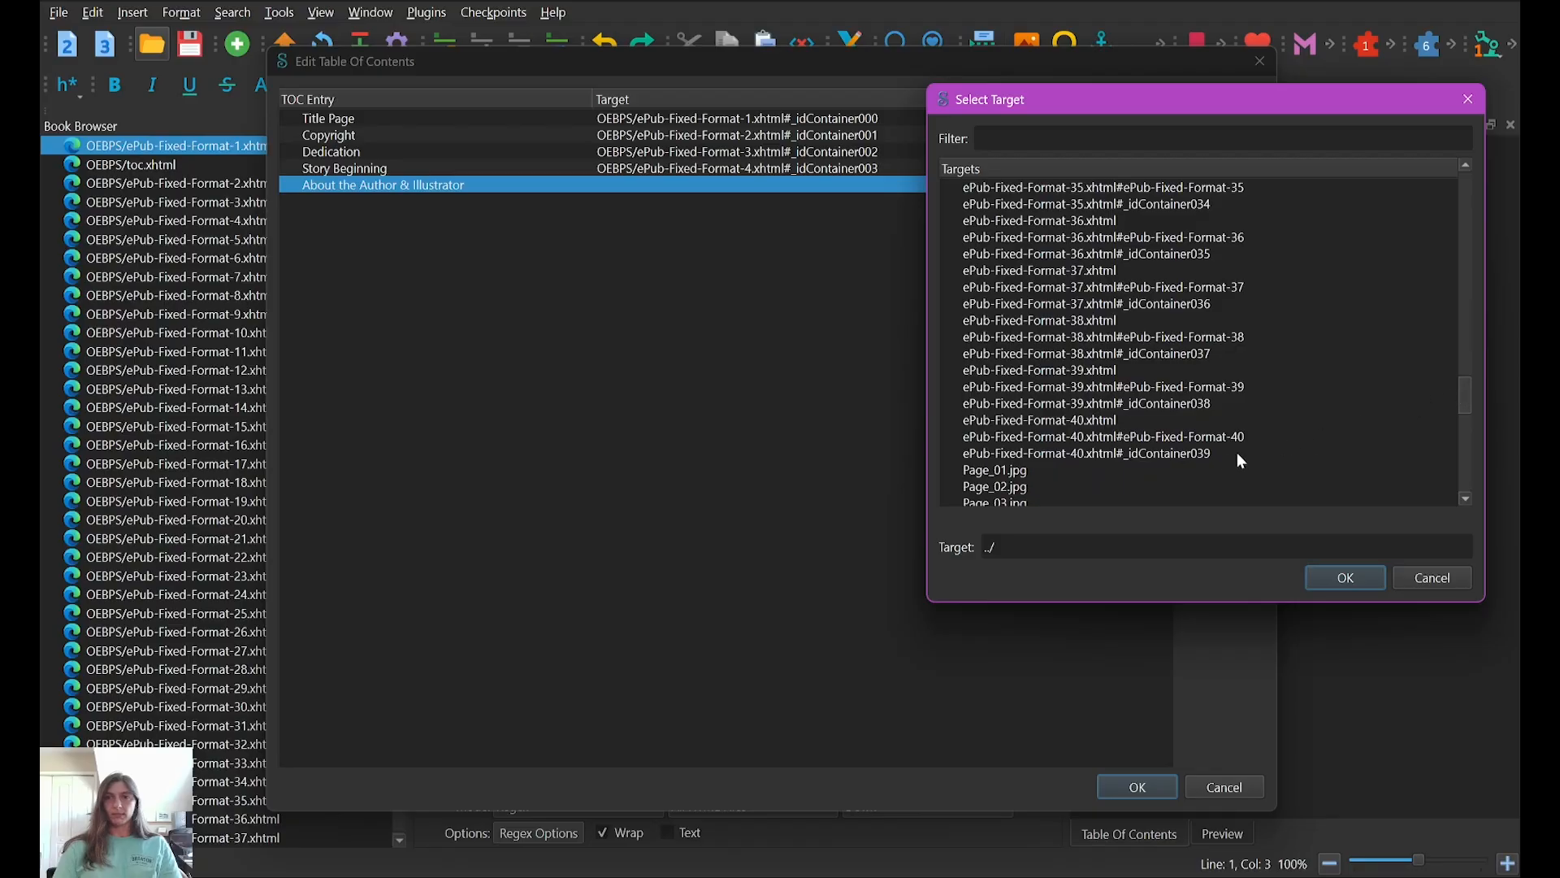
left_click(1085, 453)
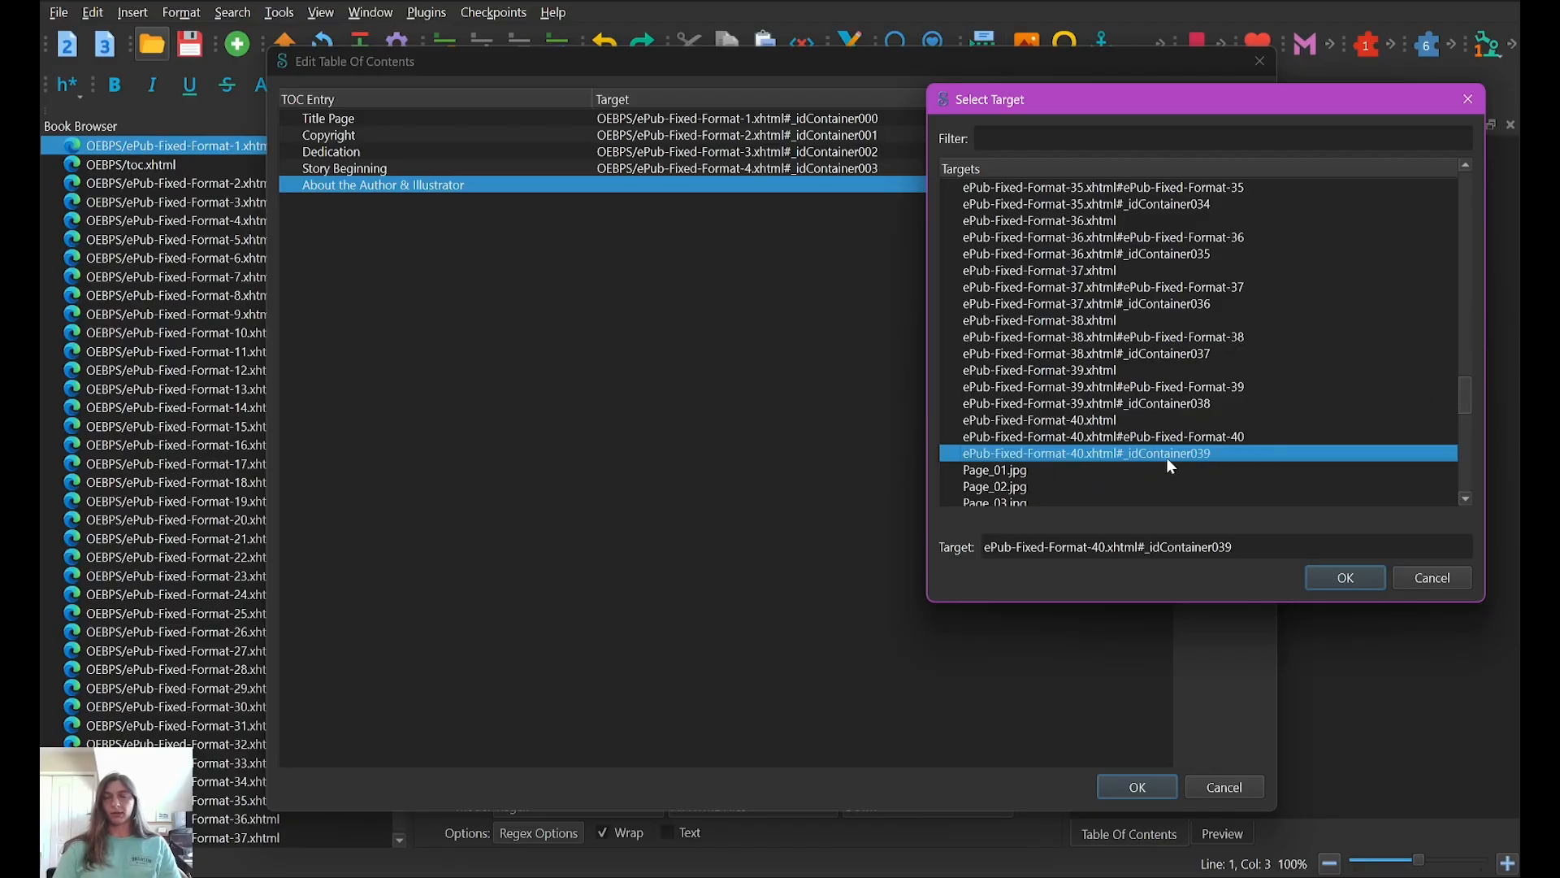
left_click(1344, 577)
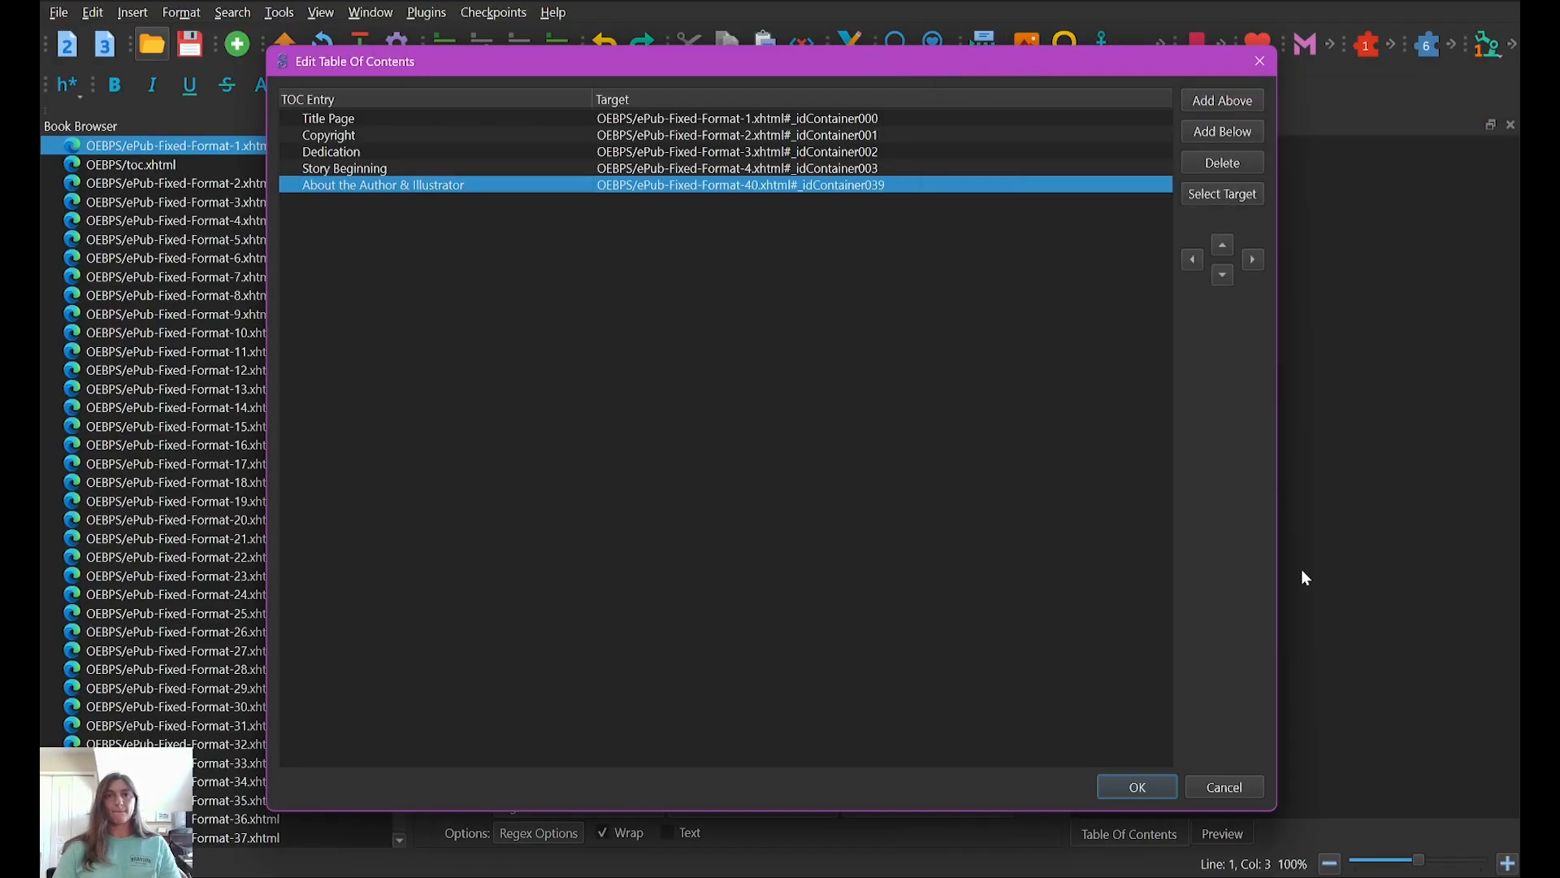
left_click(1136, 786)
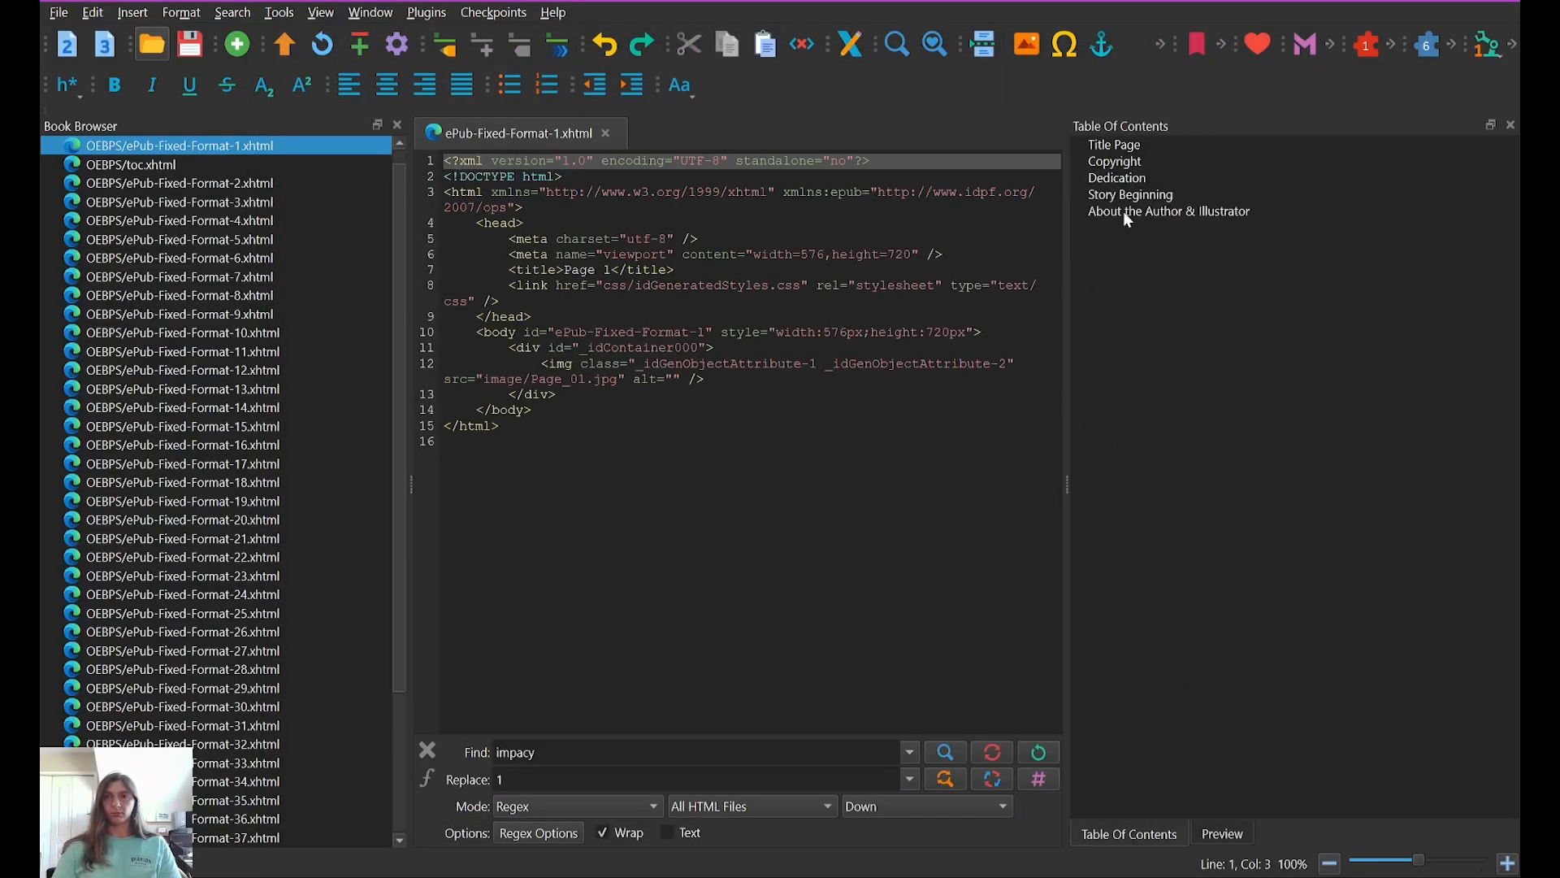
Step: Open a page from Sigil's Table Of Contents panel and show its rendered preview
left_click(1113, 161)
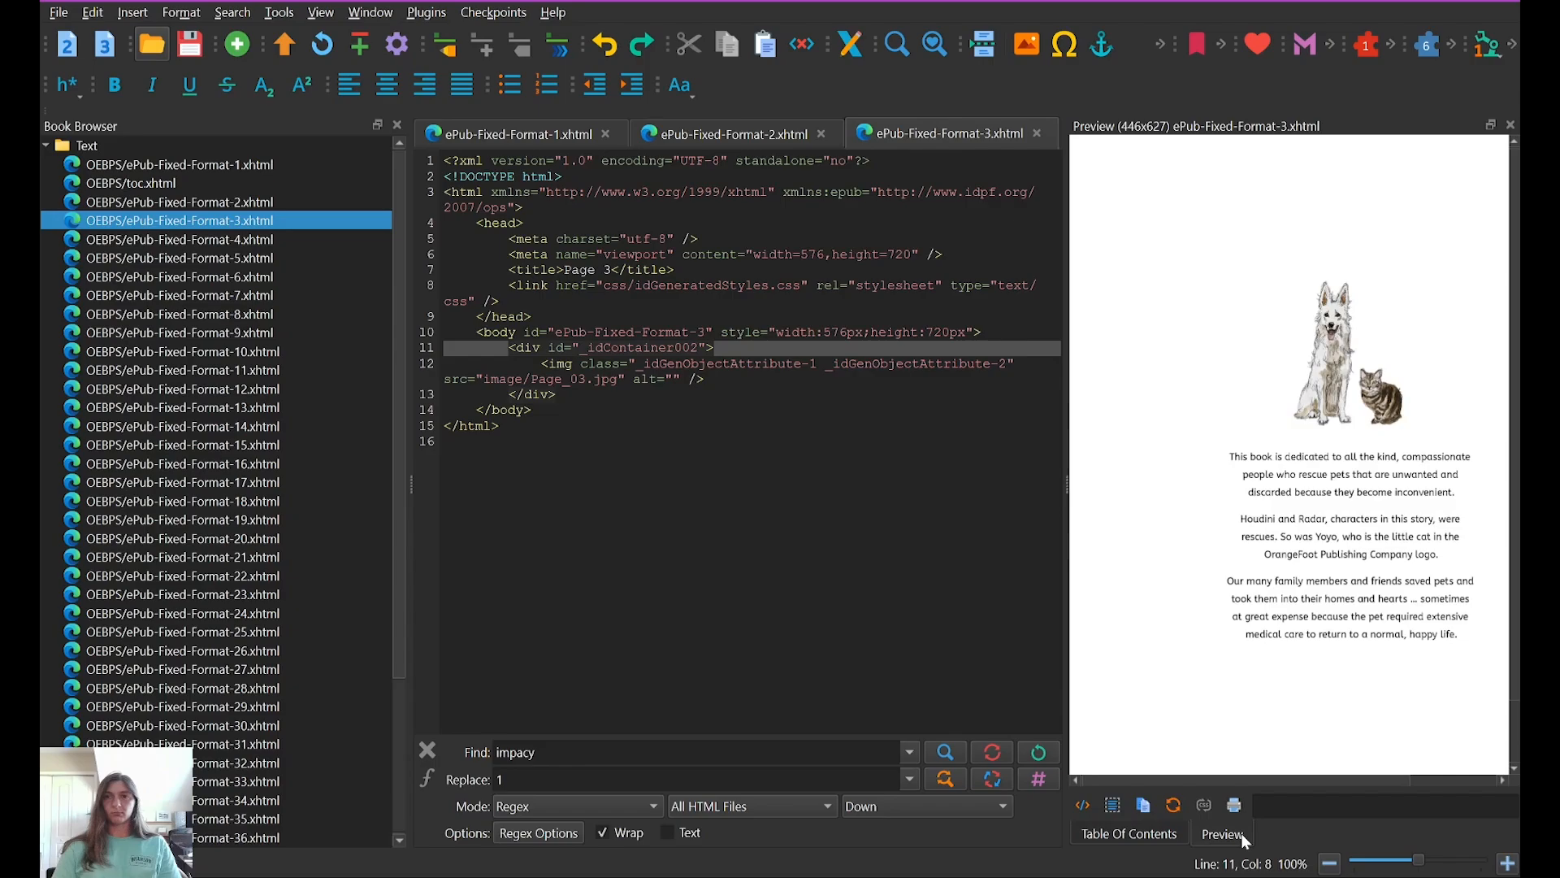
left_click(1129, 833)
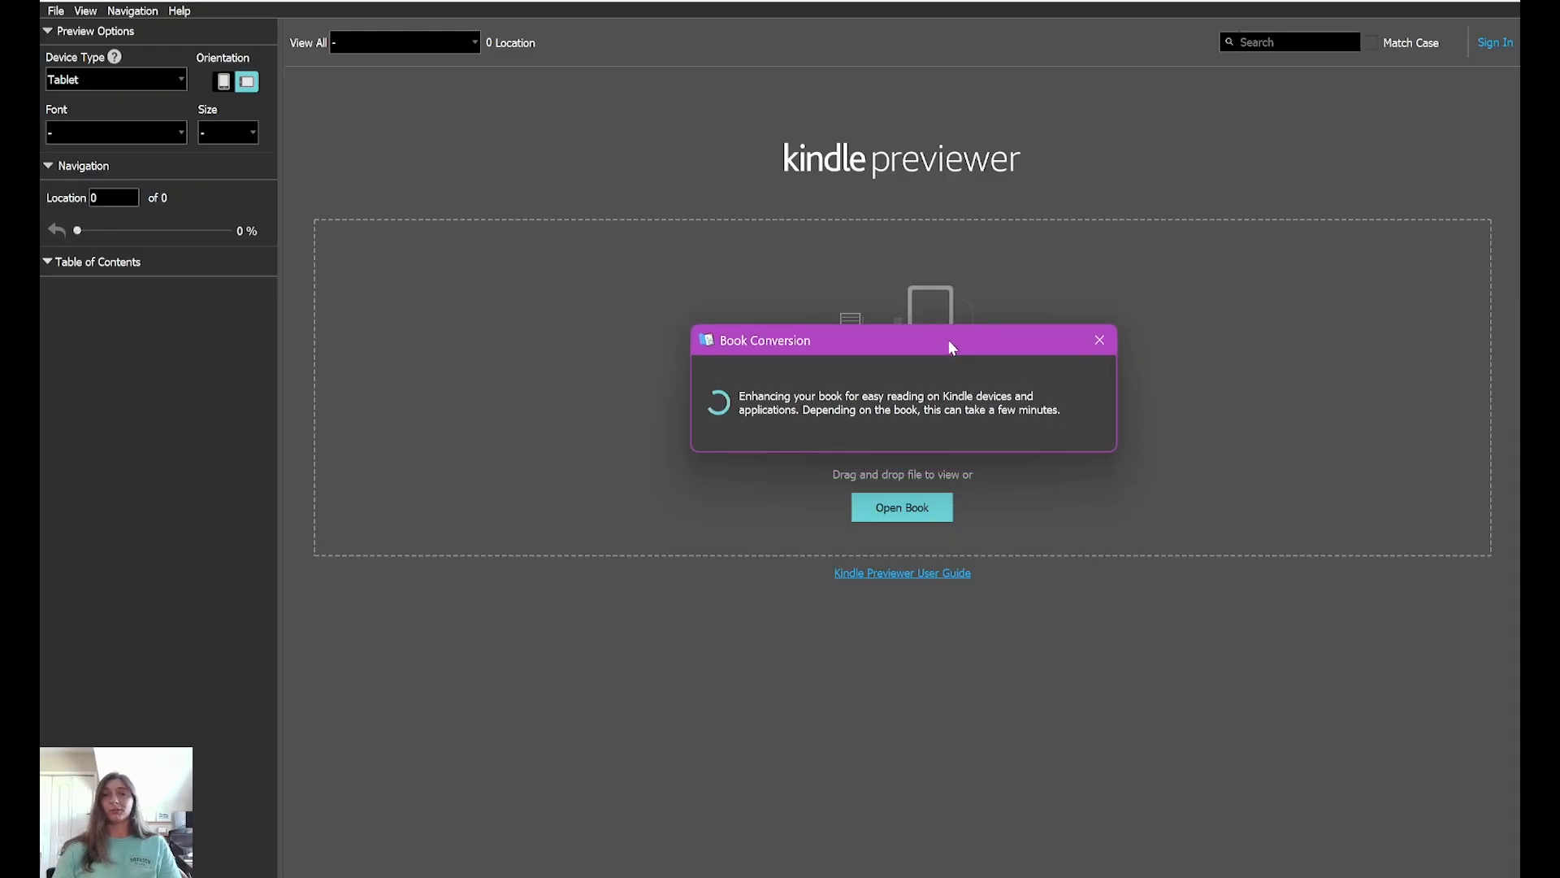
Step: Move the Kindle Previewer conversion progress window aside while the book converts
left_click_drag(950, 340, 886, 386)
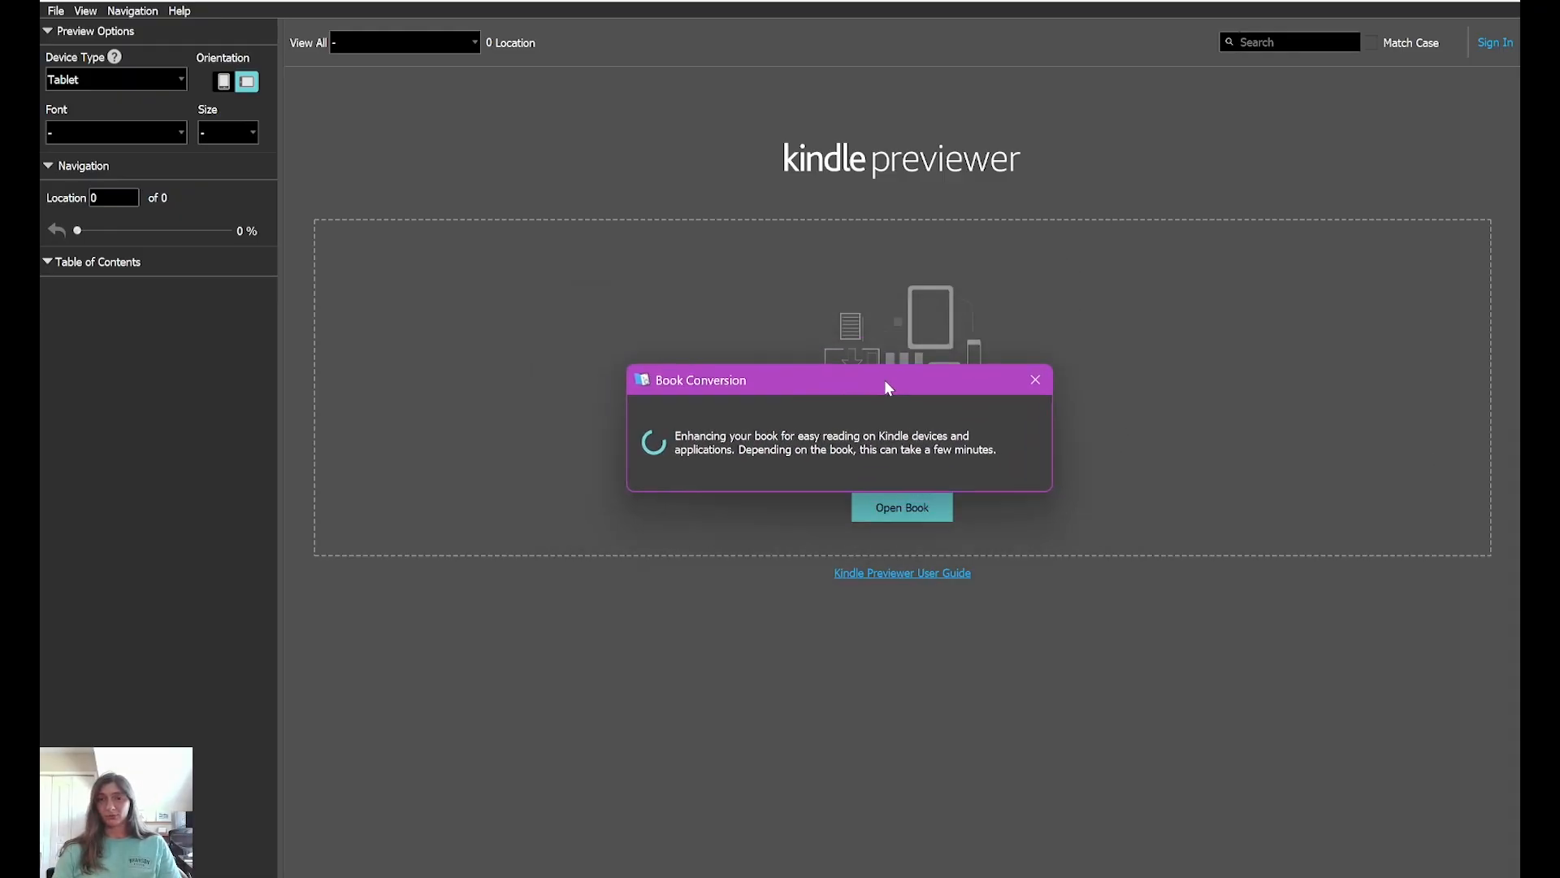
left_click_drag(886, 387, 908, 296)
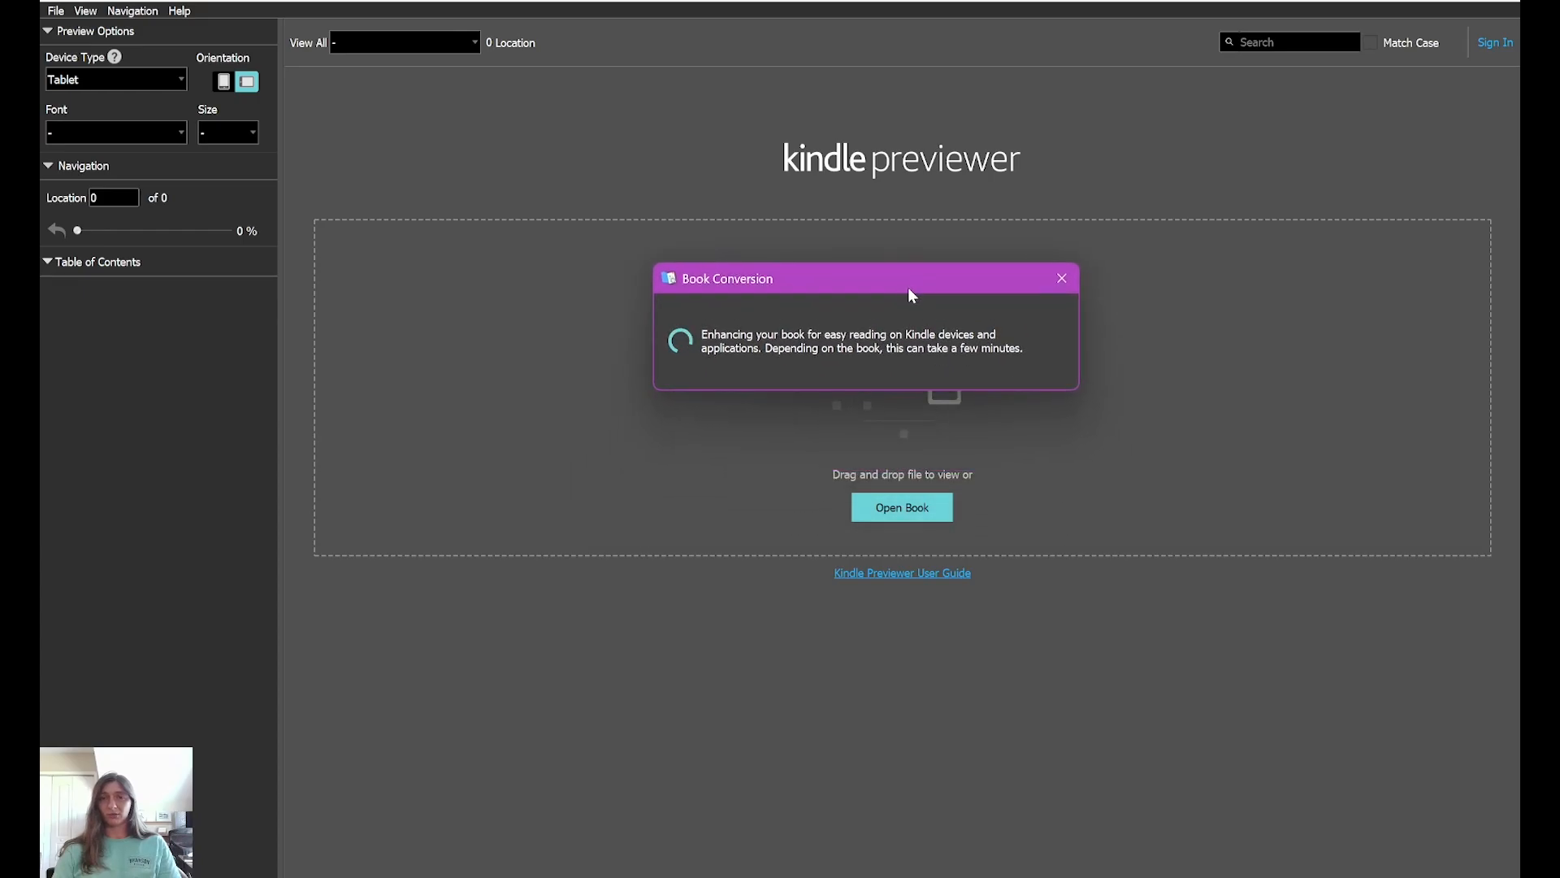
left_click_drag(907, 279, 949, 365)
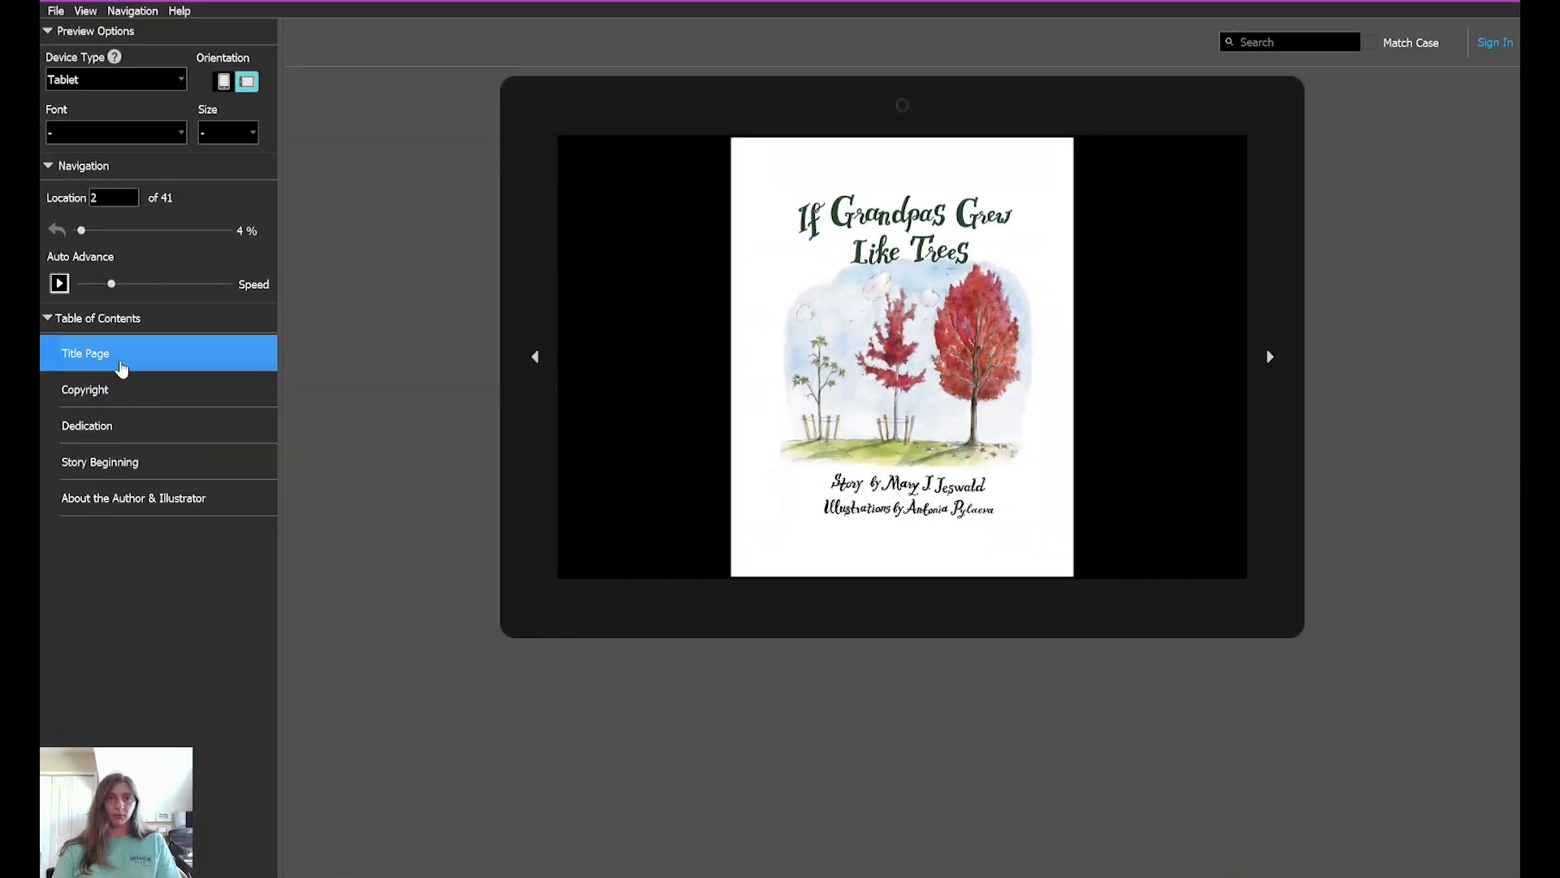
Step: Jump to Dedication, About the Author & Illustrator and Title Page, then advance two spreads
left_click(87, 425)
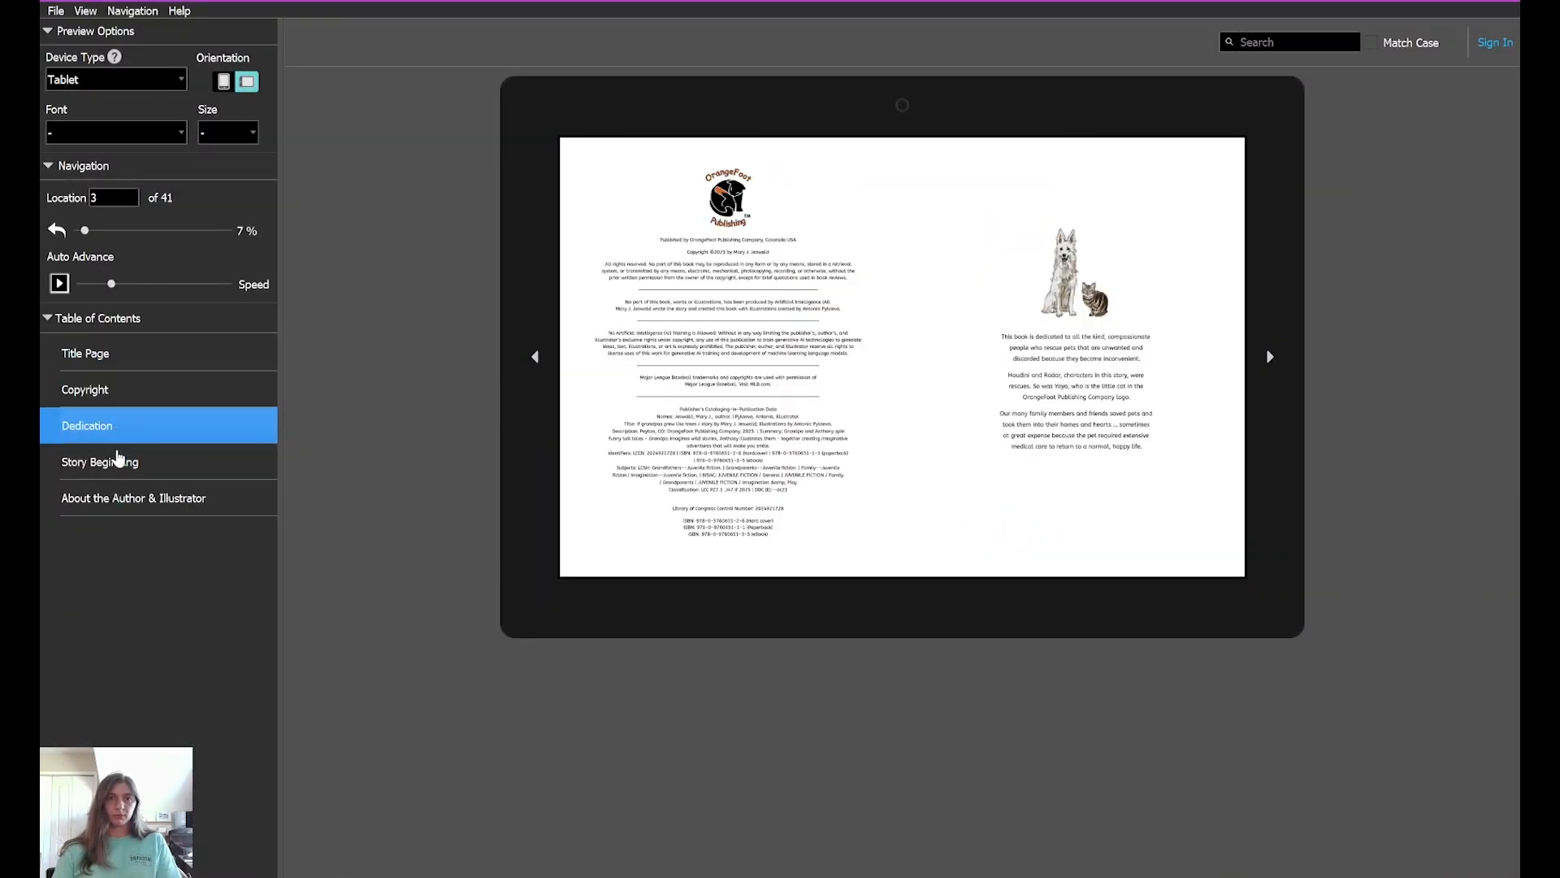
left_click(134, 497)
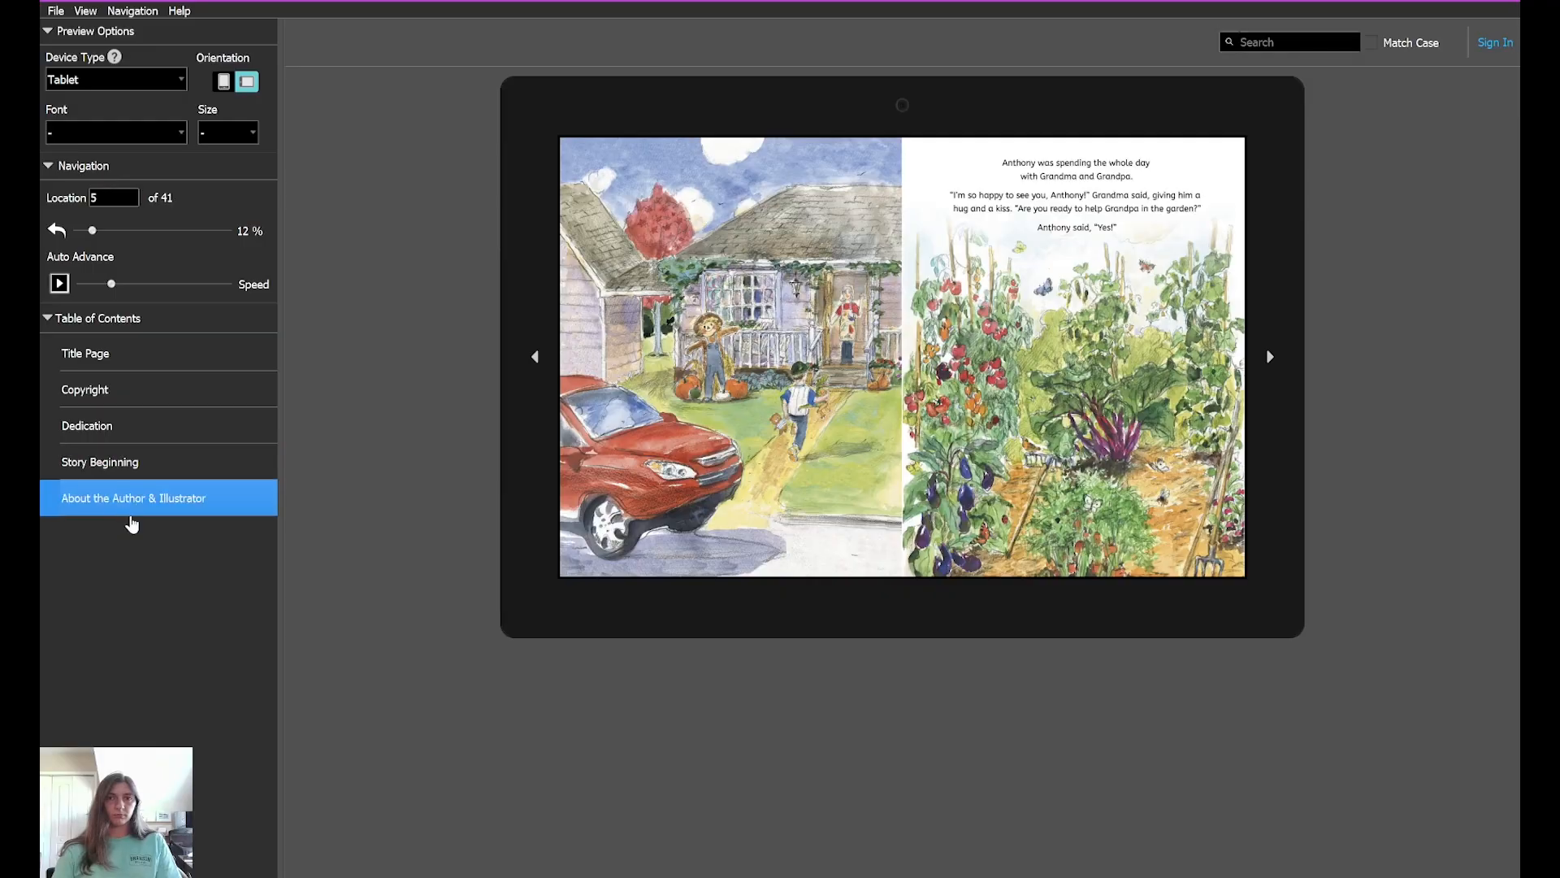
left_click(85, 354)
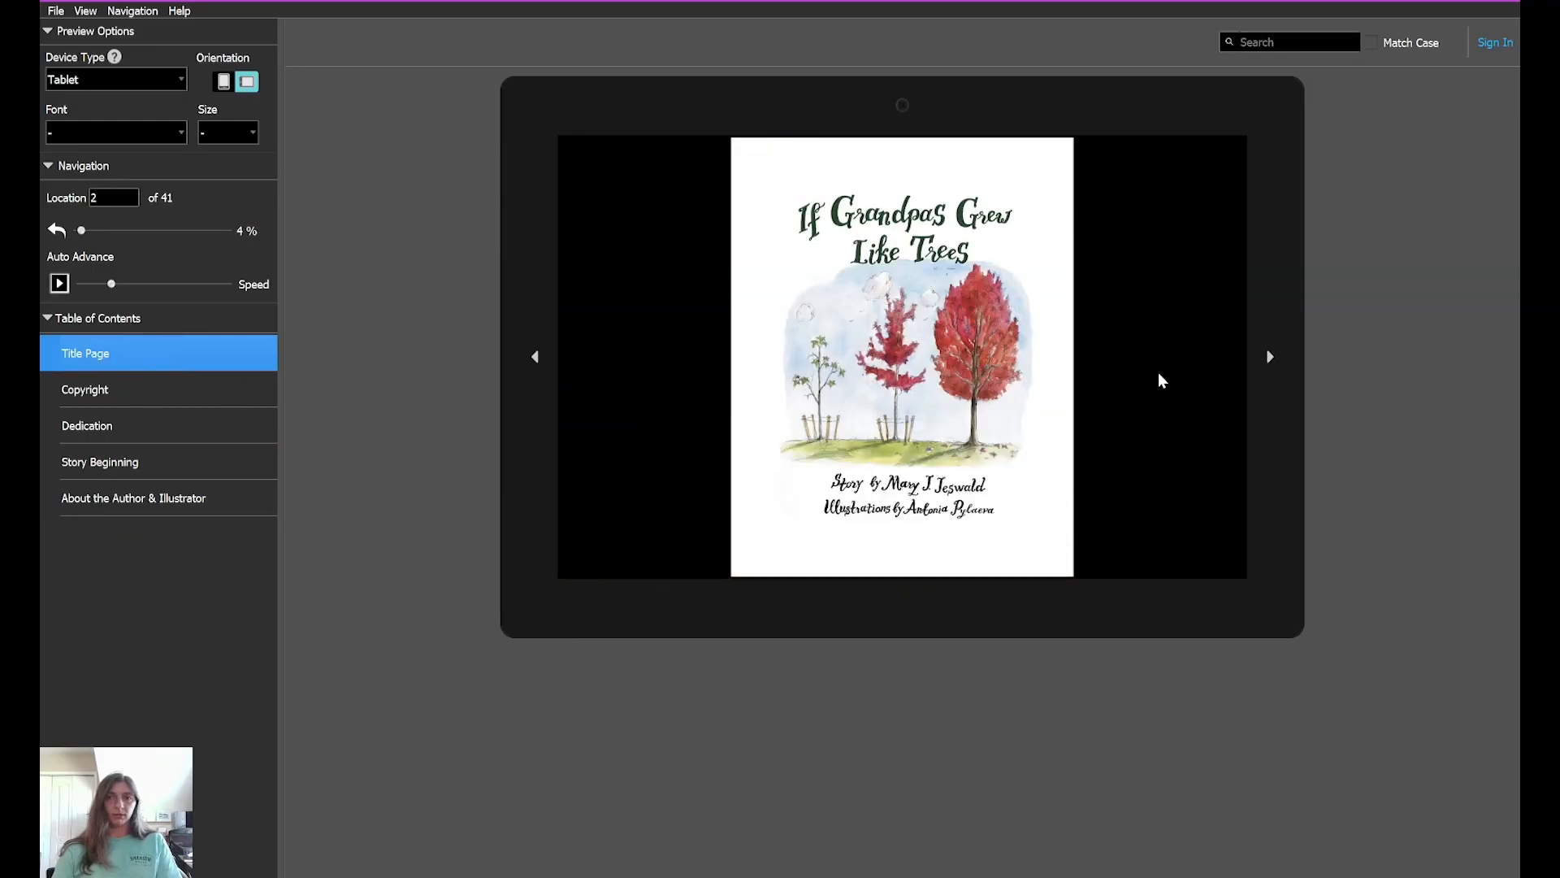
left_click(1271, 356)
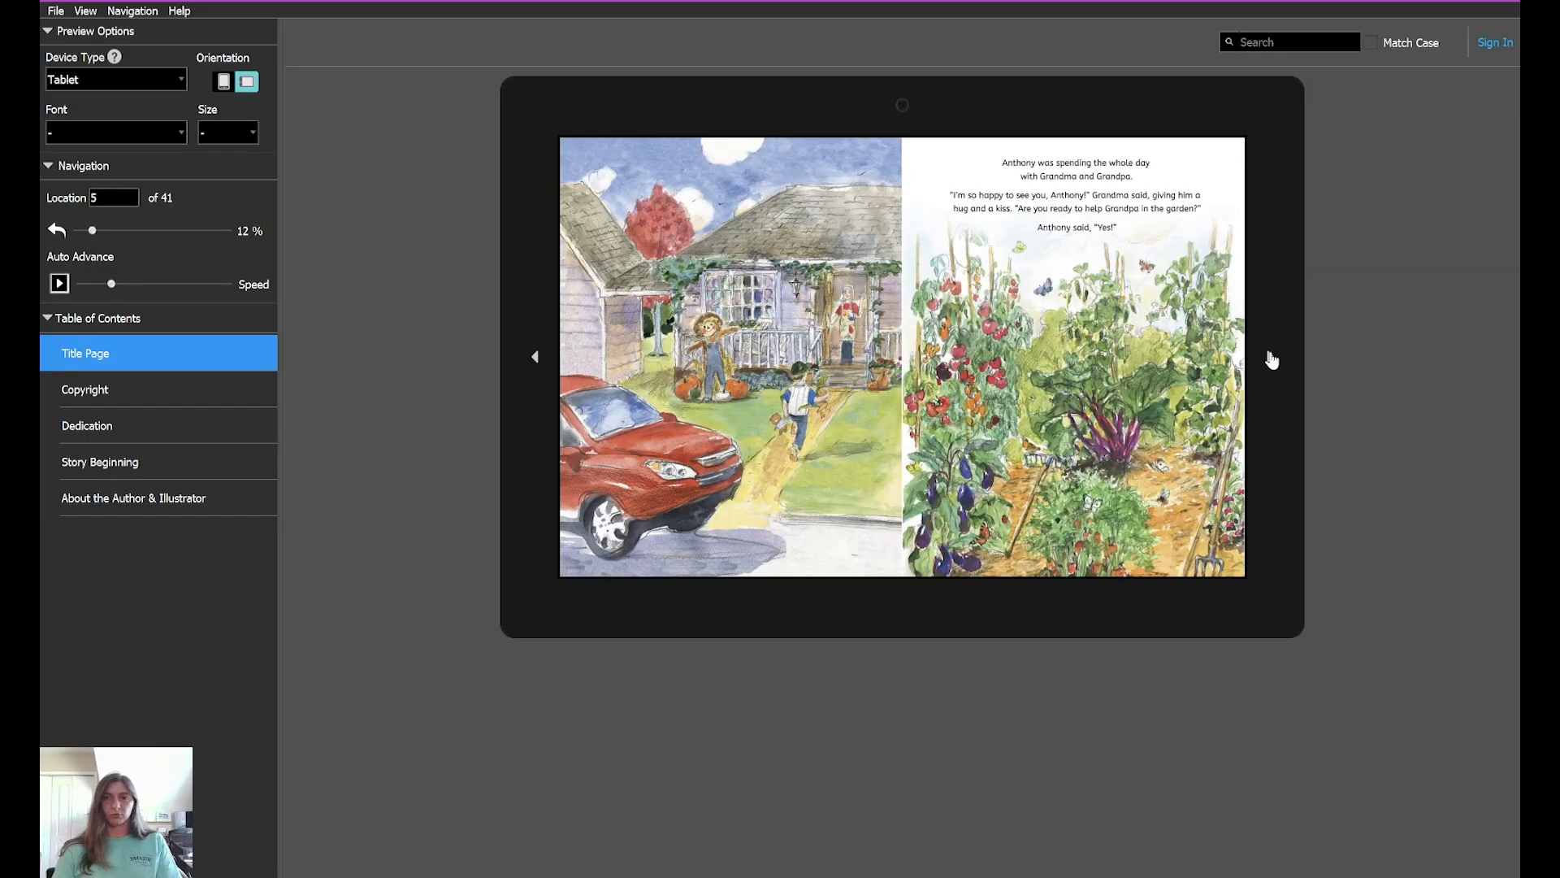
left_click(1269, 356)
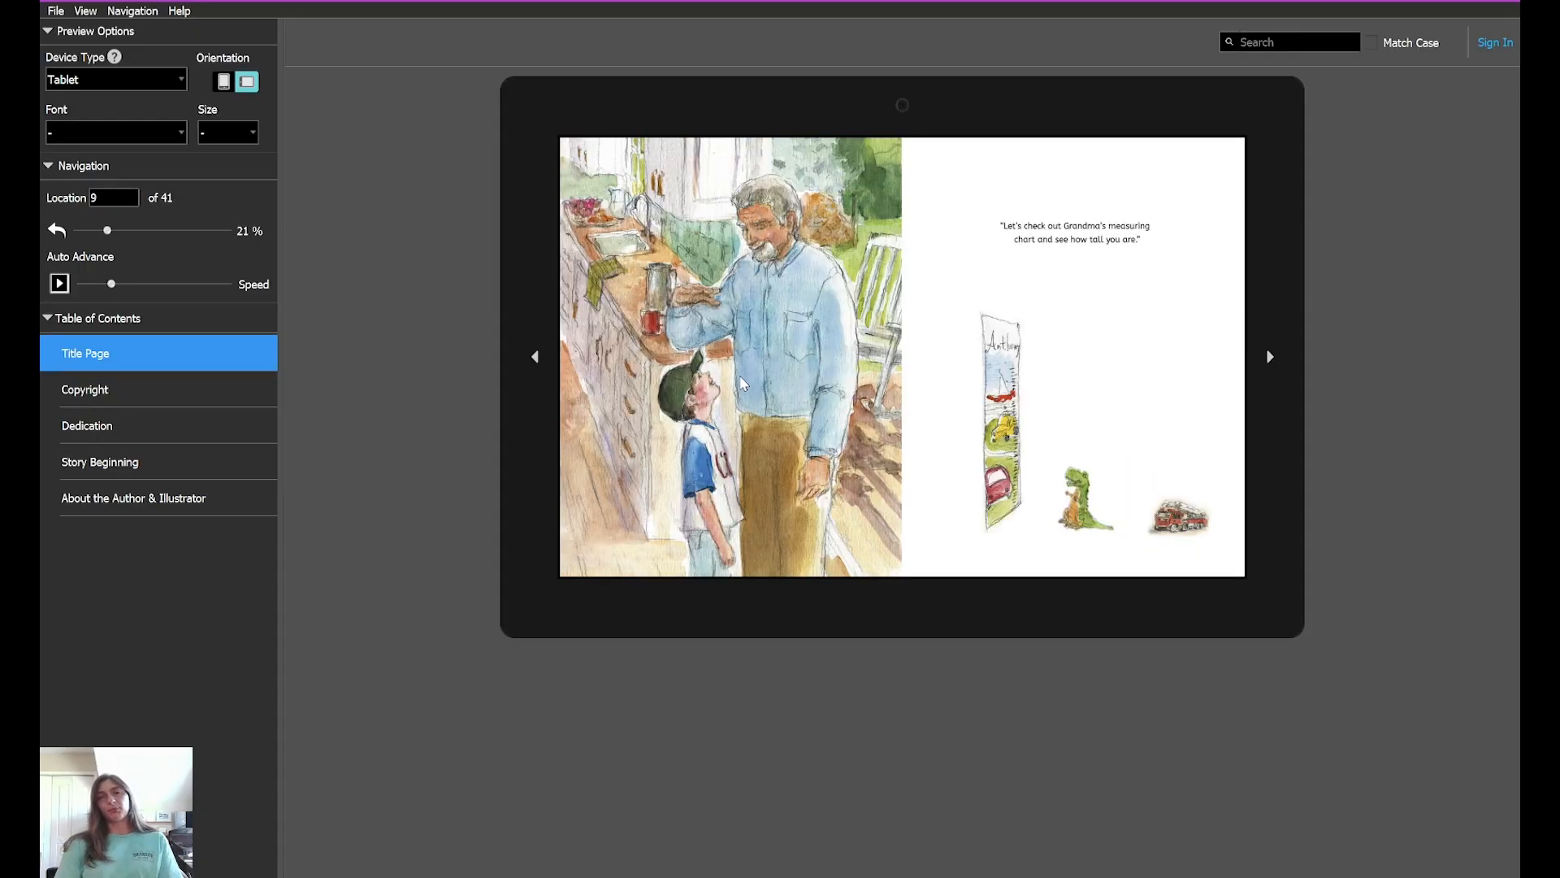